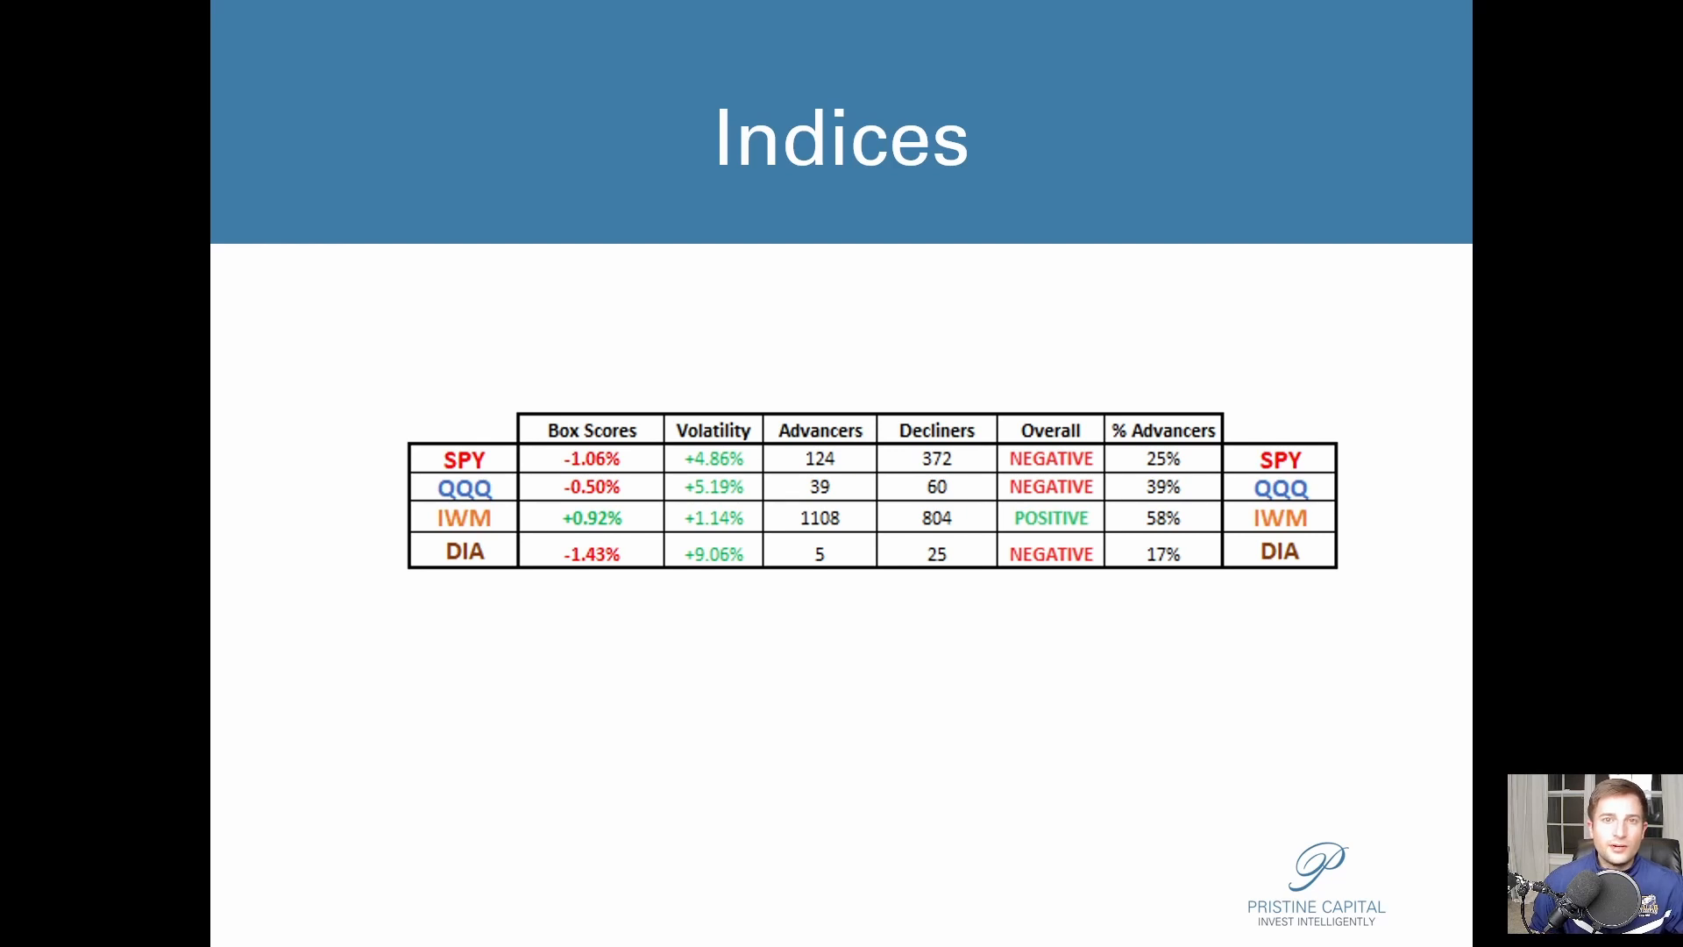
mouse_move(792, 545)
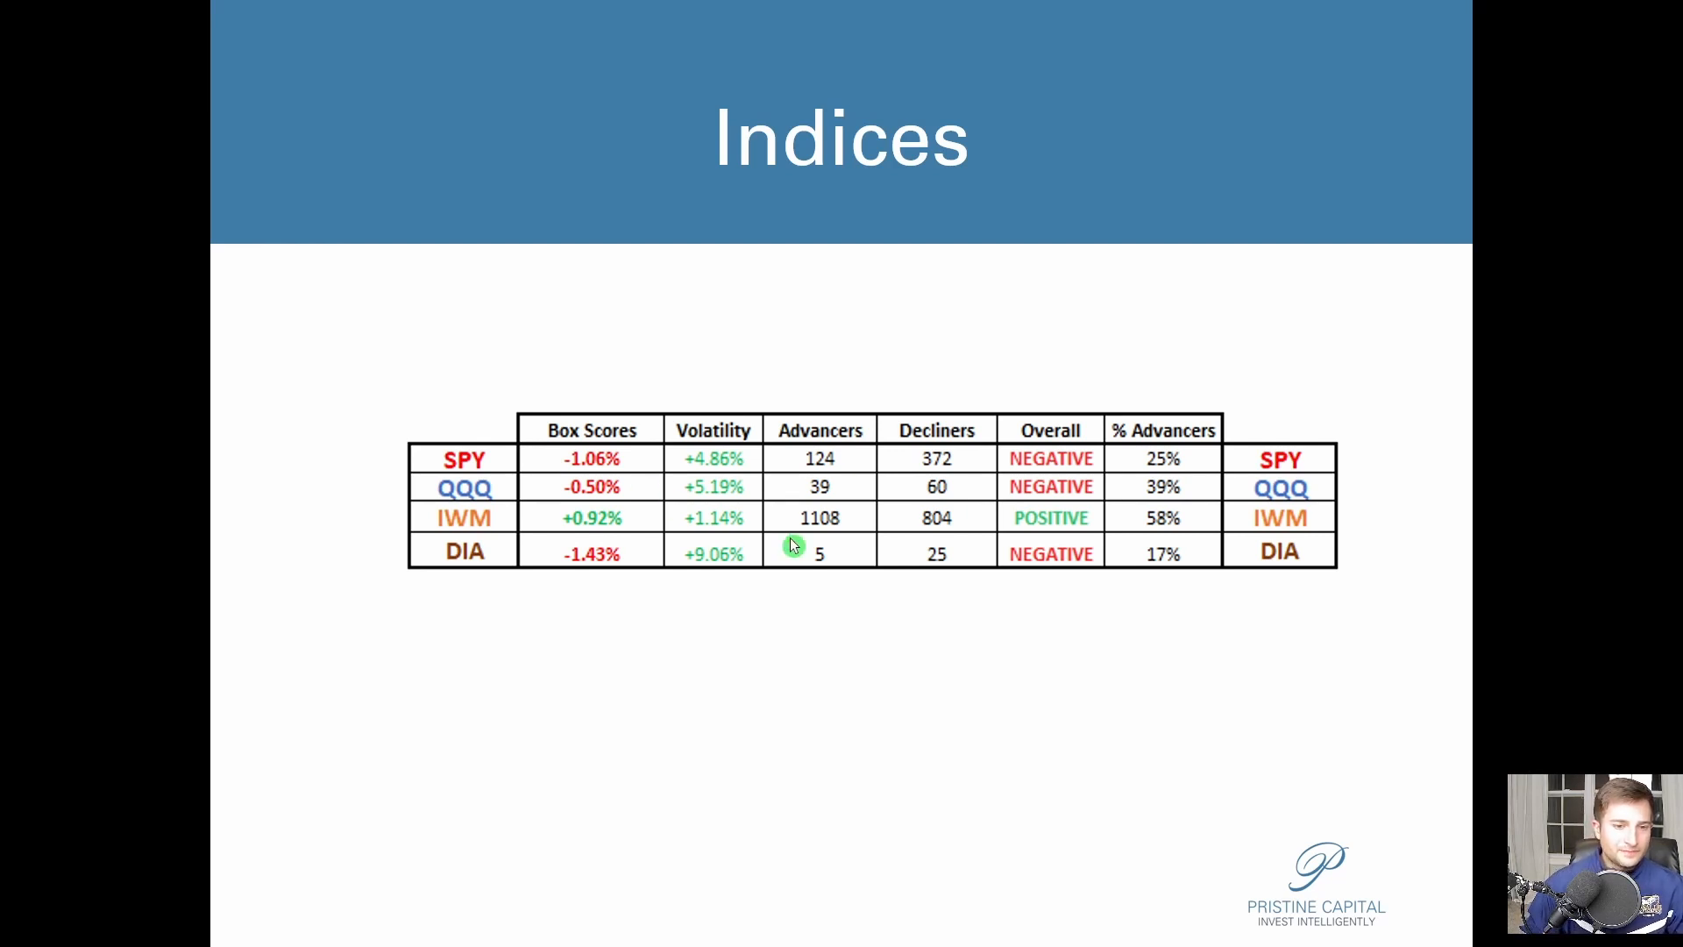
mouse_move(904, 306)
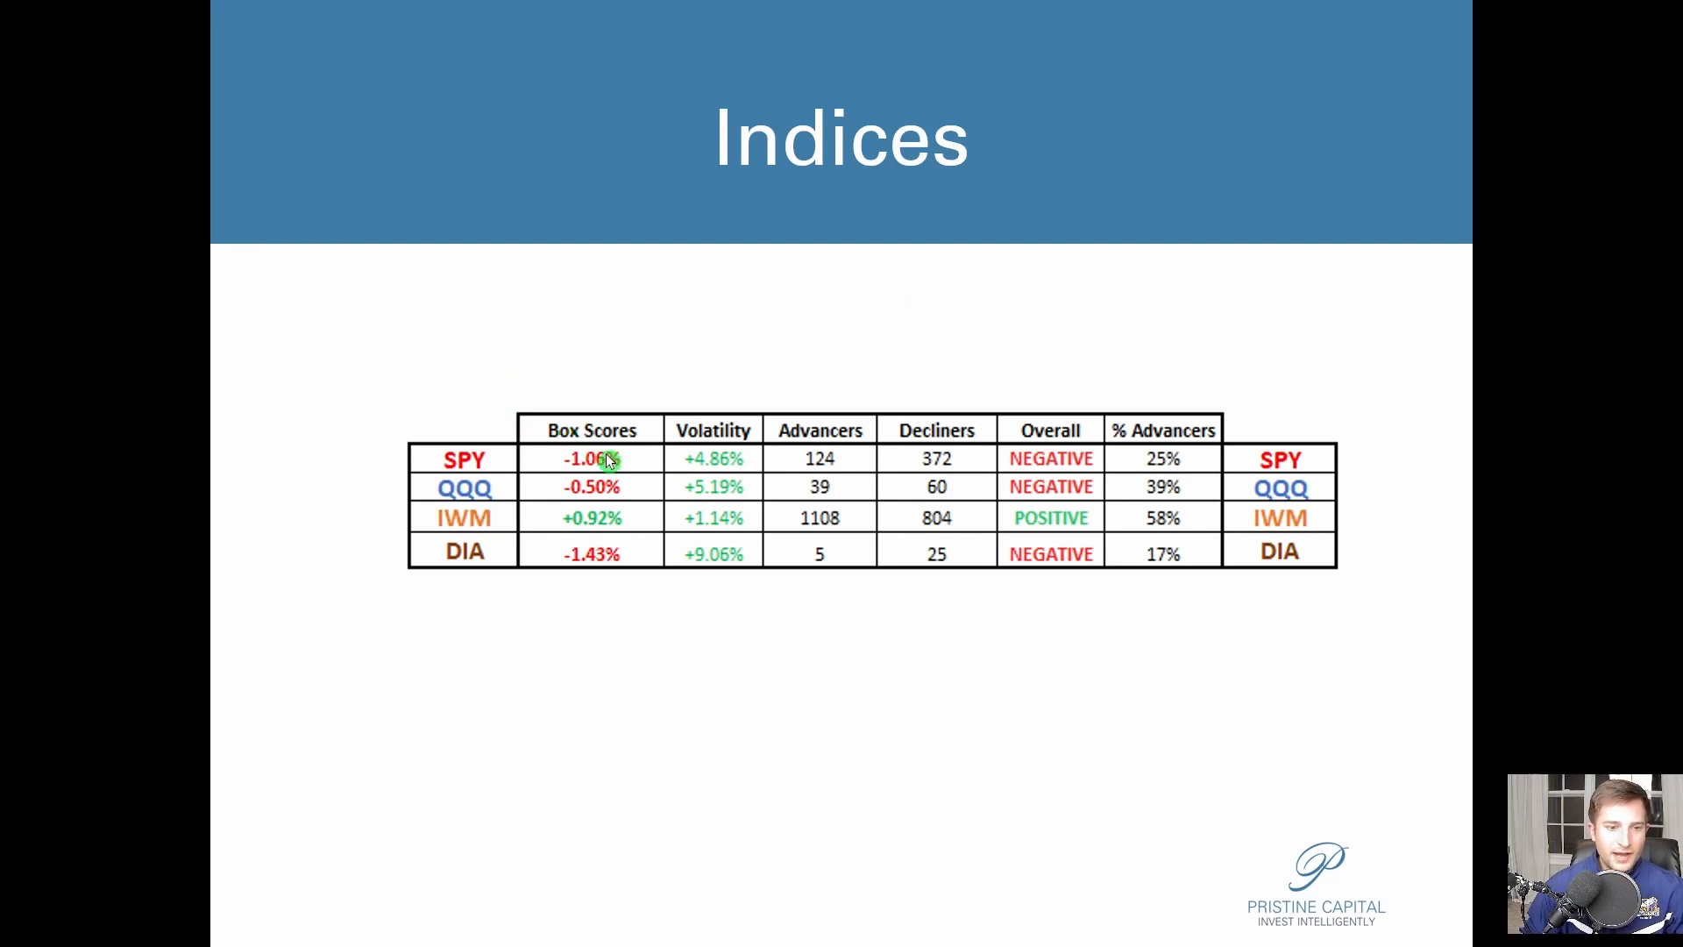
mouse_move(577, 477)
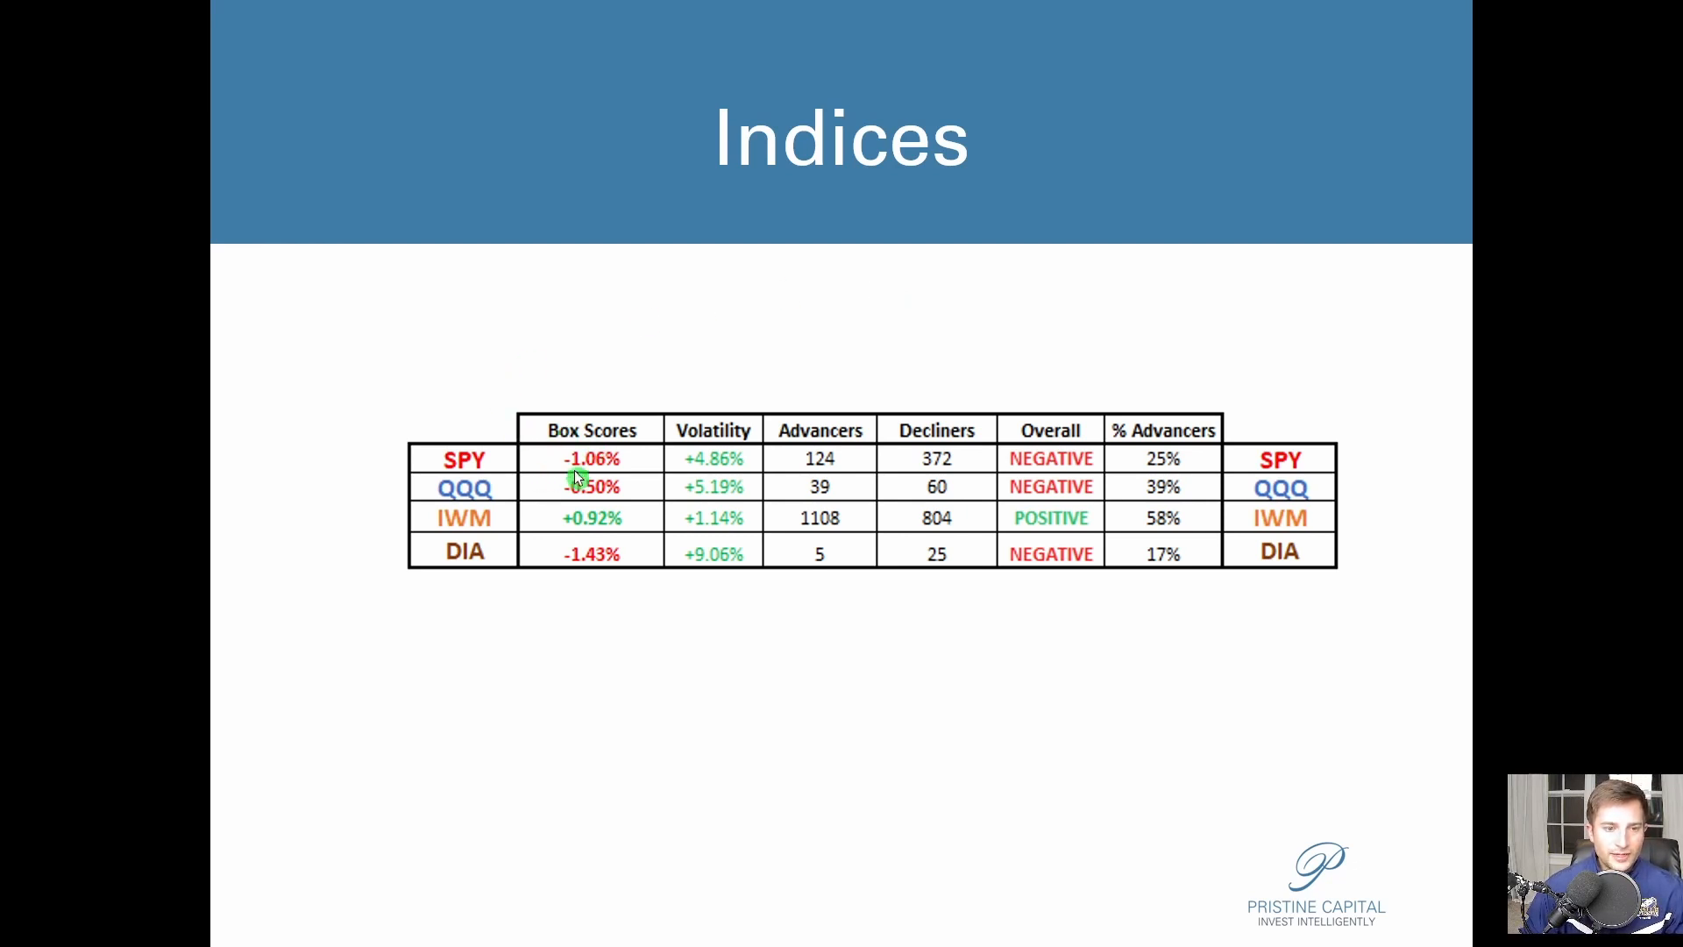
mouse_move(642, 498)
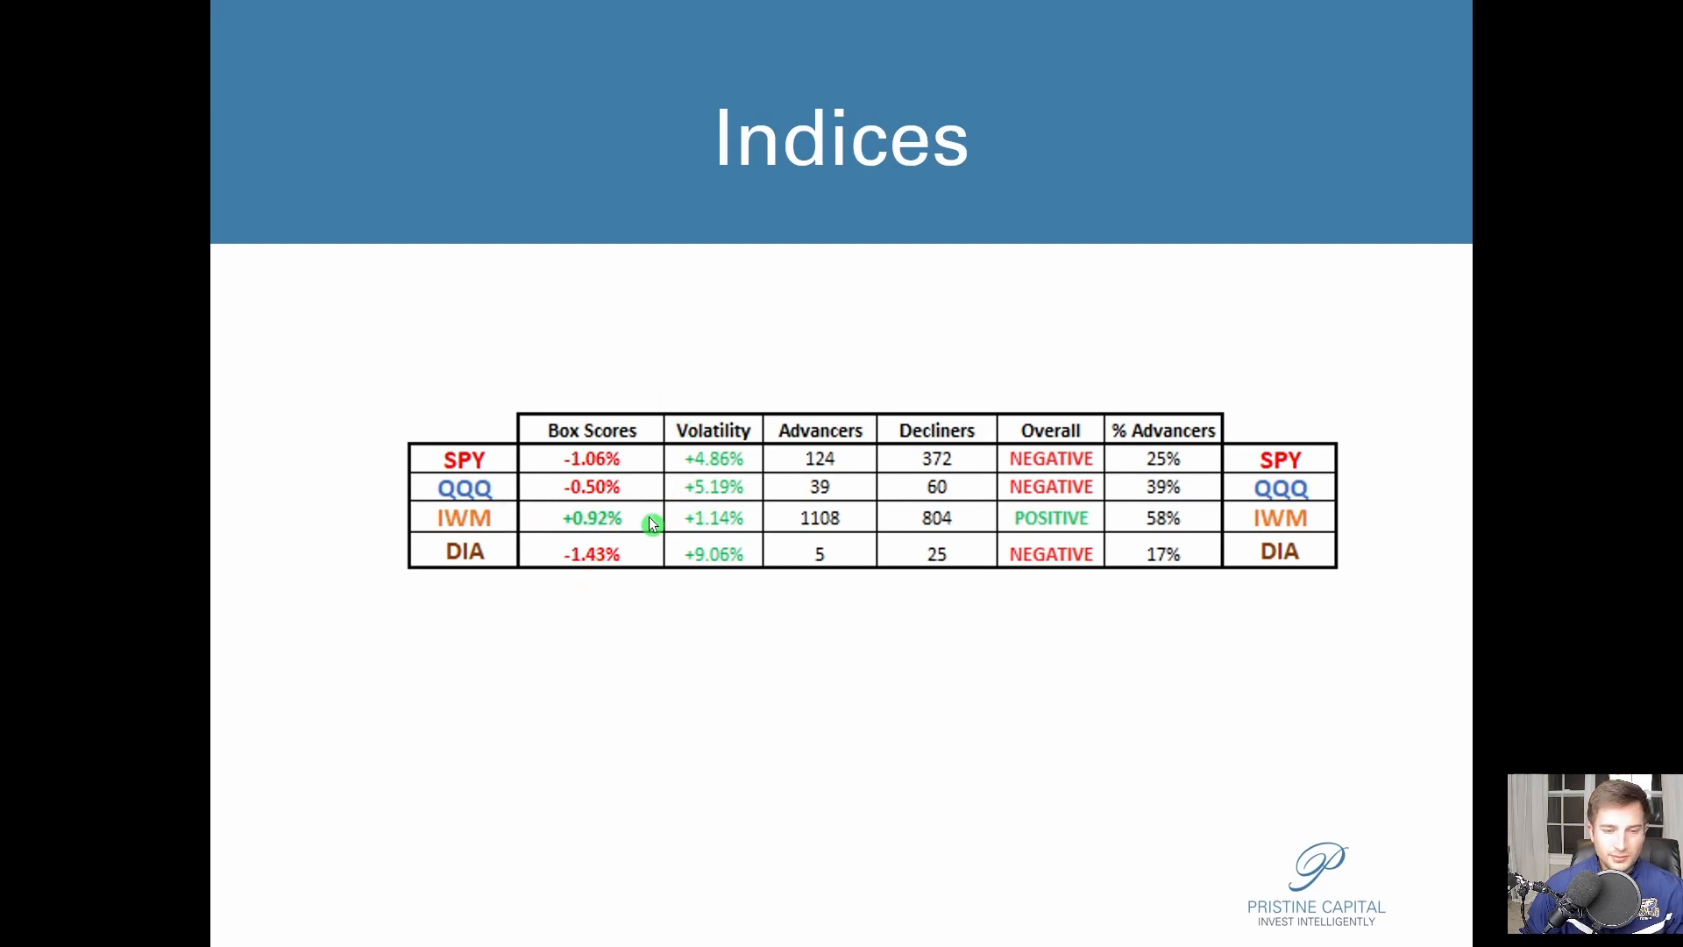
mouse_move(639, 573)
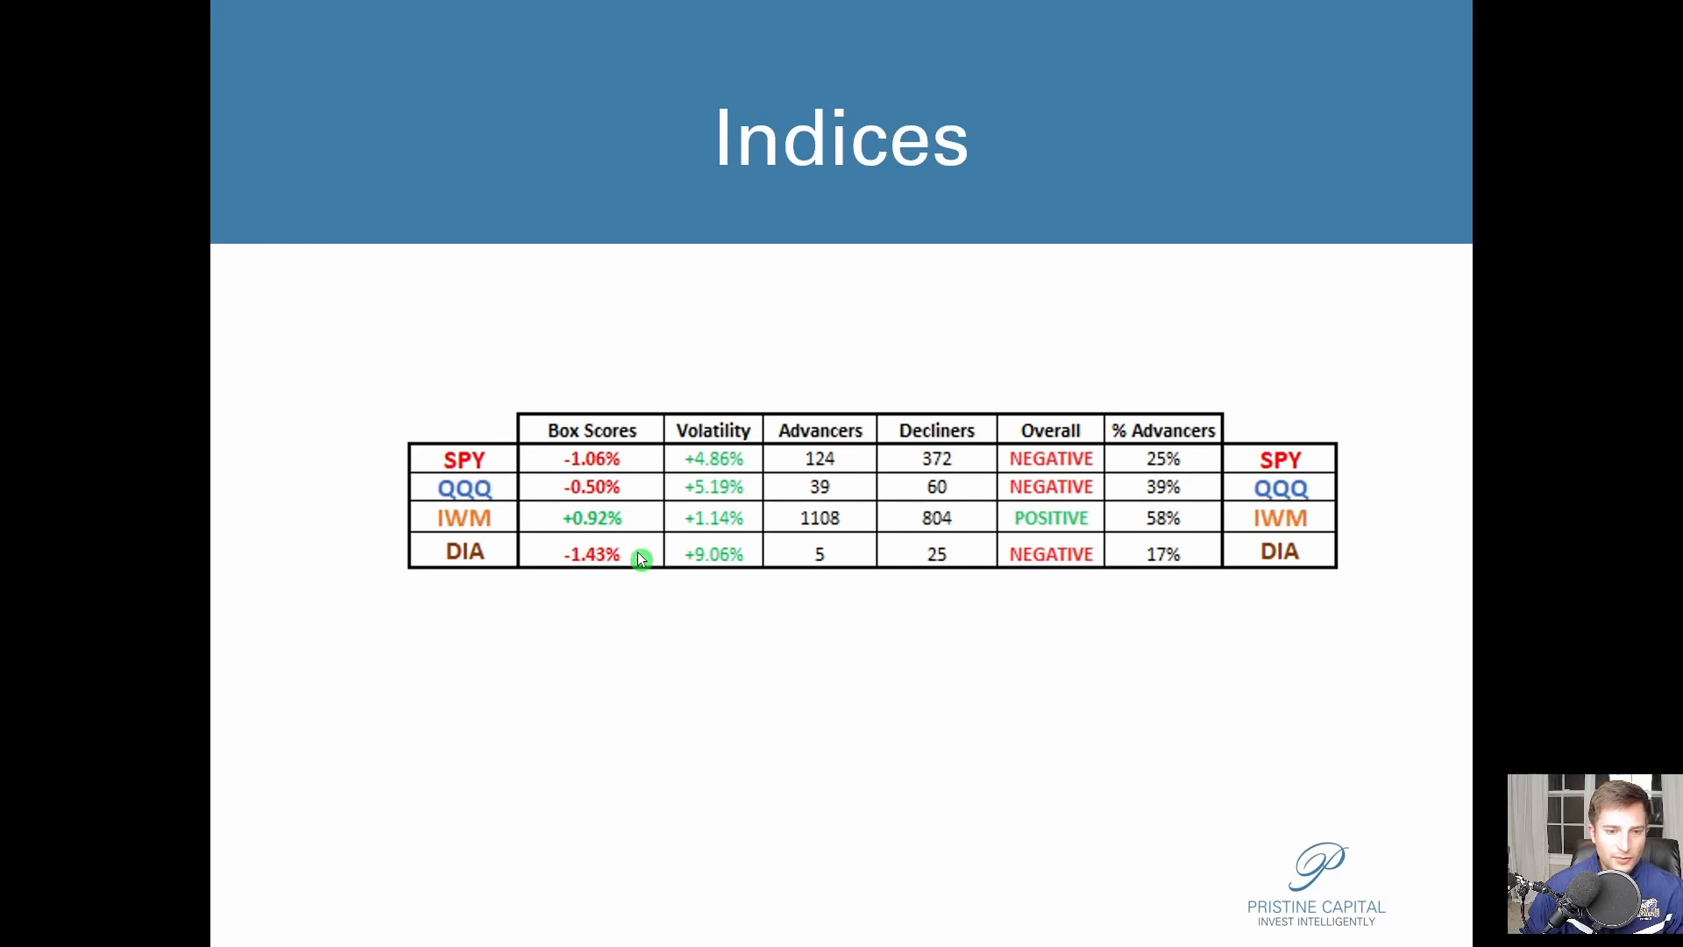
mouse_move(696, 509)
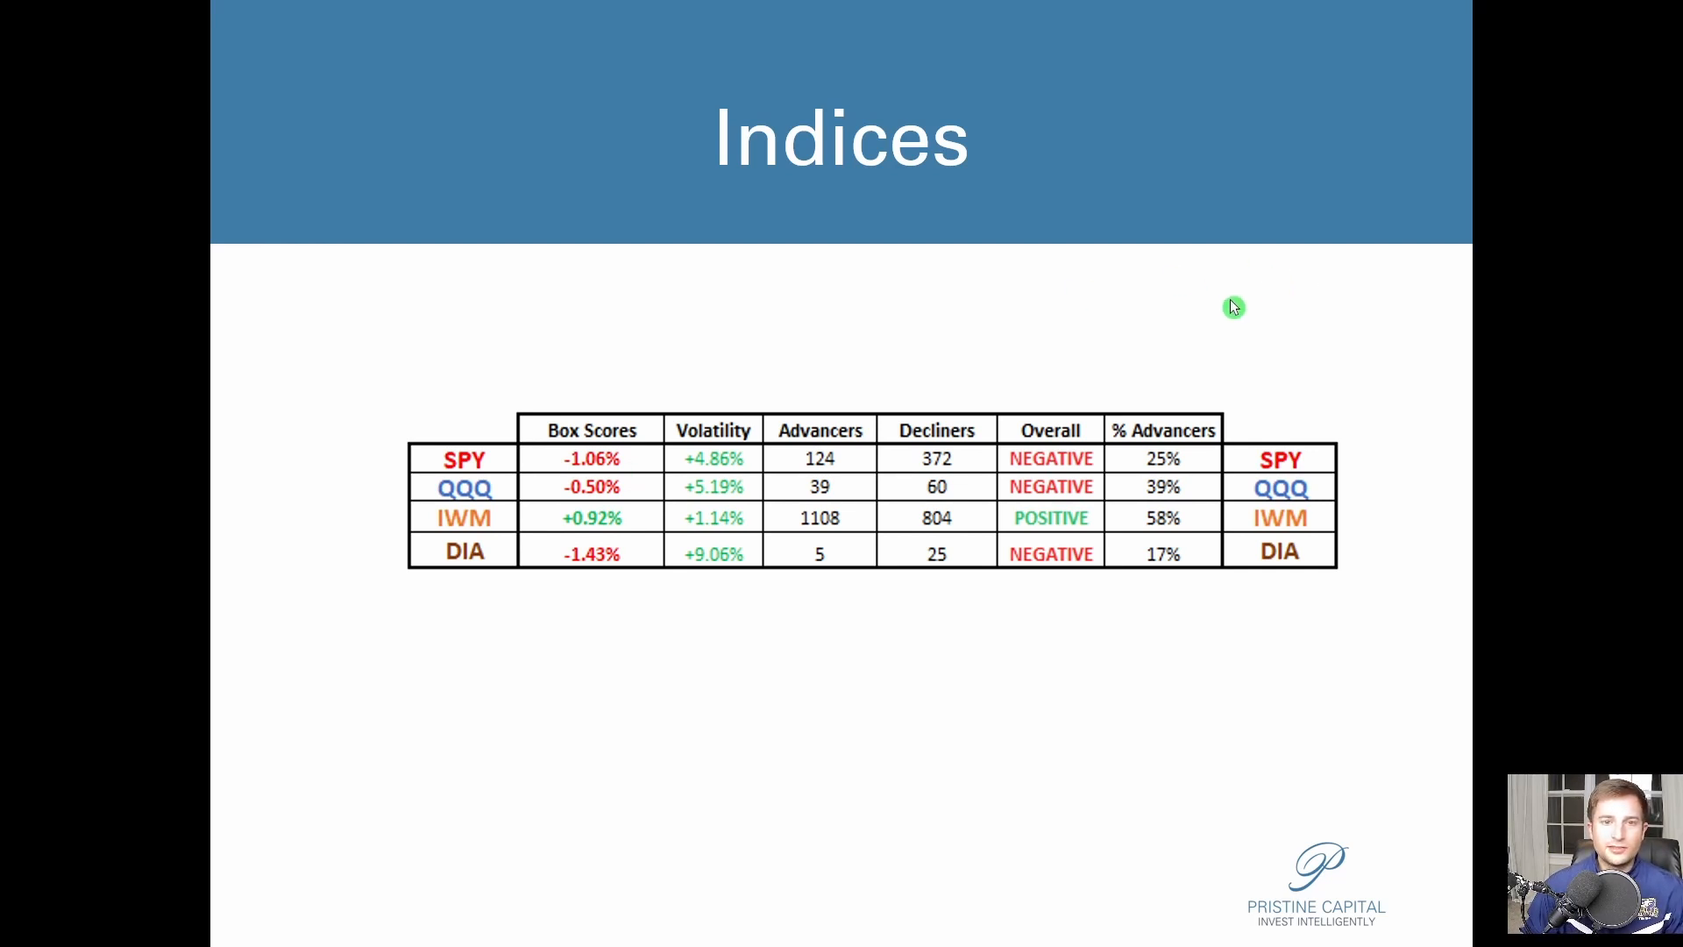
mouse_move(908, 344)
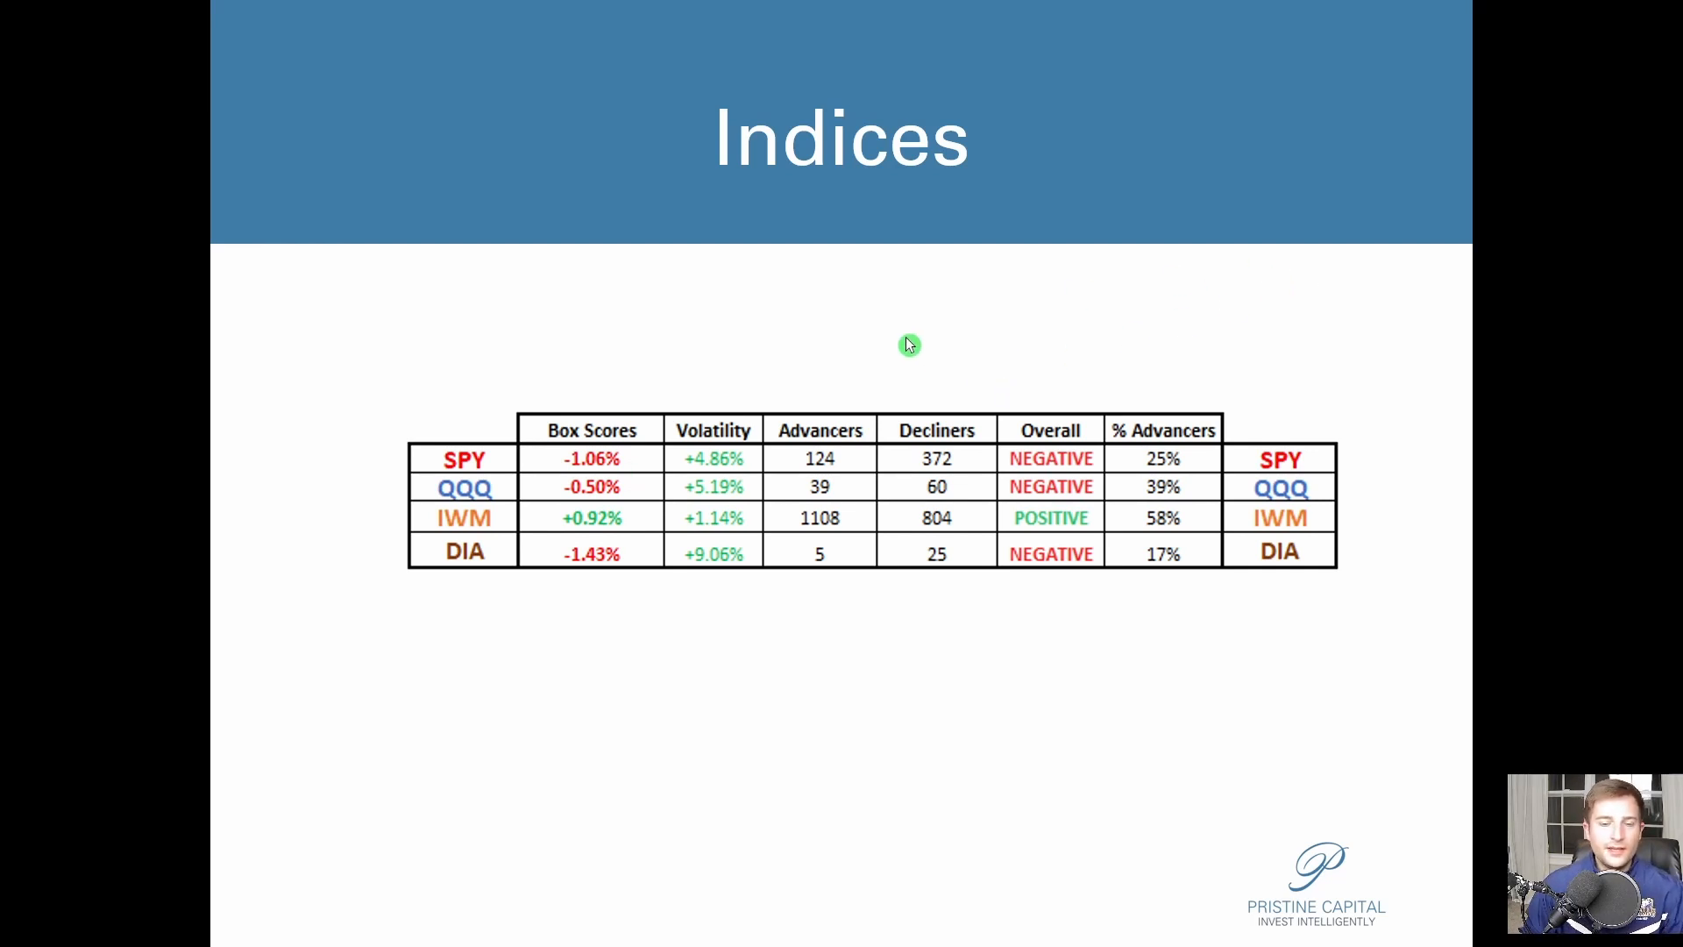
mouse_move(847, 382)
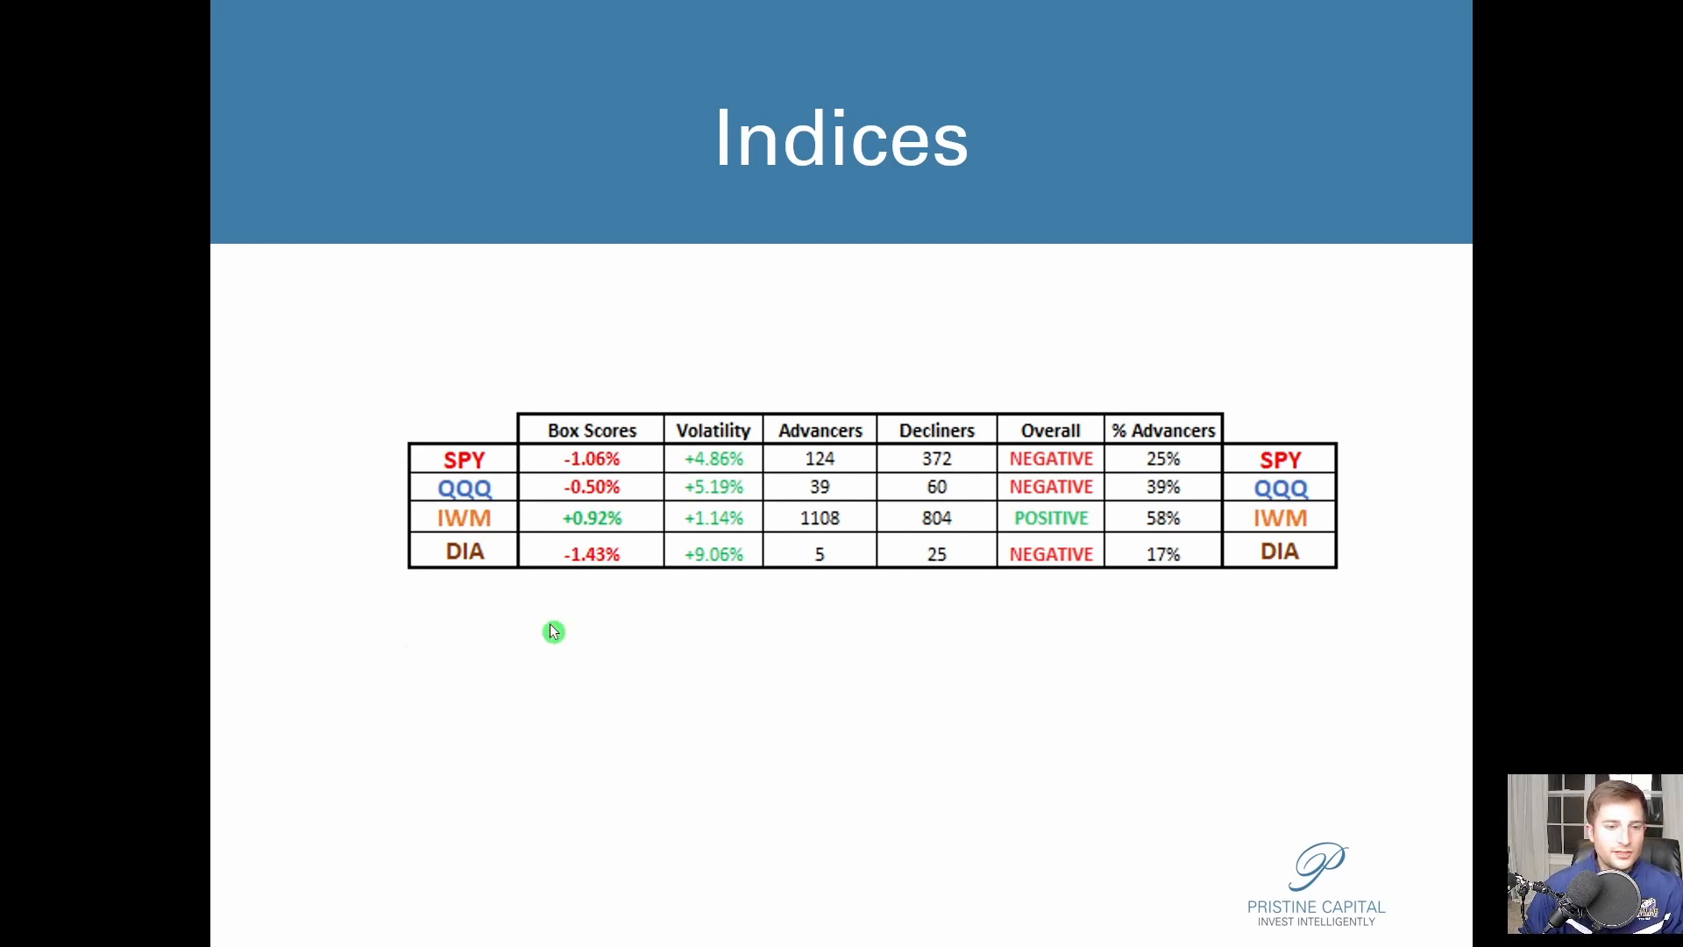
mouse_move(617, 507)
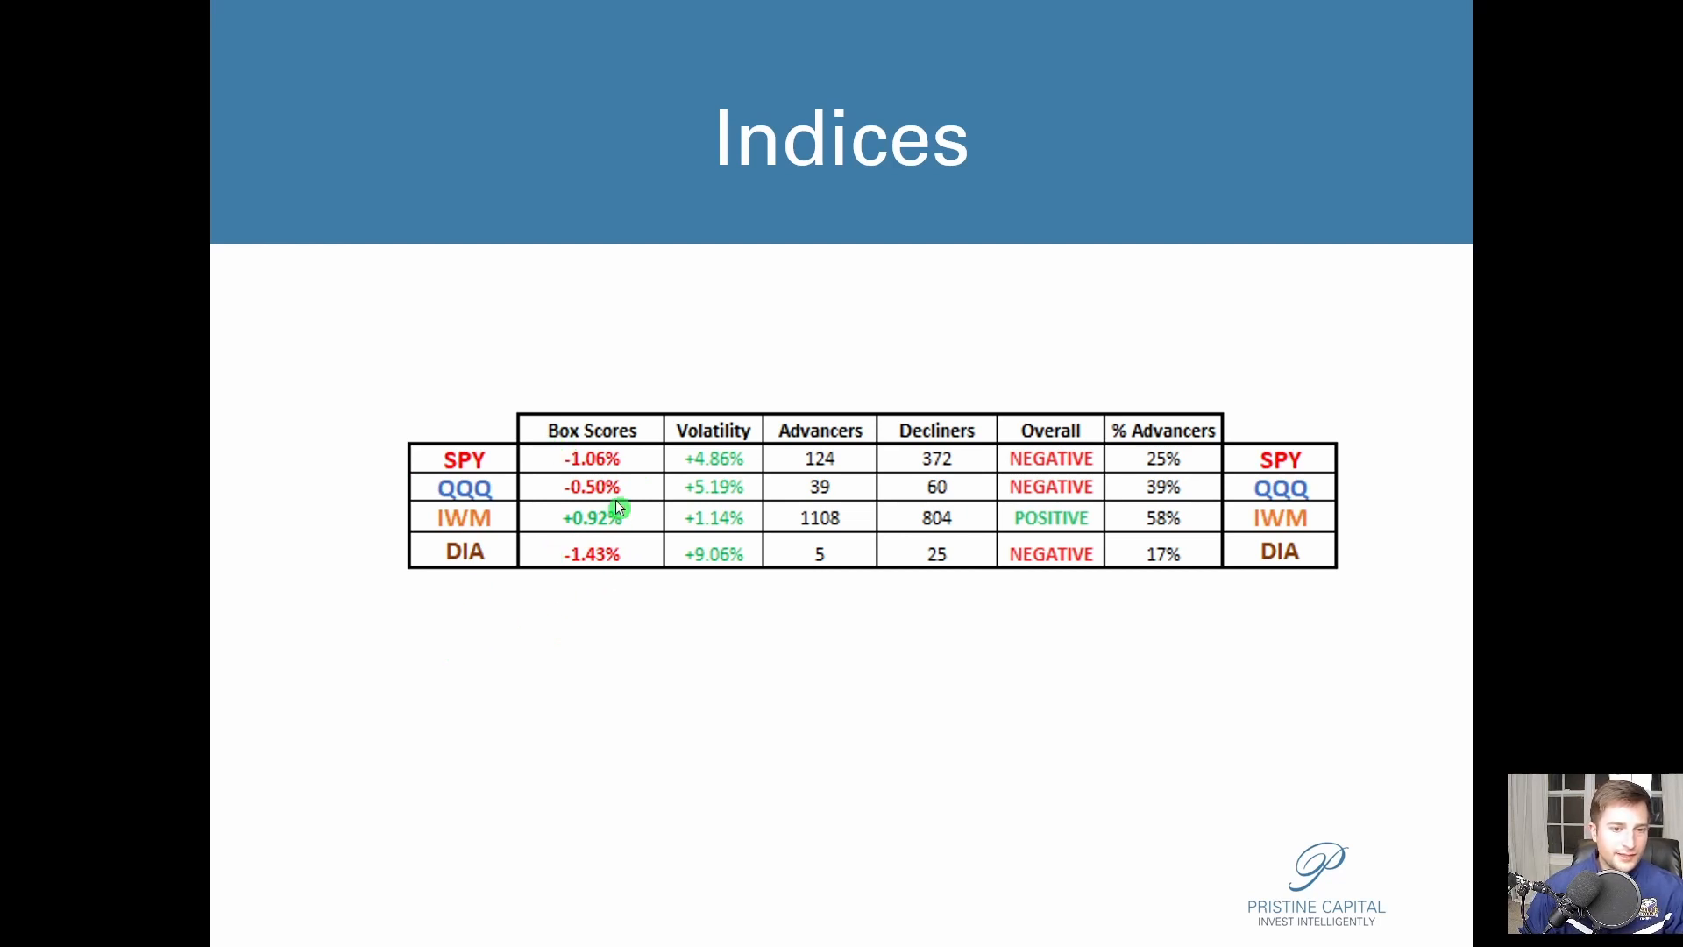
mouse_move(704, 556)
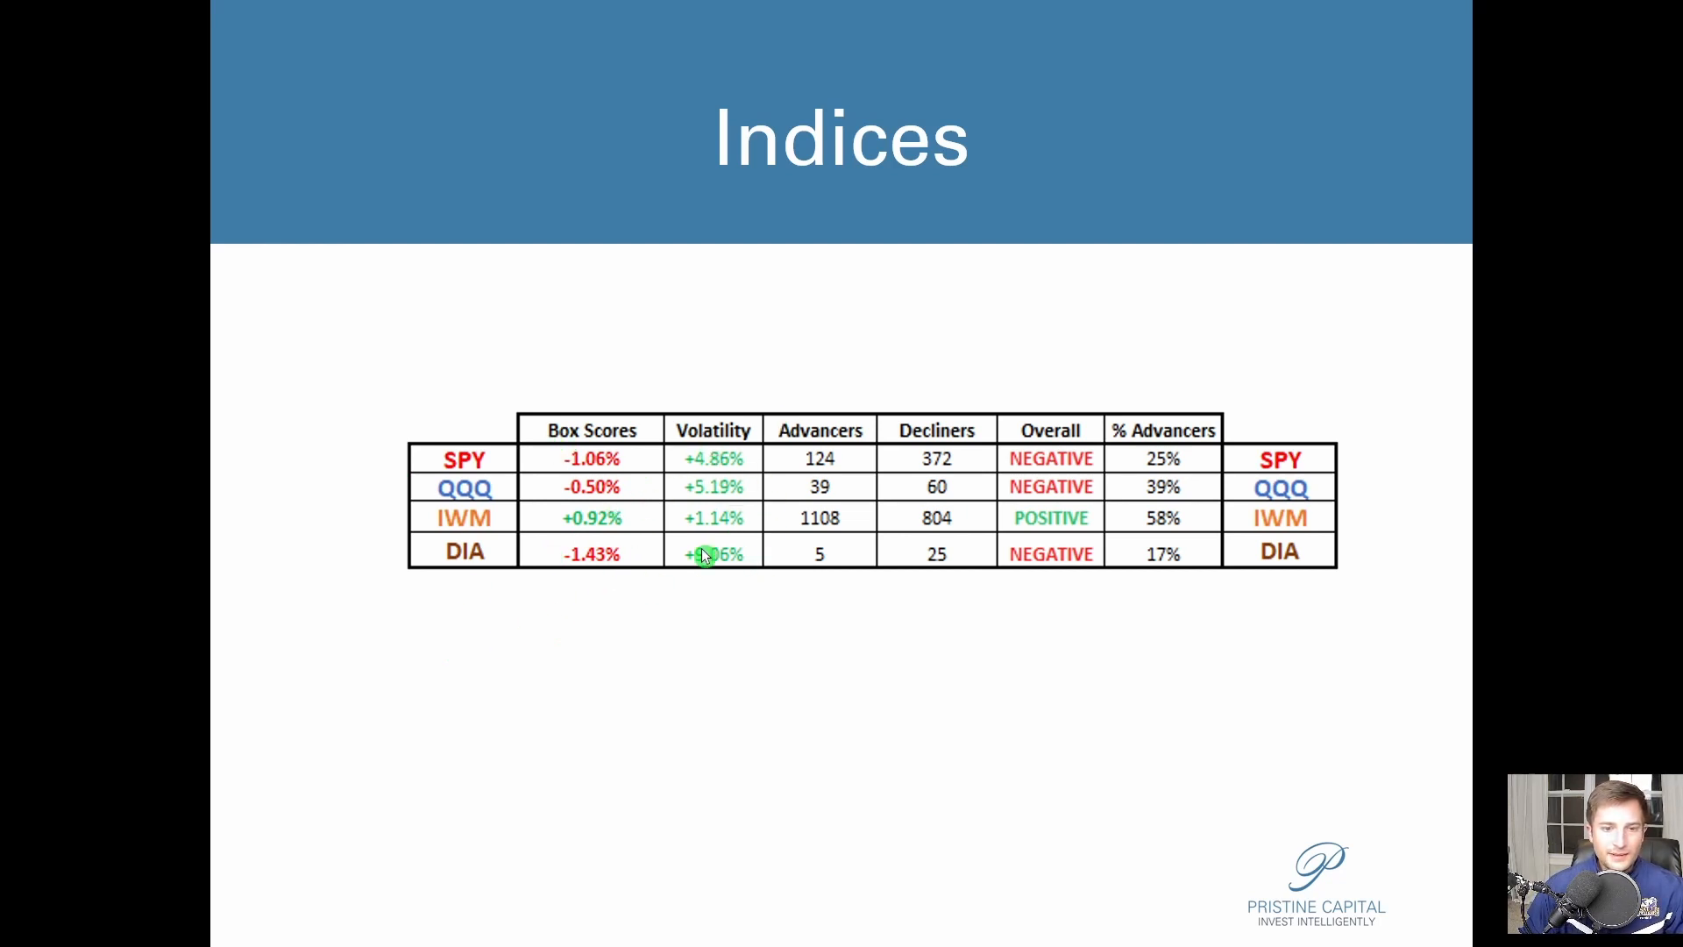
mouse_move(725, 470)
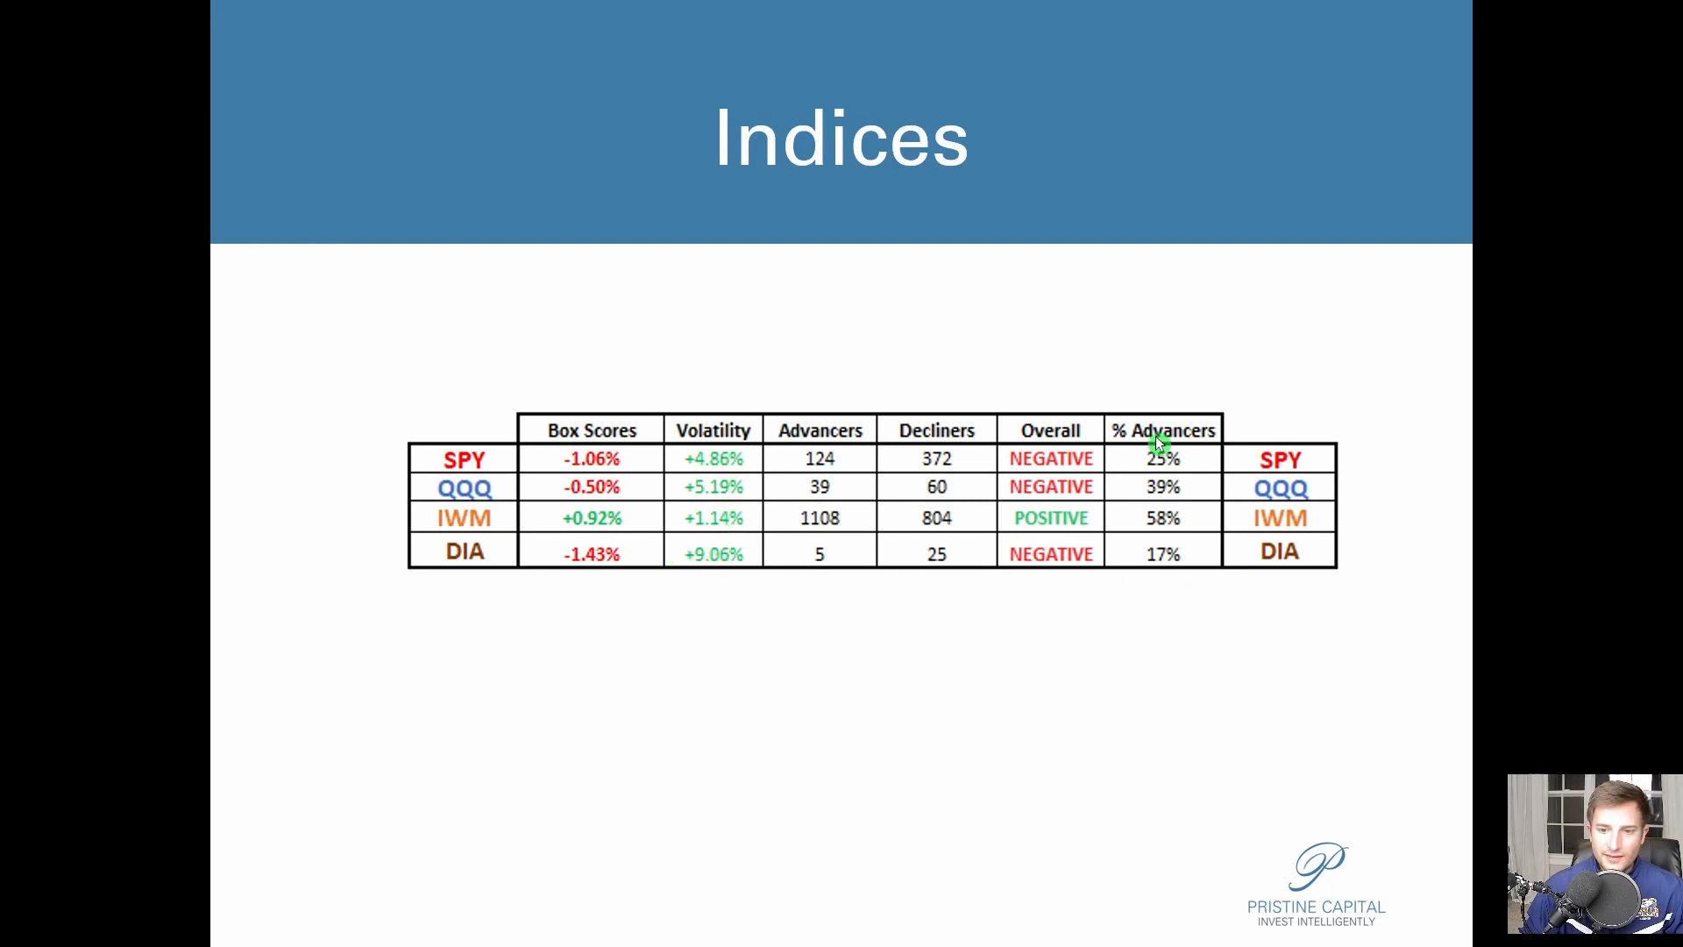
mouse_move(1041, 517)
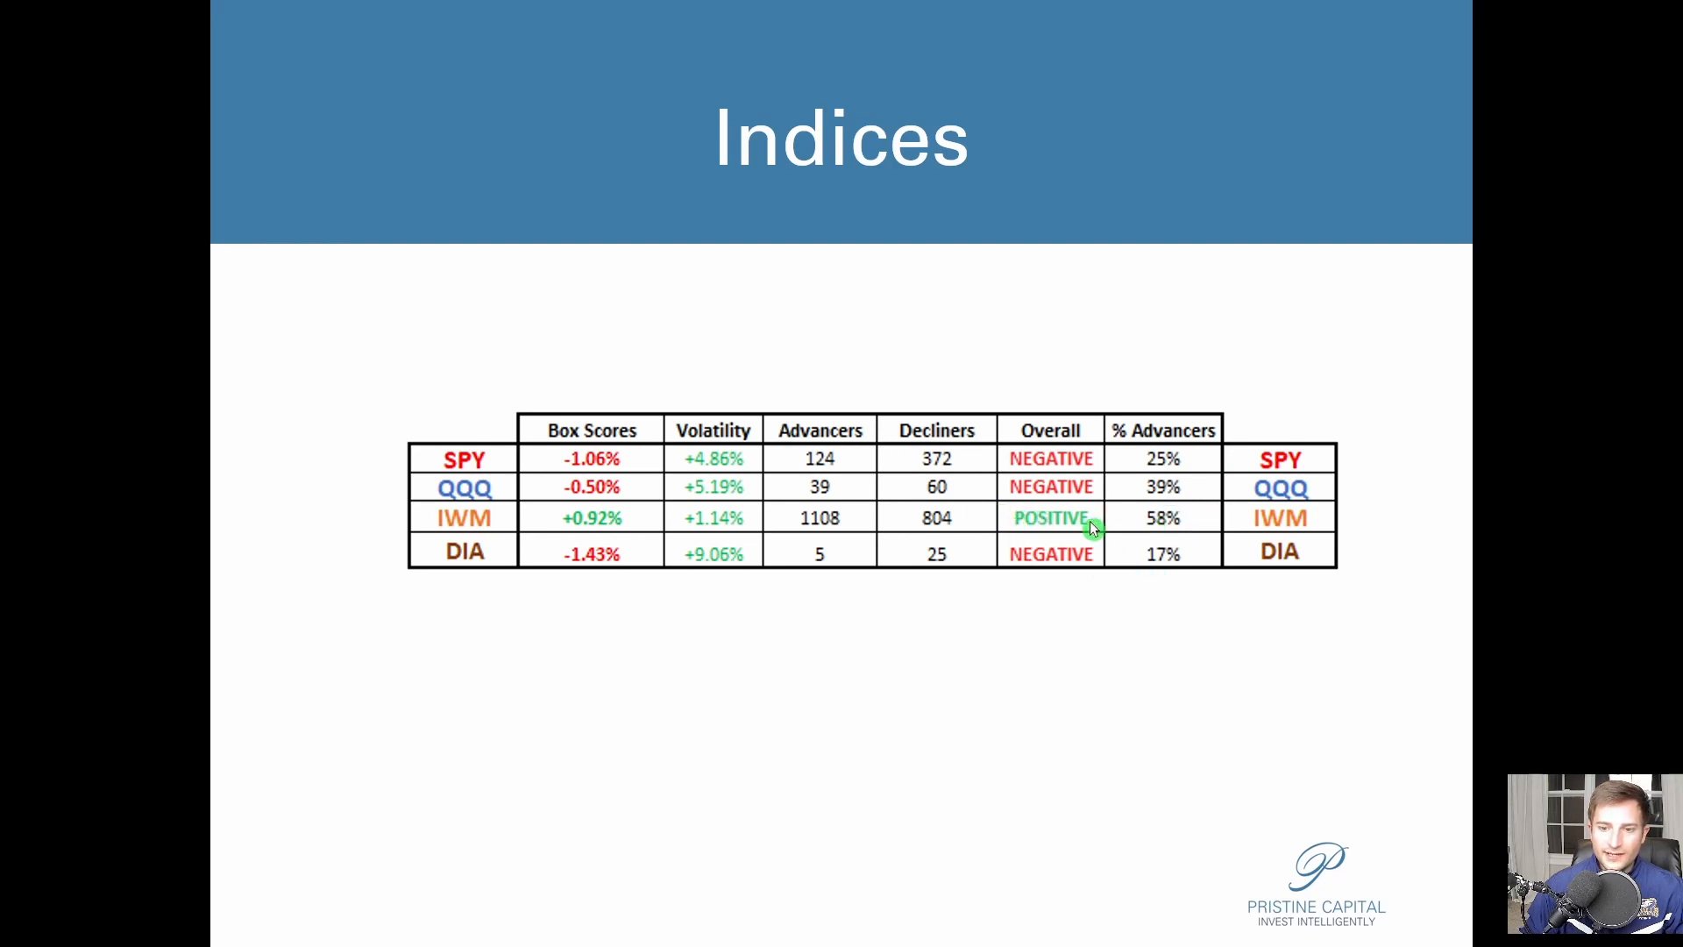
mouse_move(744, 262)
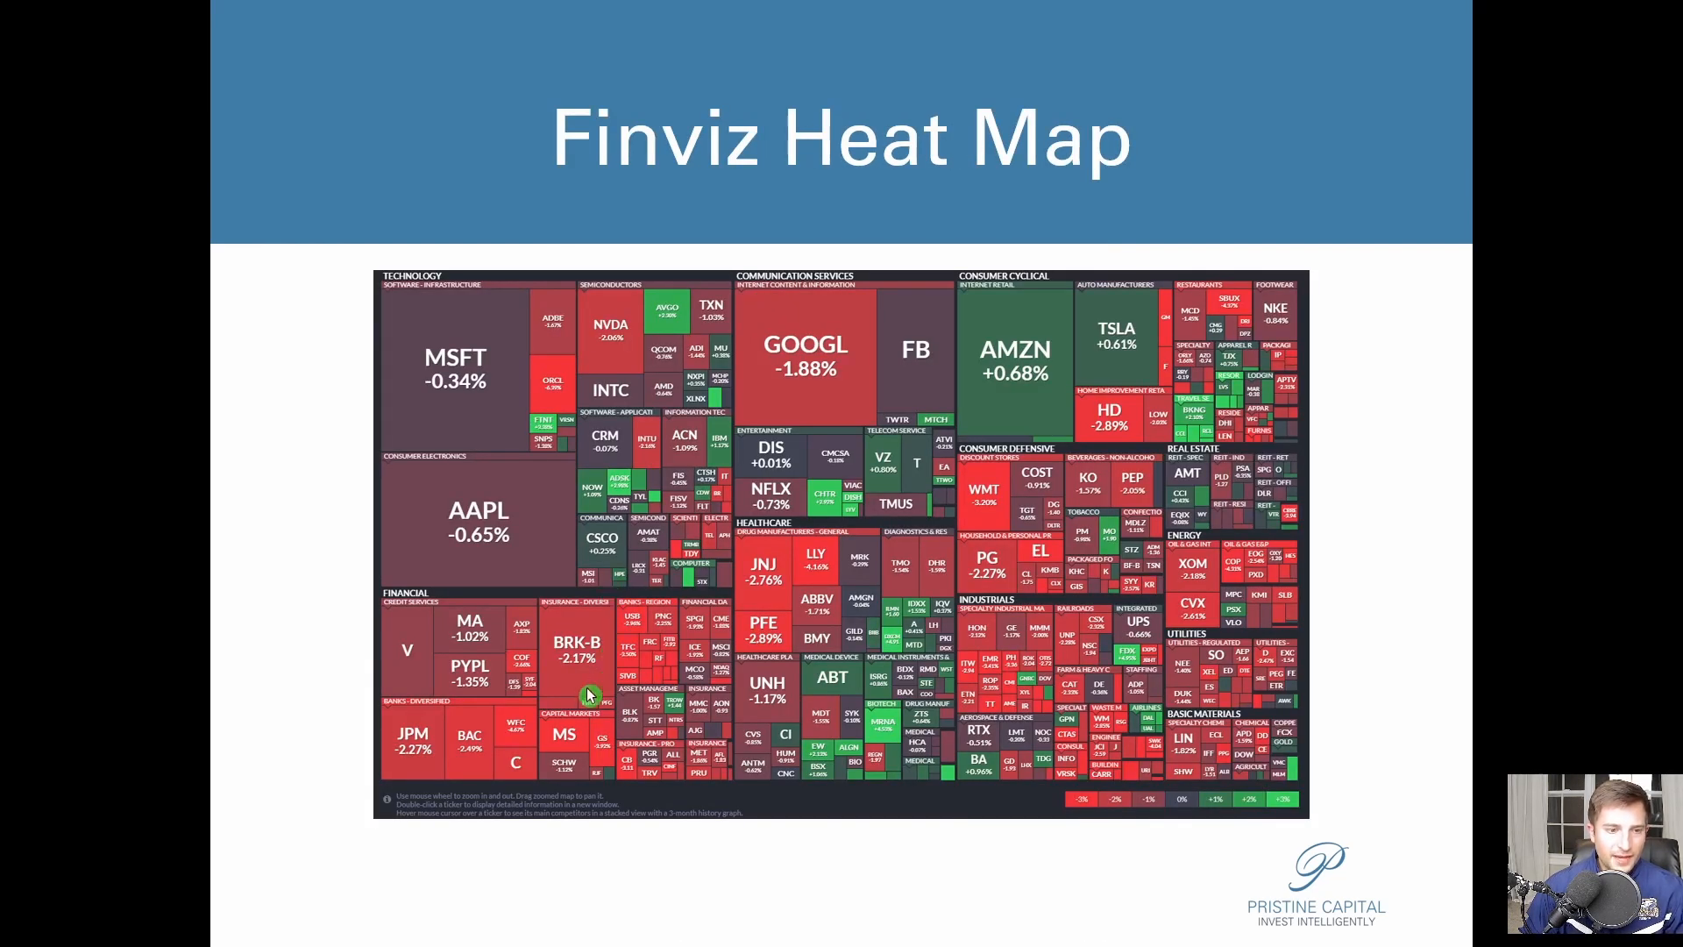
mouse_move(1081, 684)
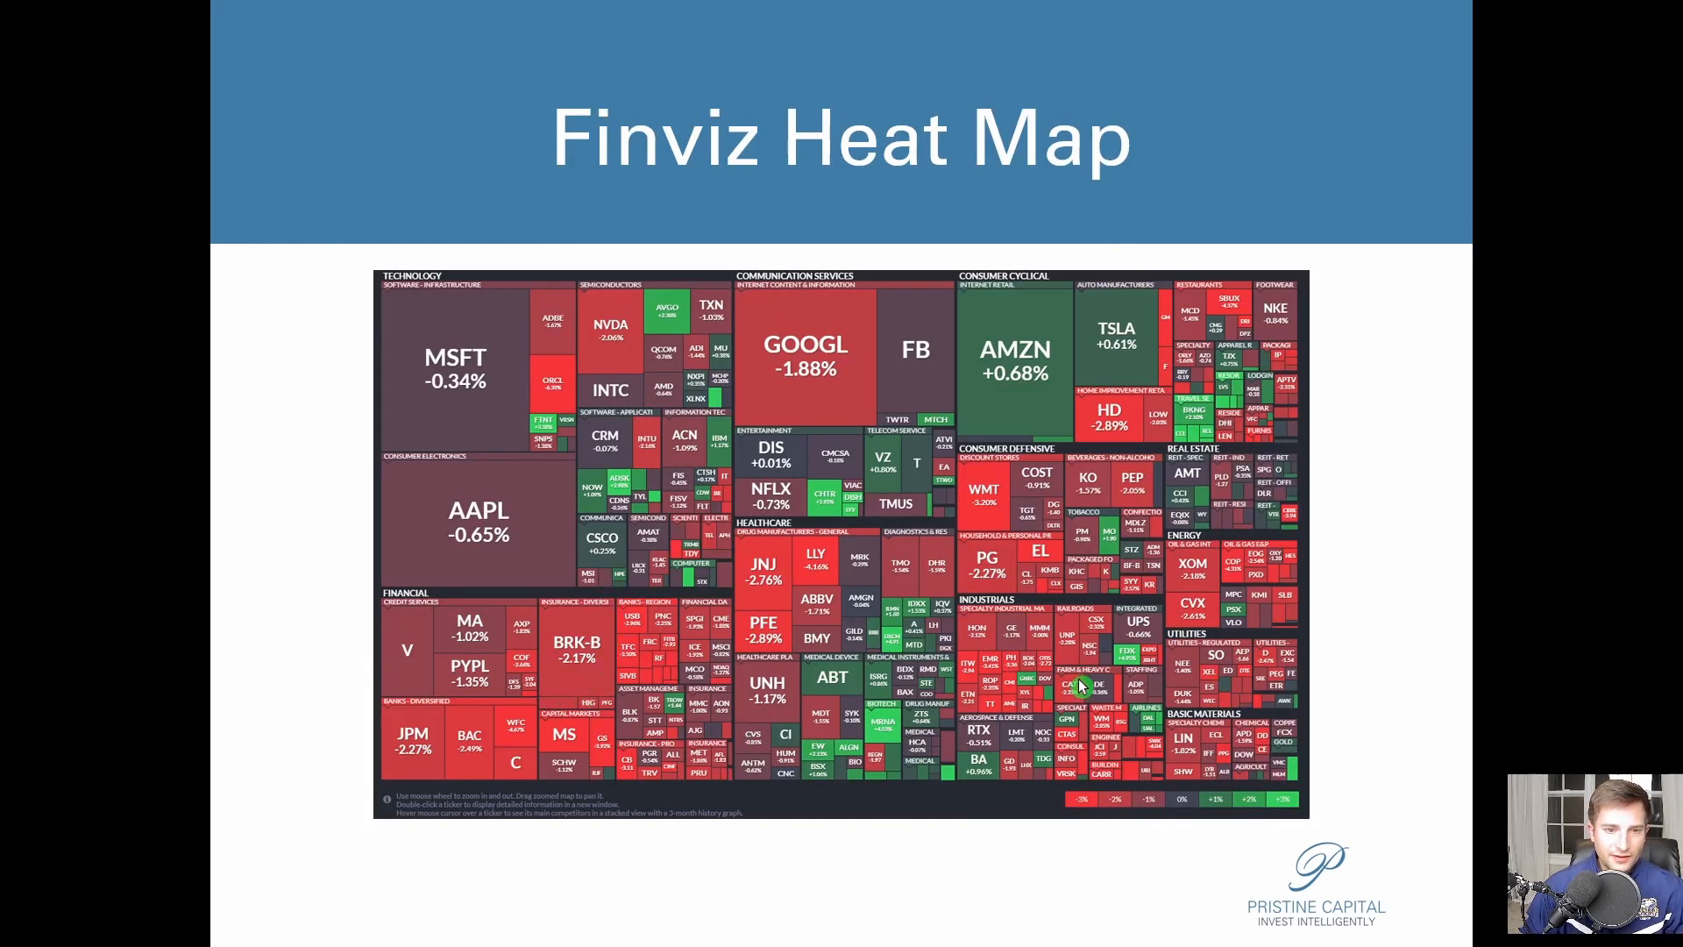
mouse_move(1368, 359)
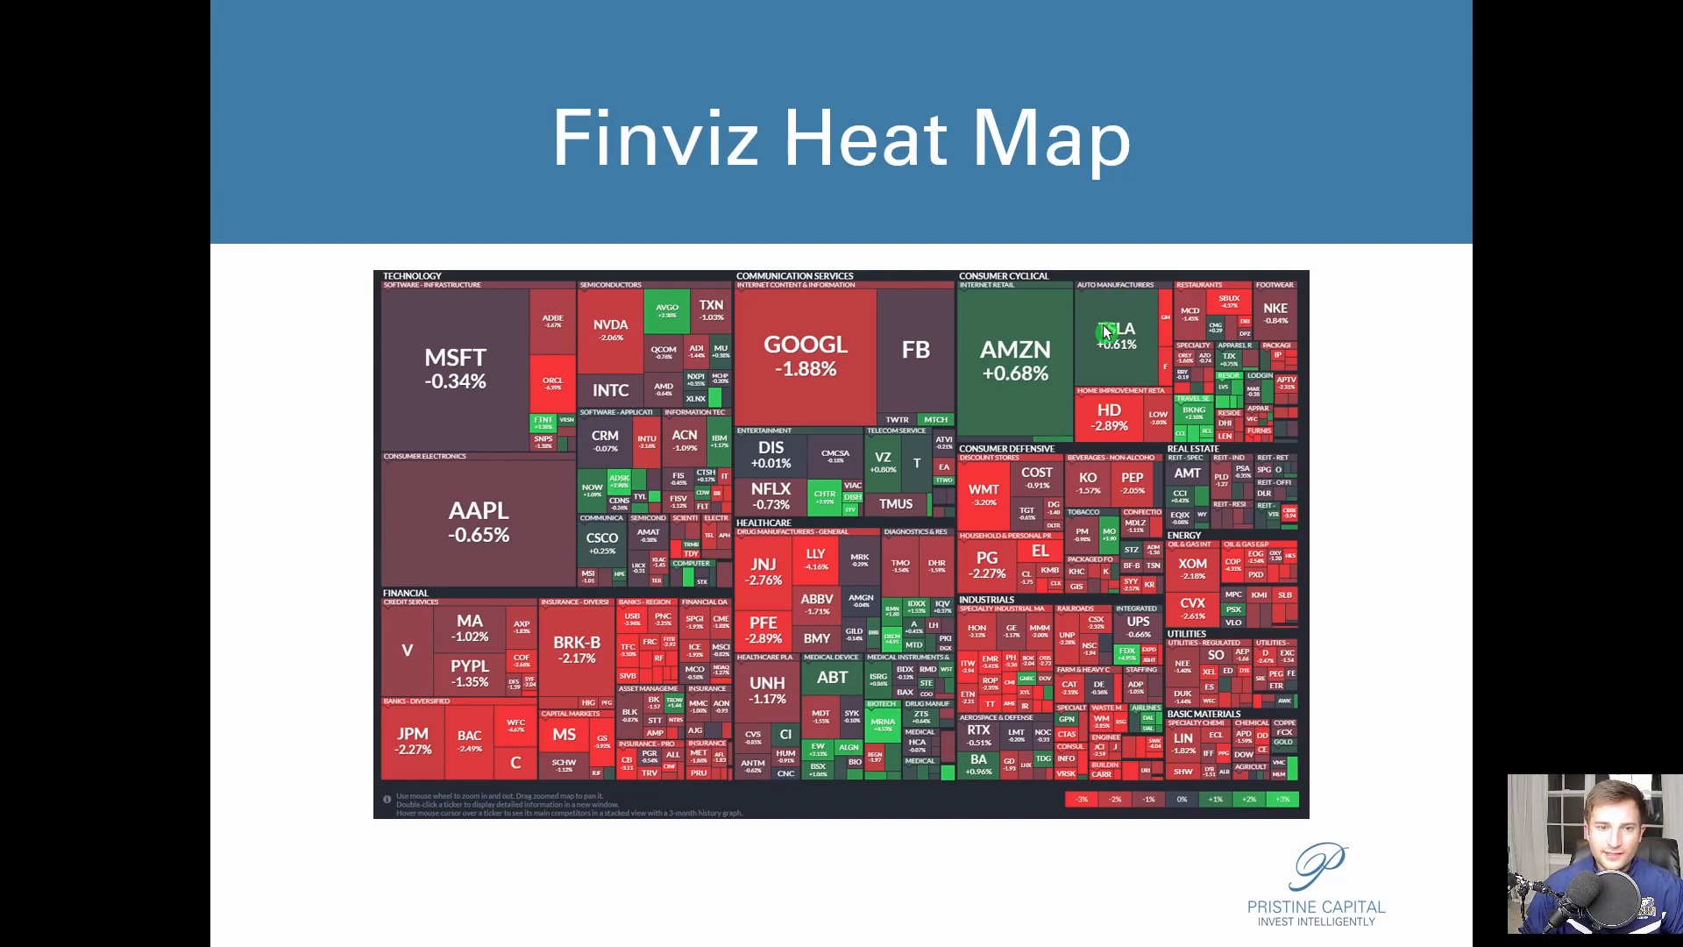
mouse_move(393, 566)
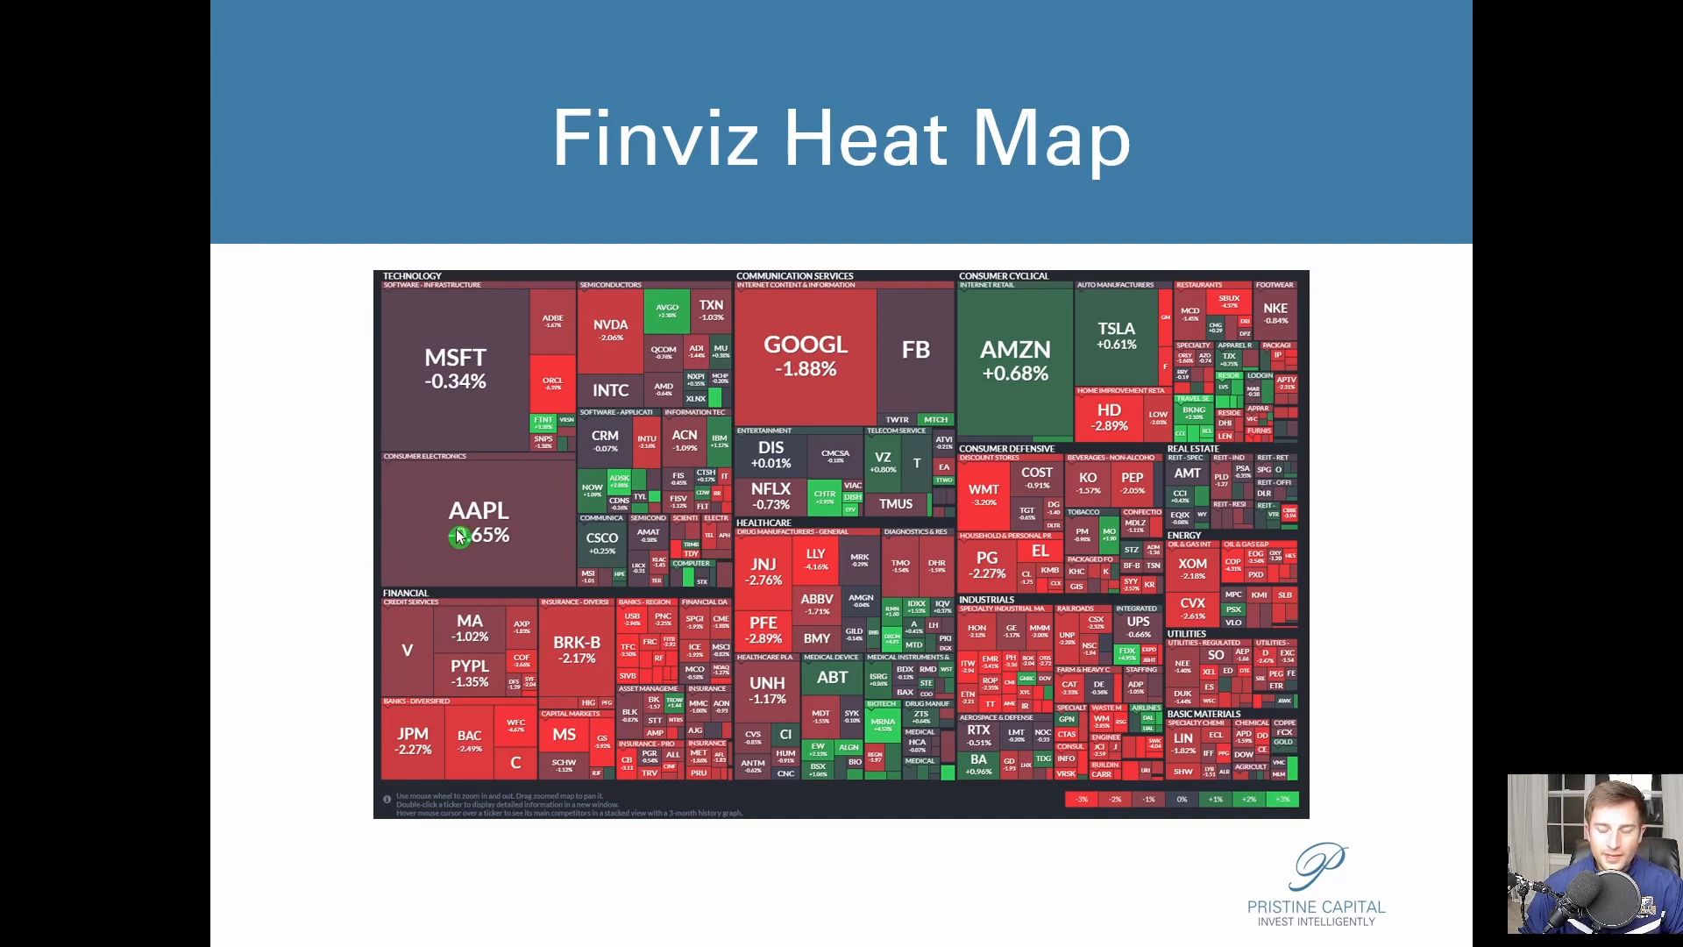
mouse_move(1148, 547)
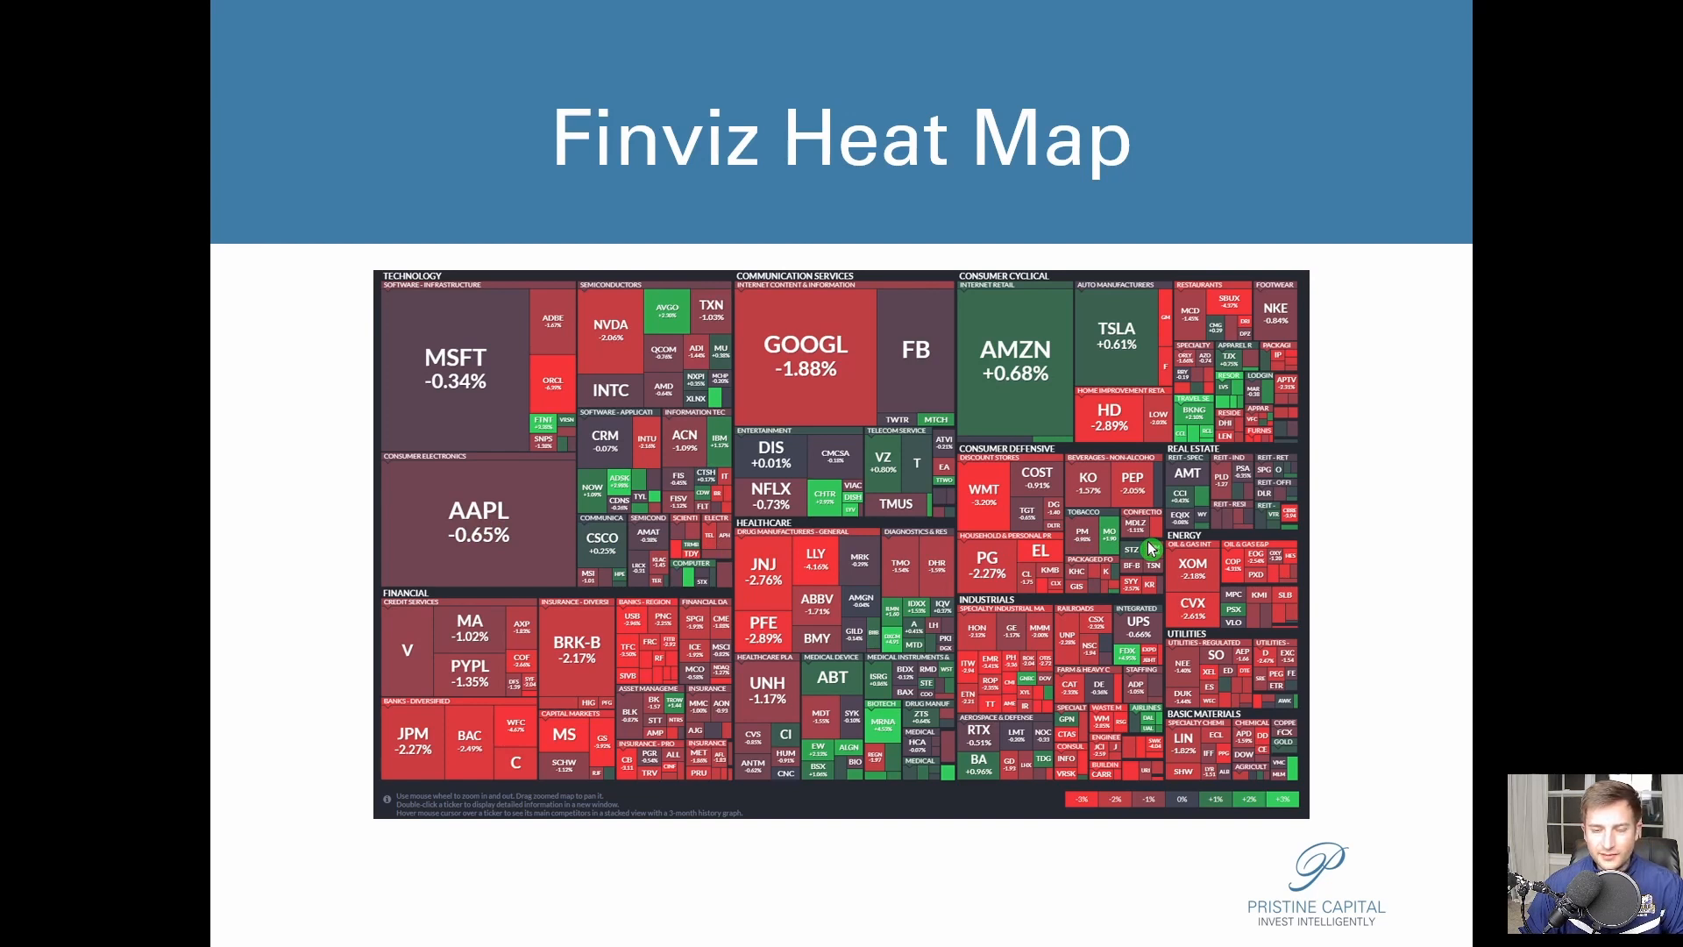
mouse_move(1445, 726)
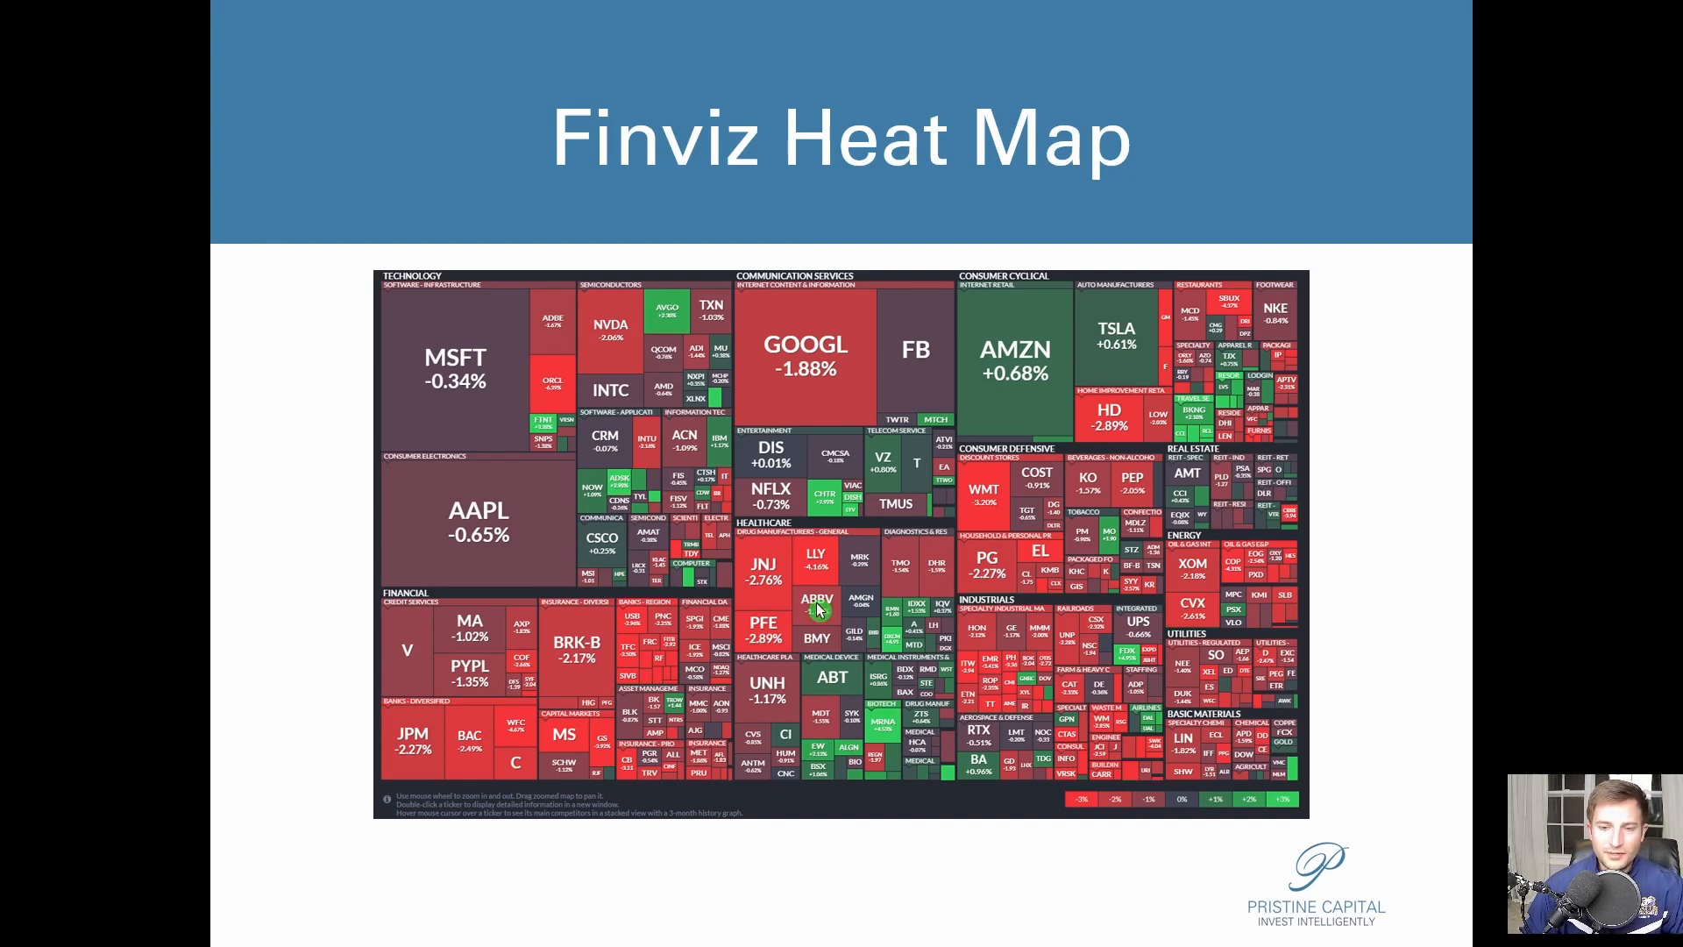
Step: Advance from the Finviz Heat Map slide to the Sectors ETF performance slide
key("right")
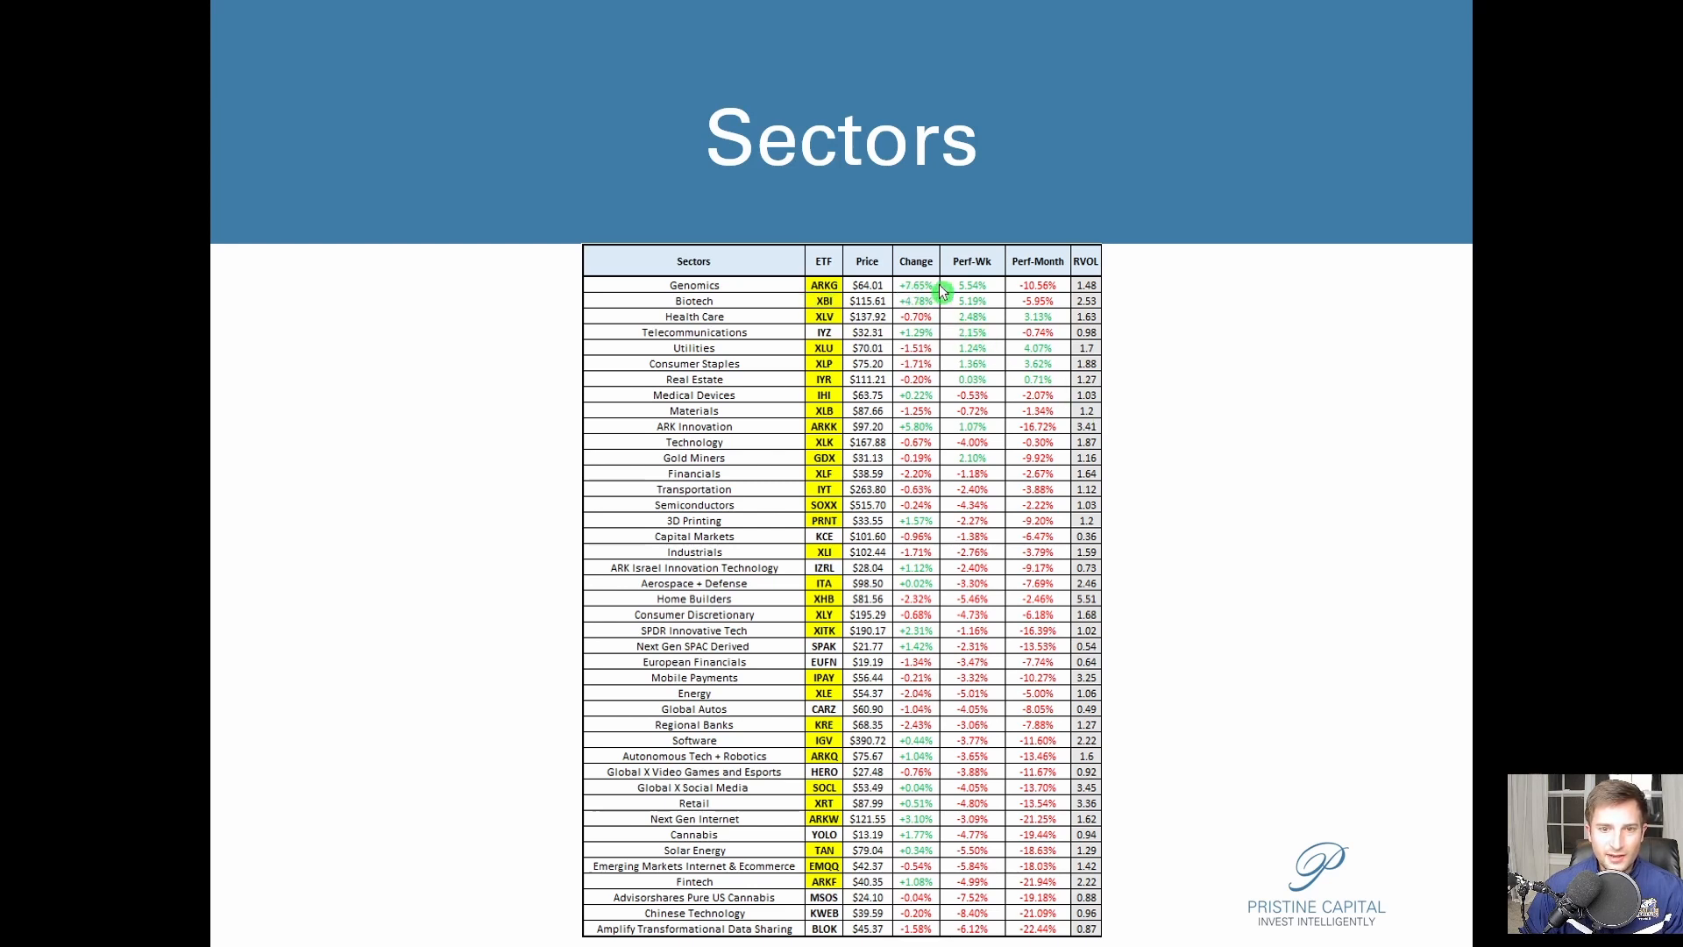
mouse_move(1148, 262)
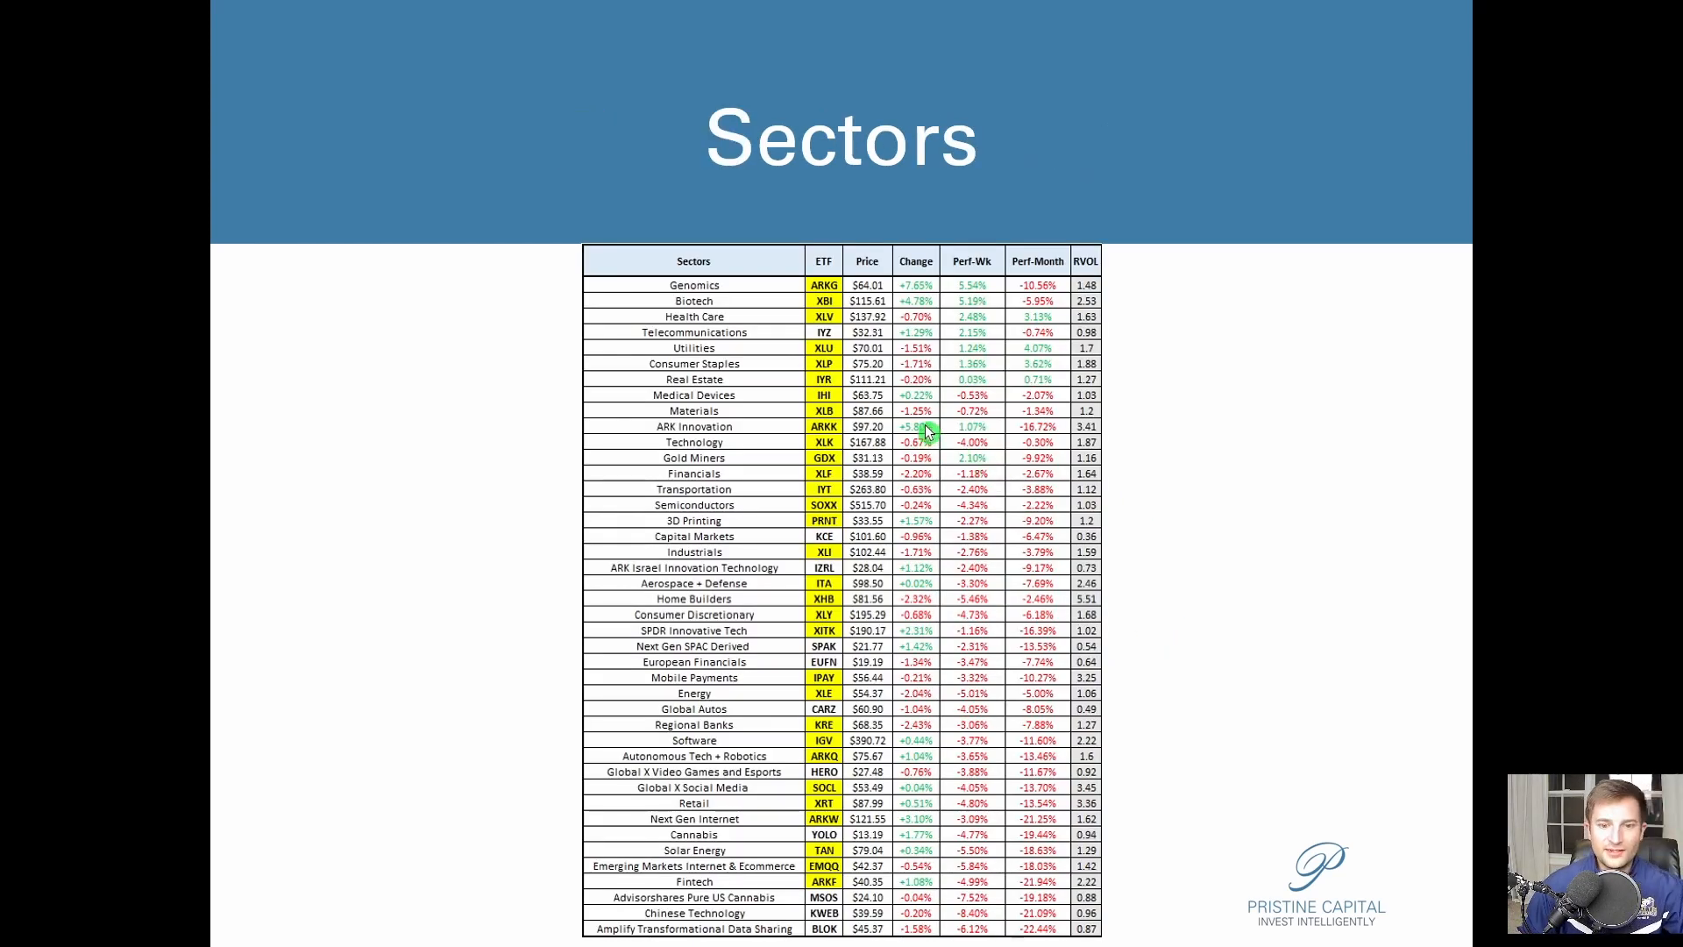
mouse_move(899, 847)
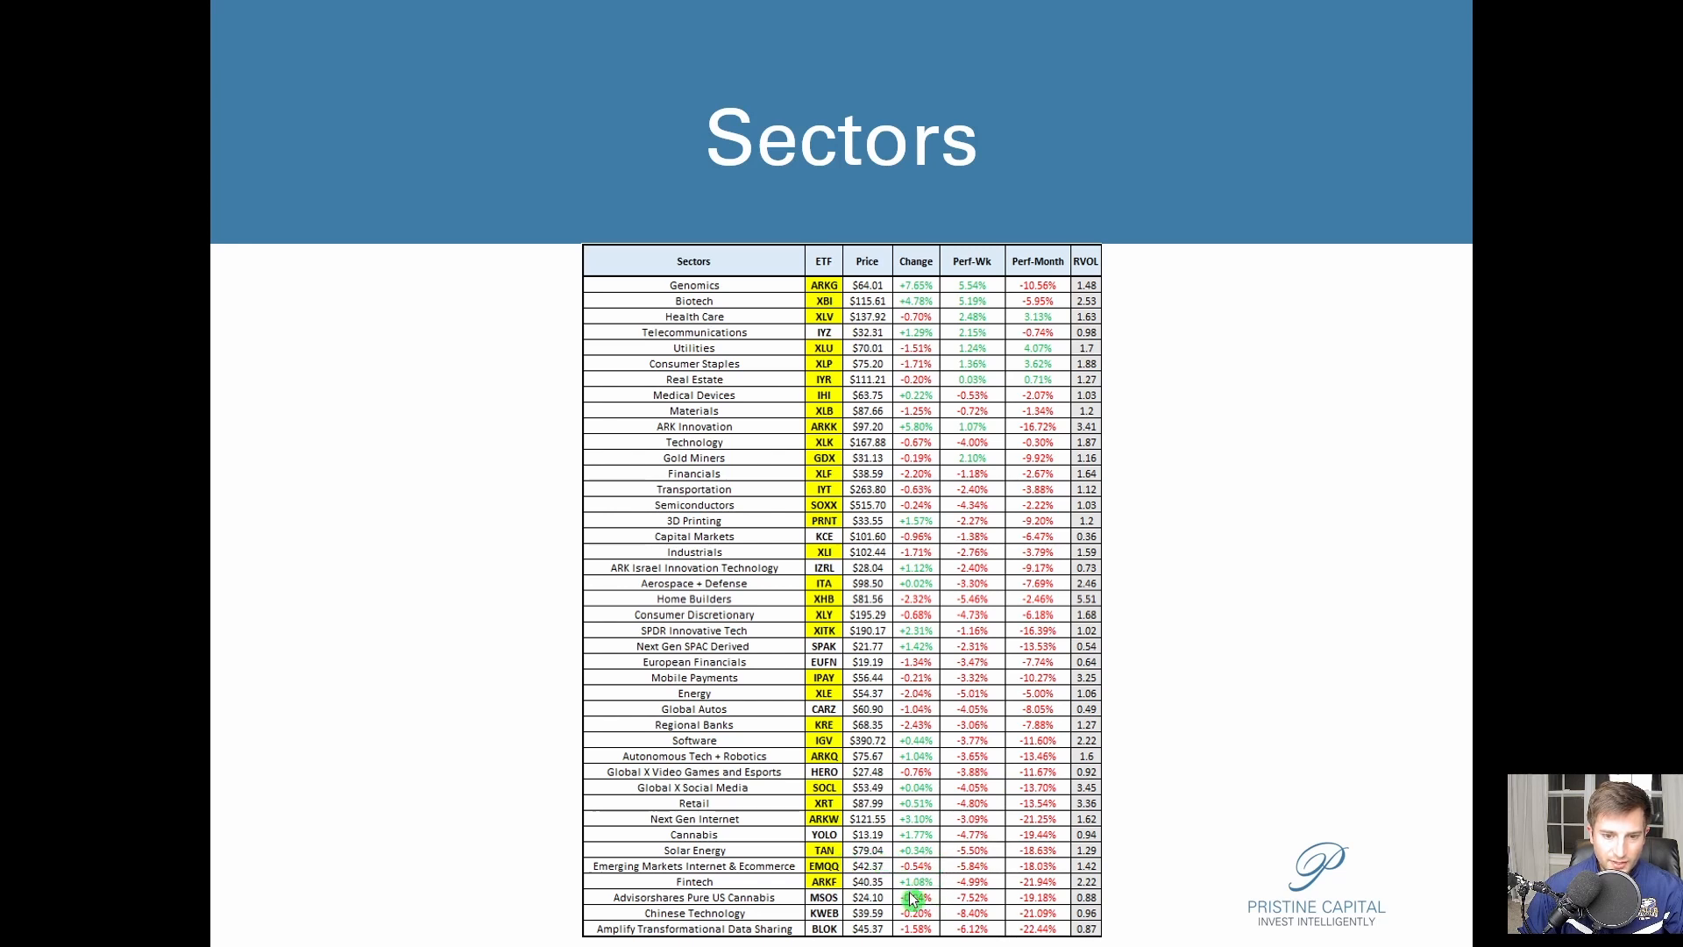
mouse_move(874, 569)
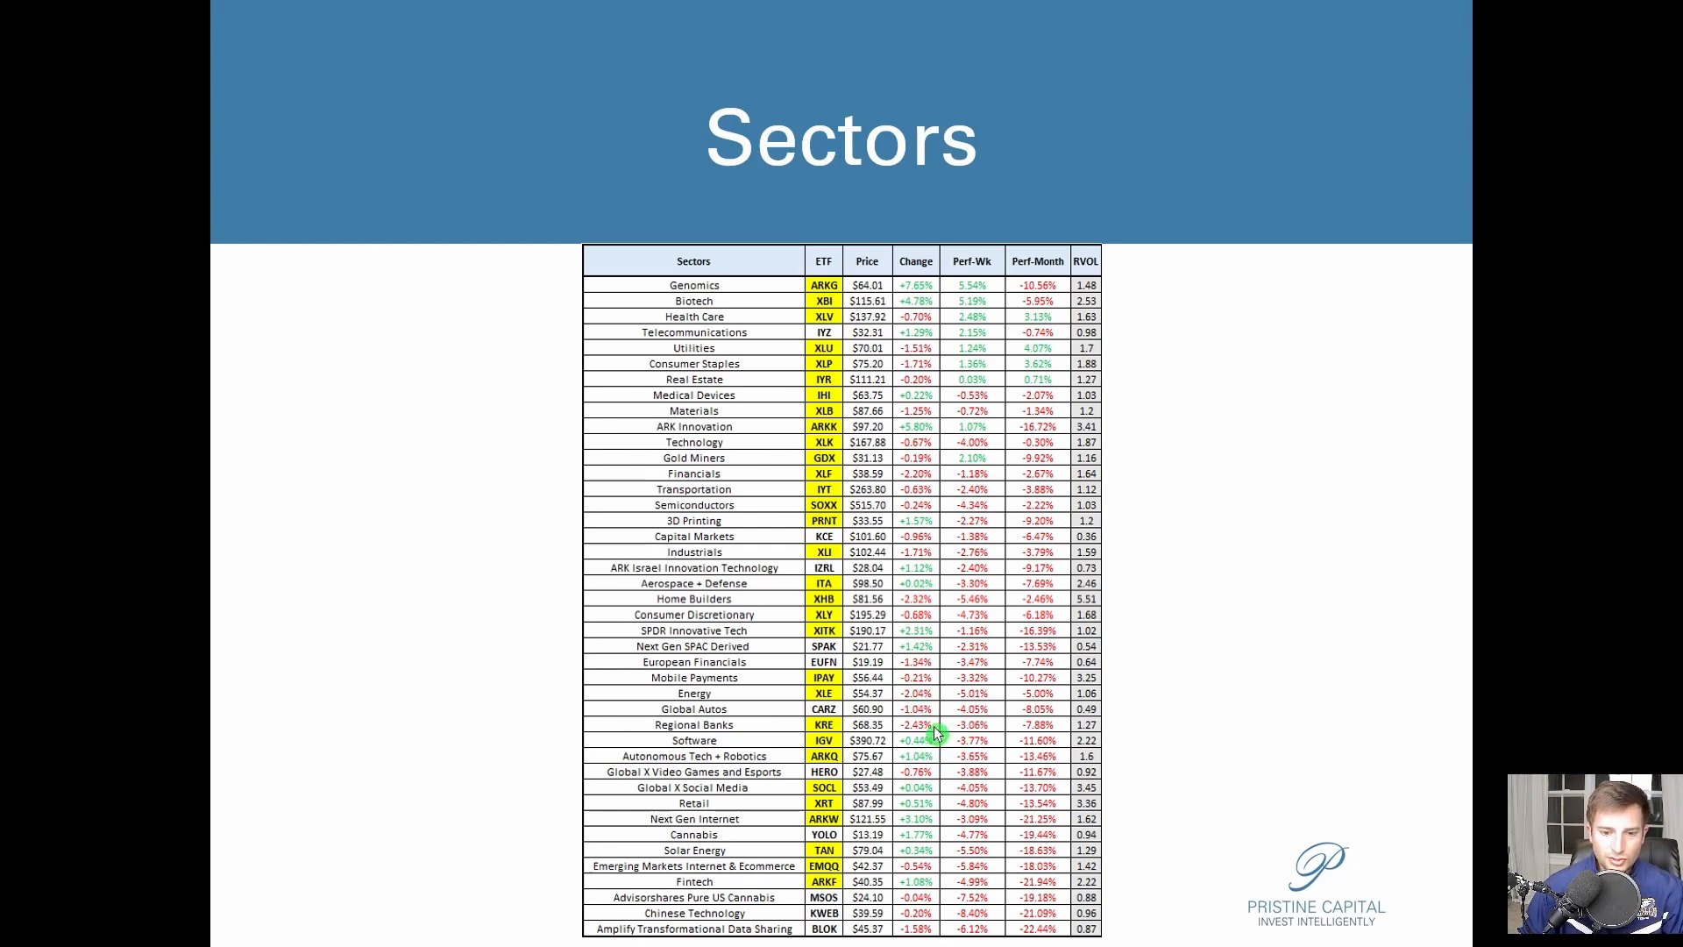
mouse_move(920, 932)
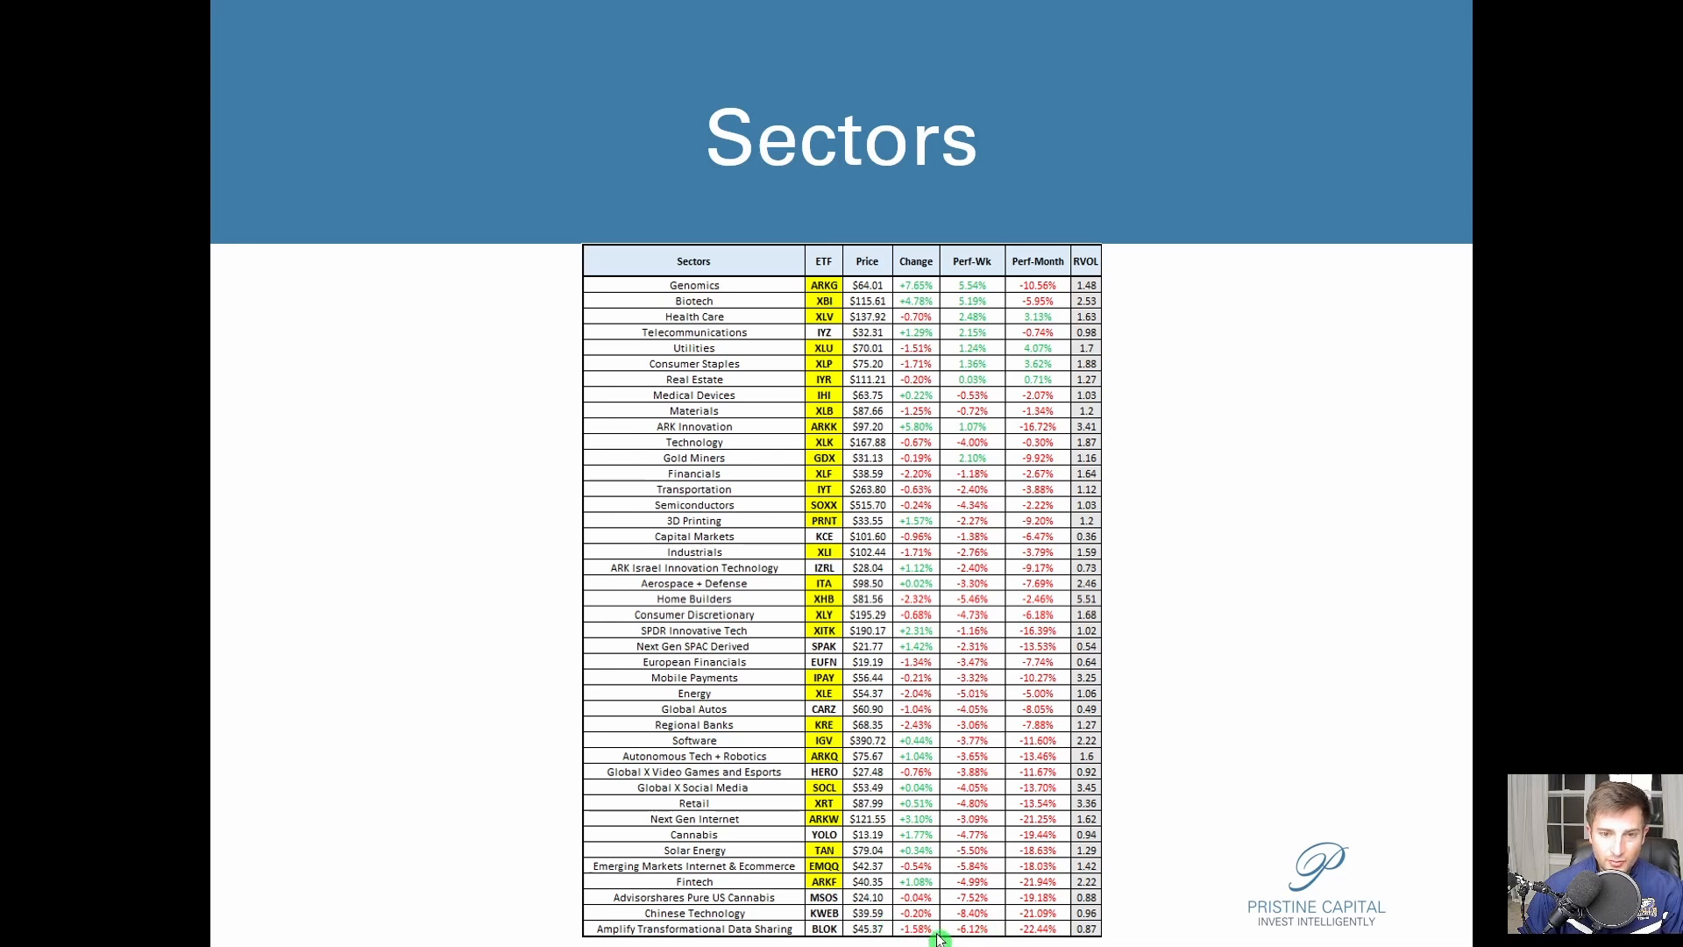
mouse_move(909, 482)
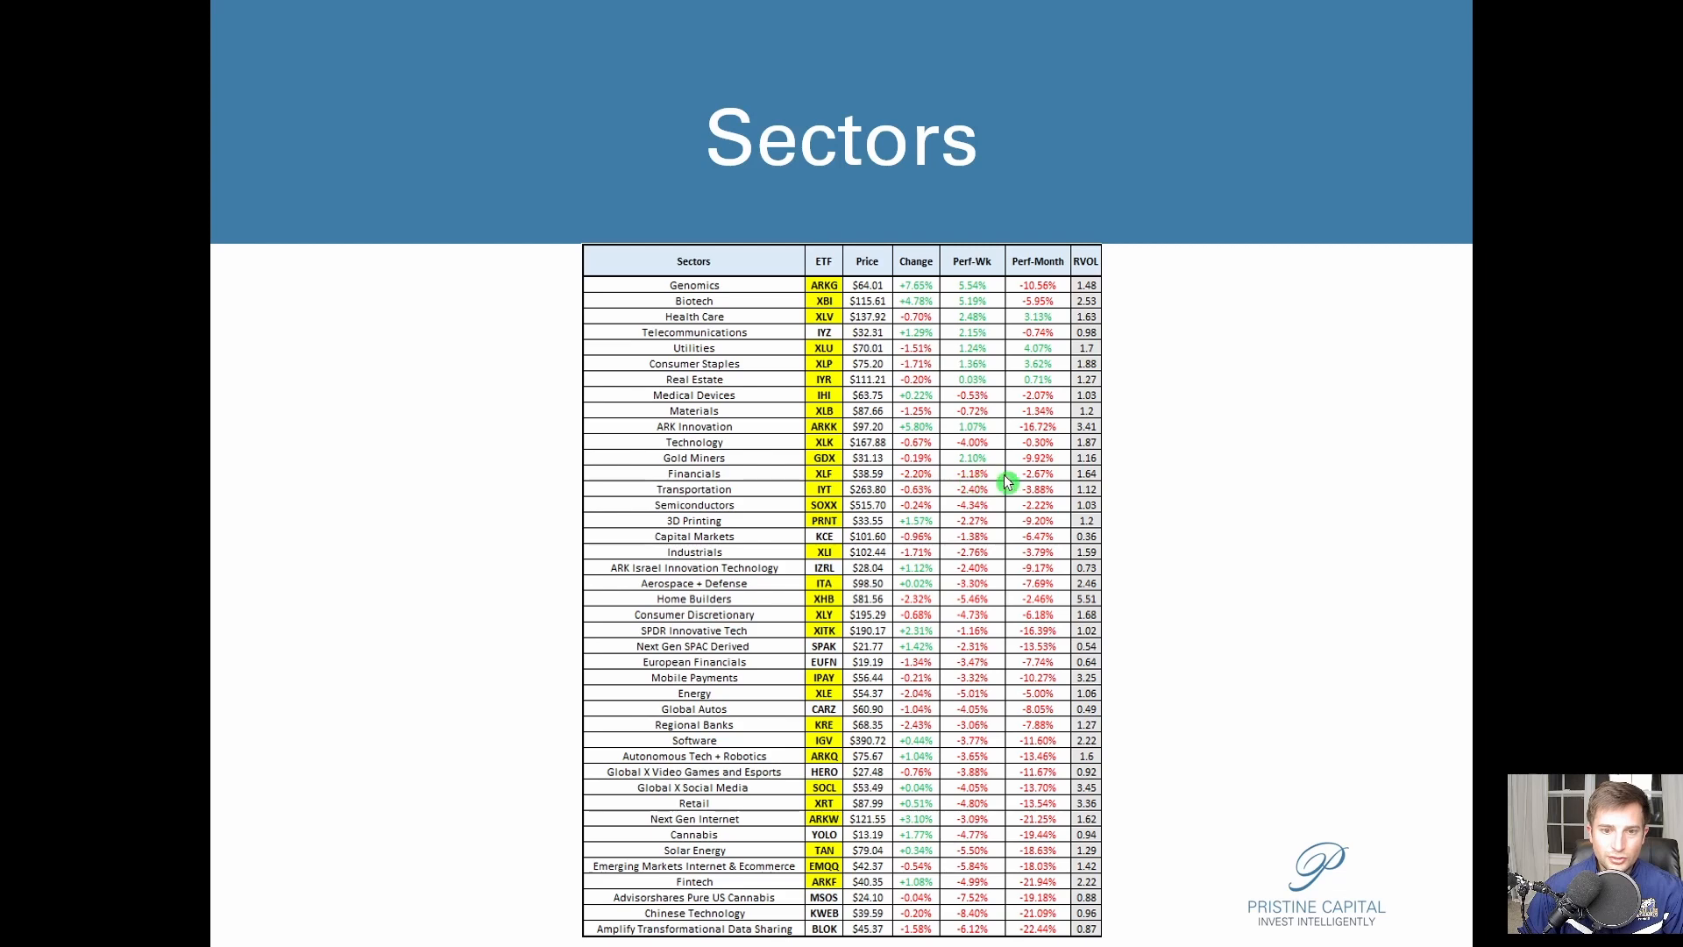
key("Escape")
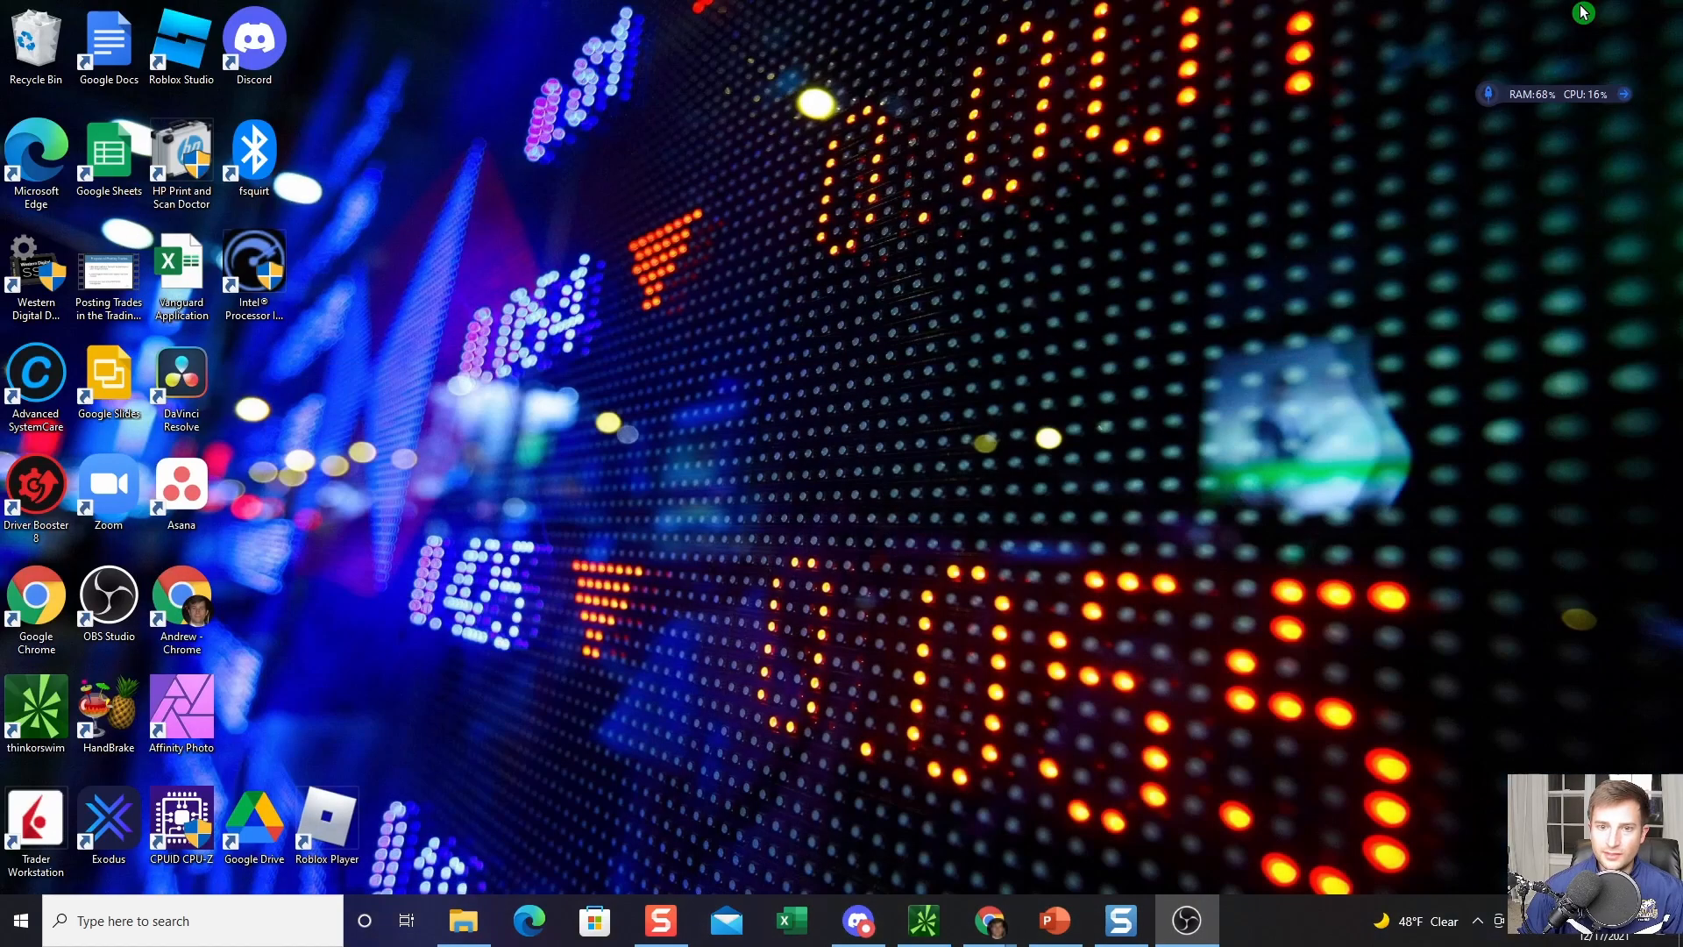
mouse_move(922, 920)
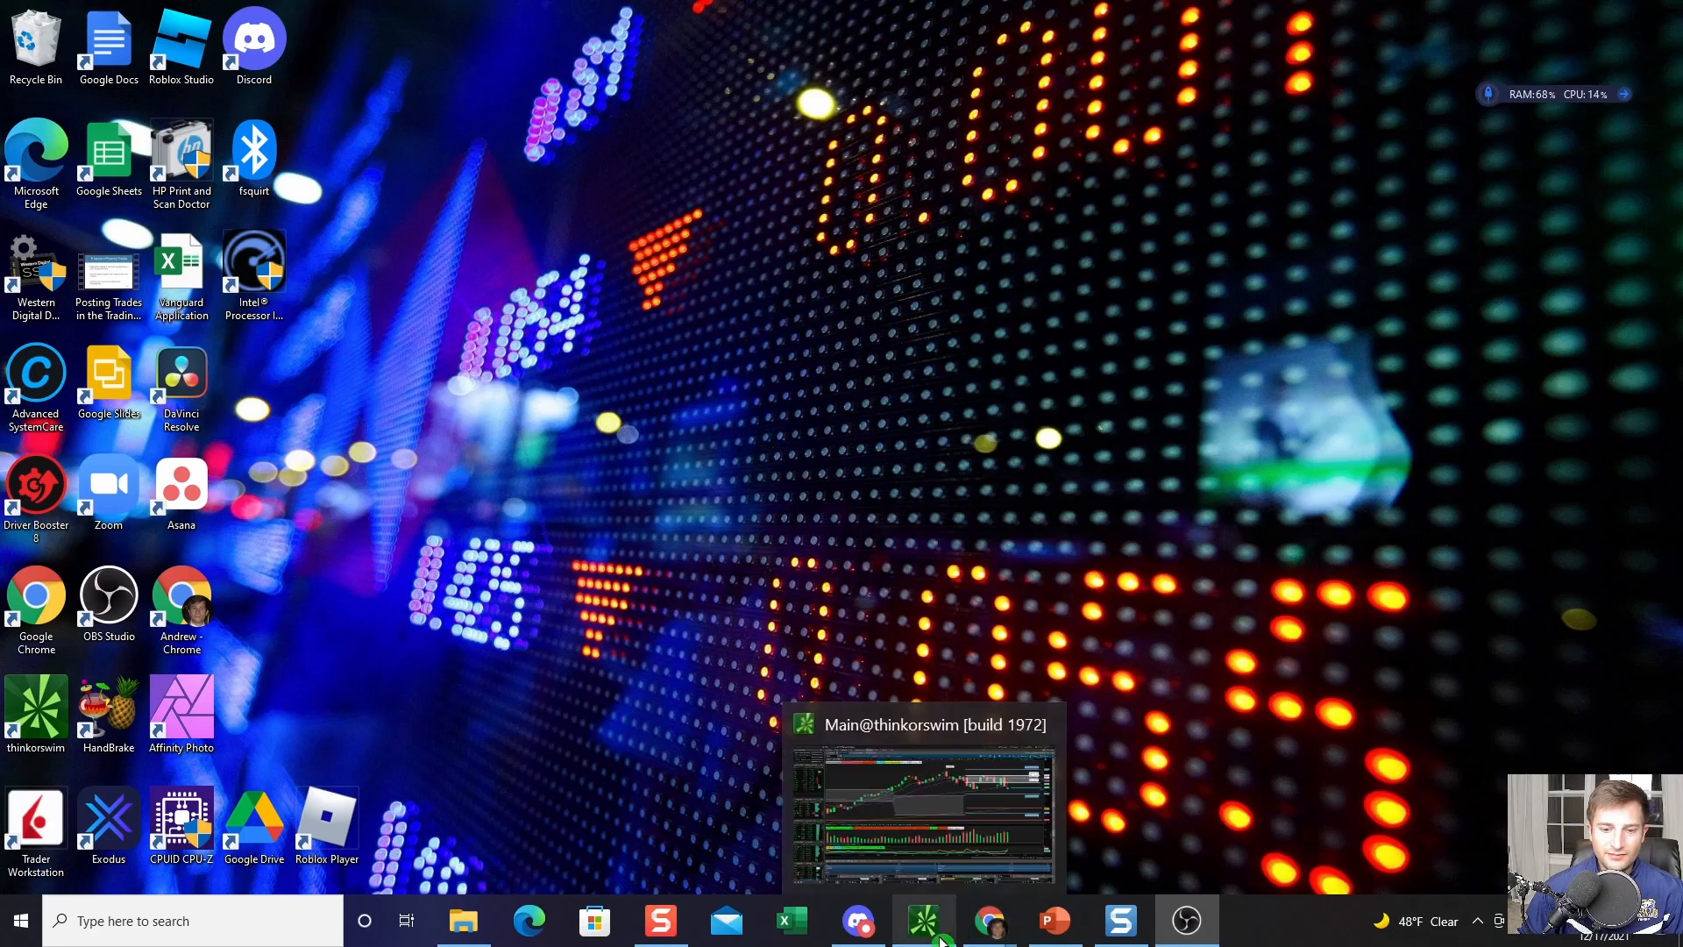
Step: Restore the thinkorswim Main window showing the /ES one-year daily chart
left_click(921, 919)
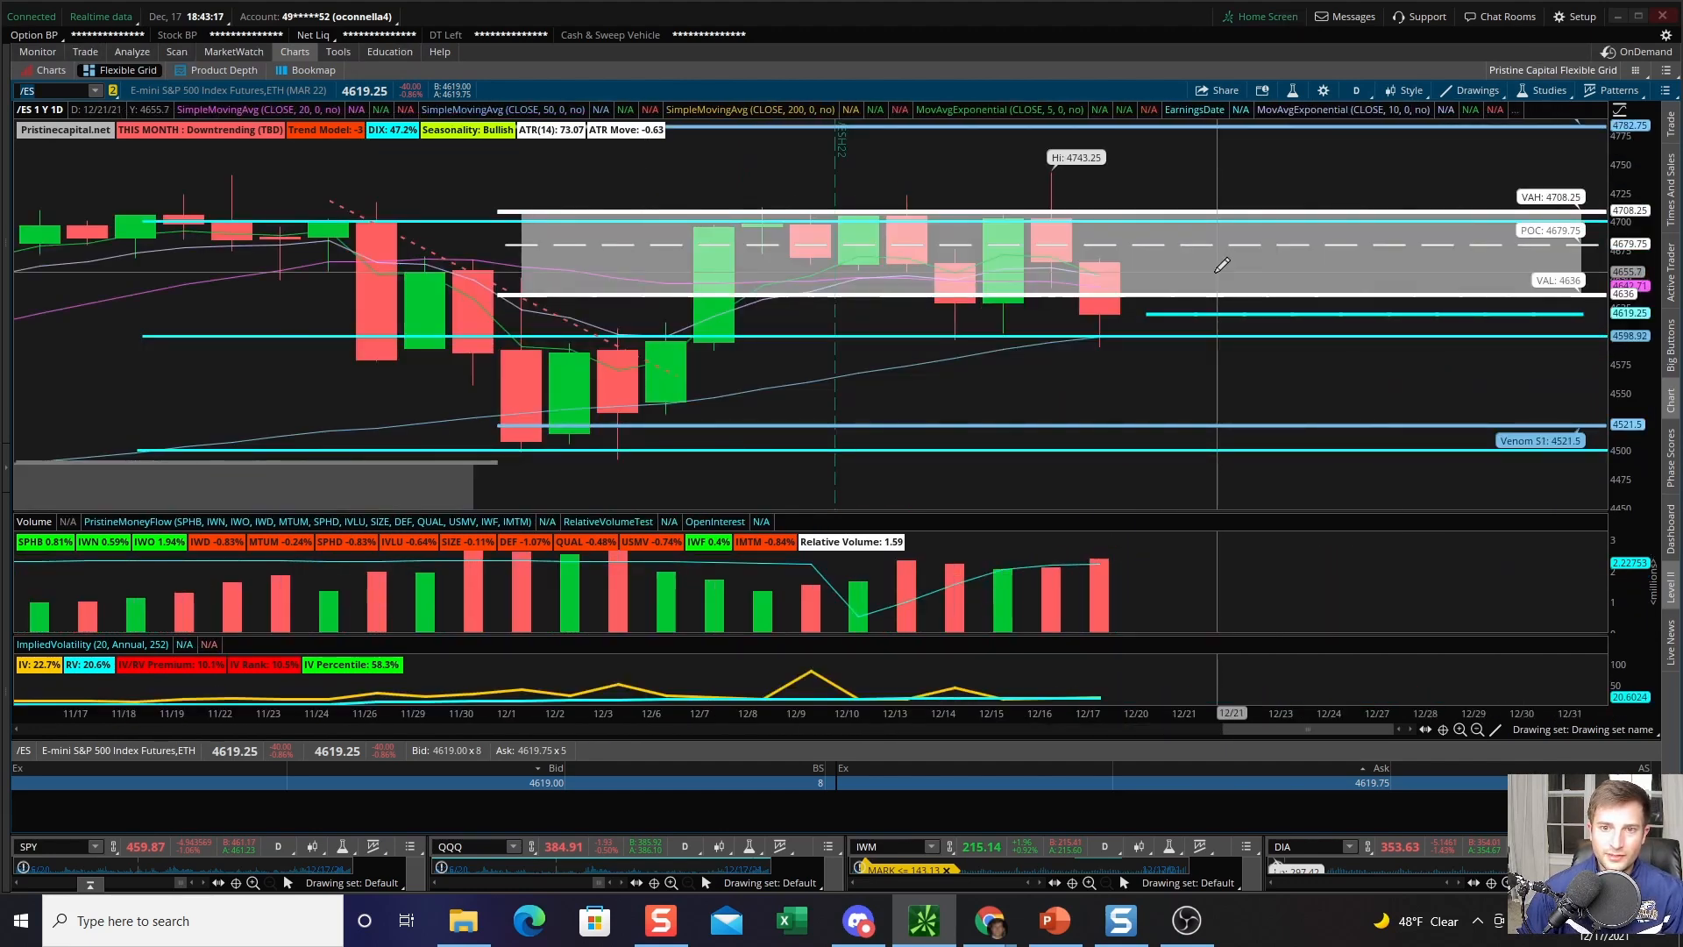
mouse_move(1173, 233)
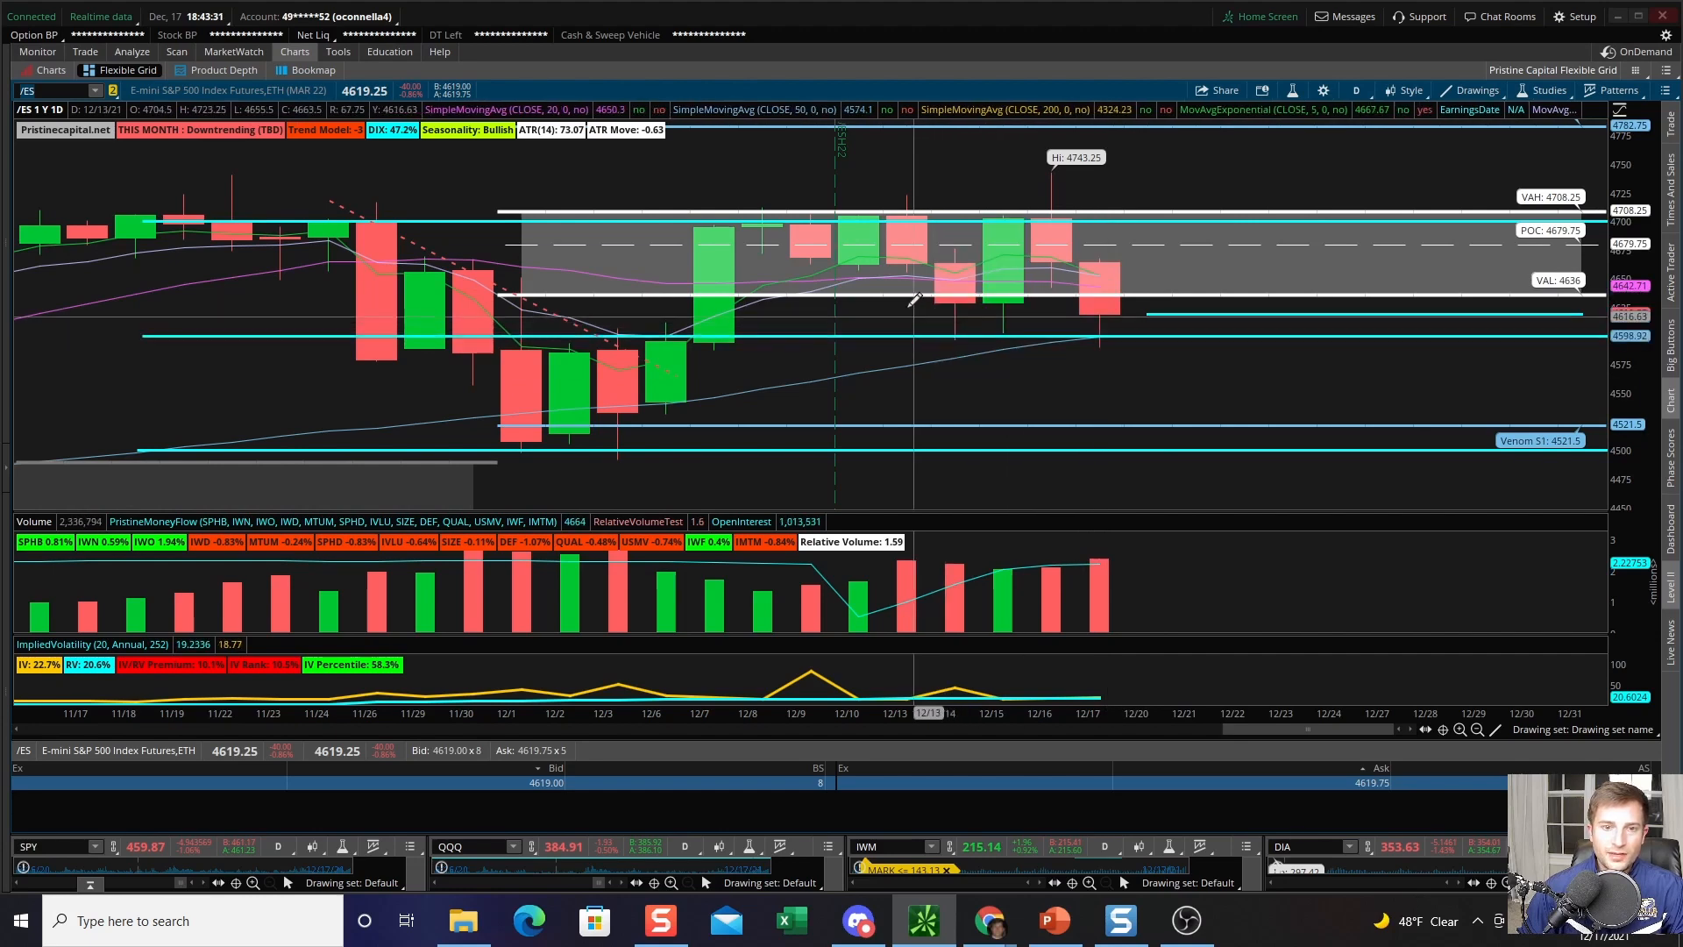
mouse_move(942, 210)
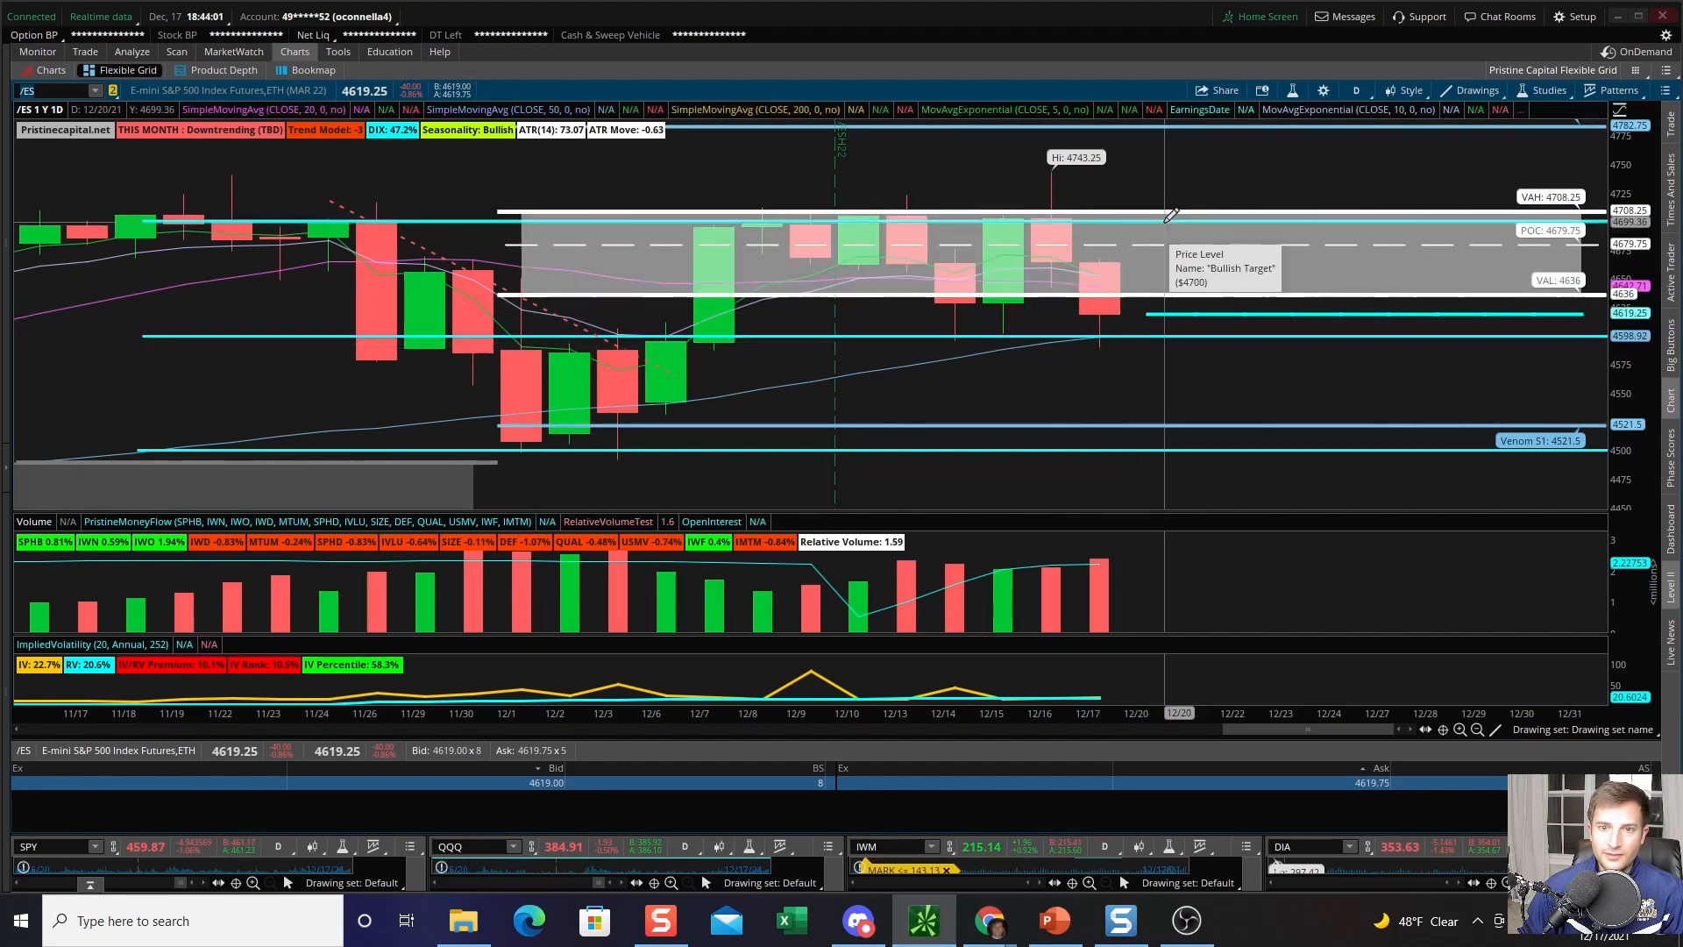
mouse_move(762, 419)
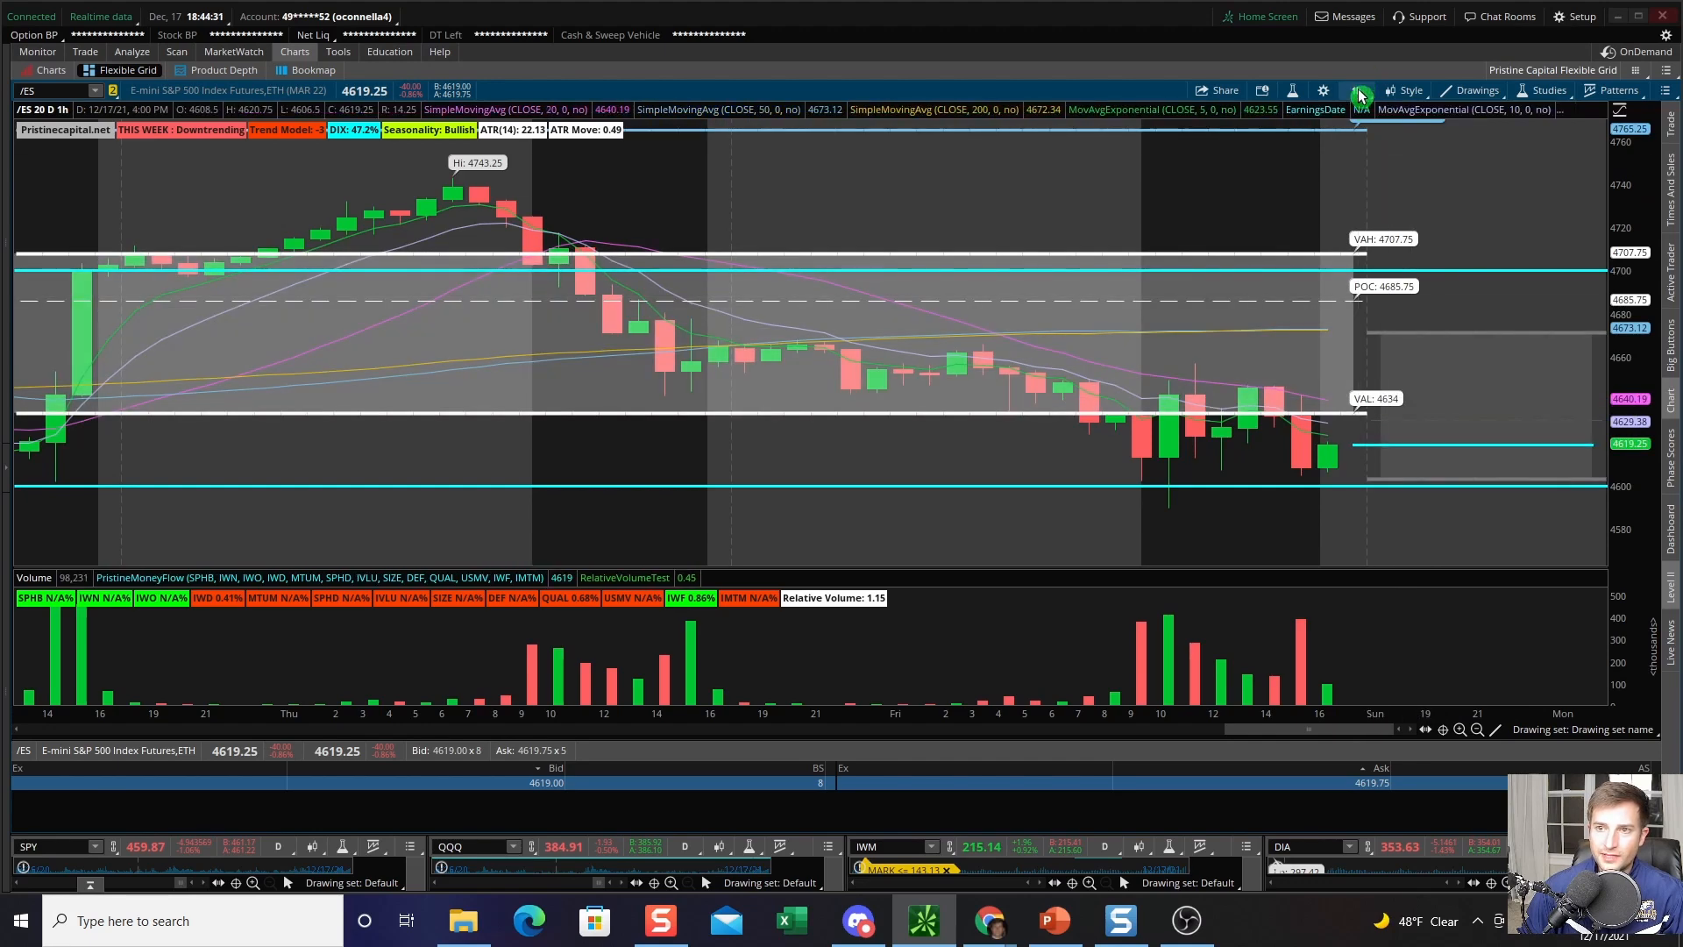
left_click(1360, 97)
type("/NQ")
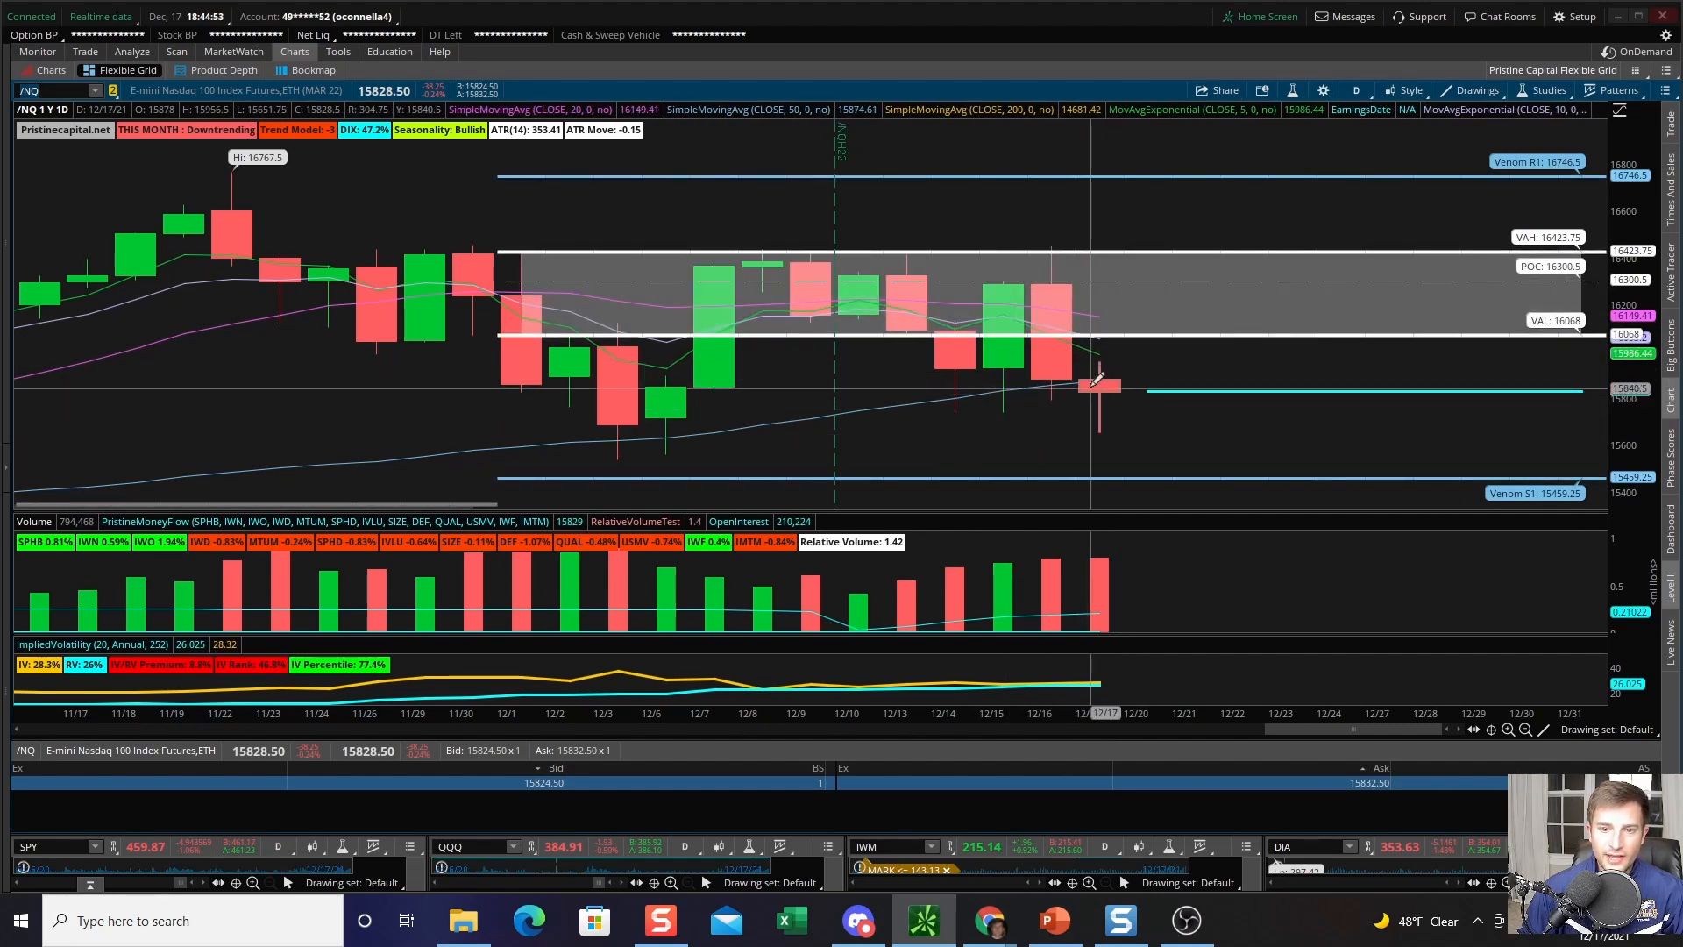
mouse_move(1091, 403)
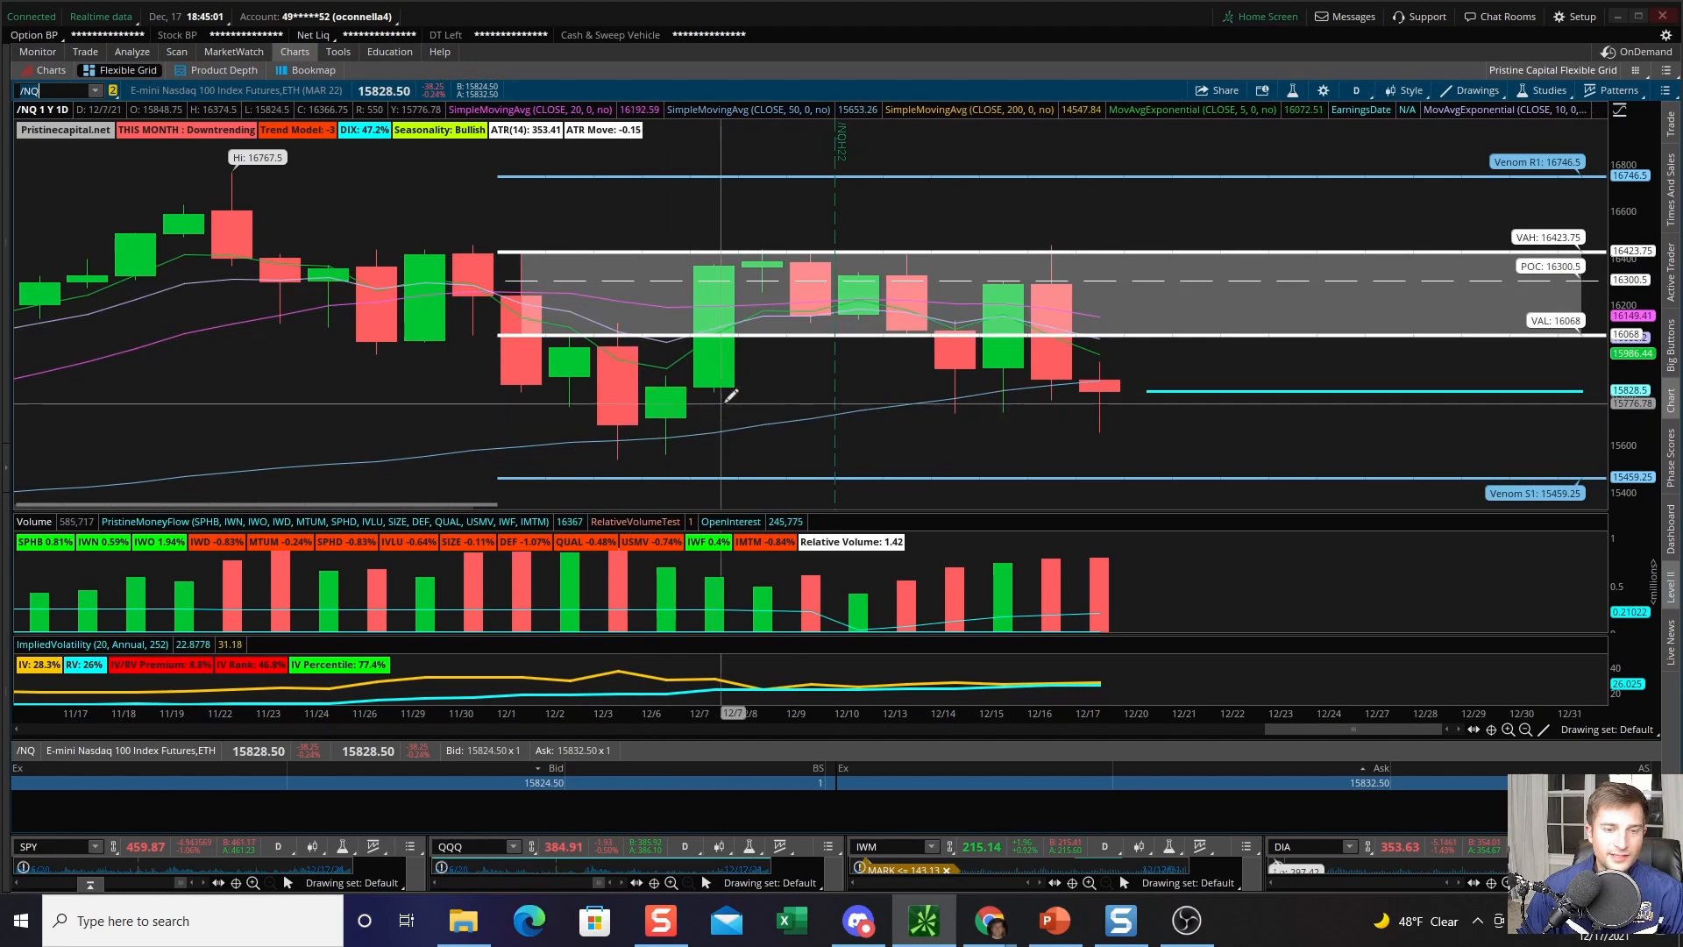
mouse_move(1165, 376)
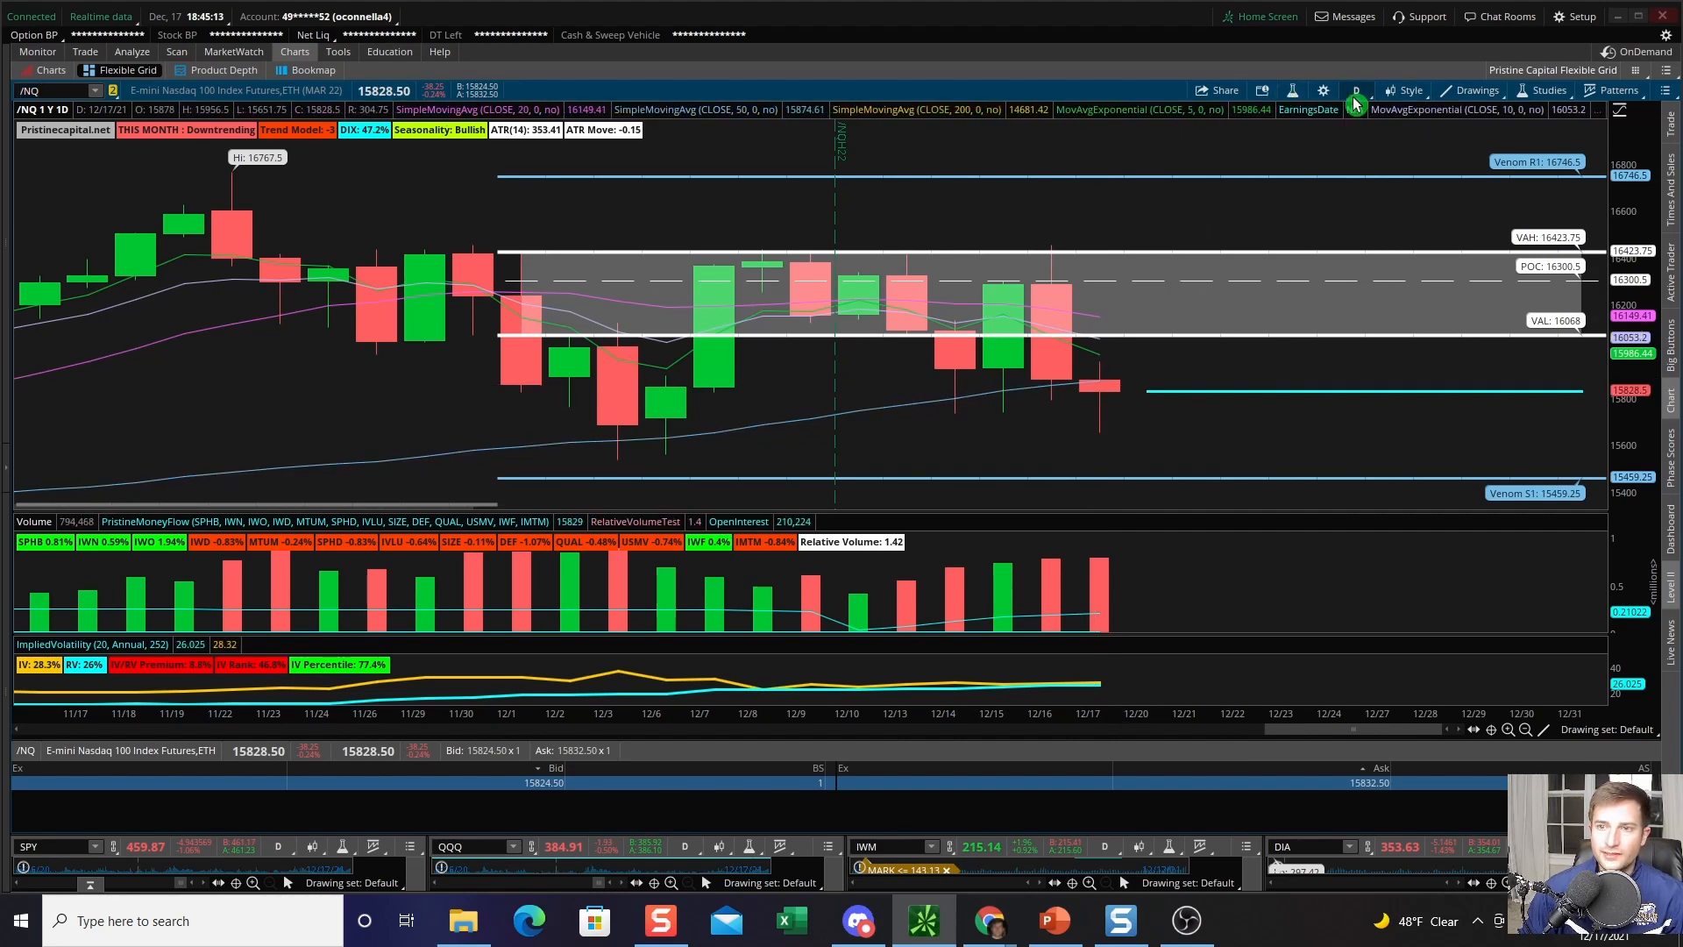
Step: Switch the /NQ chart's time frame to 20 D : 1h
left_click(1354, 90)
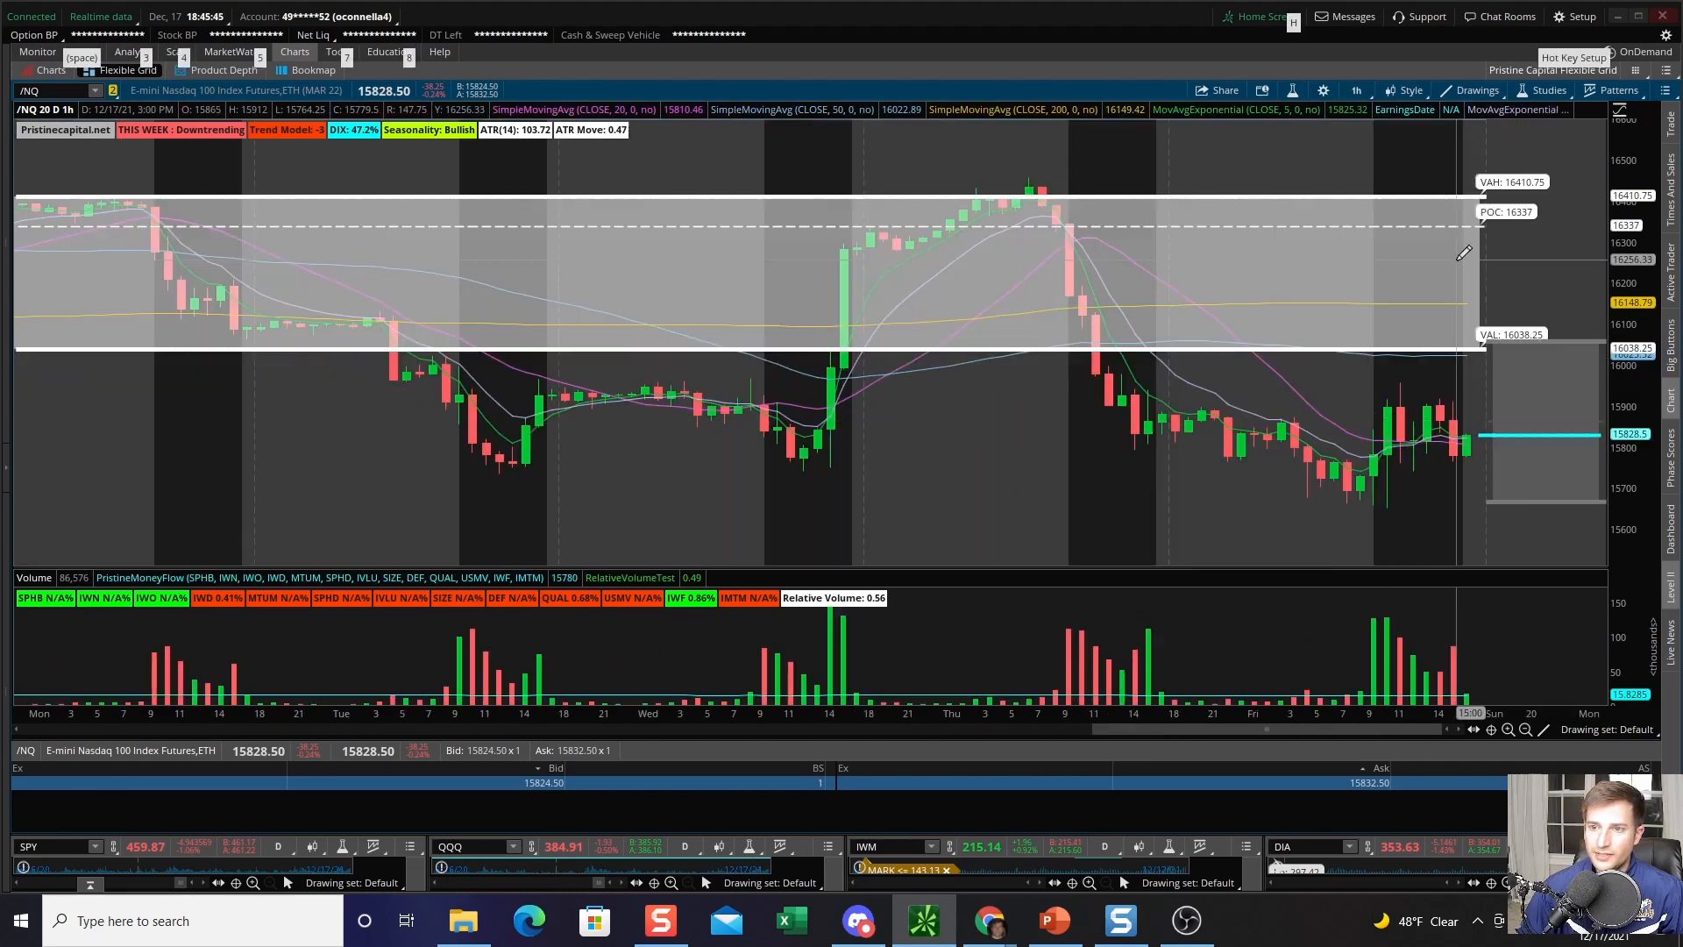
left_click(1356, 91)
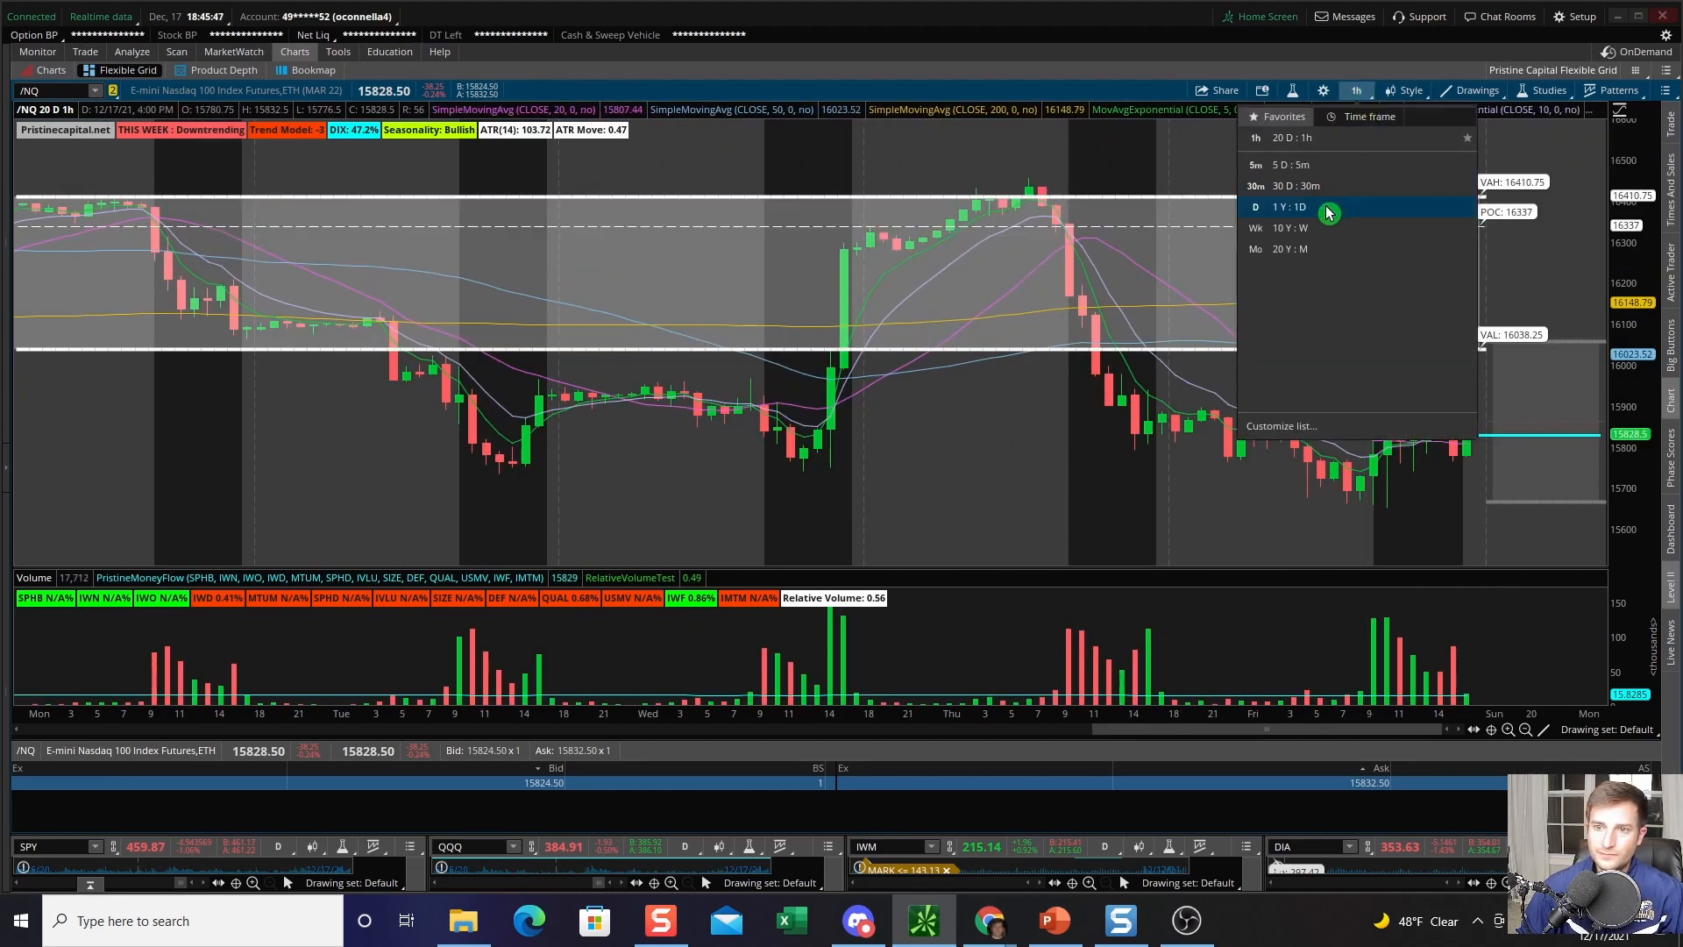
Step: Set the /RTY and /YM charts to 1 Y : 1D, then bring up Snagit's trades screenshot
left_click(1288, 206)
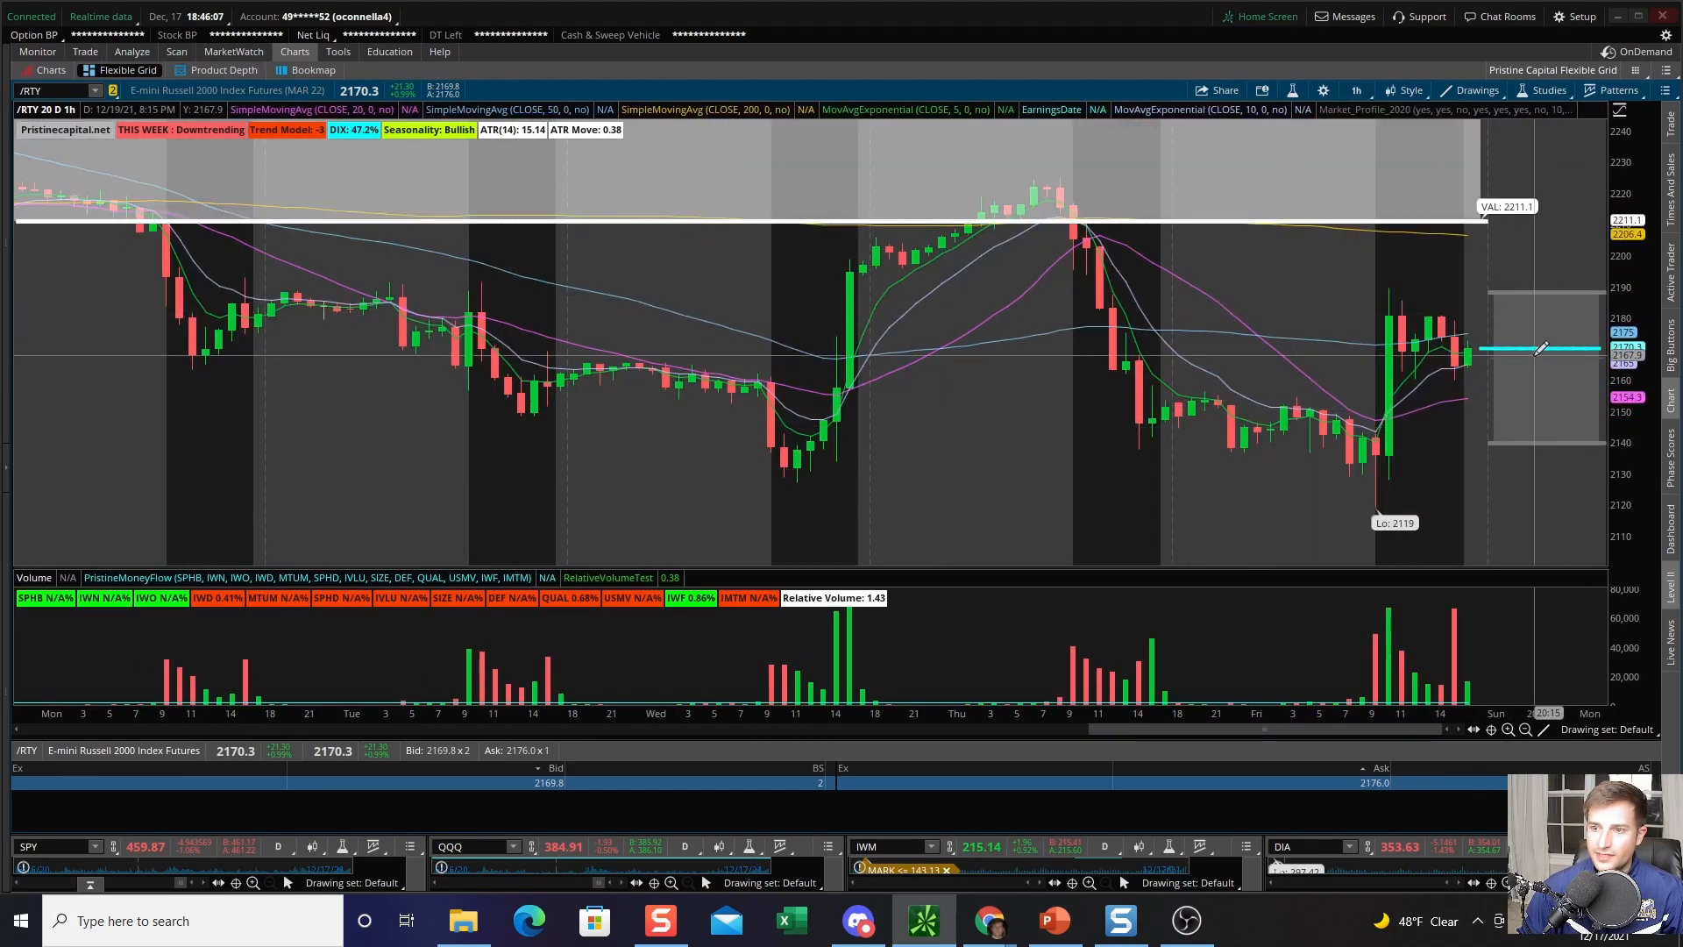
left_click(1356, 90)
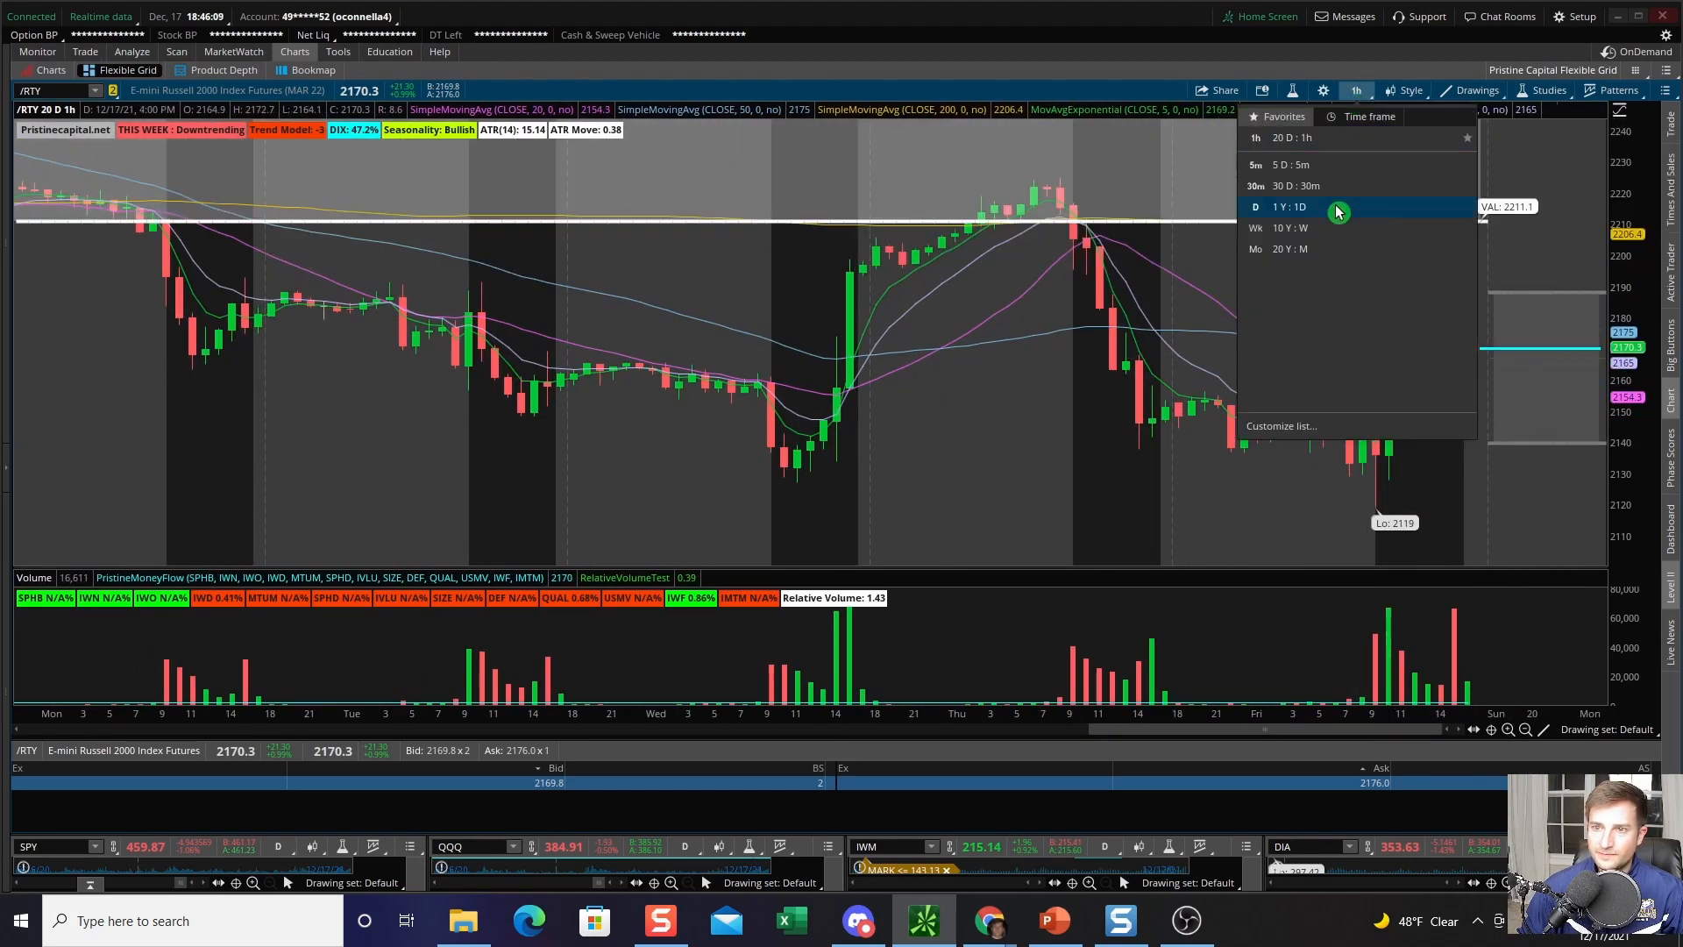
left_click(1287, 206)
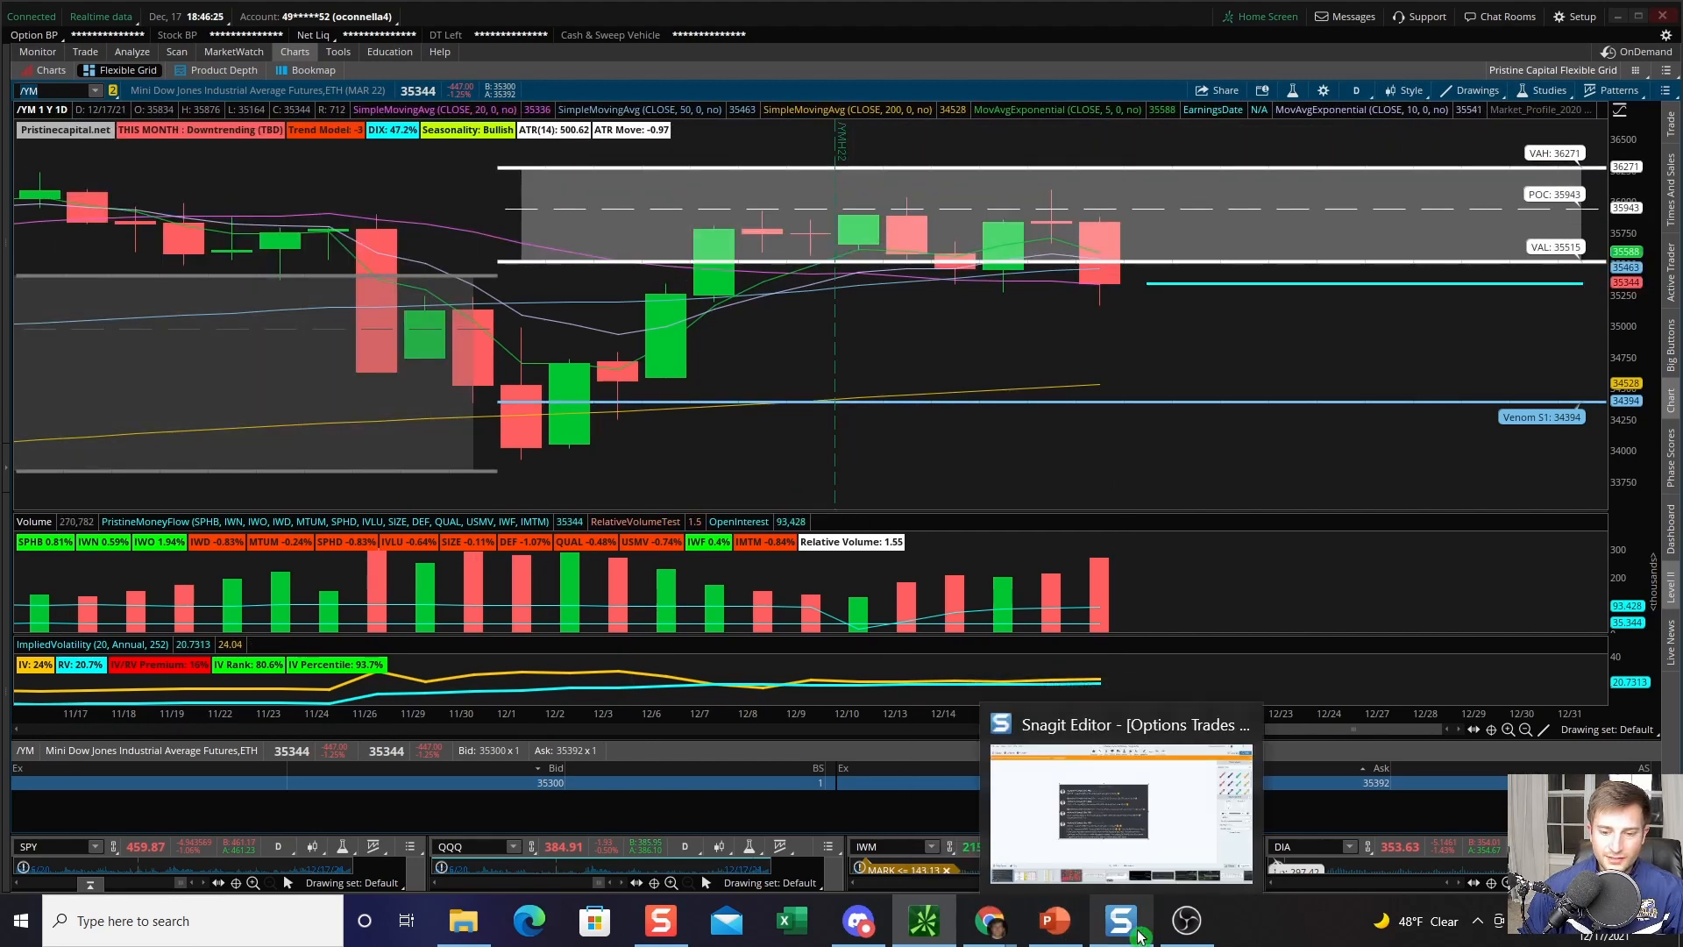
left_click(1122, 920)
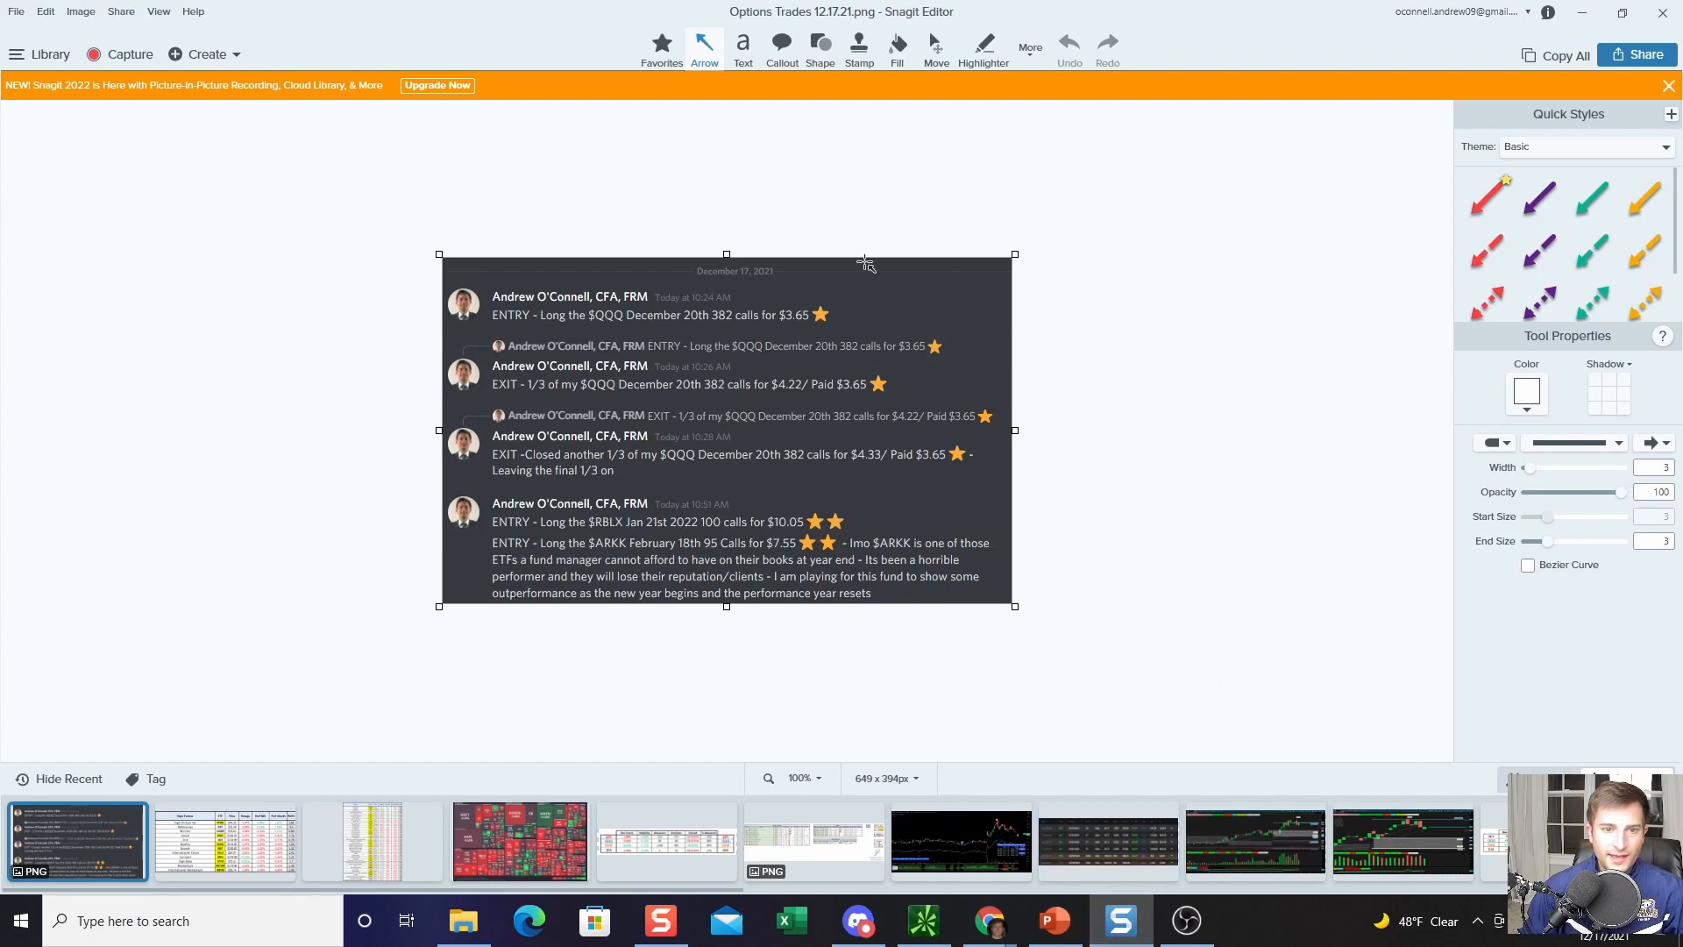
mouse_move(1246, 229)
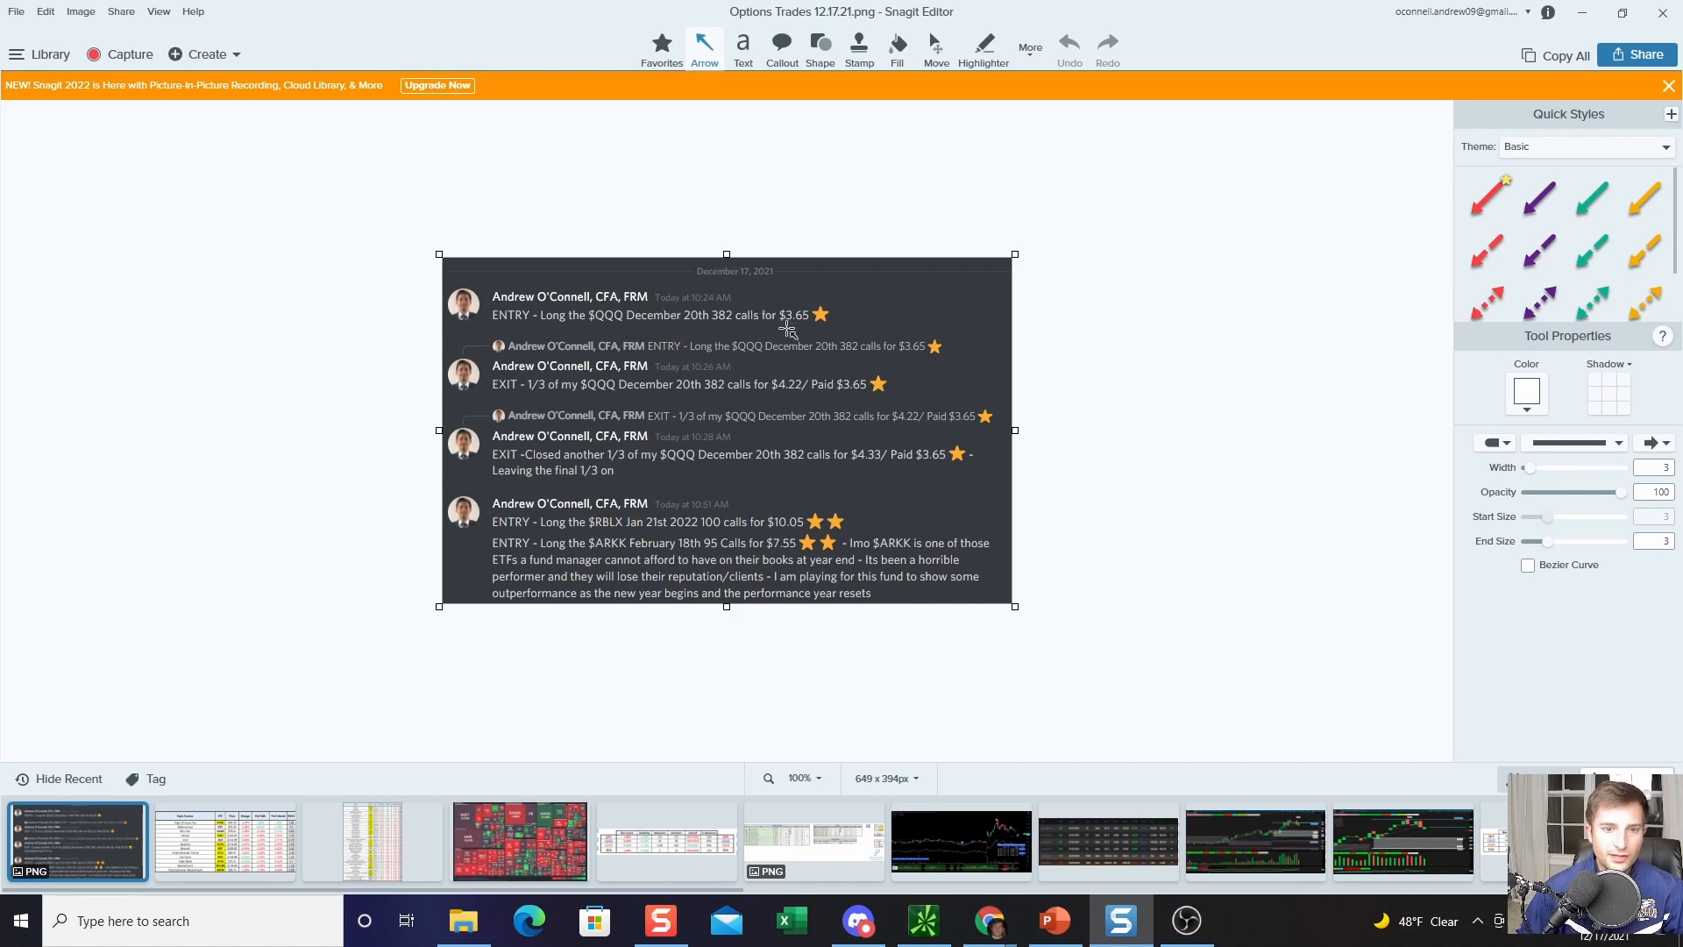
mouse_move(1062, 318)
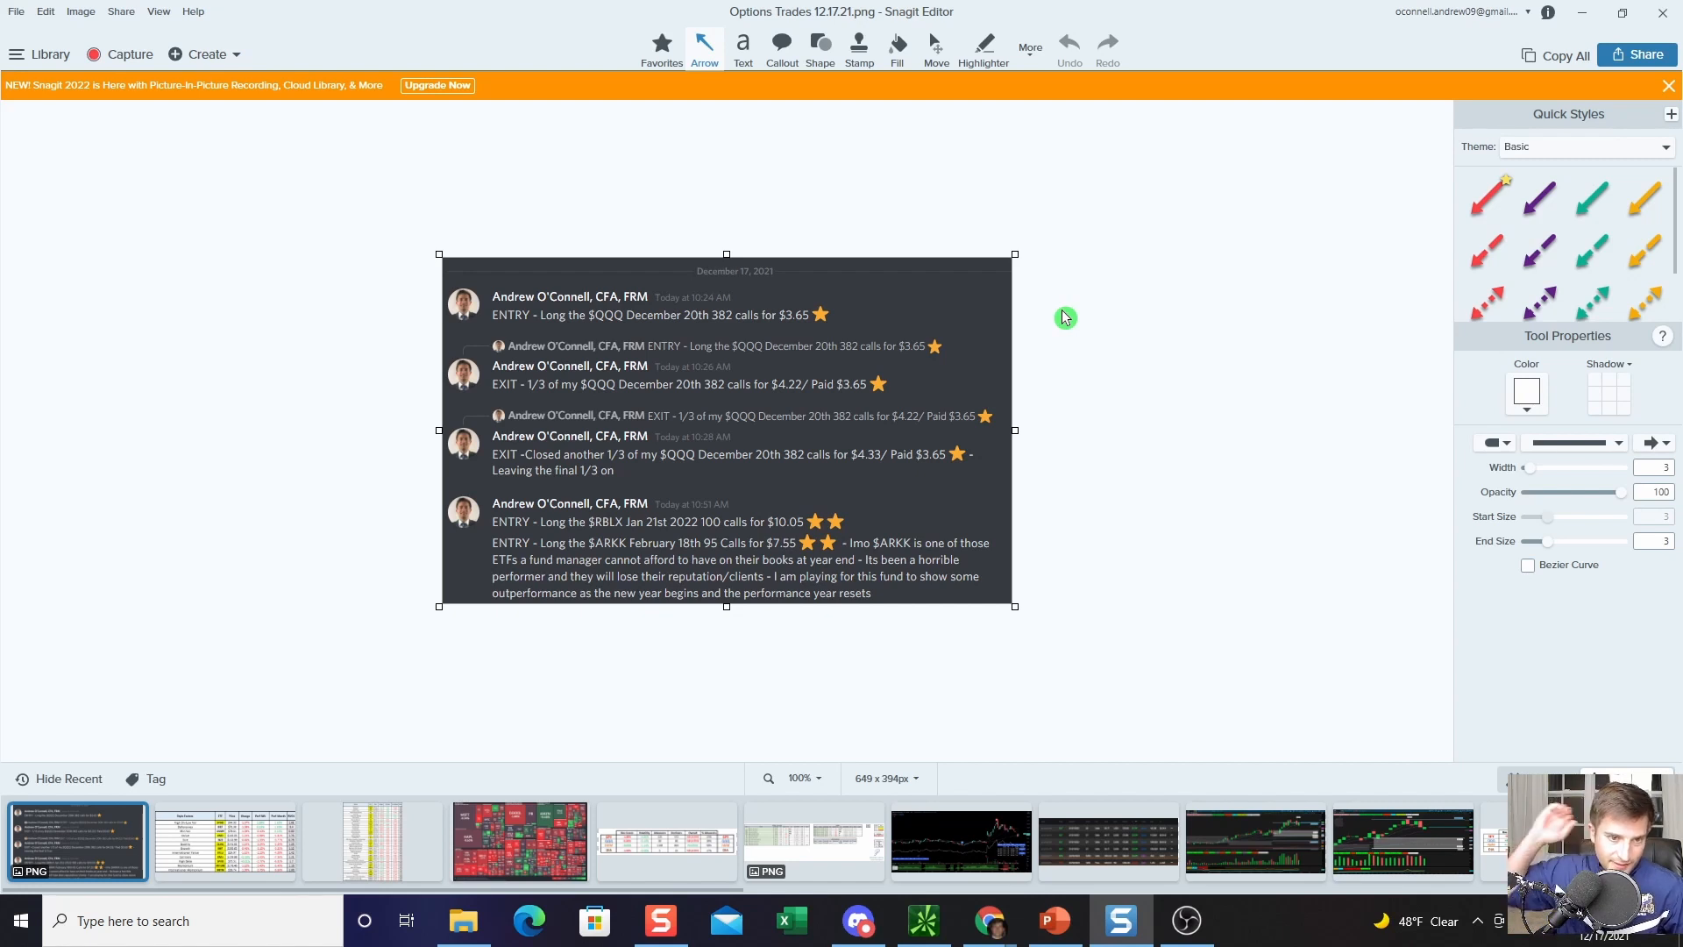
mouse_move(914, 353)
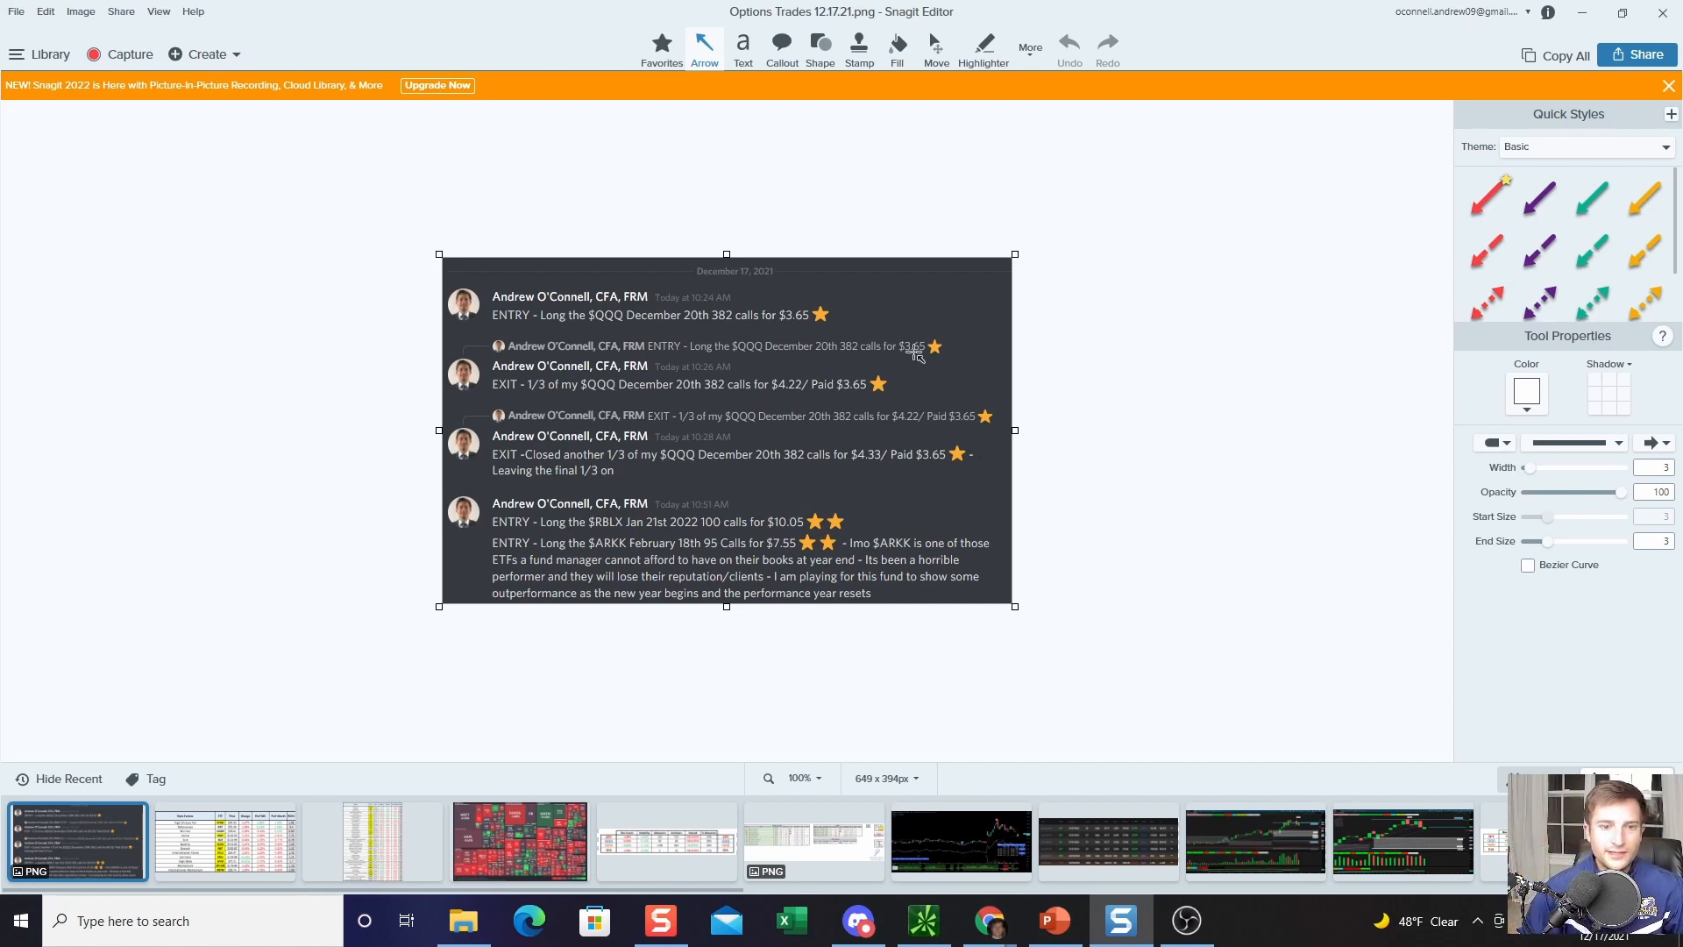
mouse_move(751, 376)
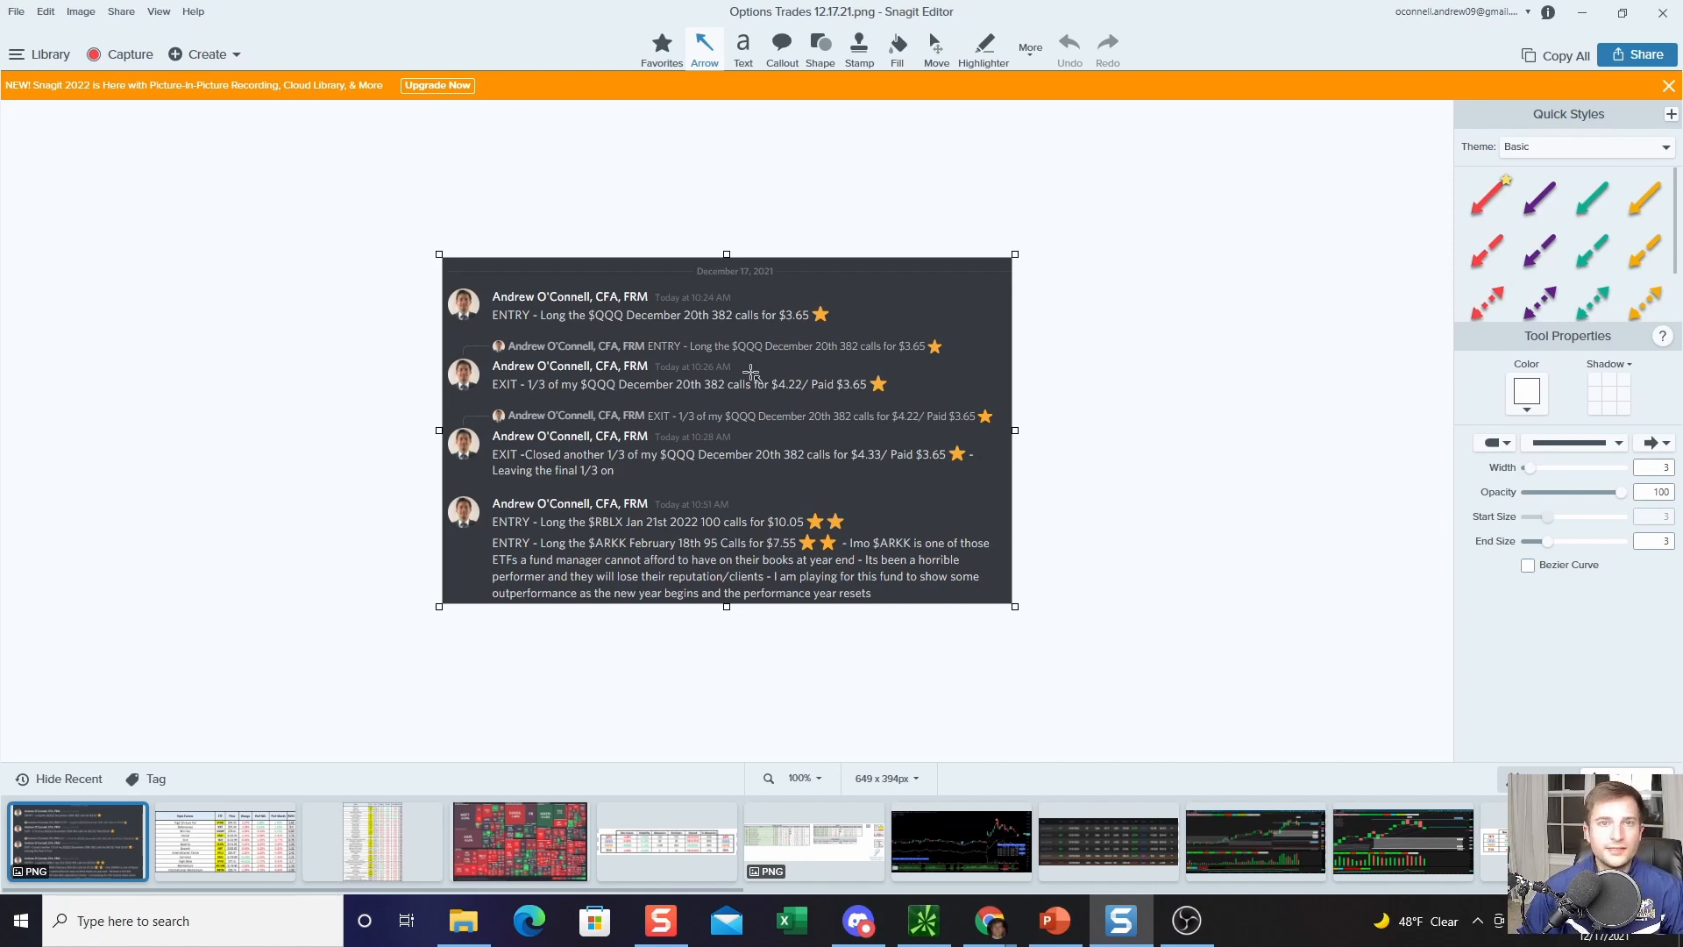
mouse_move(730, 295)
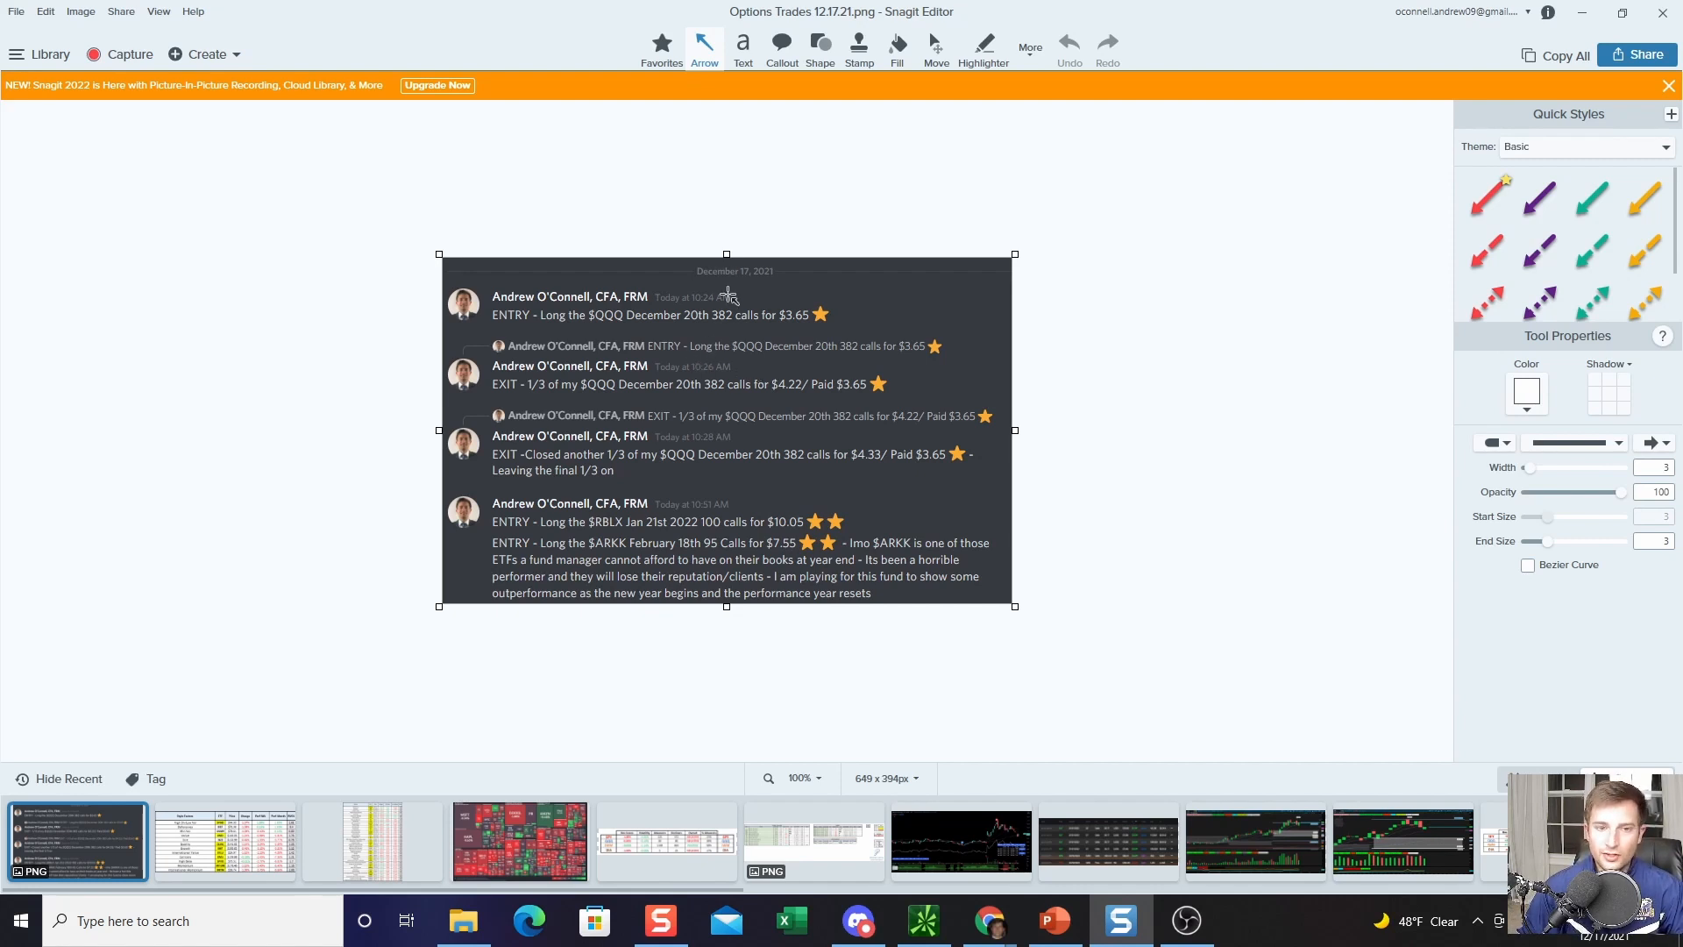
mouse_move(746, 370)
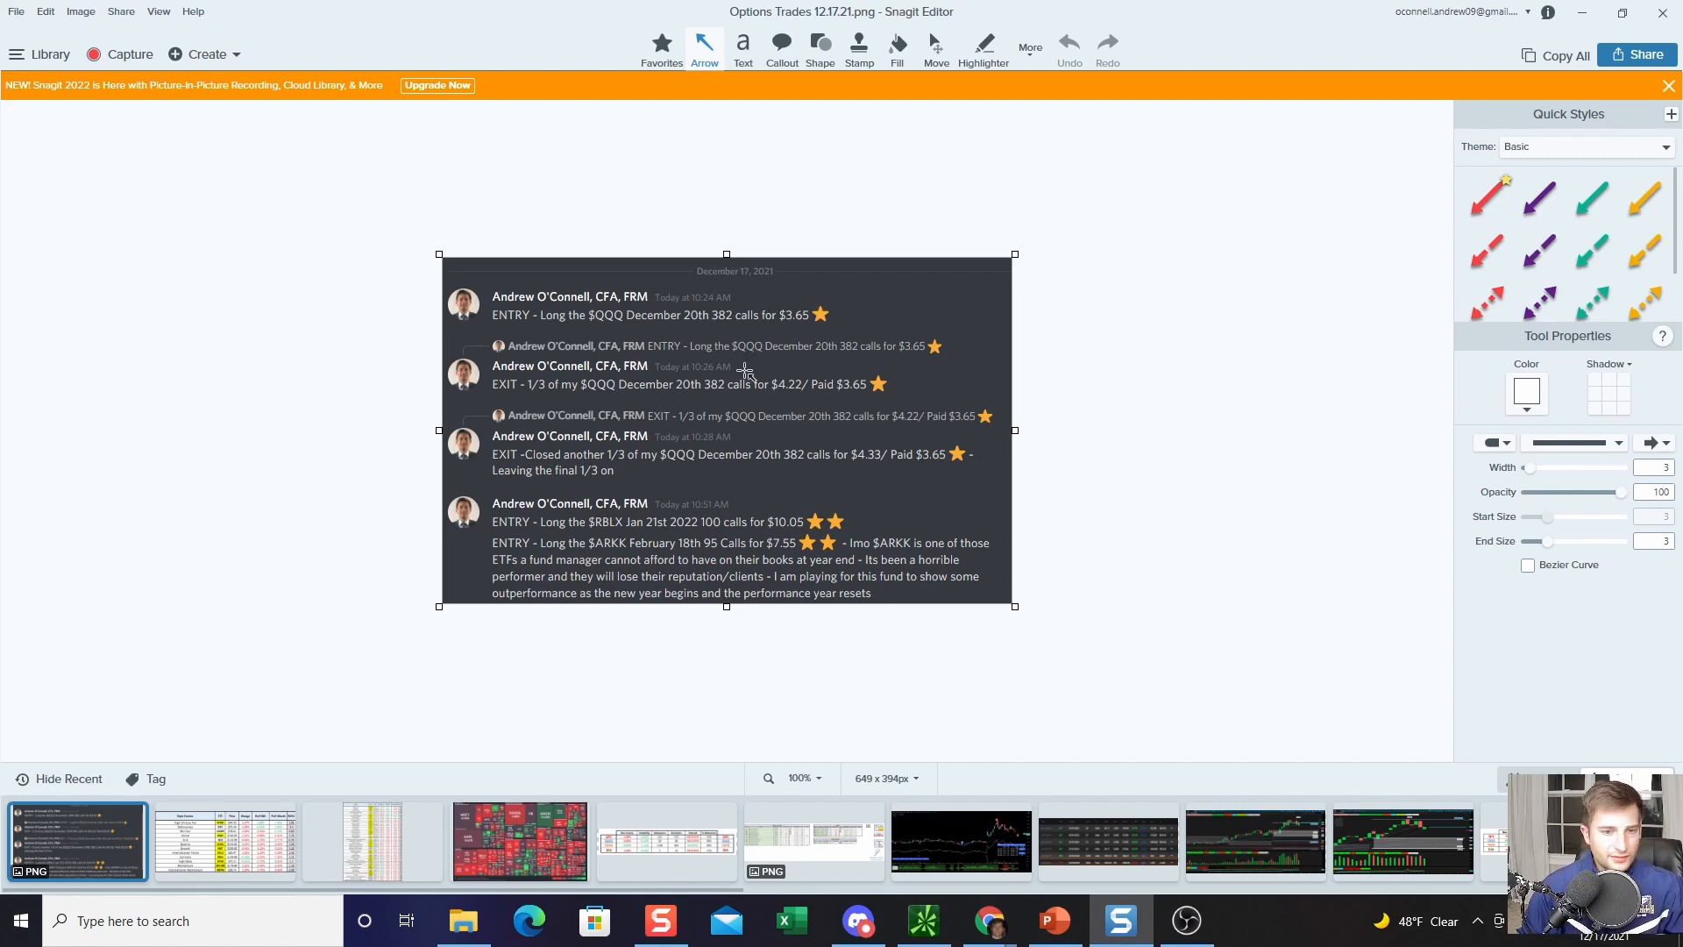
mouse_move(604, 389)
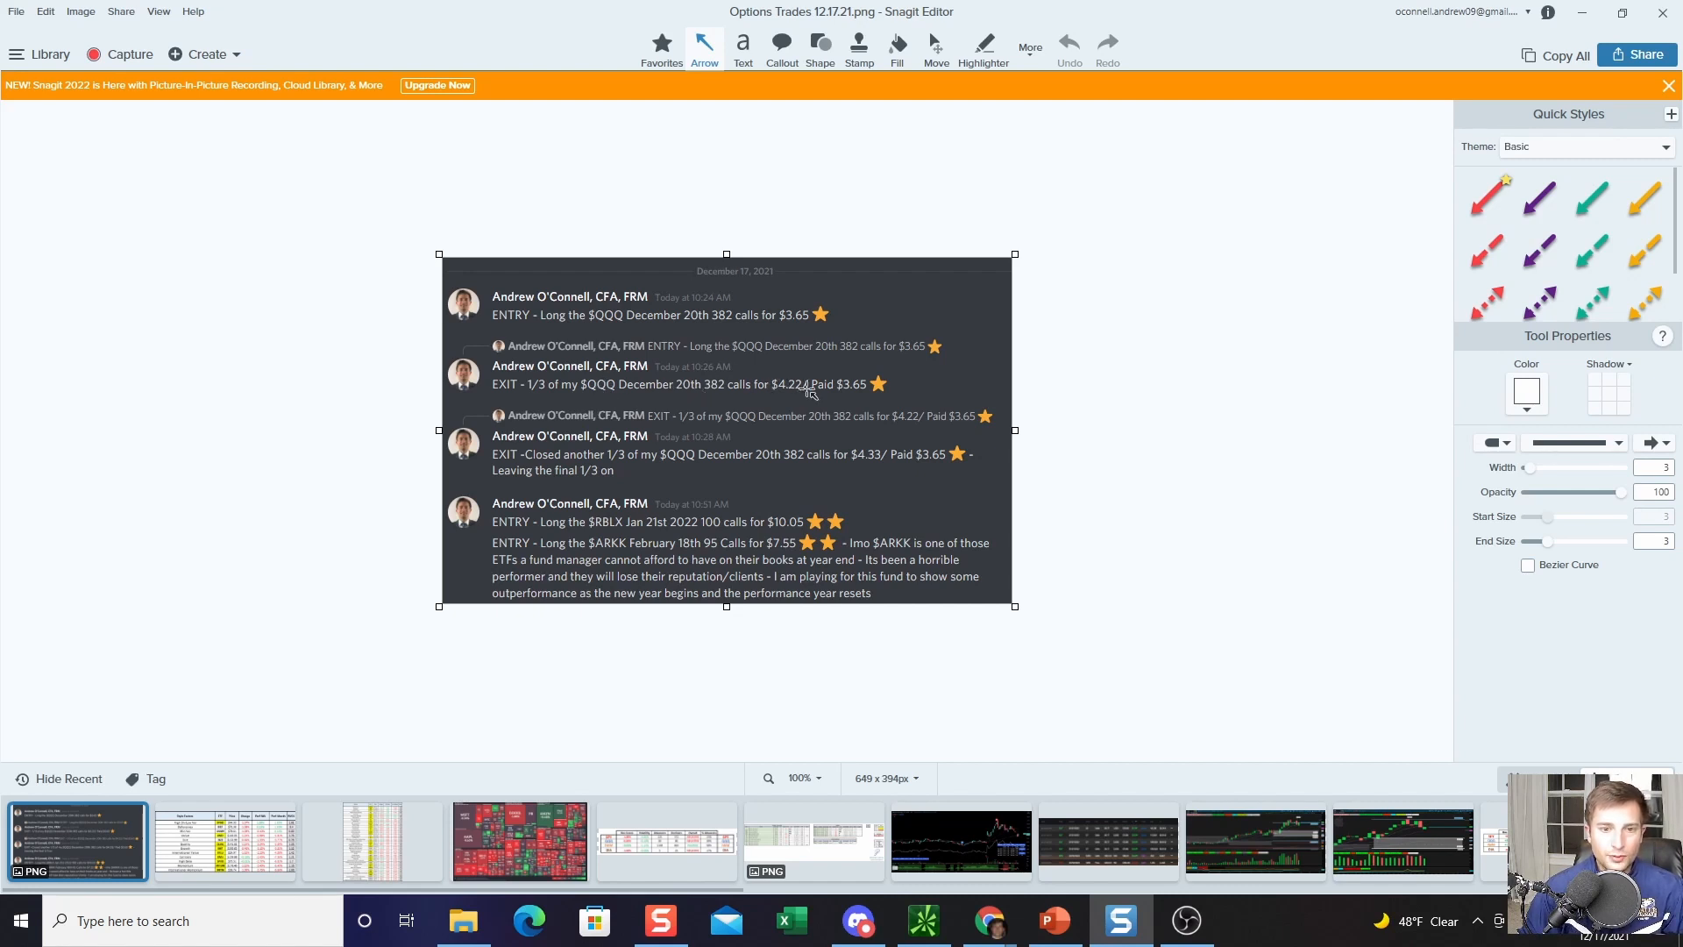
mouse_move(741, 472)
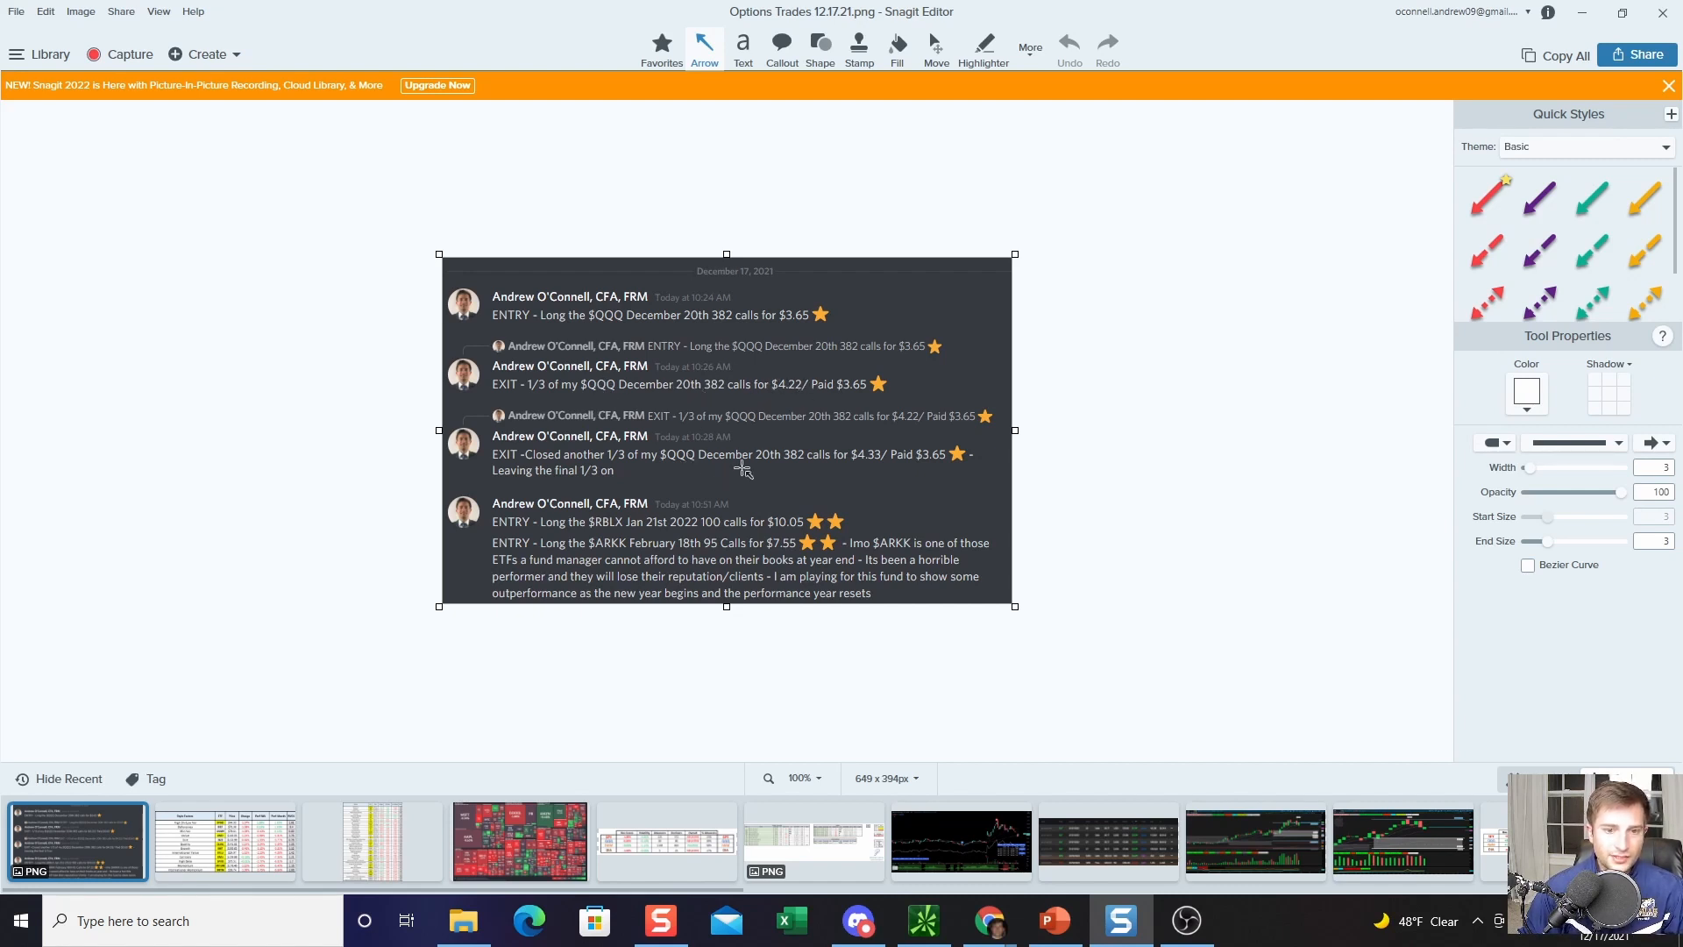
mouse_move(636, 518)
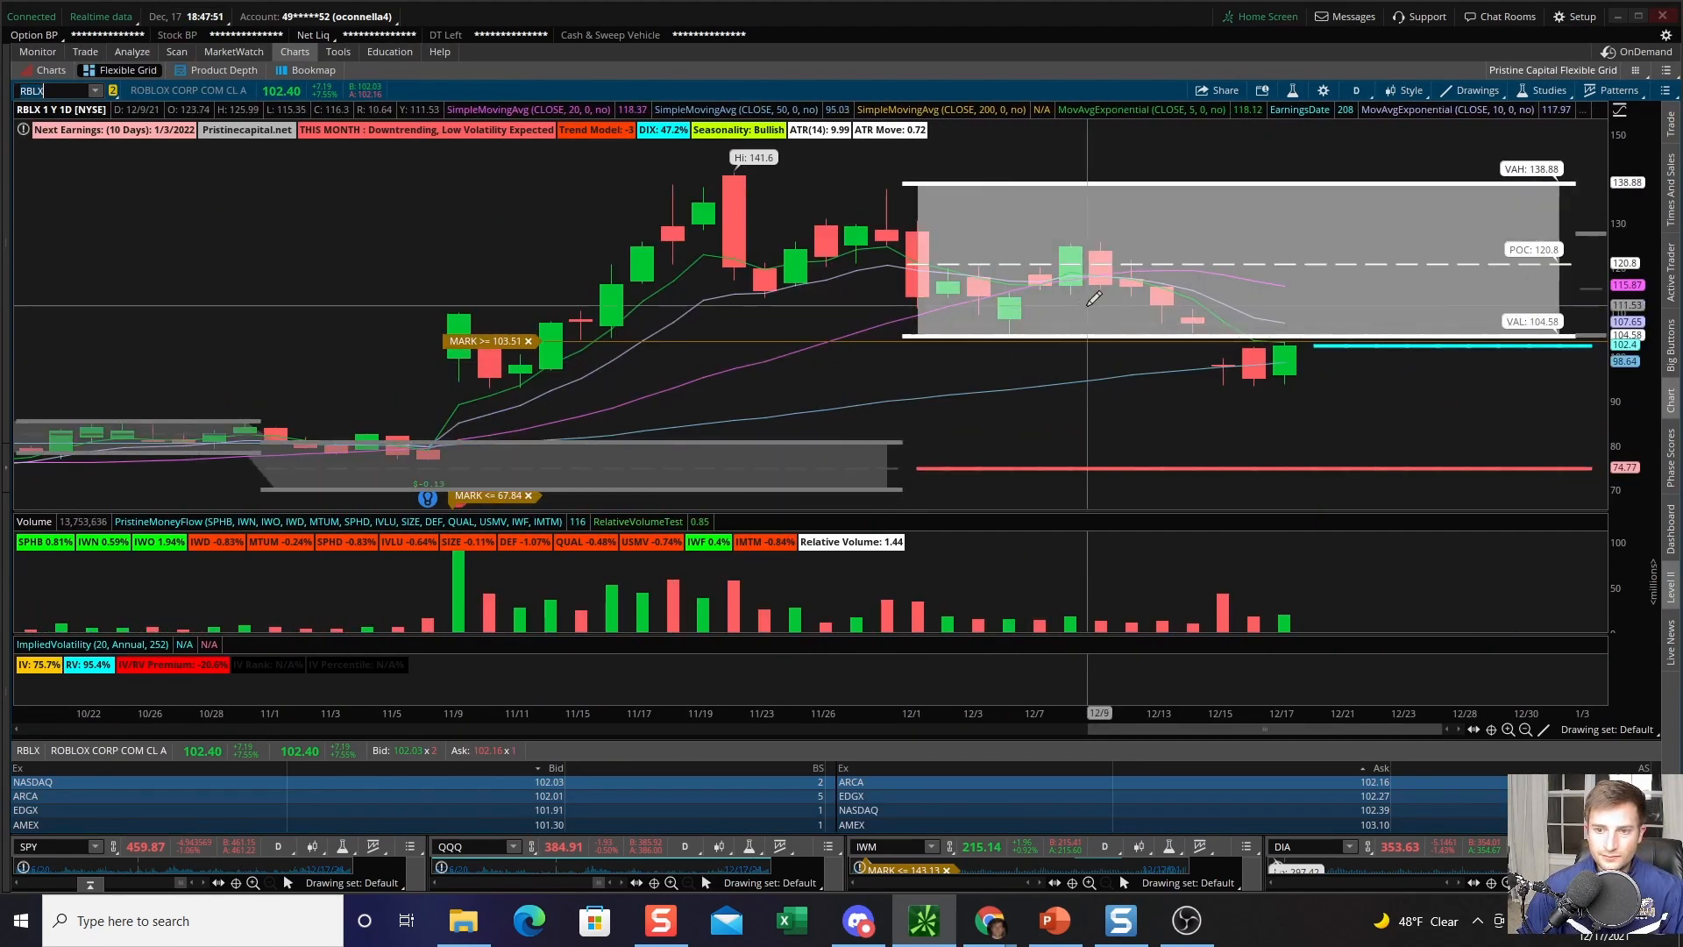
mouse_move(1262, 370)
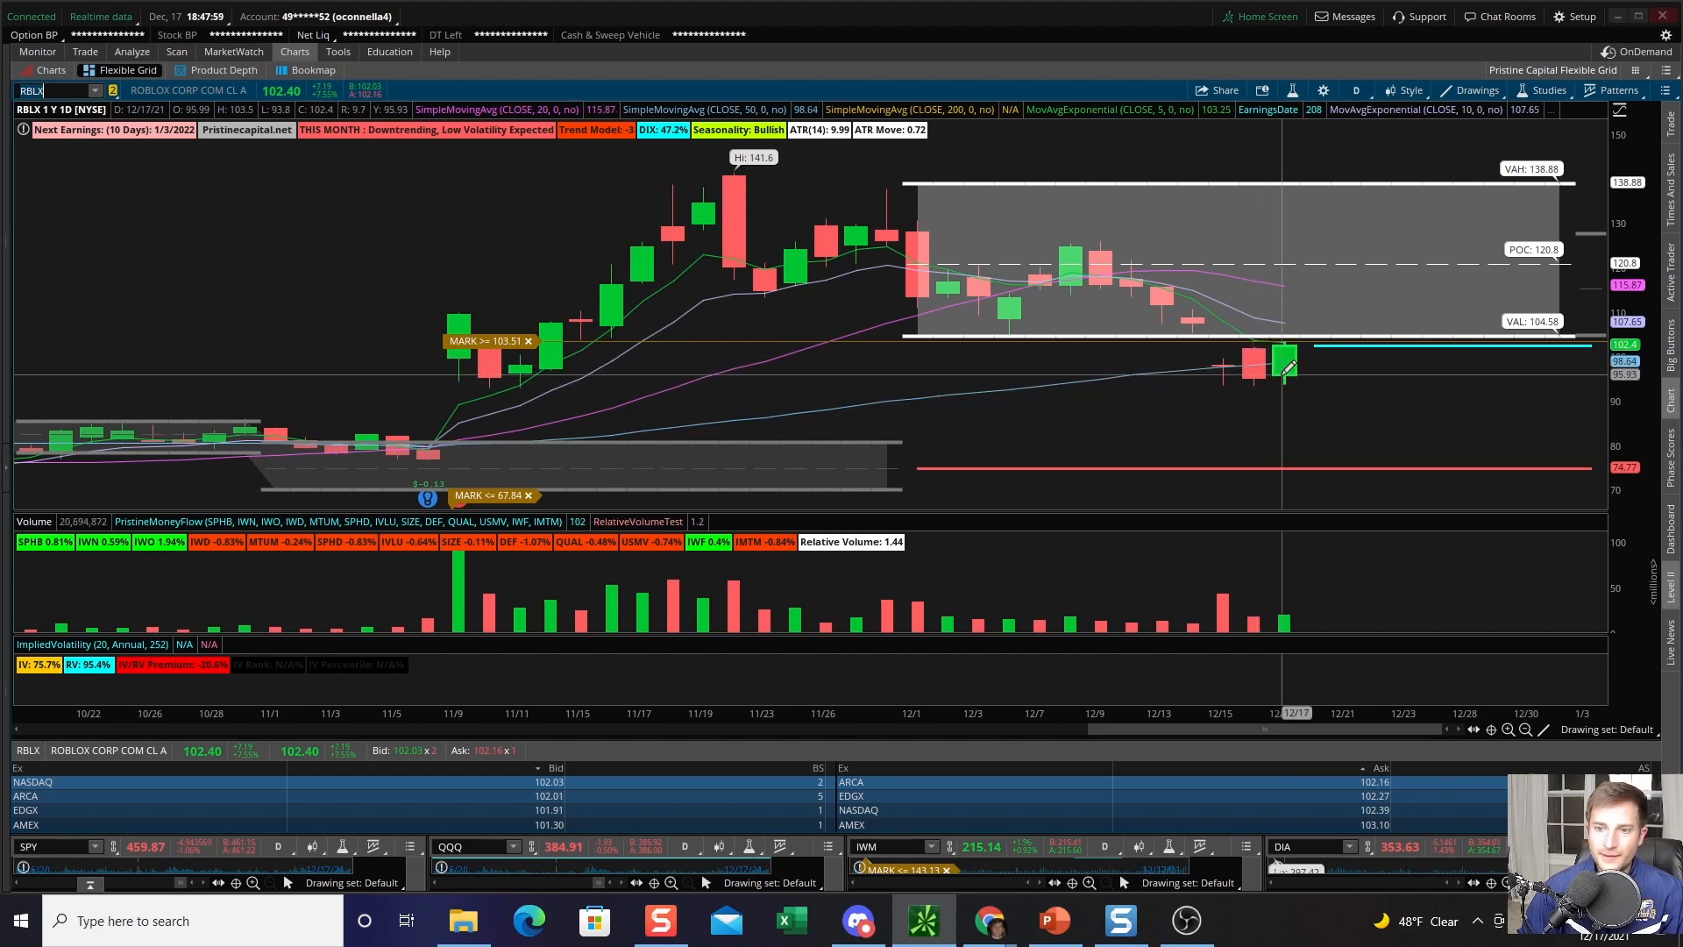
mouse_move(1282, 345)
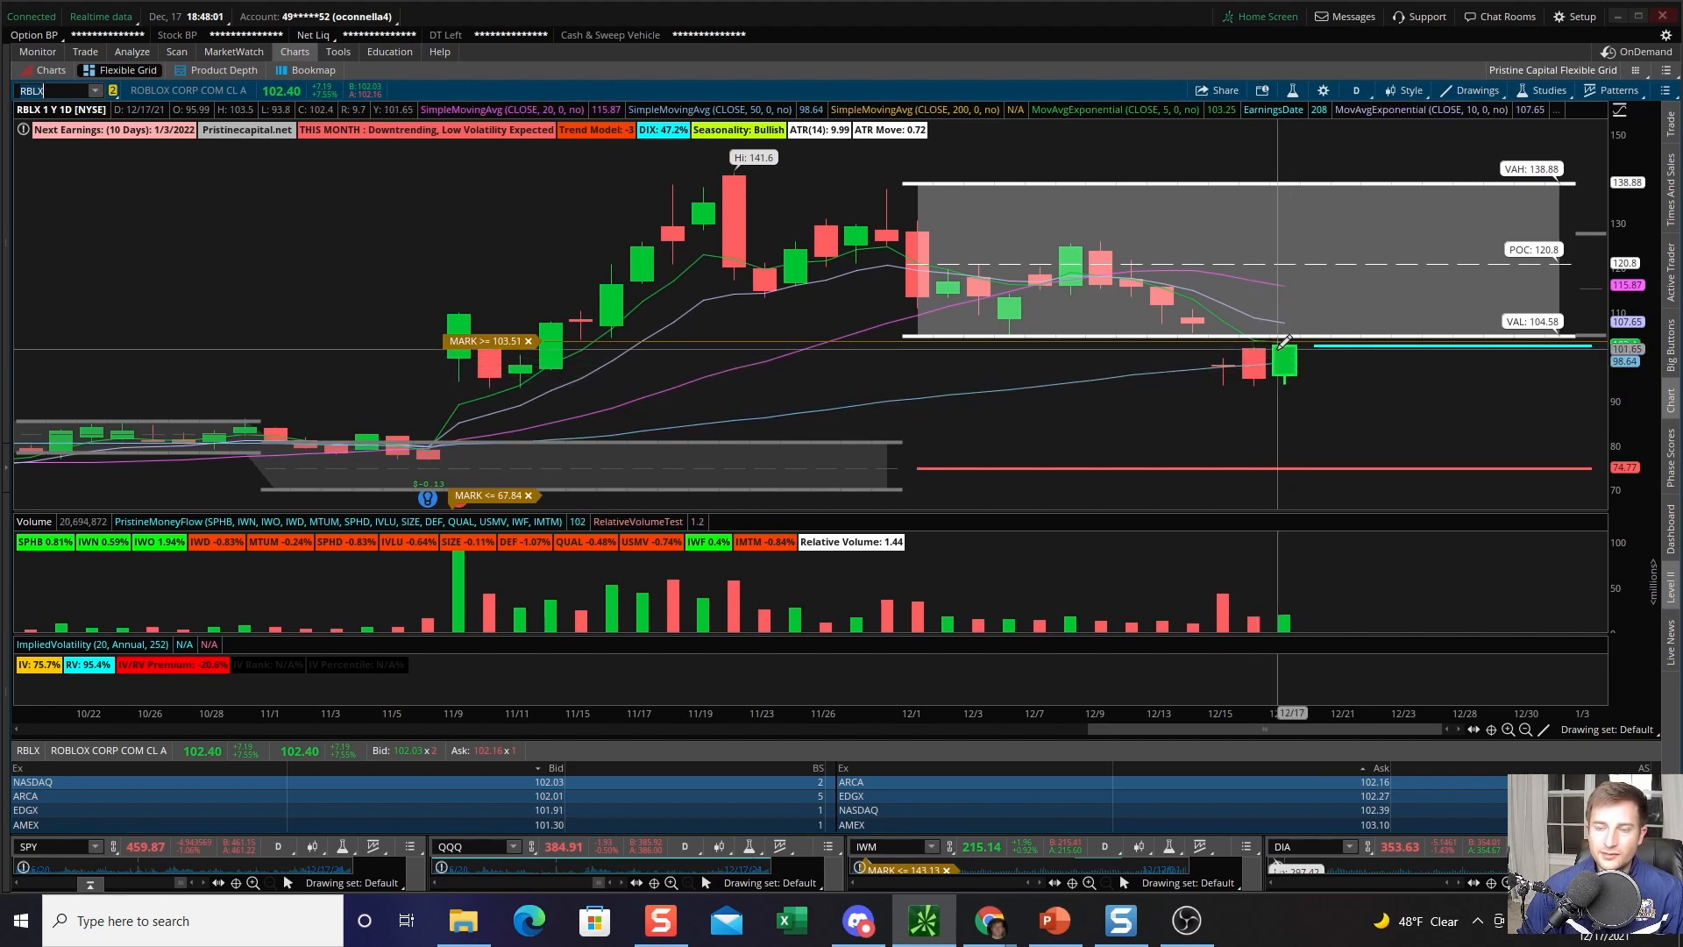
mouse_move(1314, 333)
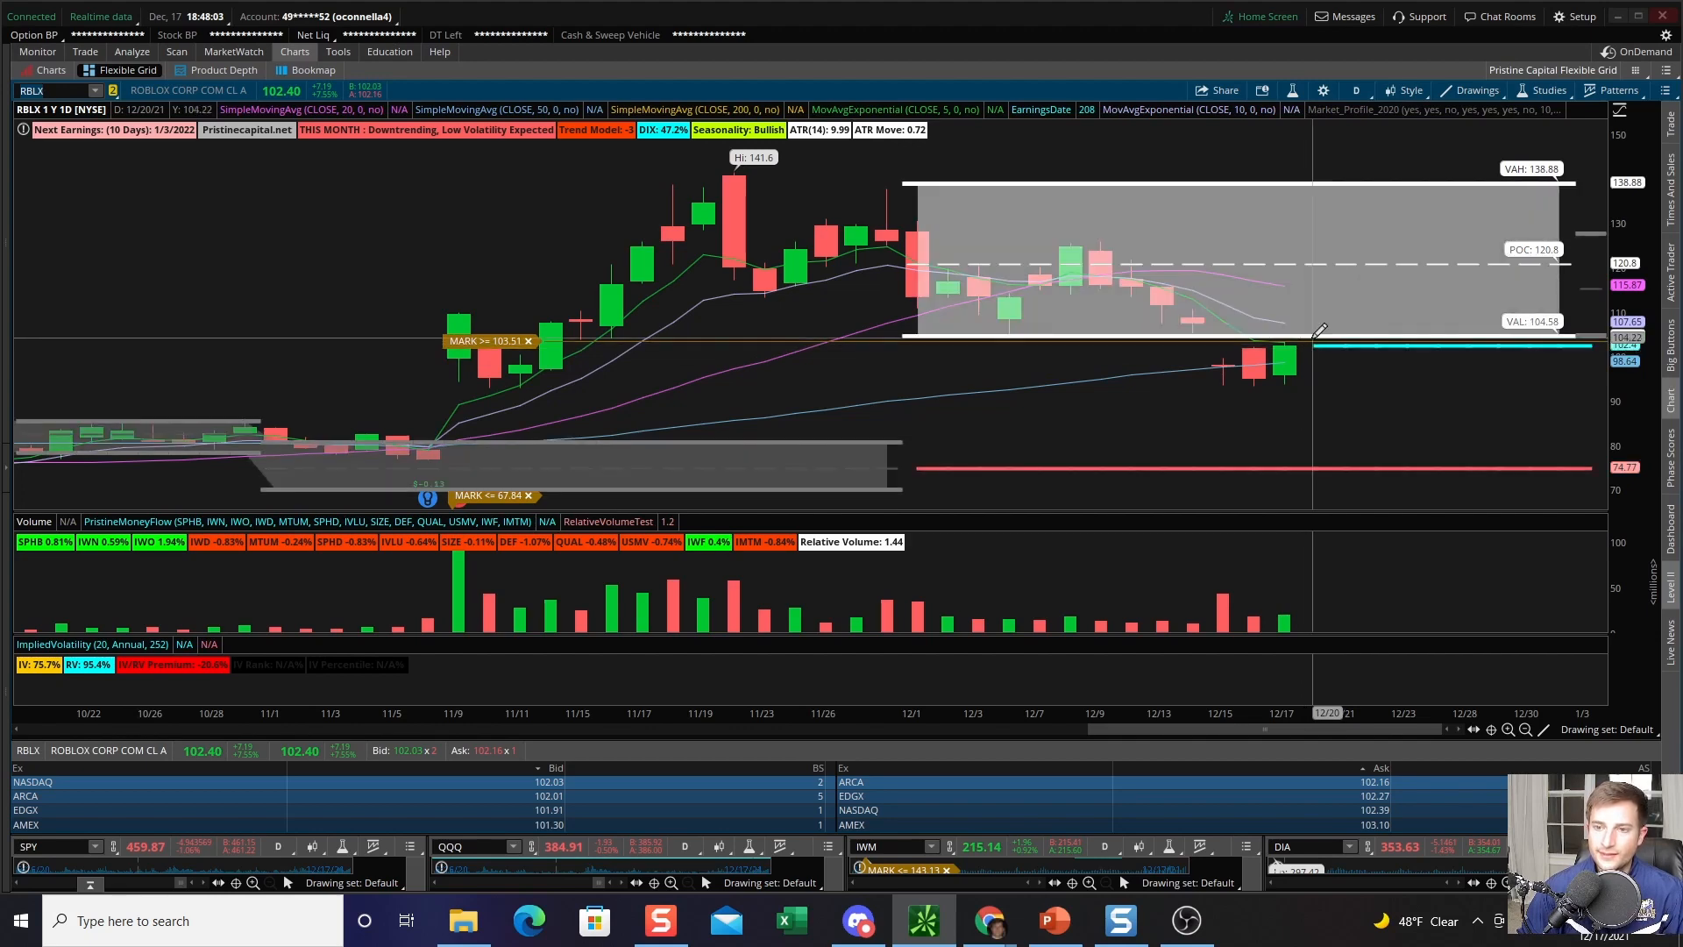
mouse_move(1309, 344)
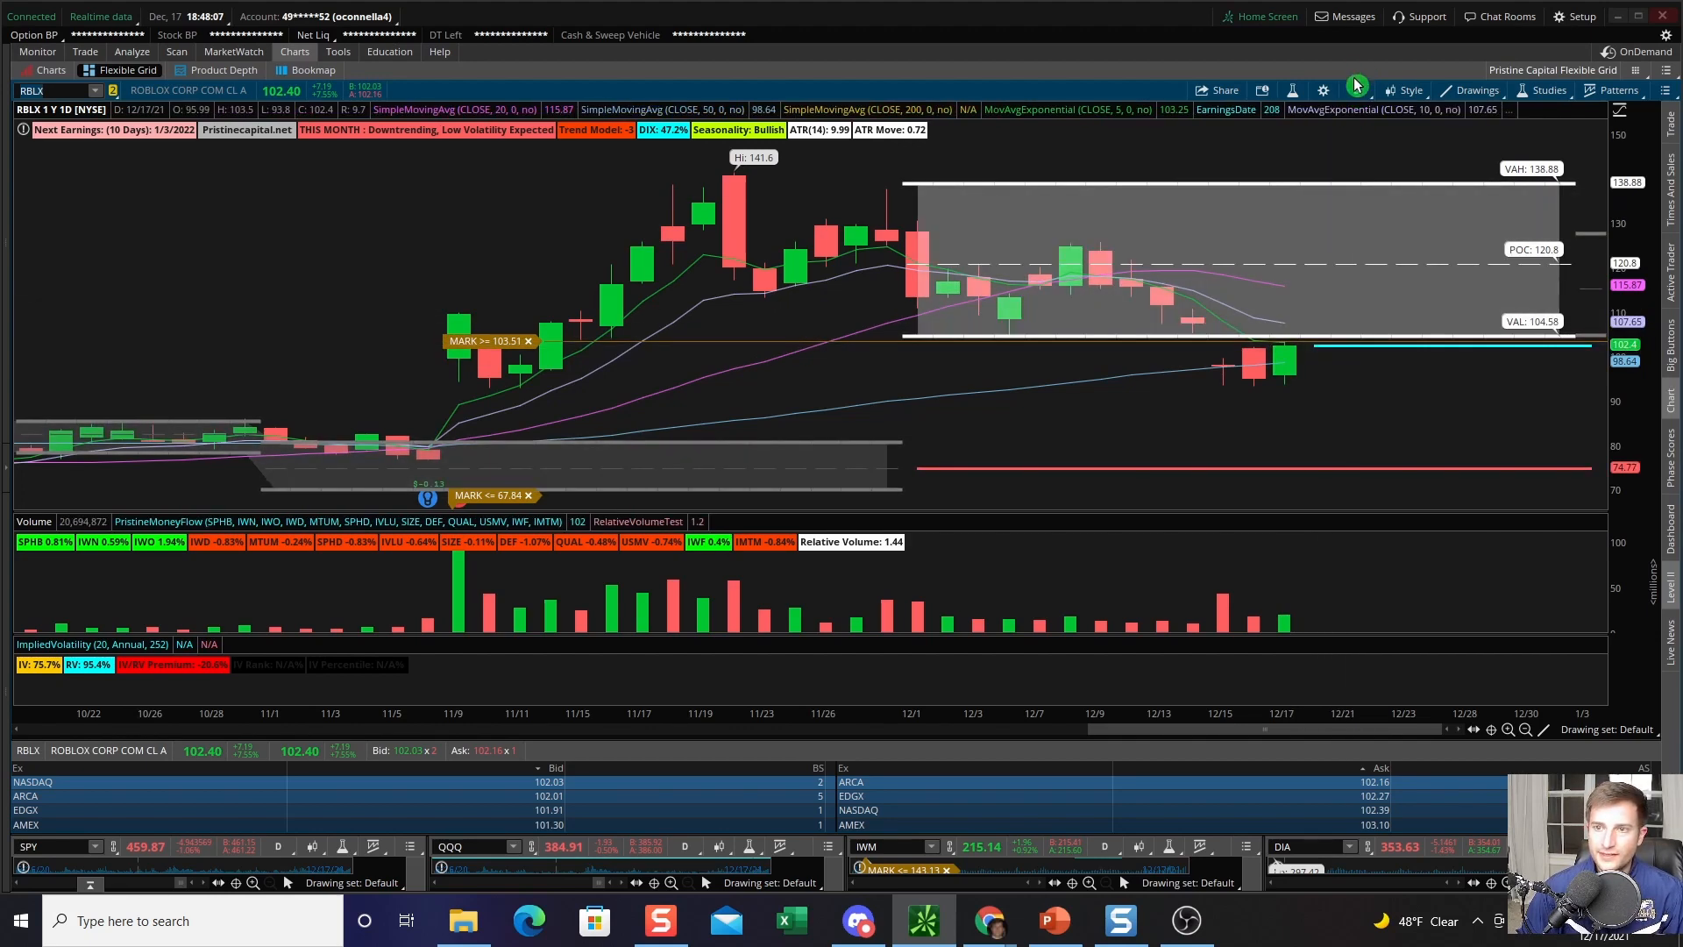
Step: View RBLX on a 20 D : 1h chart, then return it to 1 Y : 1D
left_click(1361, 90)
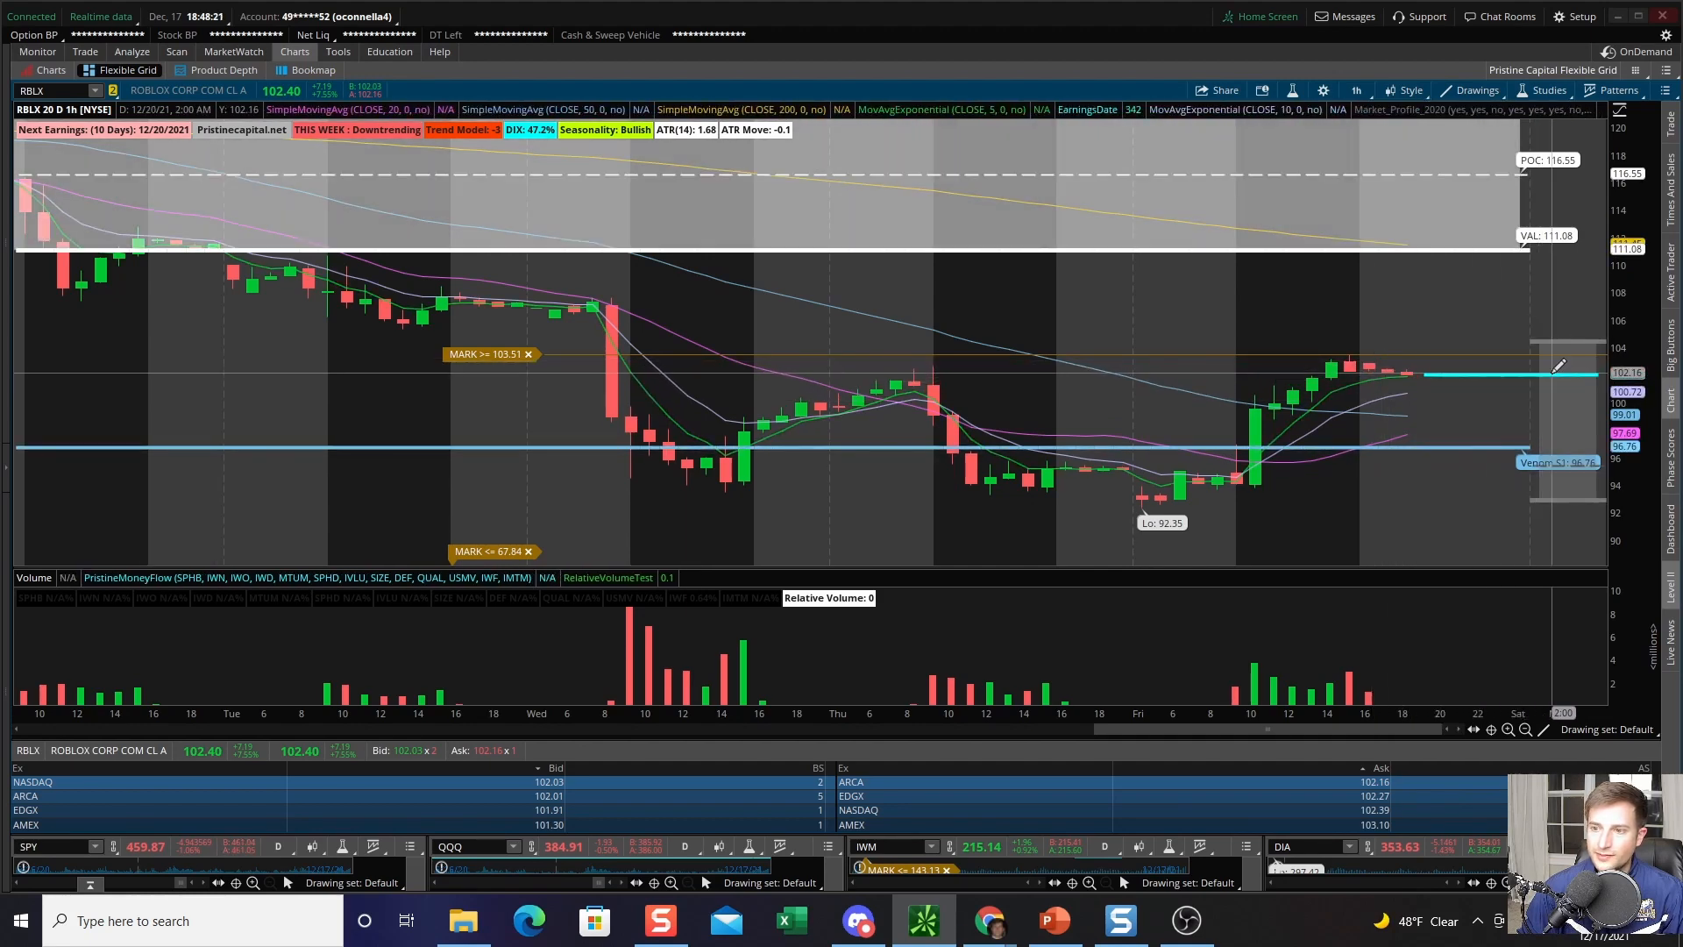
mouse_move(1572, 325)
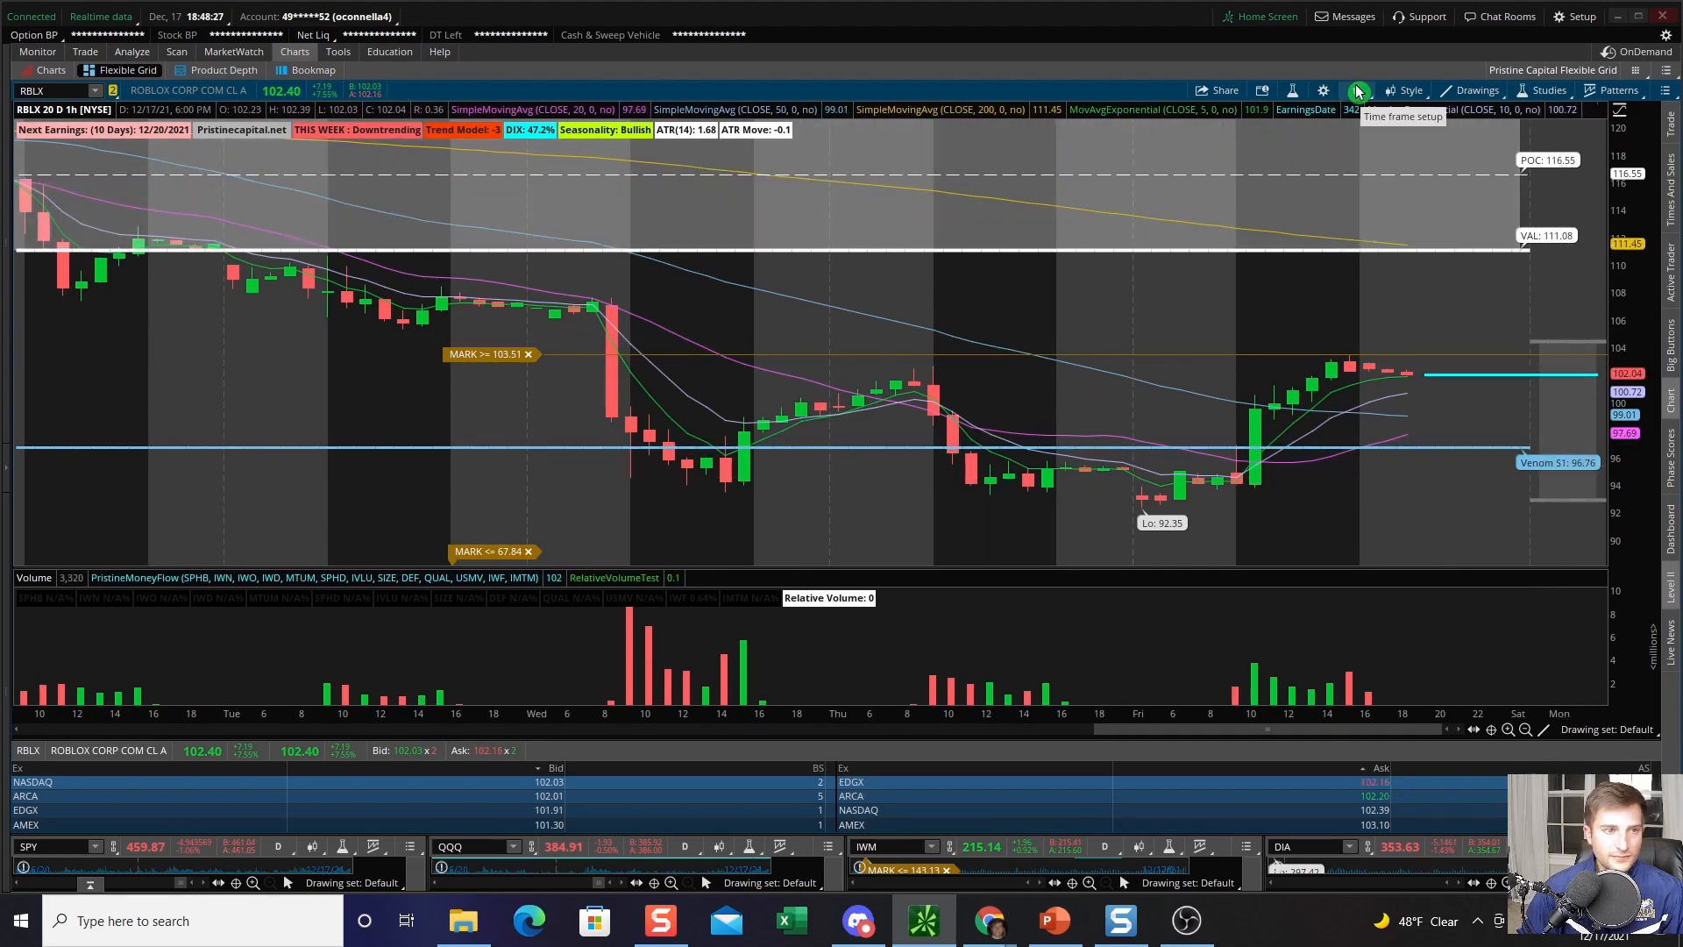
left_click(1356, 91)
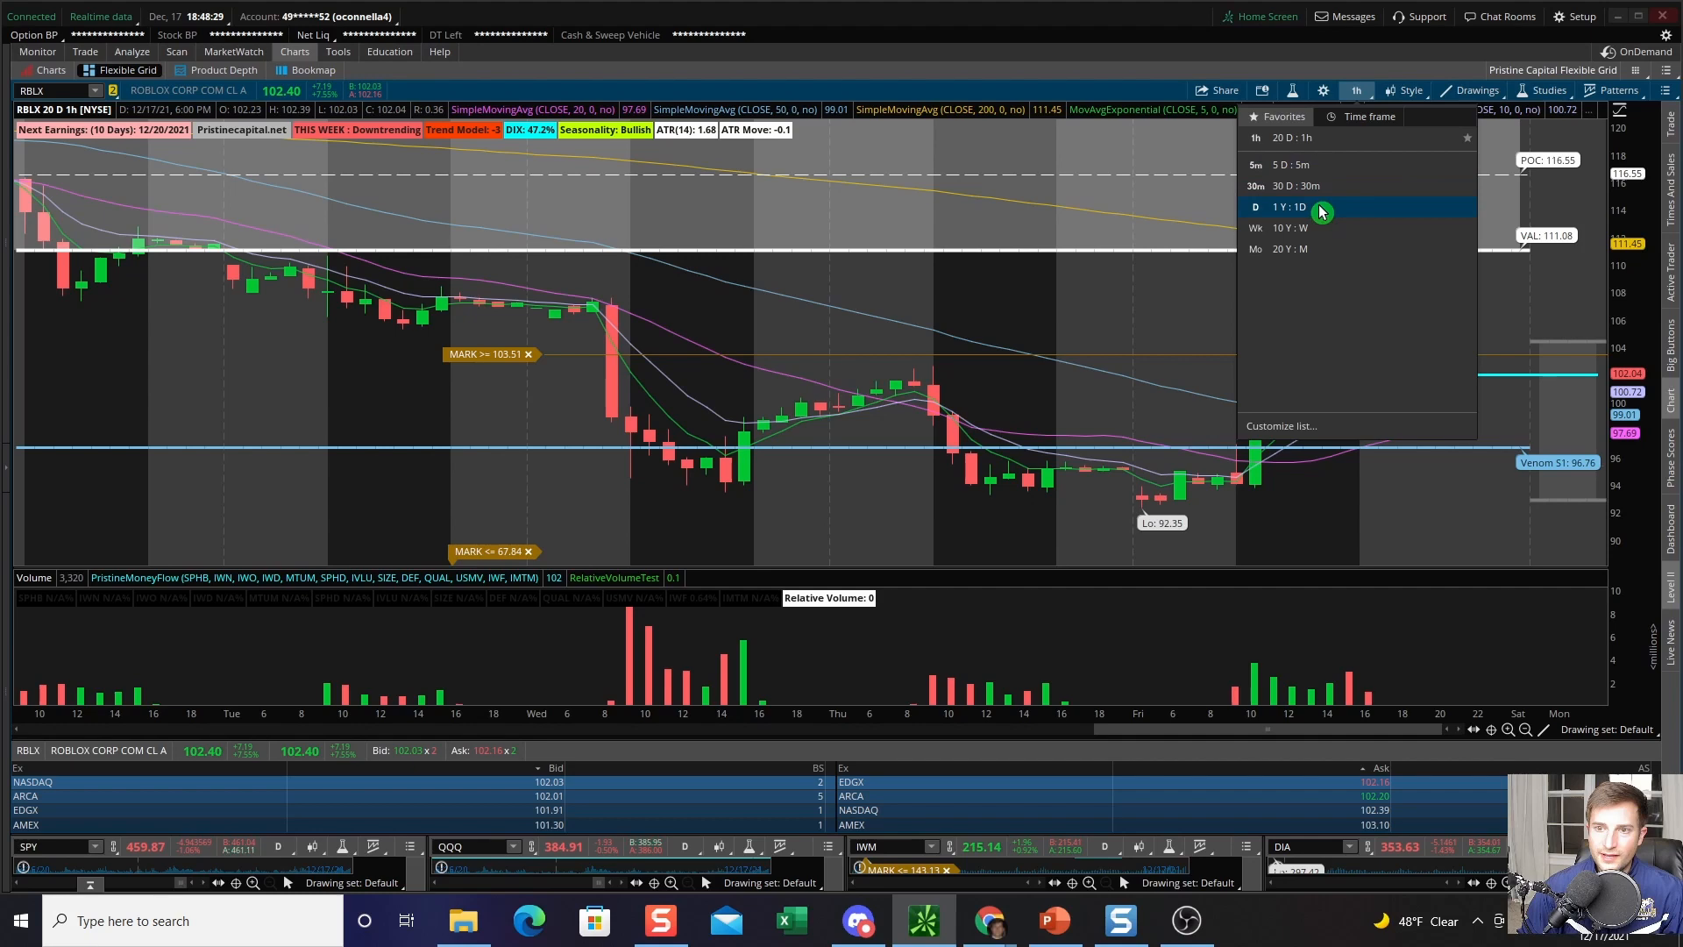
left_click(1292, 206)
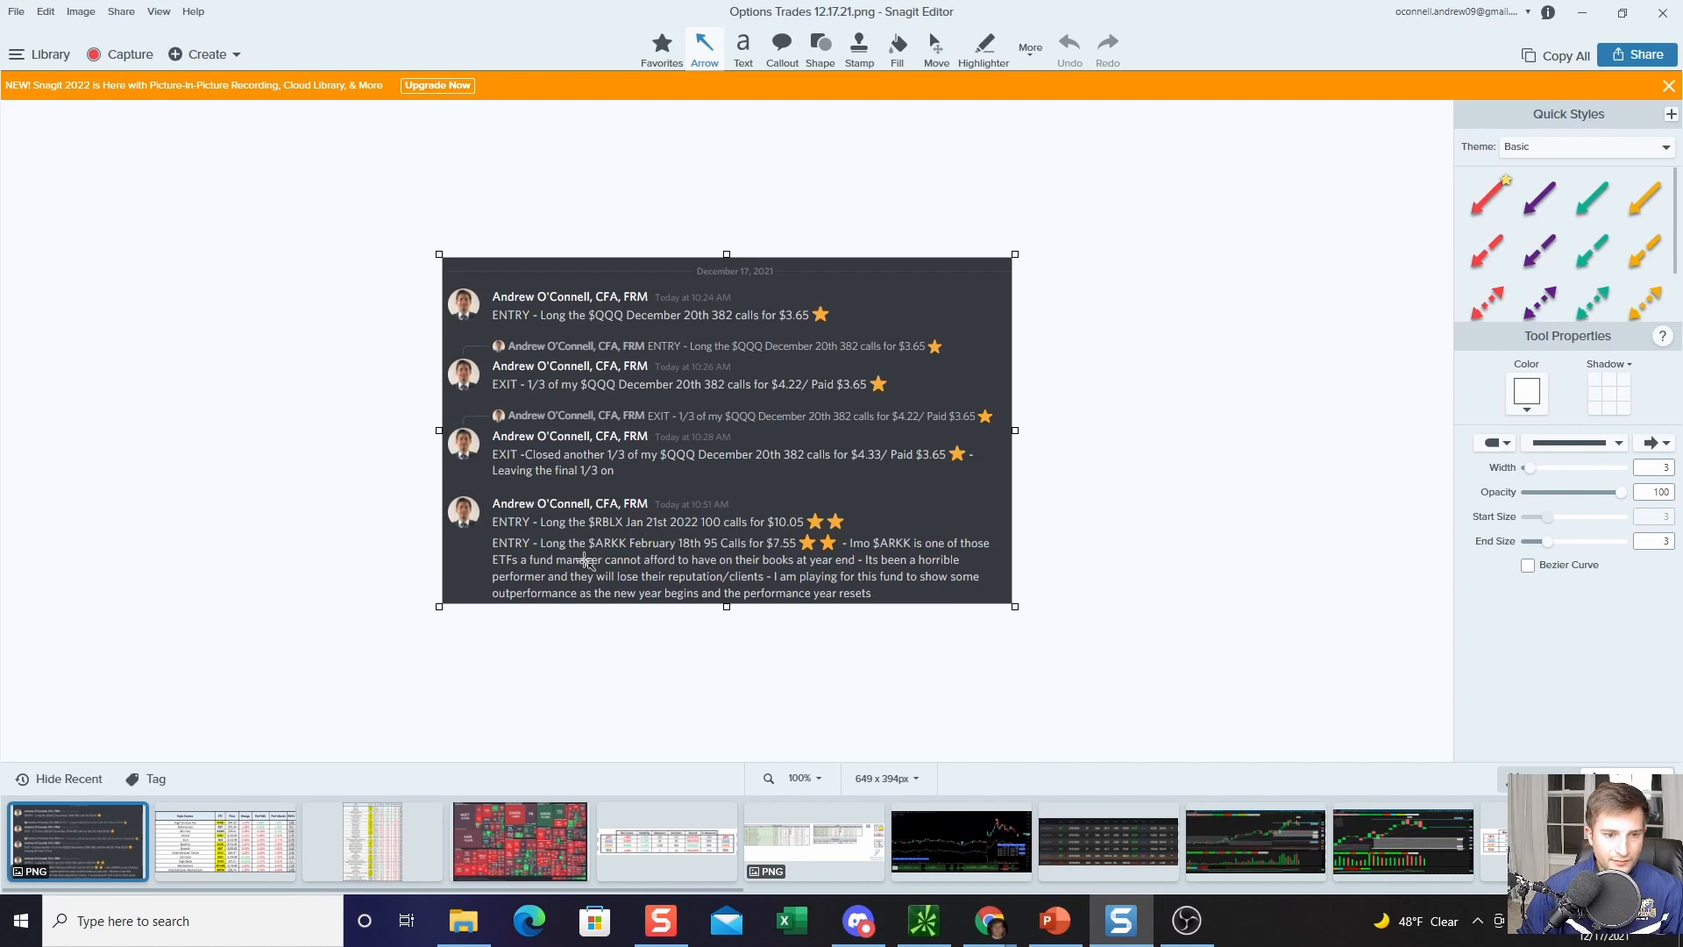
mouse_move(684, 556)
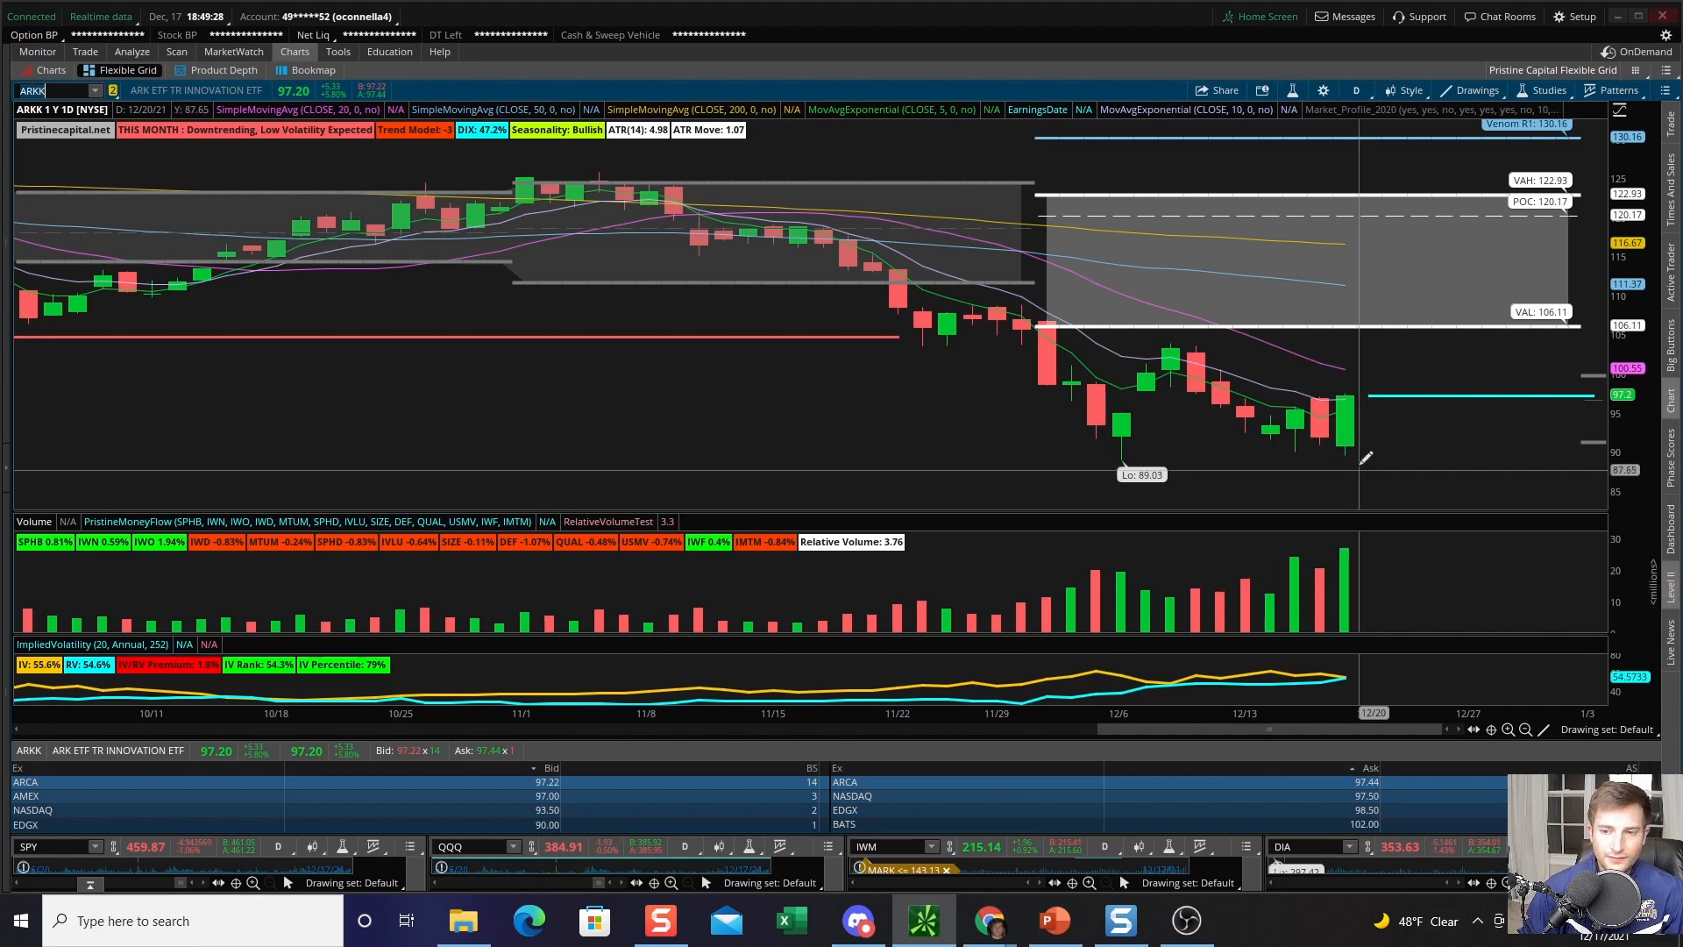
mouse_move(1535, 341)
type("SNOW")
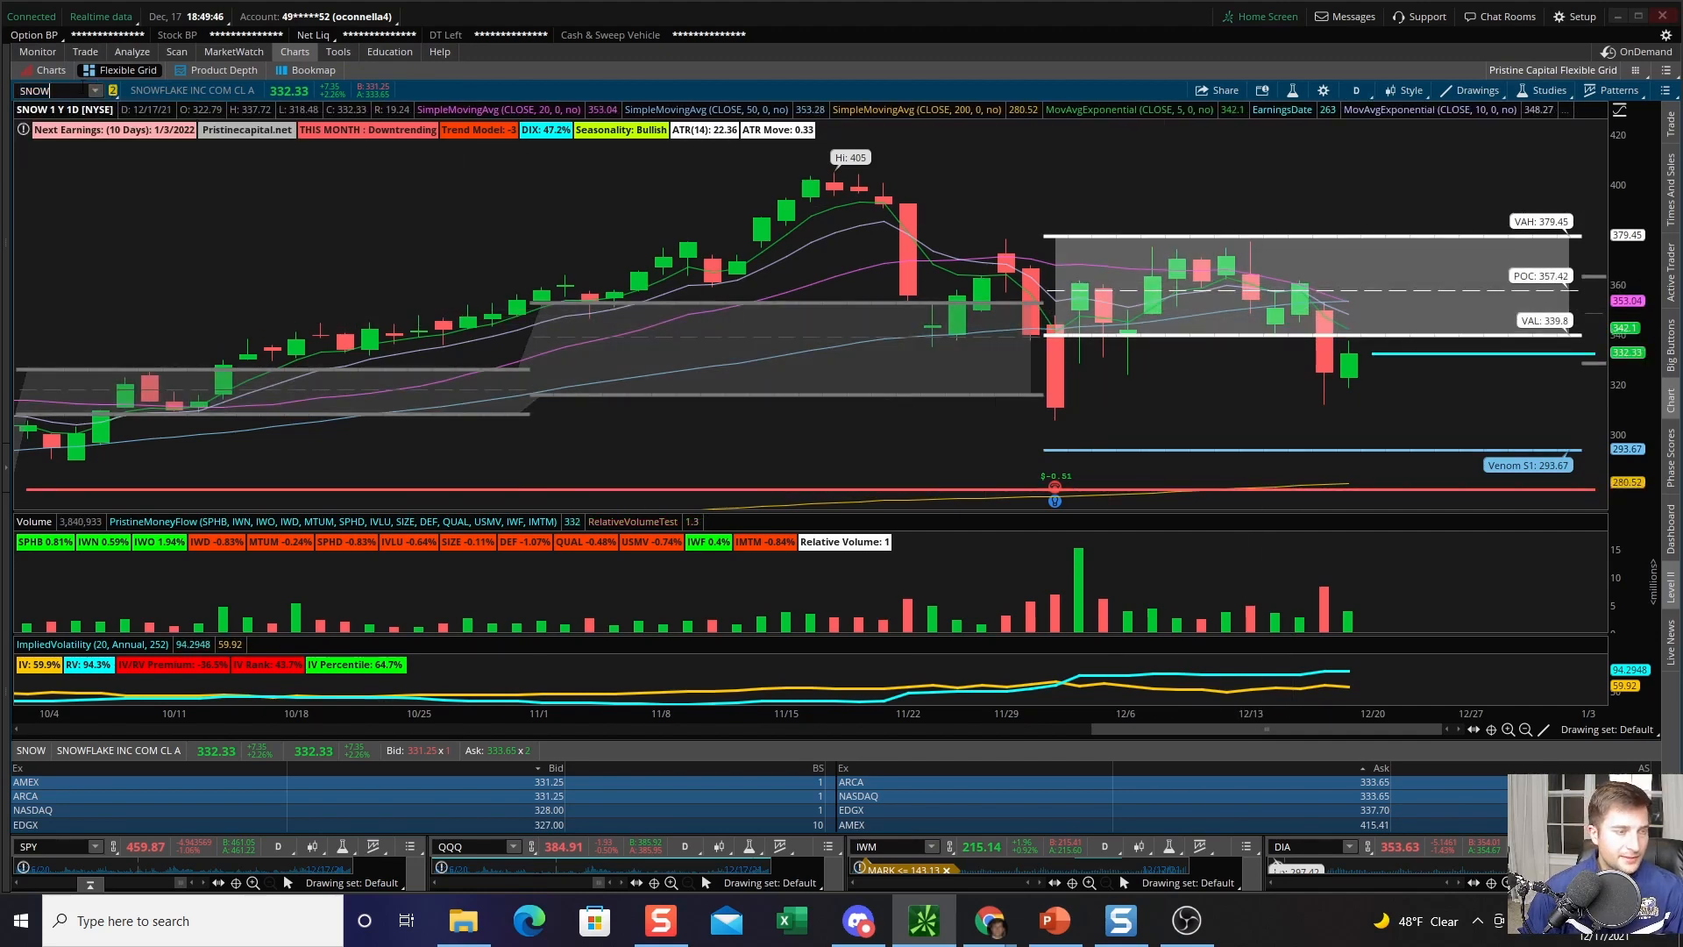
Step: Enter CRWD in the chart symbol box to load its chart
type("CRWD")
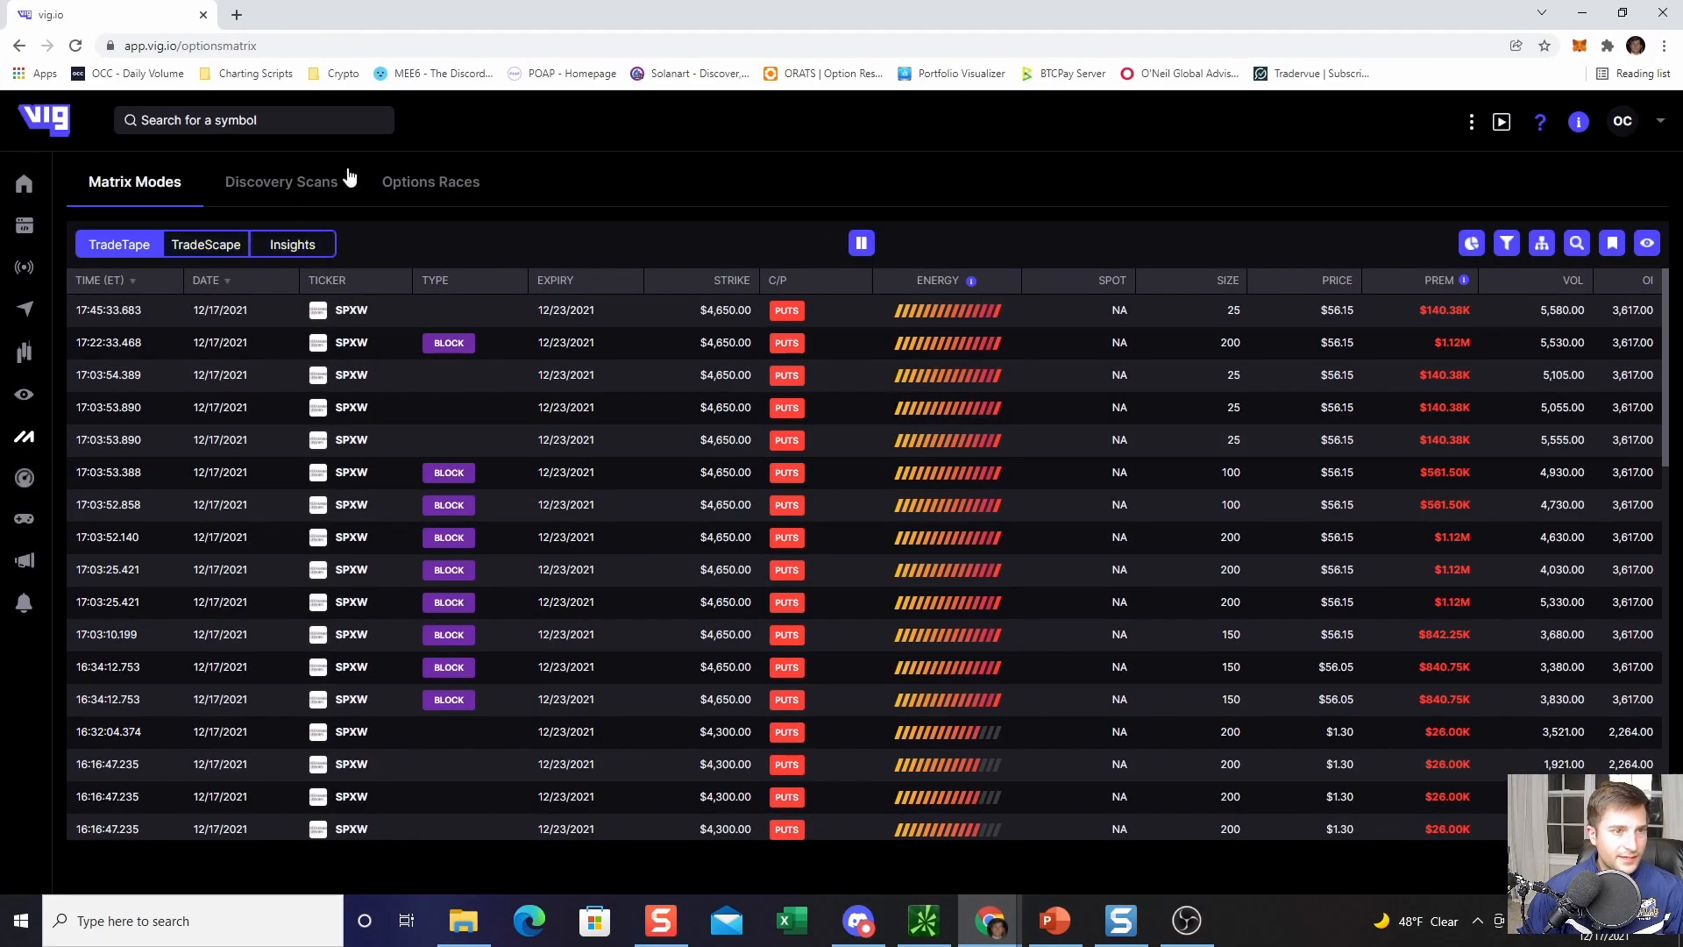
Step: View Vig.io's Options Races premium and volume leaderboards, then move on to AMC's Finviz chart
left_click(429, 182)
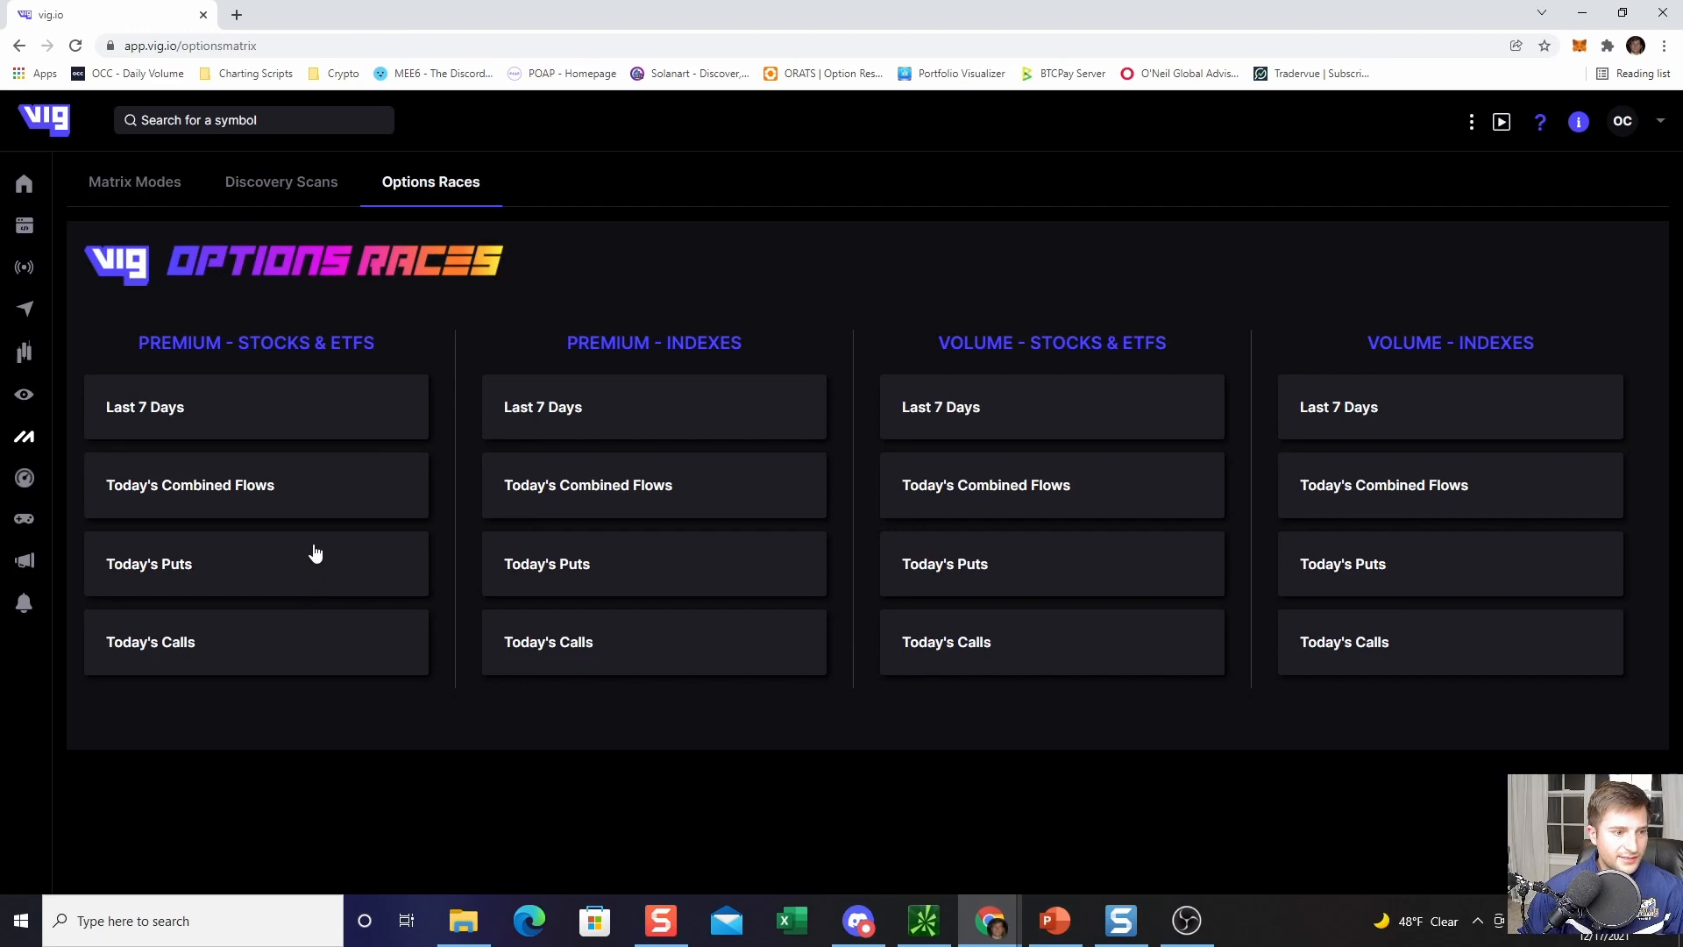
left_click(190, 483)
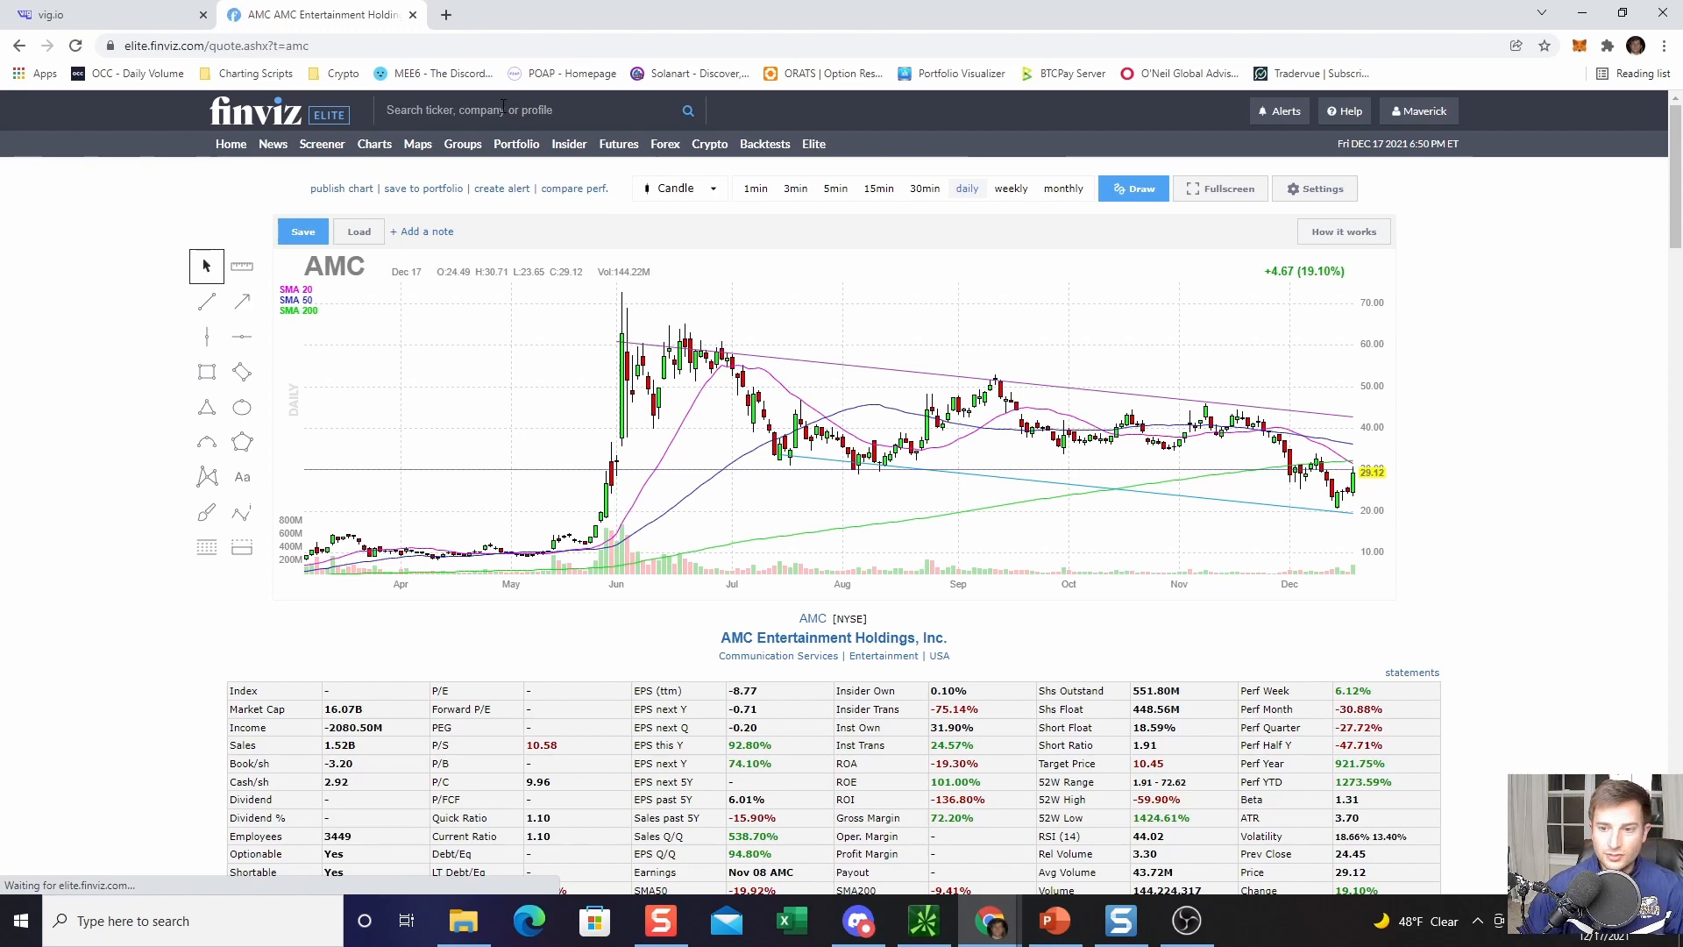
mouse_move(1325, 479)
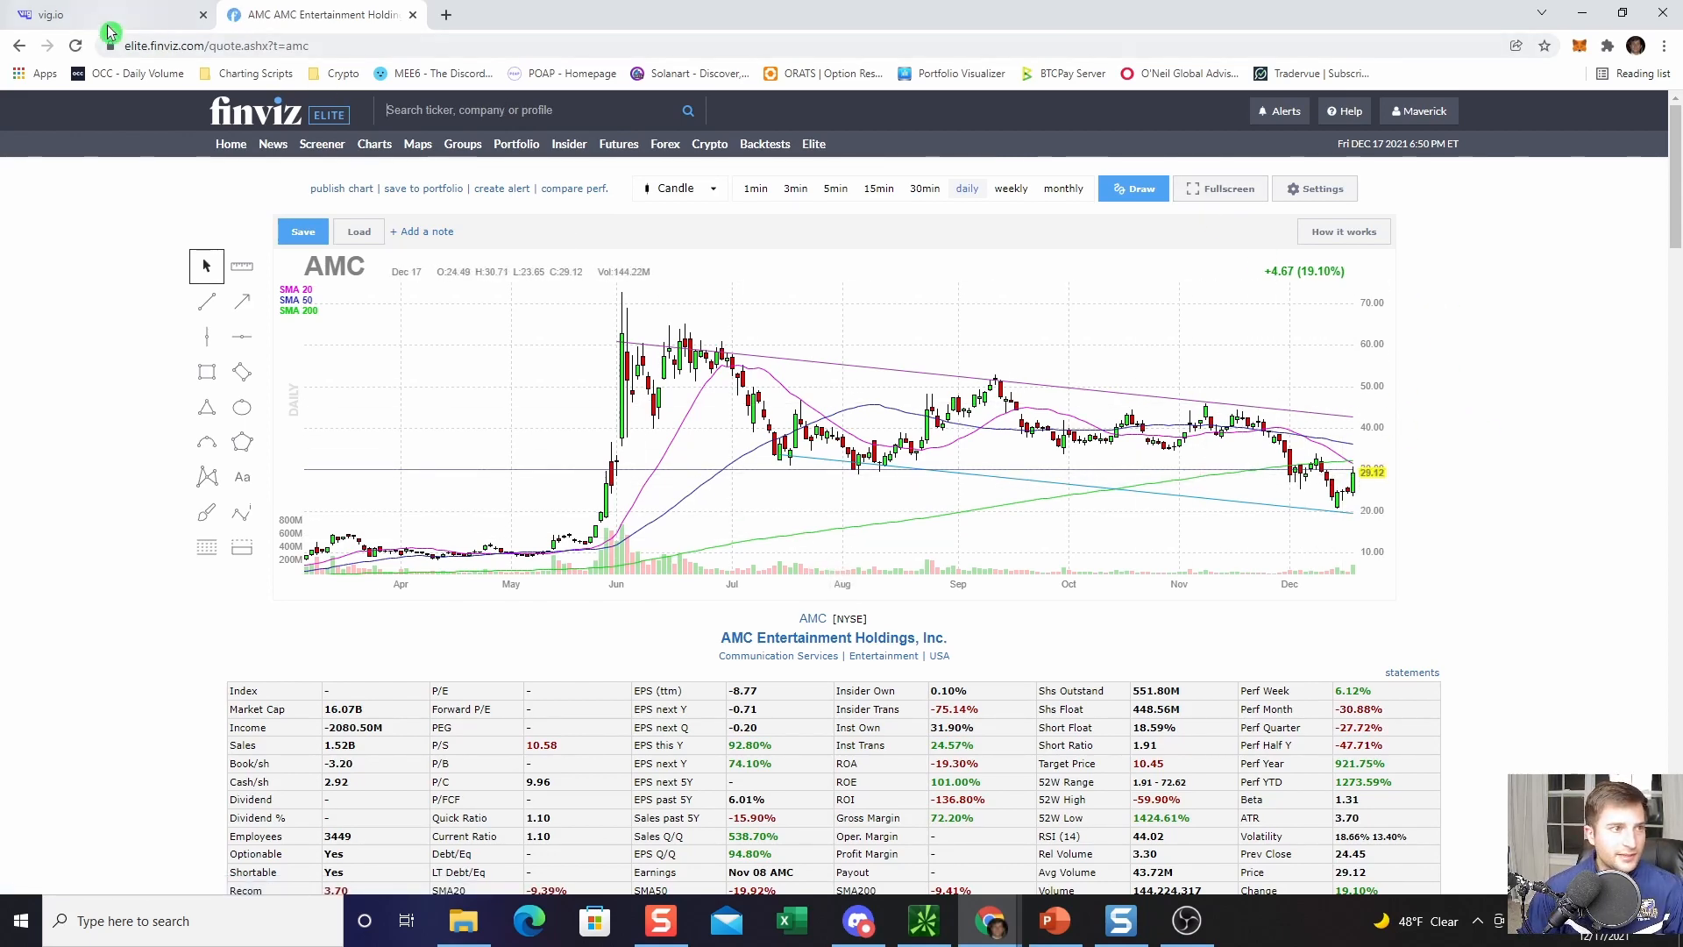
Step: Leave the AMC Finviz quote page and return to the Vig.io tab
left_click(96, 14)
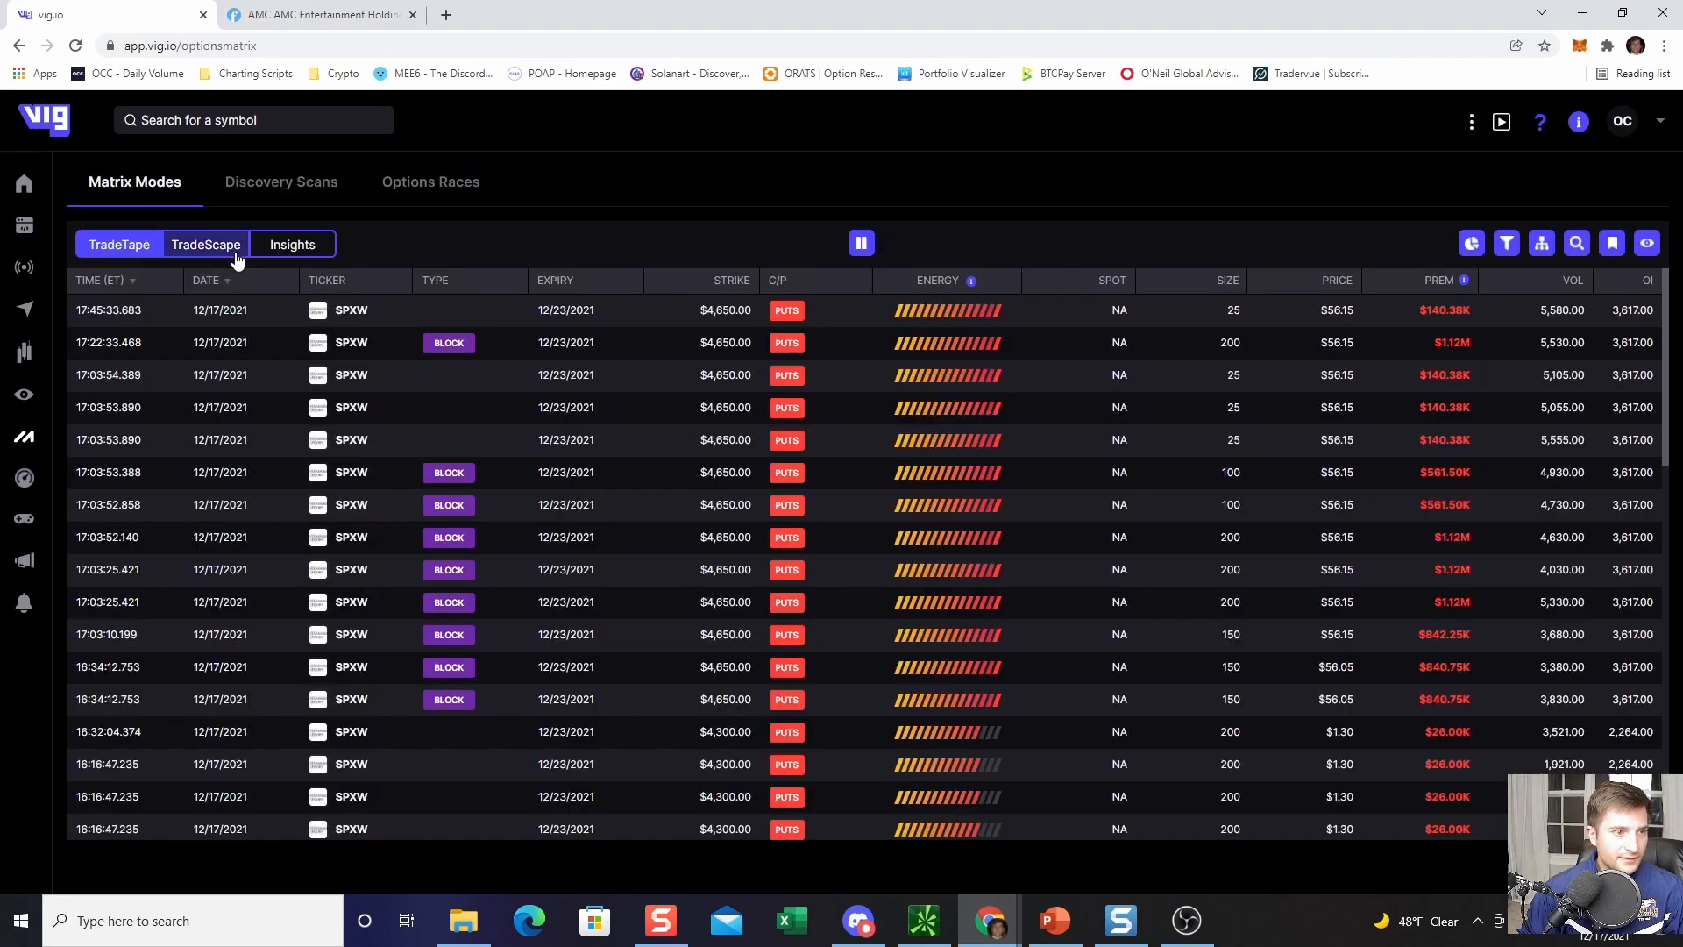
Step: Show AAPL contracts in Vig.io's TradeScape bubble view, then view Apple's Finviz chart
left_click(205, 244)
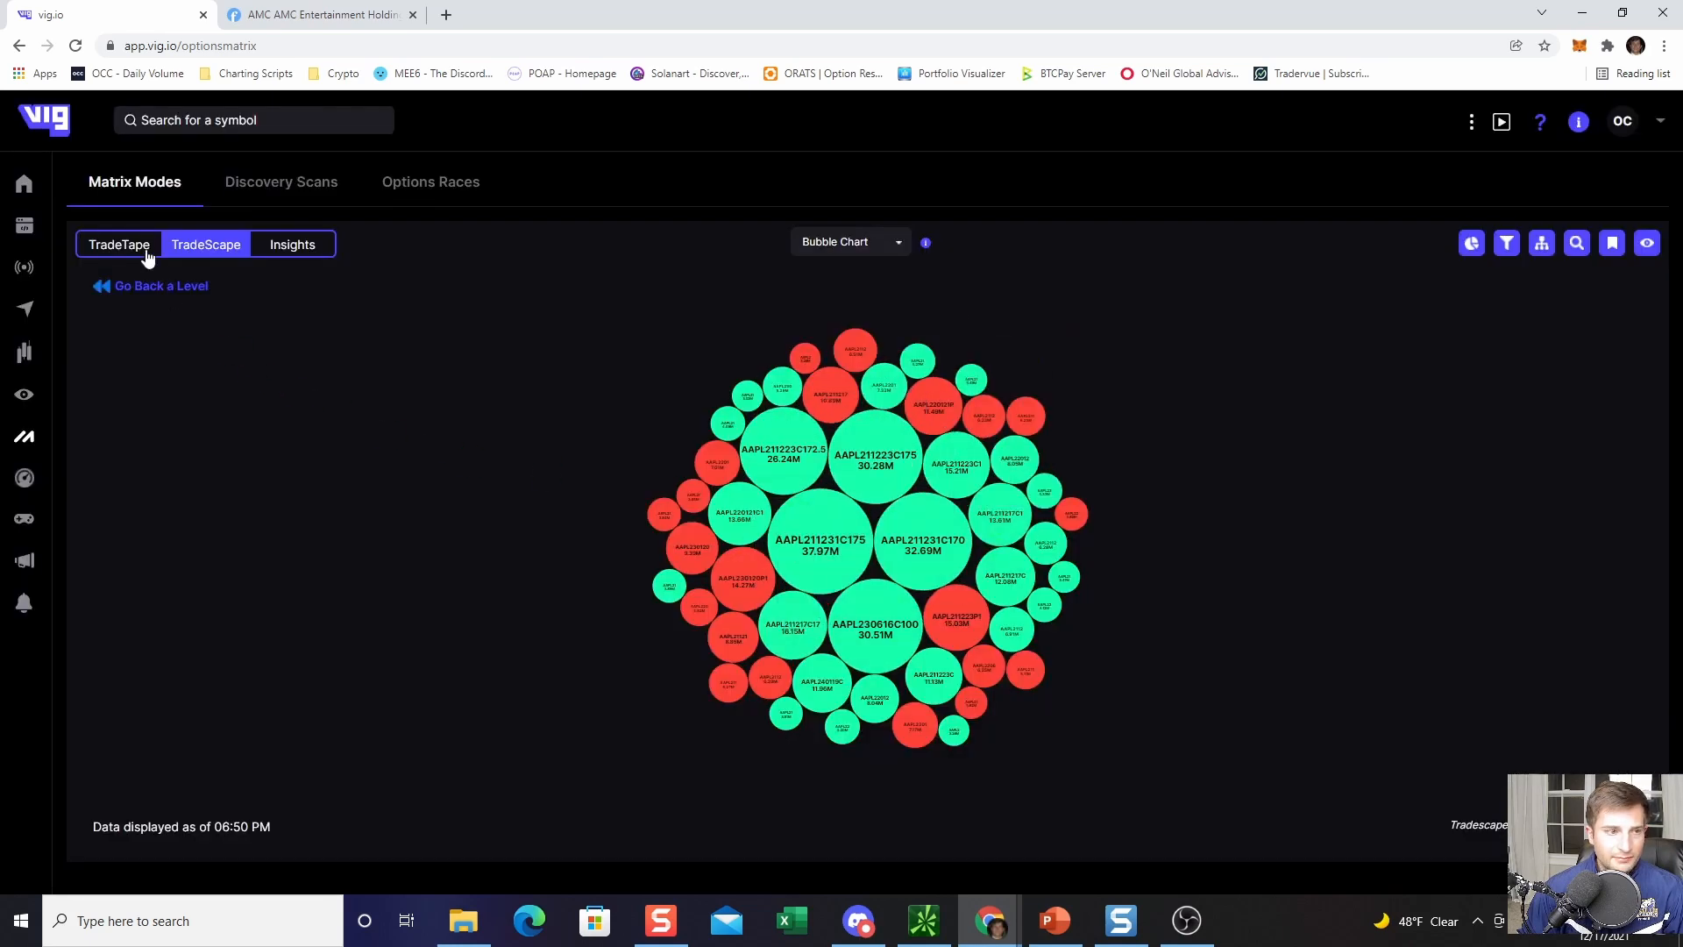
left_click(317, 14)
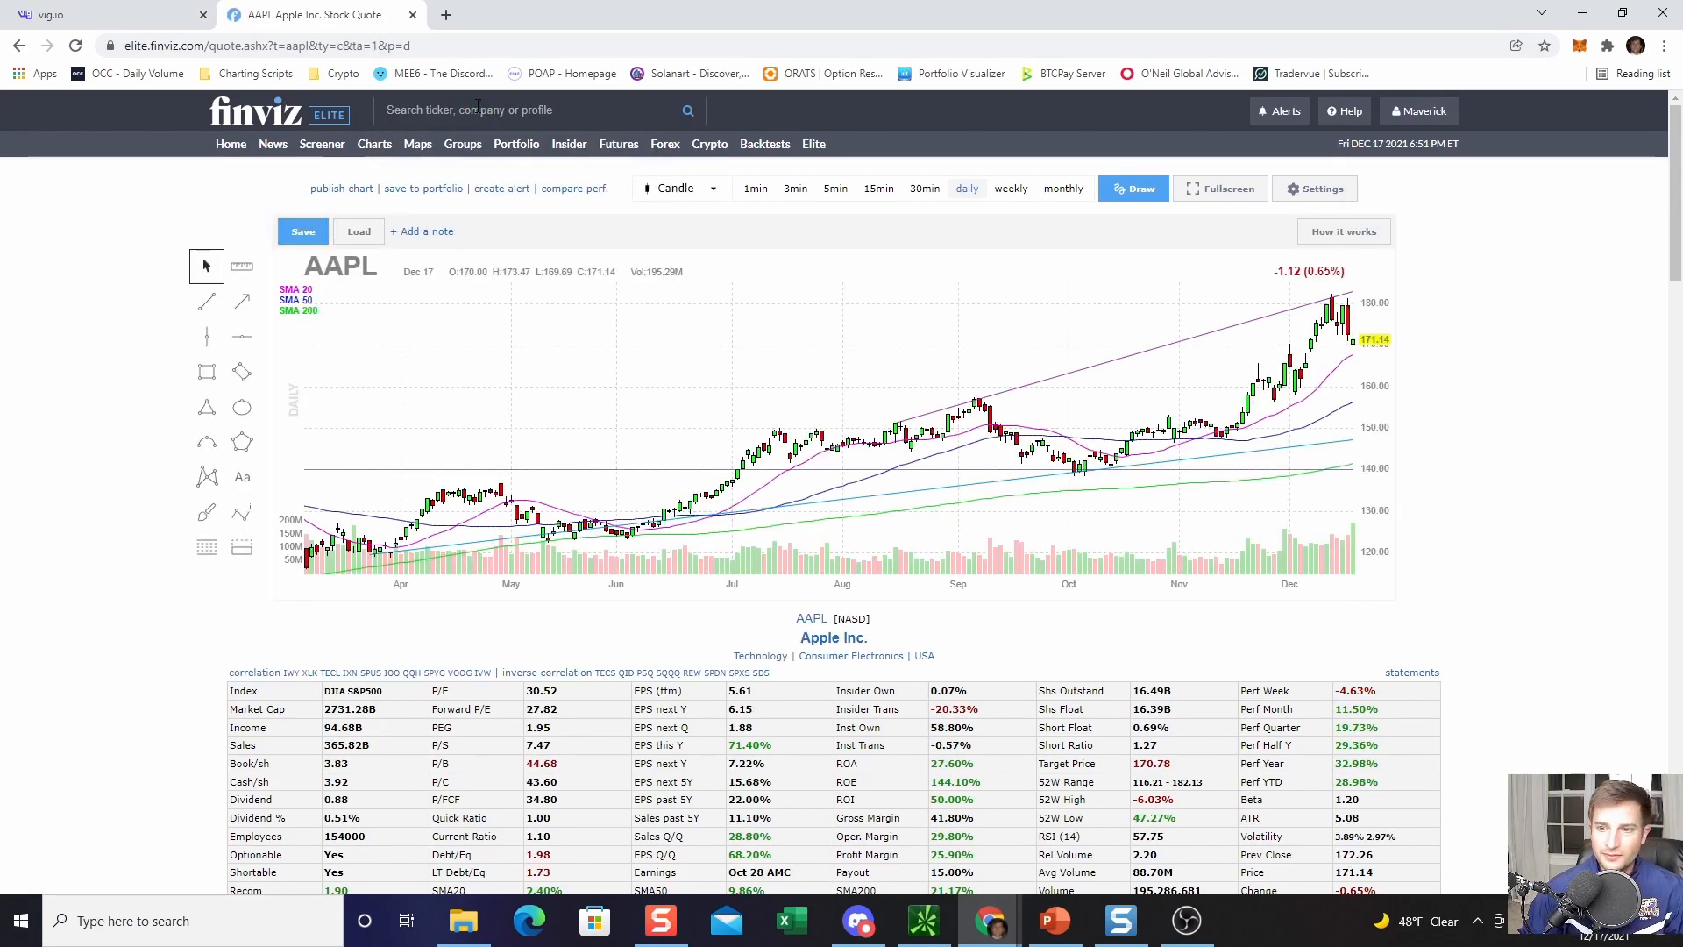
mouse_move(1310, 335)
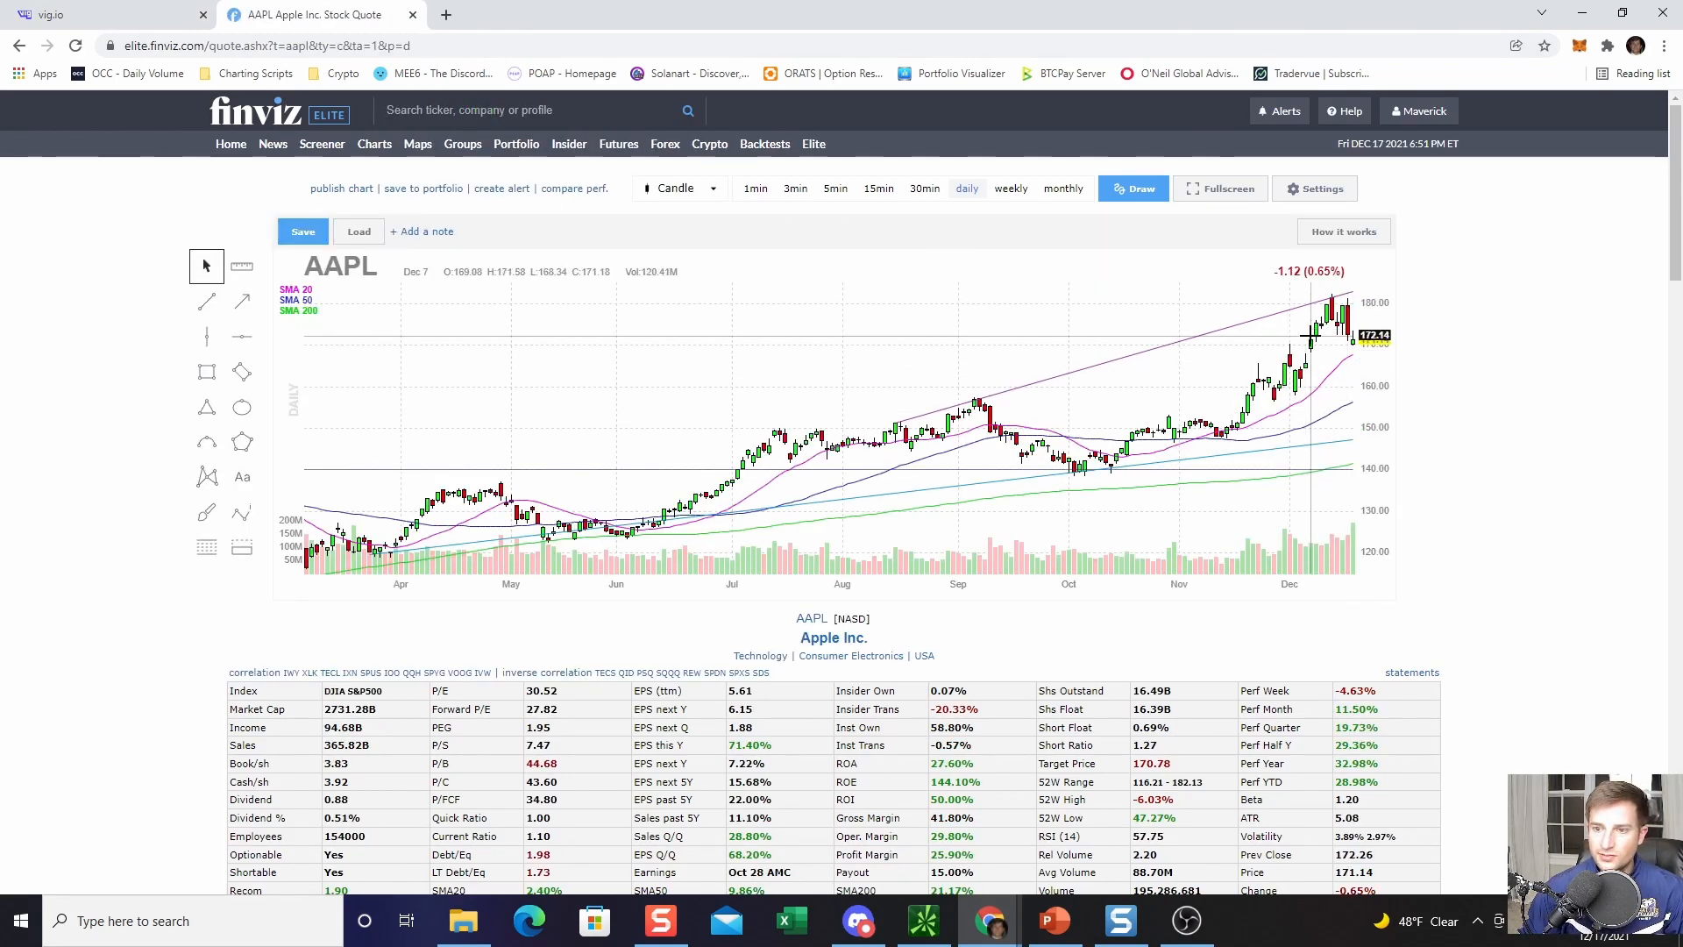
mouse_move(1320, 322)
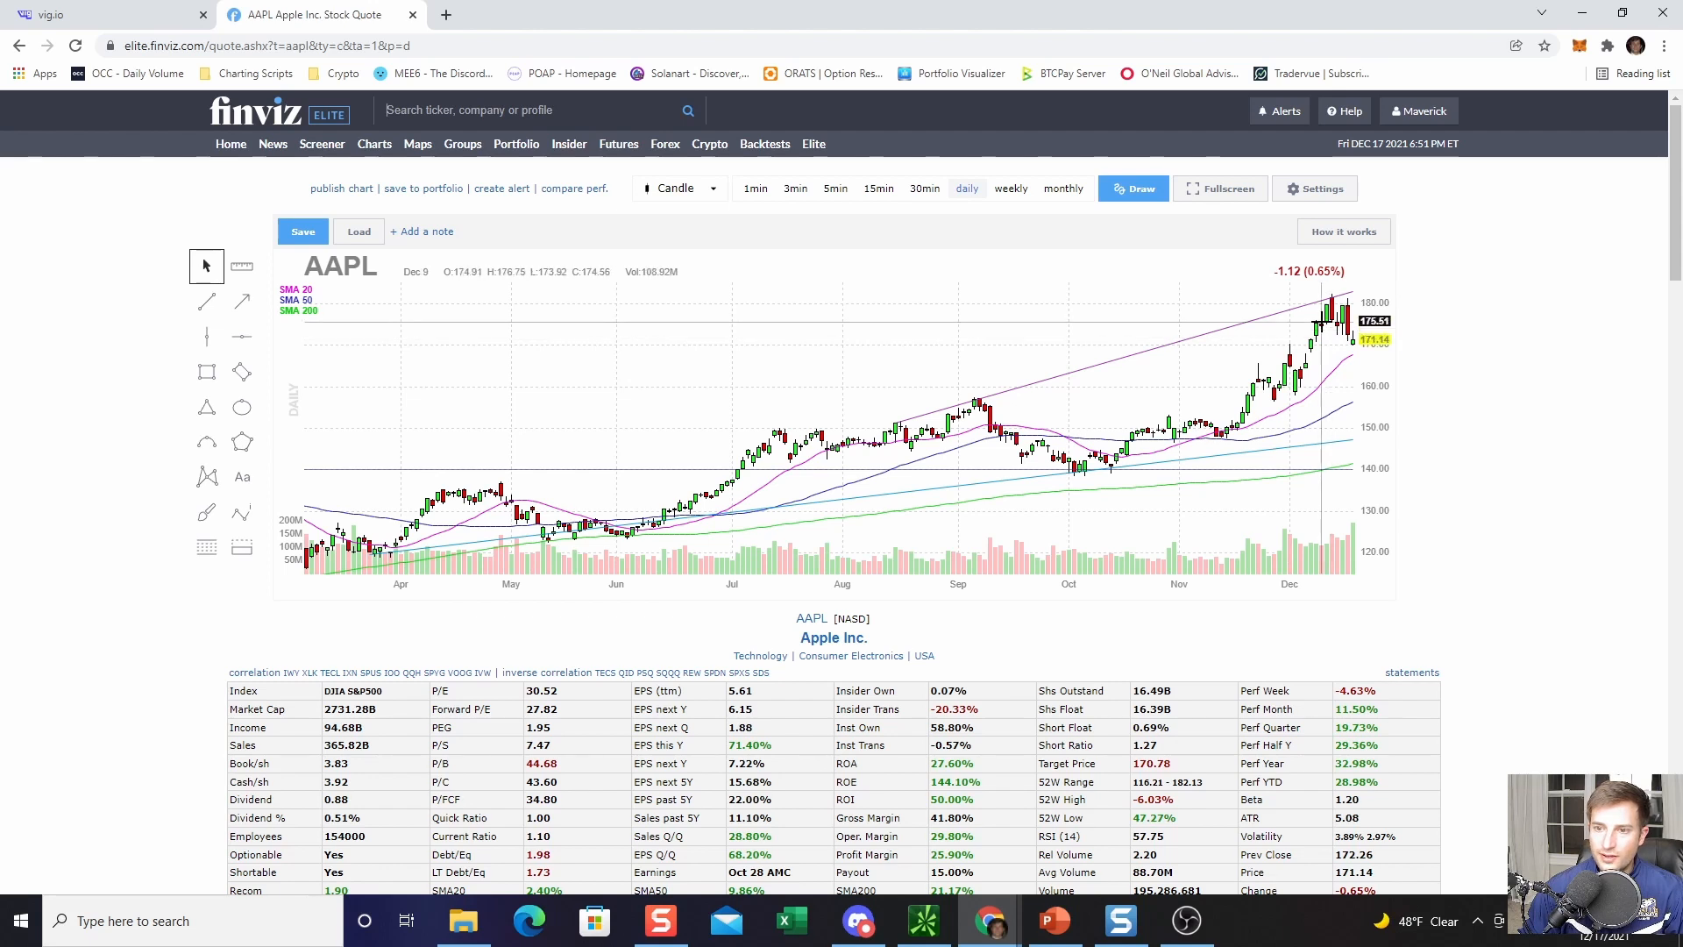
mouse_move(1310, 340)
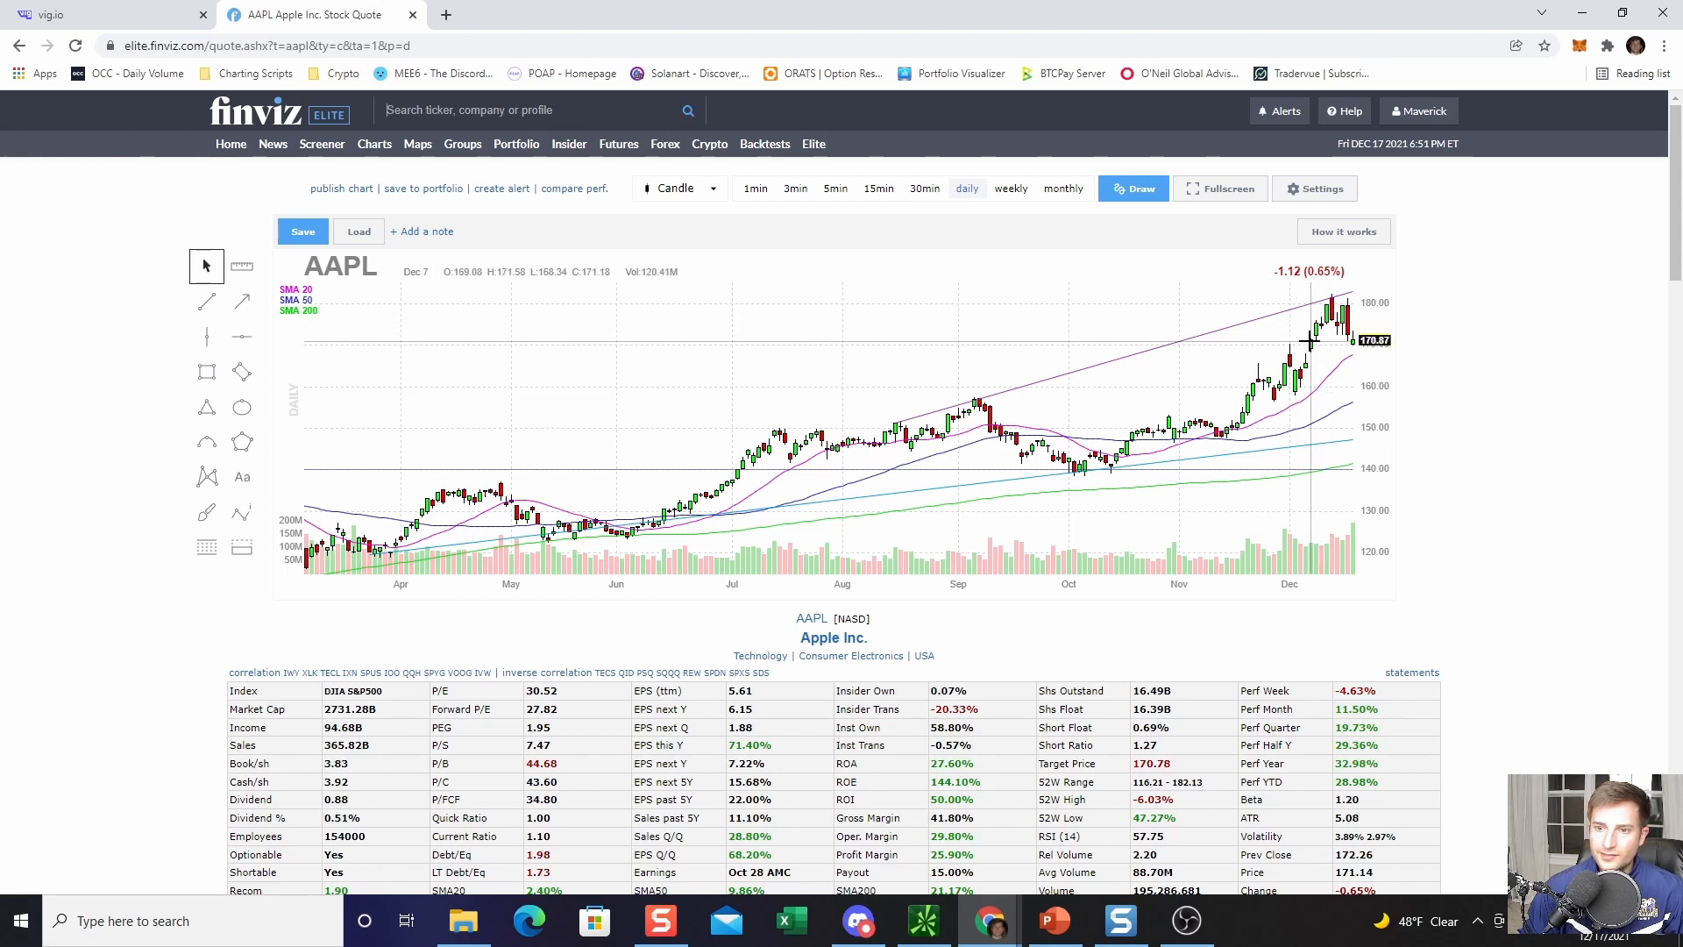
mouse_move(1330, 341)
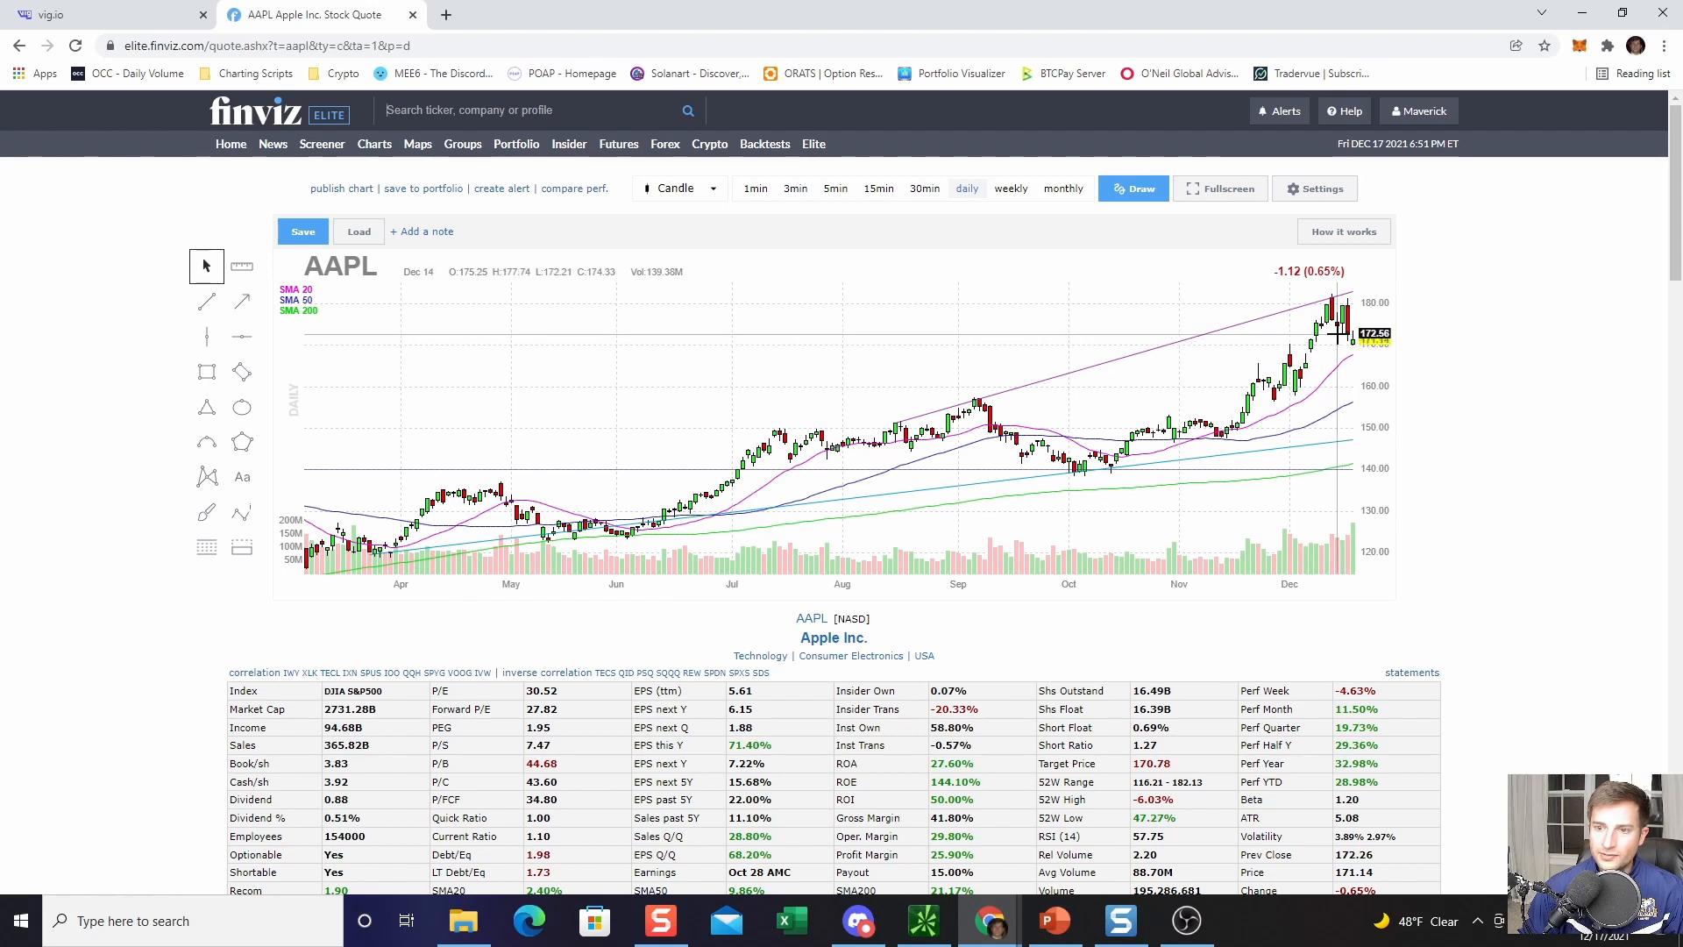
mouse_move(1330, 341)
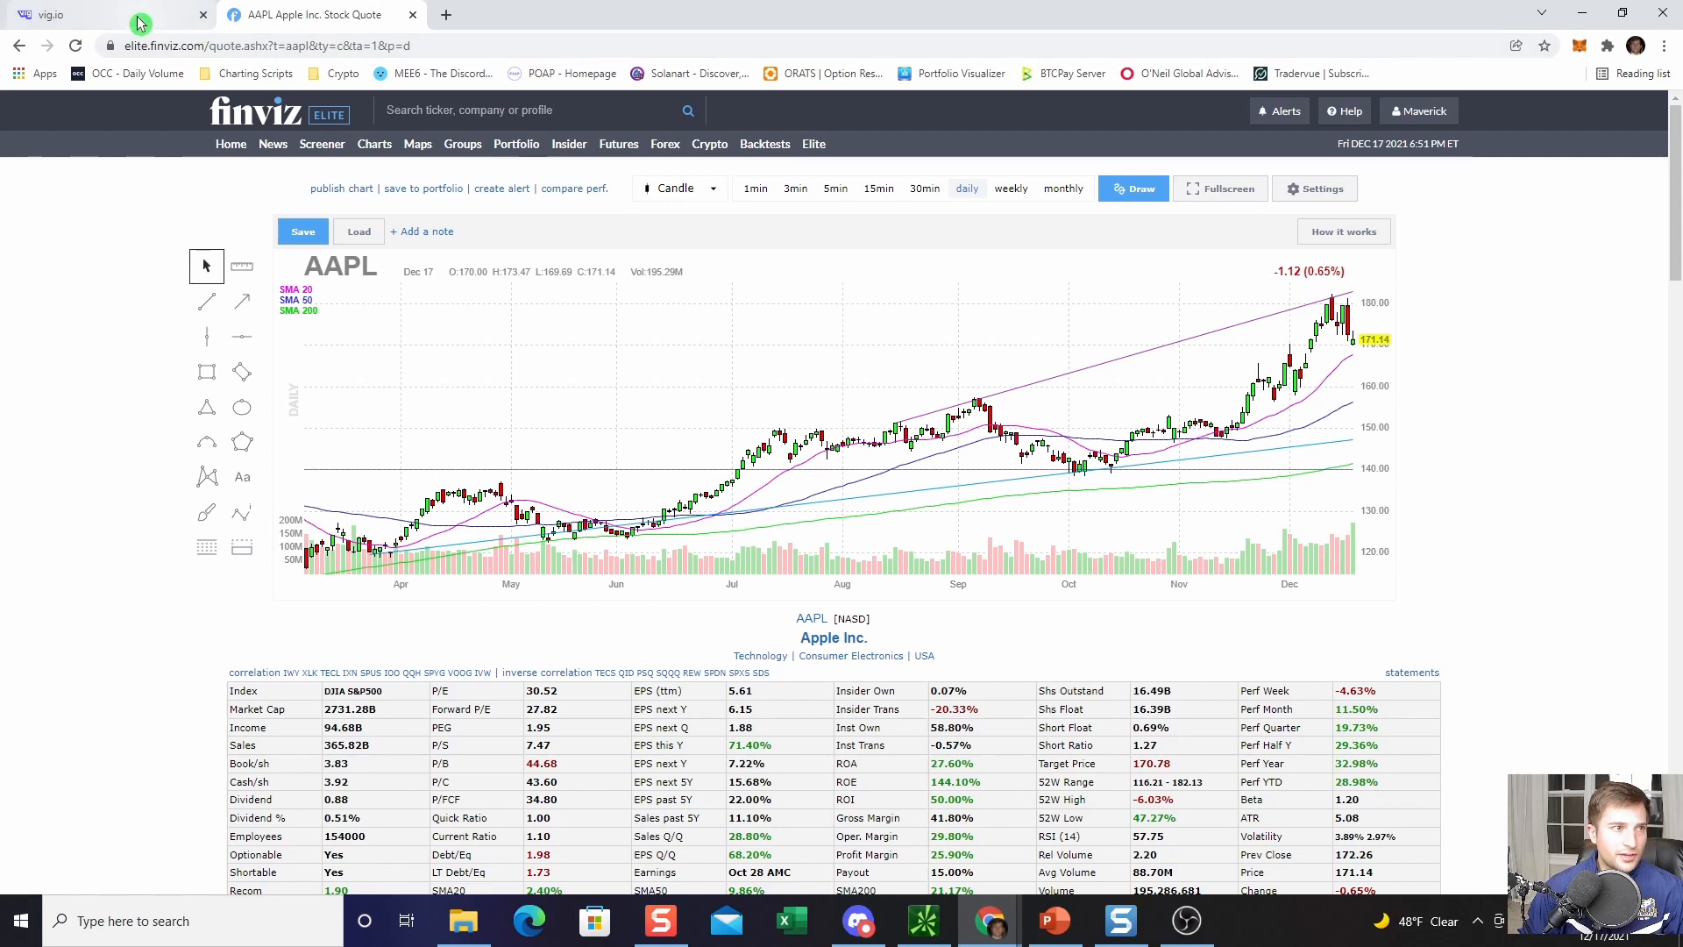
Step: Back in Vig.io, open XLE's contract breakdown, led by January $40 calls at 379.71M
left_click(96, 14)
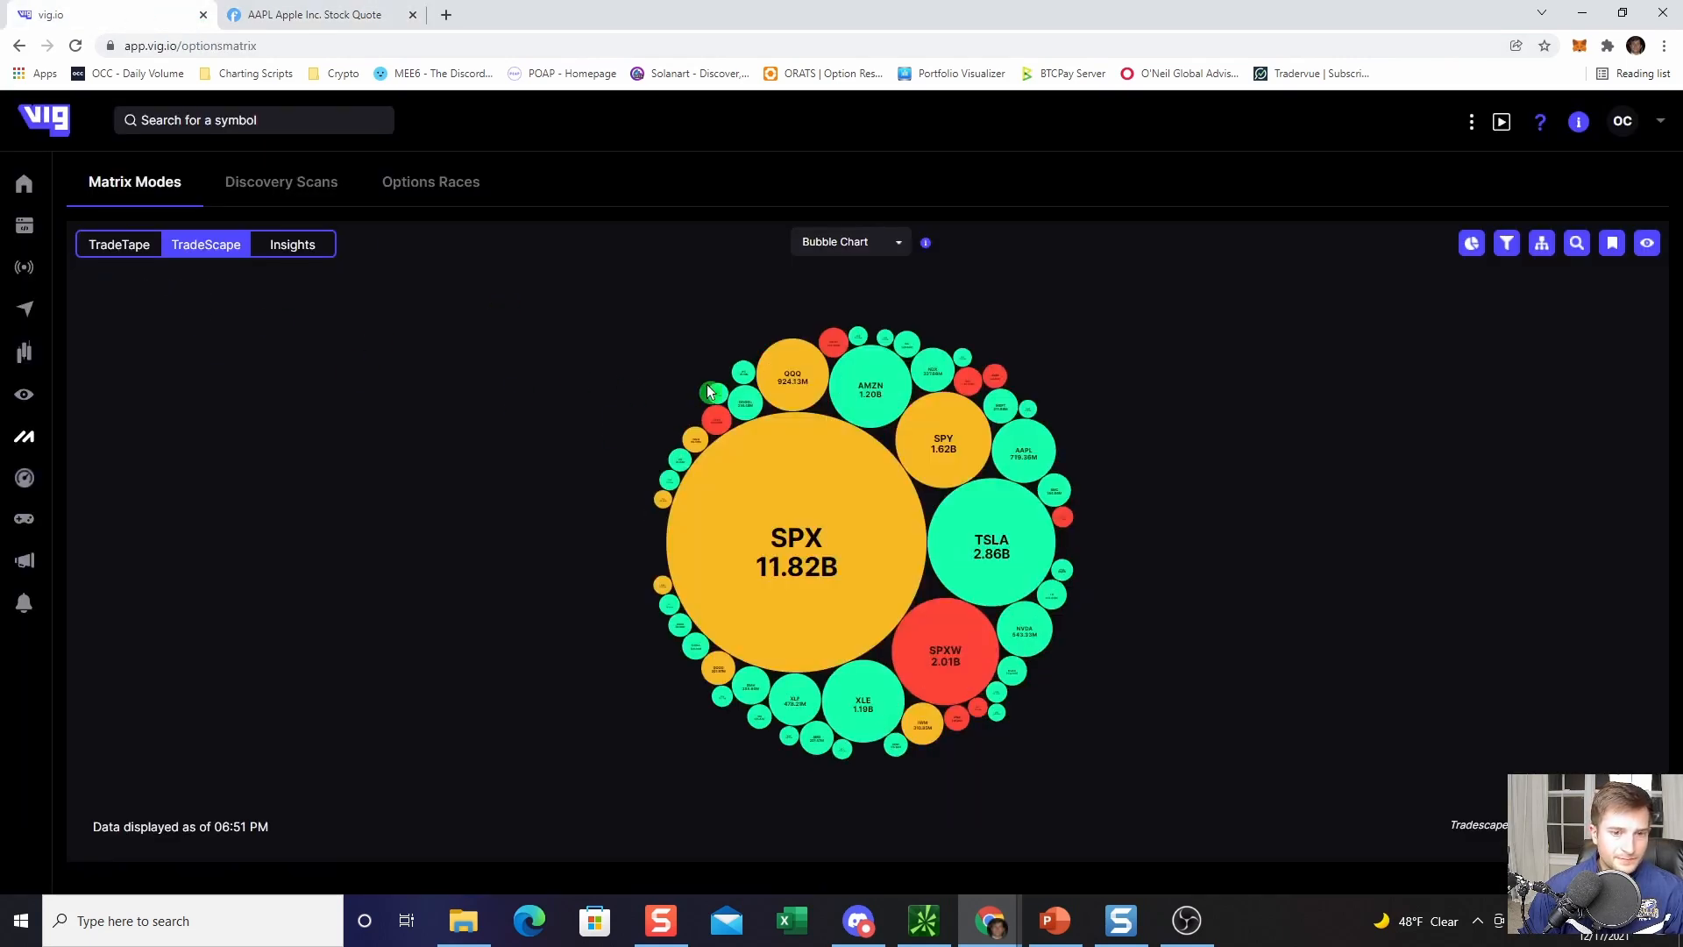
left_click(793, 376)
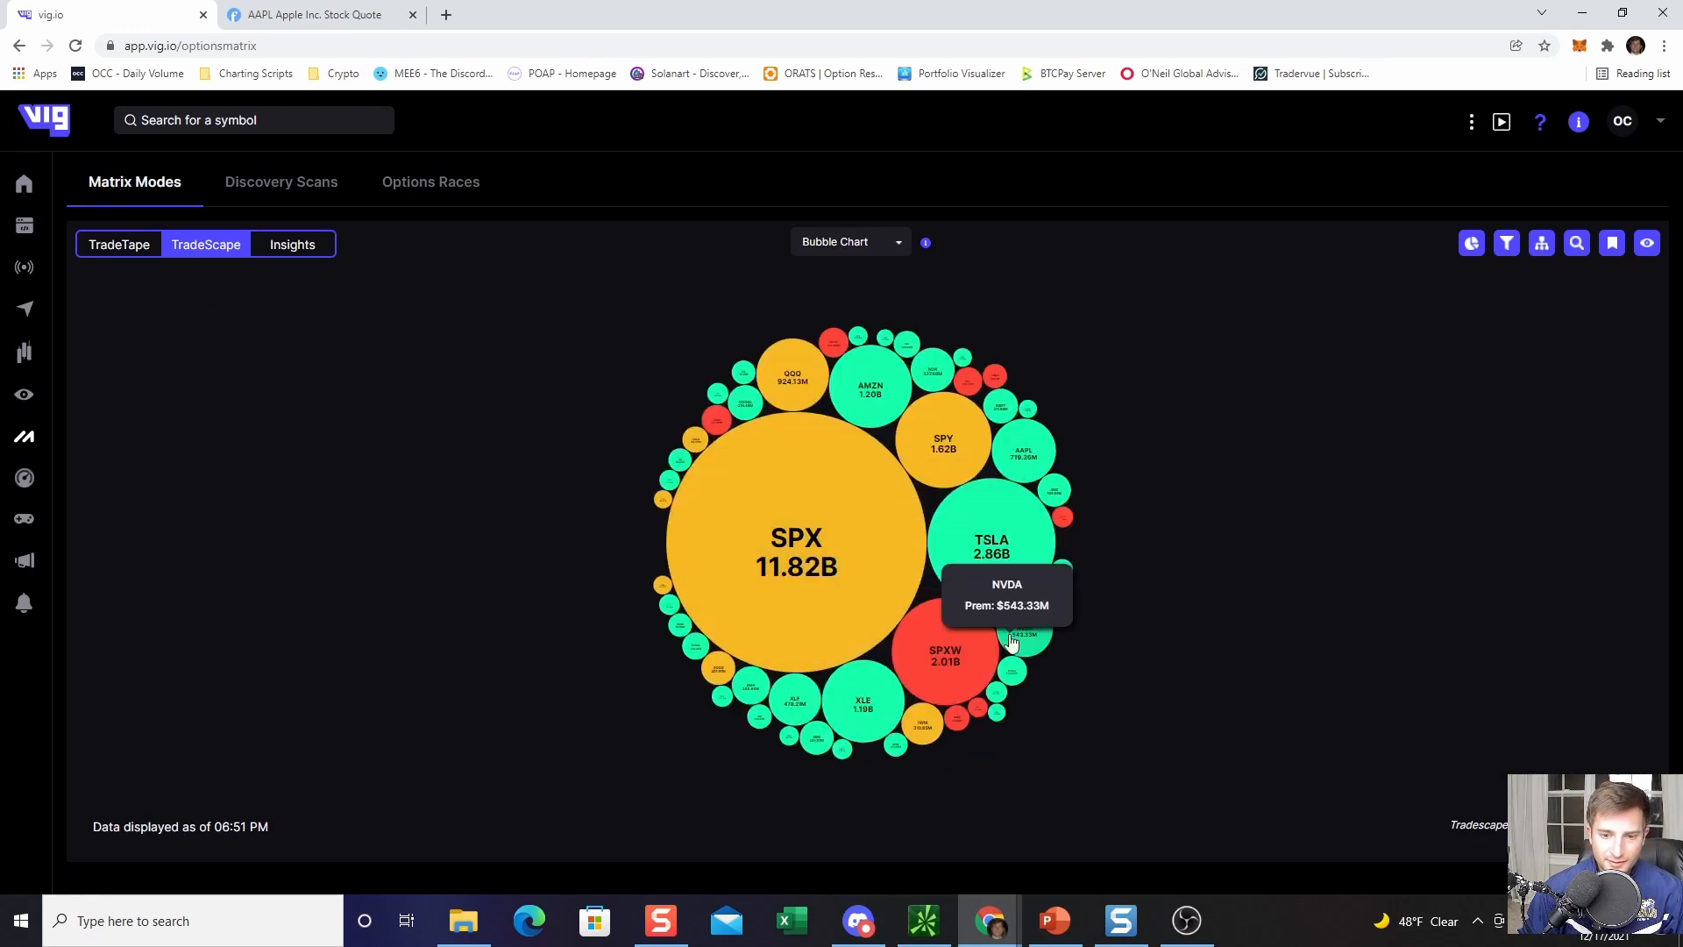
left_click(862, 698)
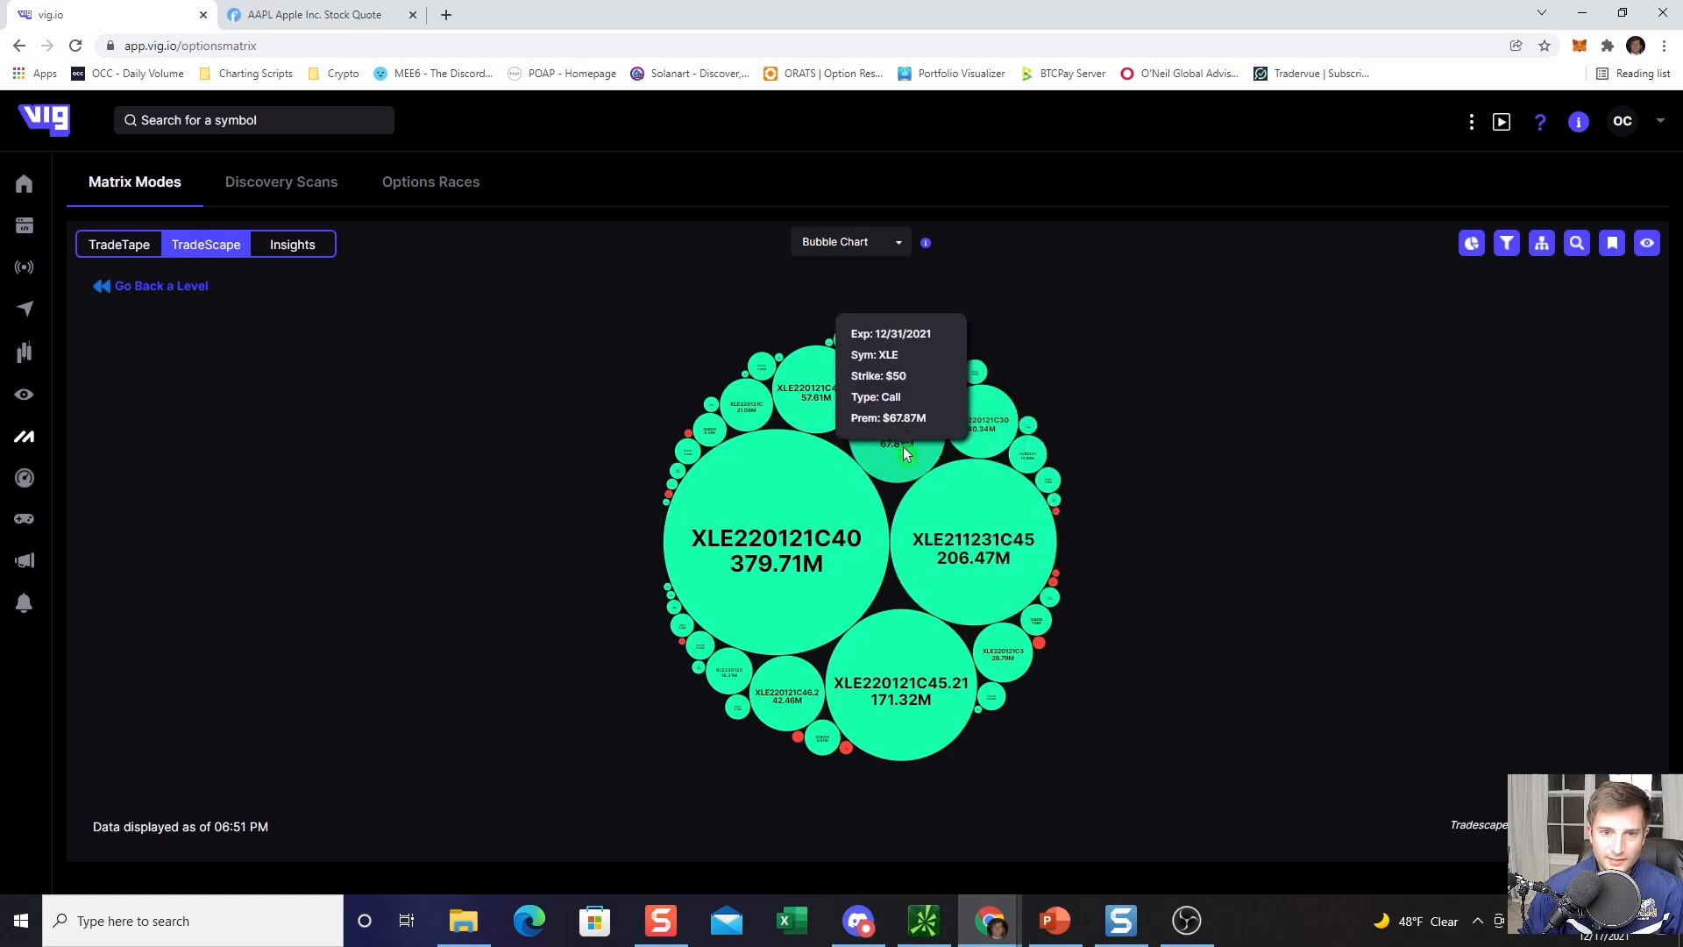
mouse_move(902, 713)
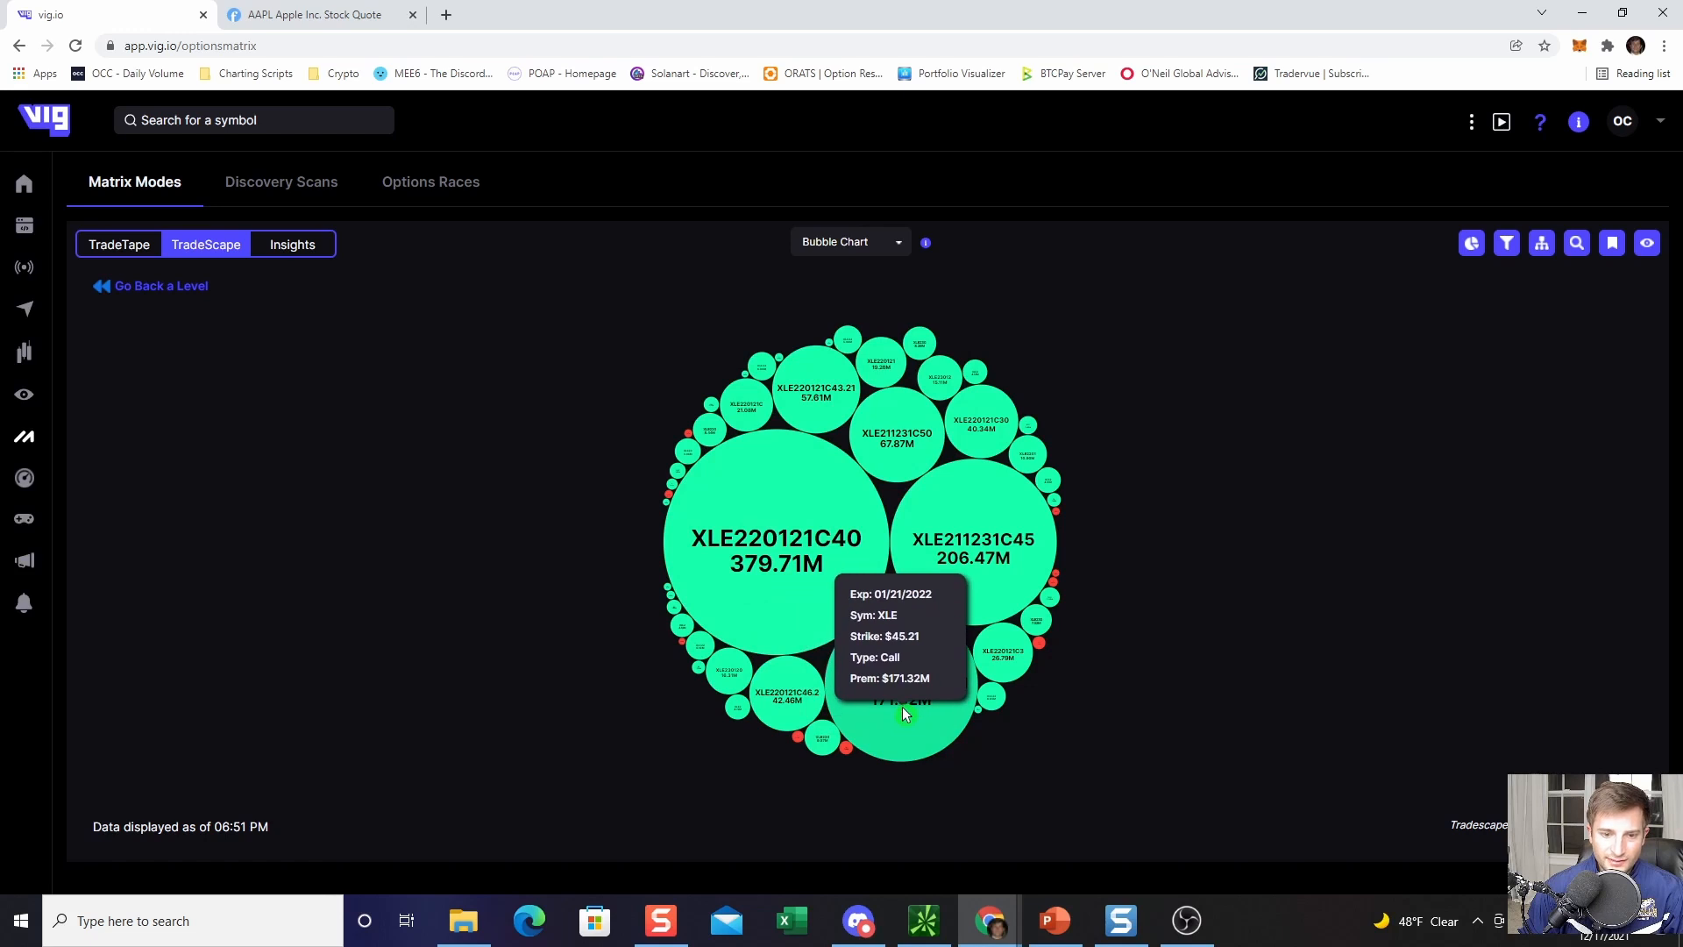
Step: Switch back to the Vig.io tab after reviewing the XLE daily chart in Finviz
left_click(310, 14)
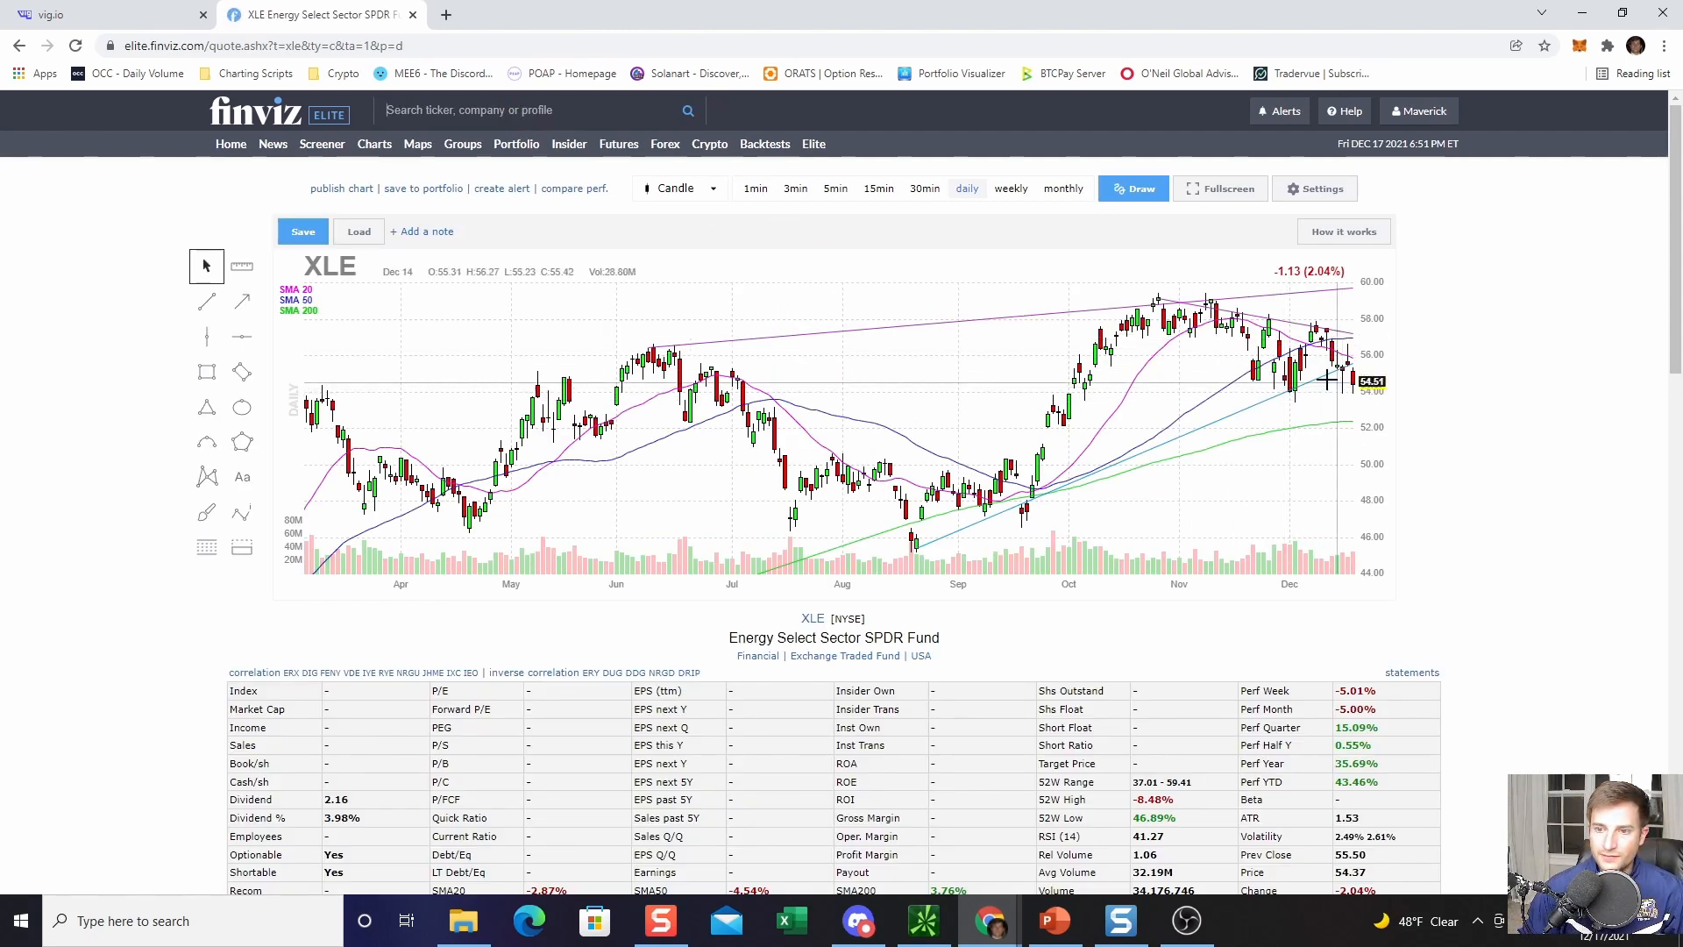
mouse_move(64, 14)
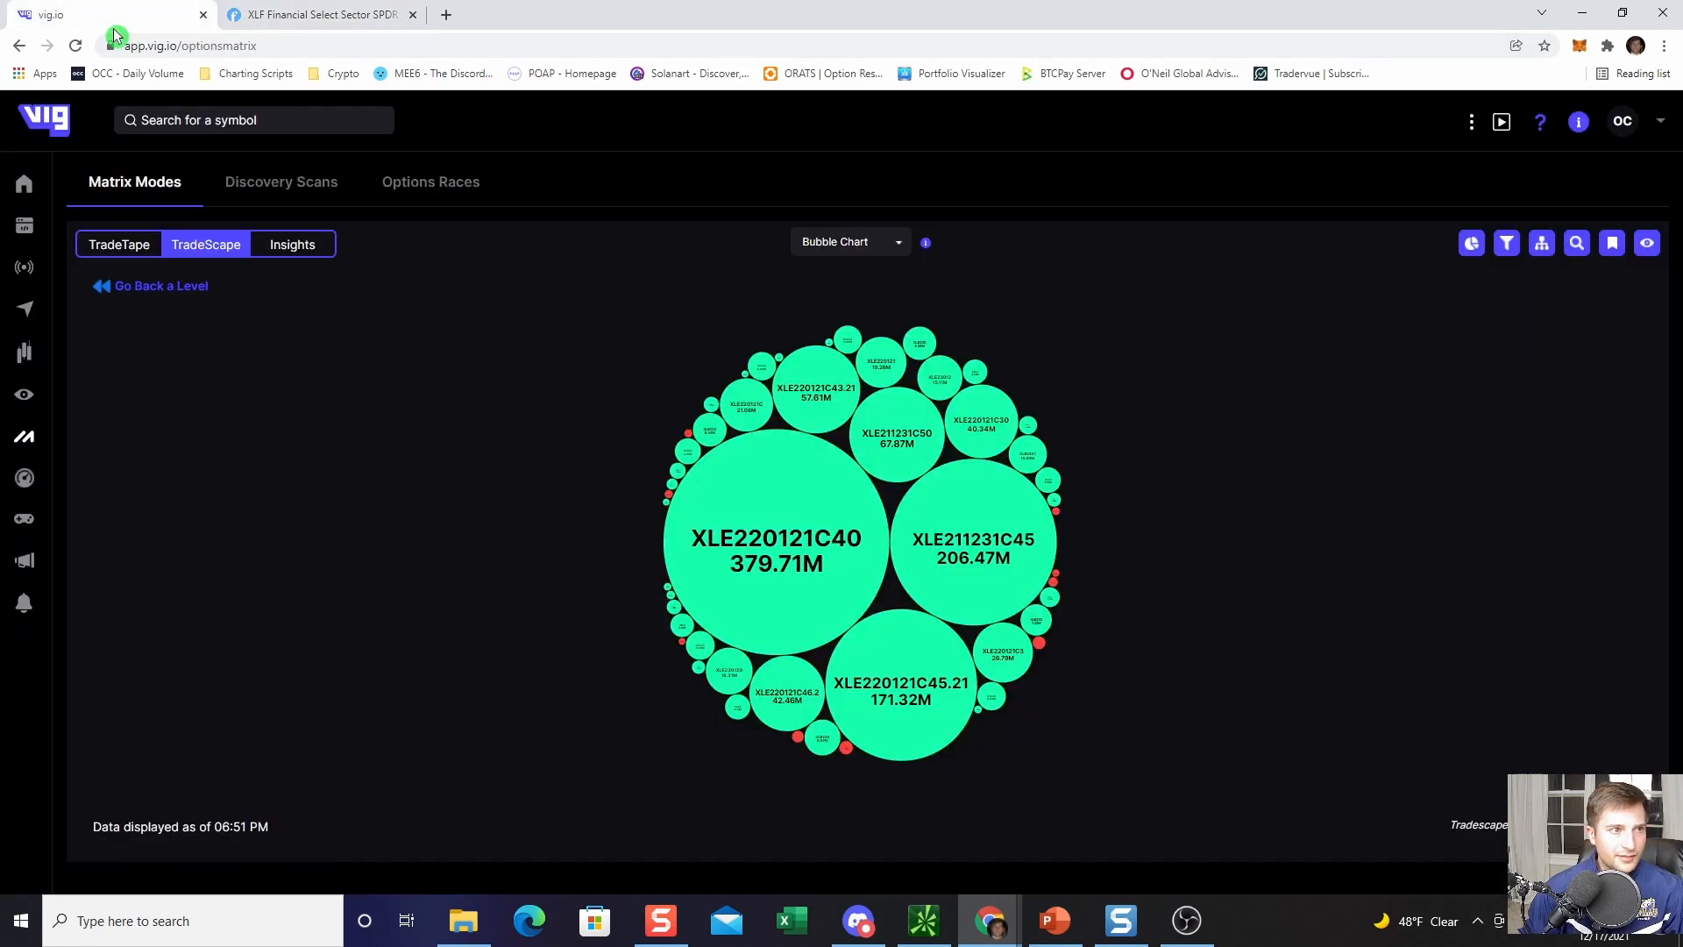
Step: View XLF call bubbles, led by January $27 calls at 198.01M, then return to the market view
left_click(161, 286)
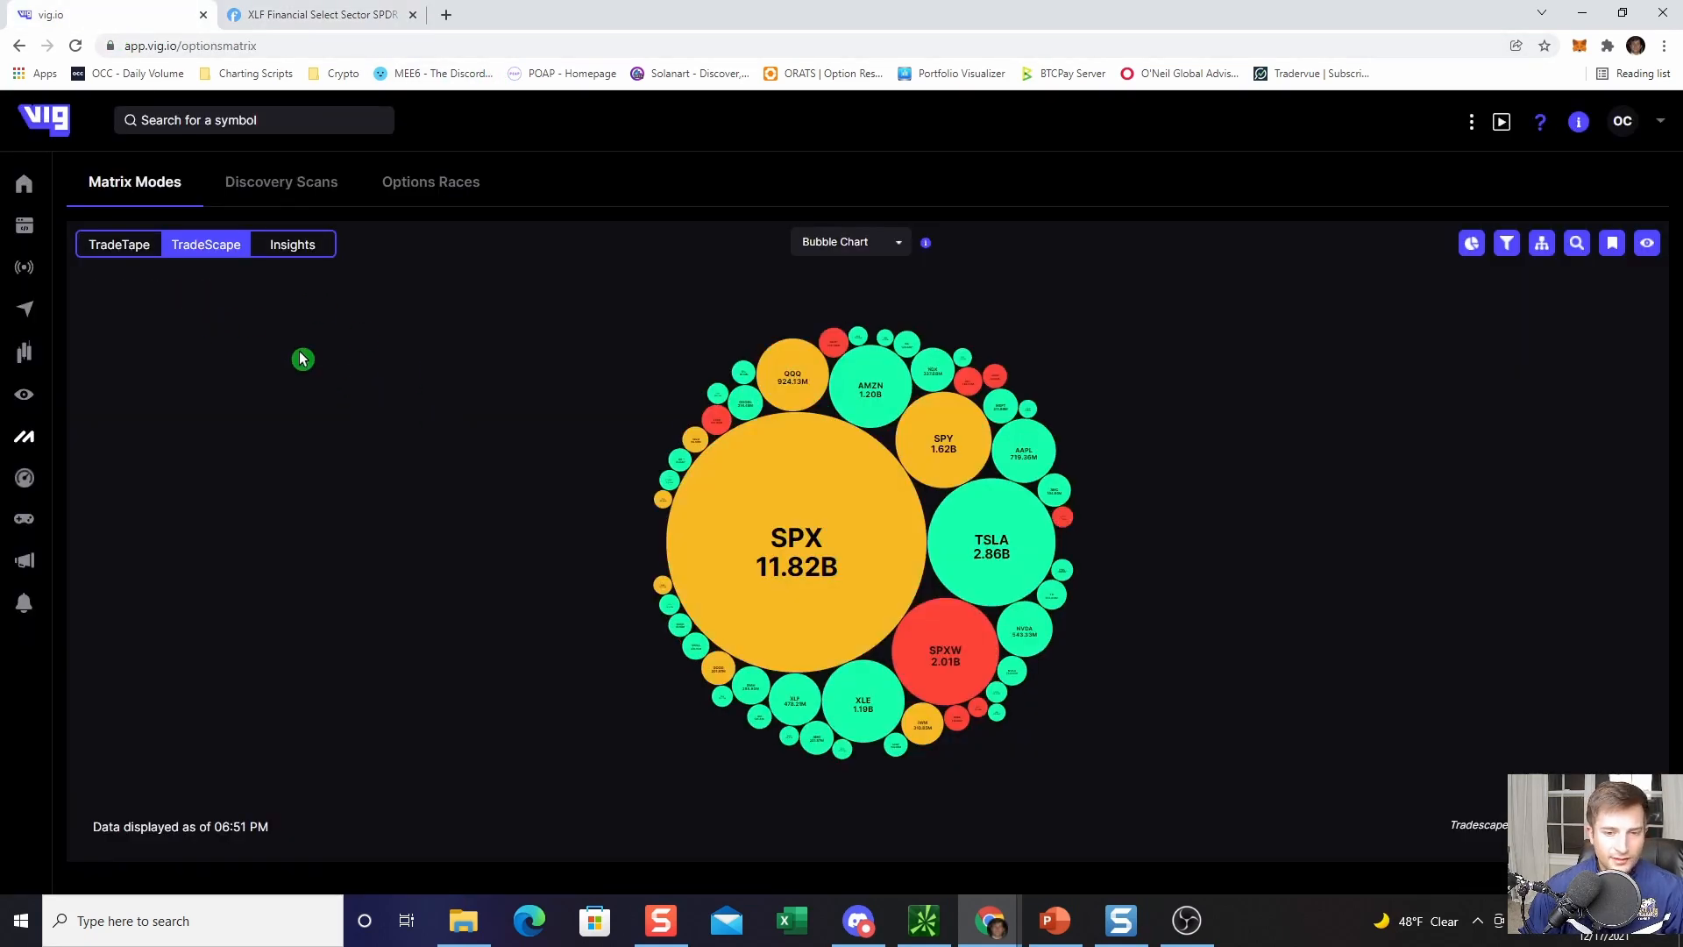
mouse_move(787, 698)
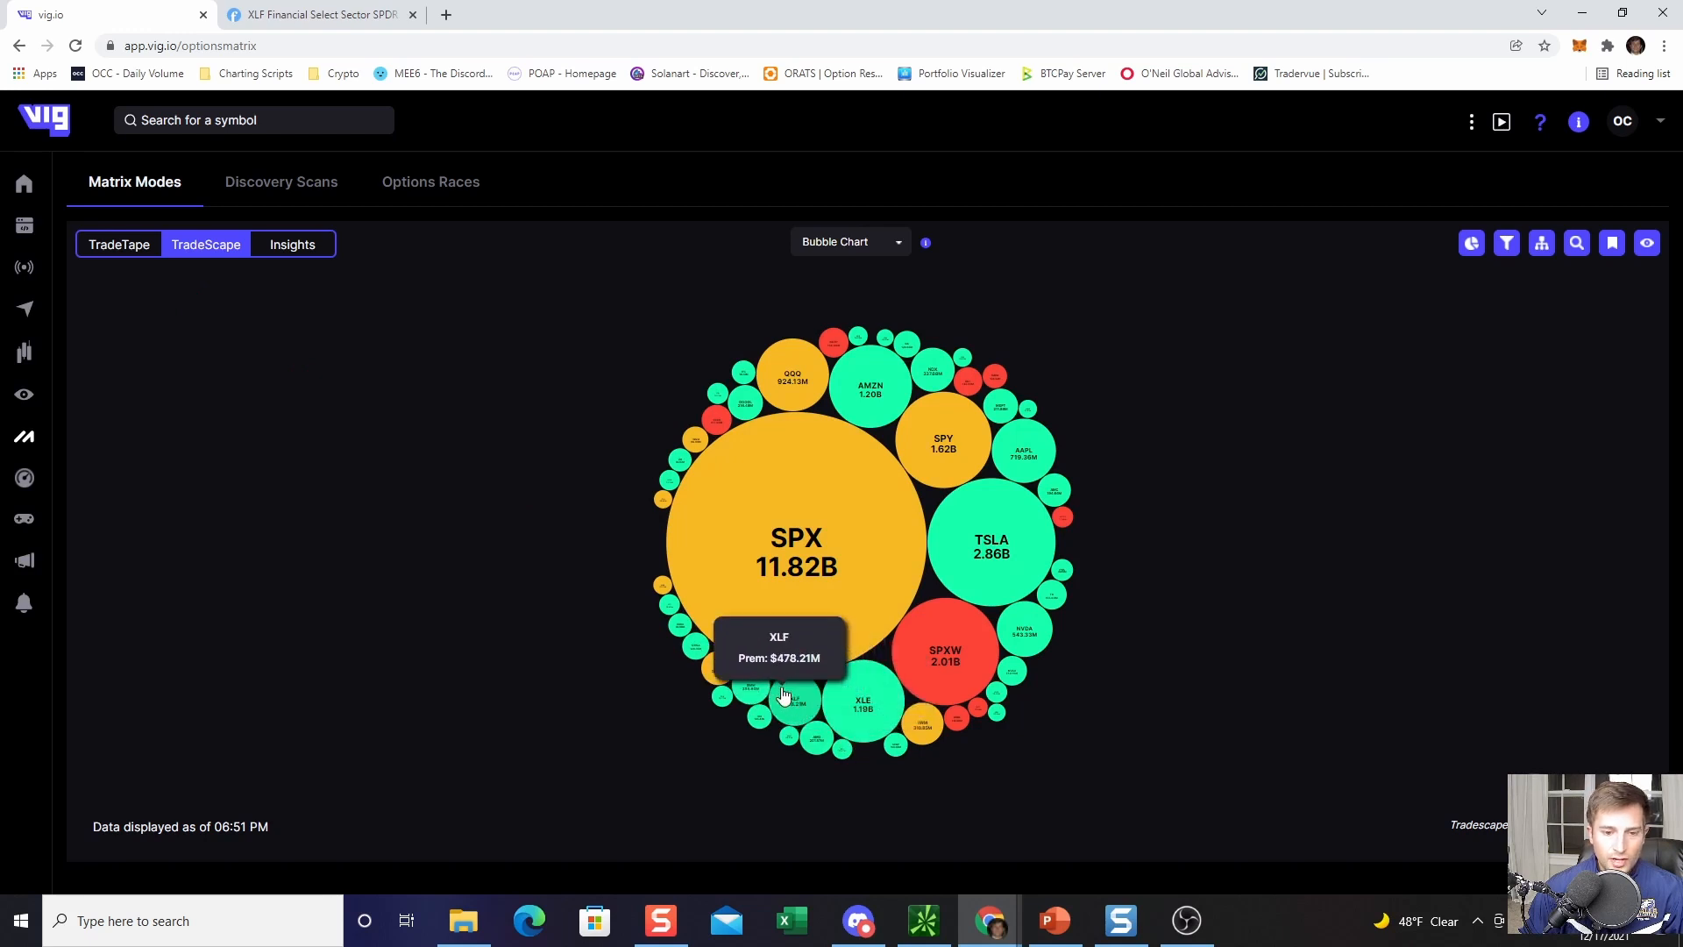
left_click(778, 654)
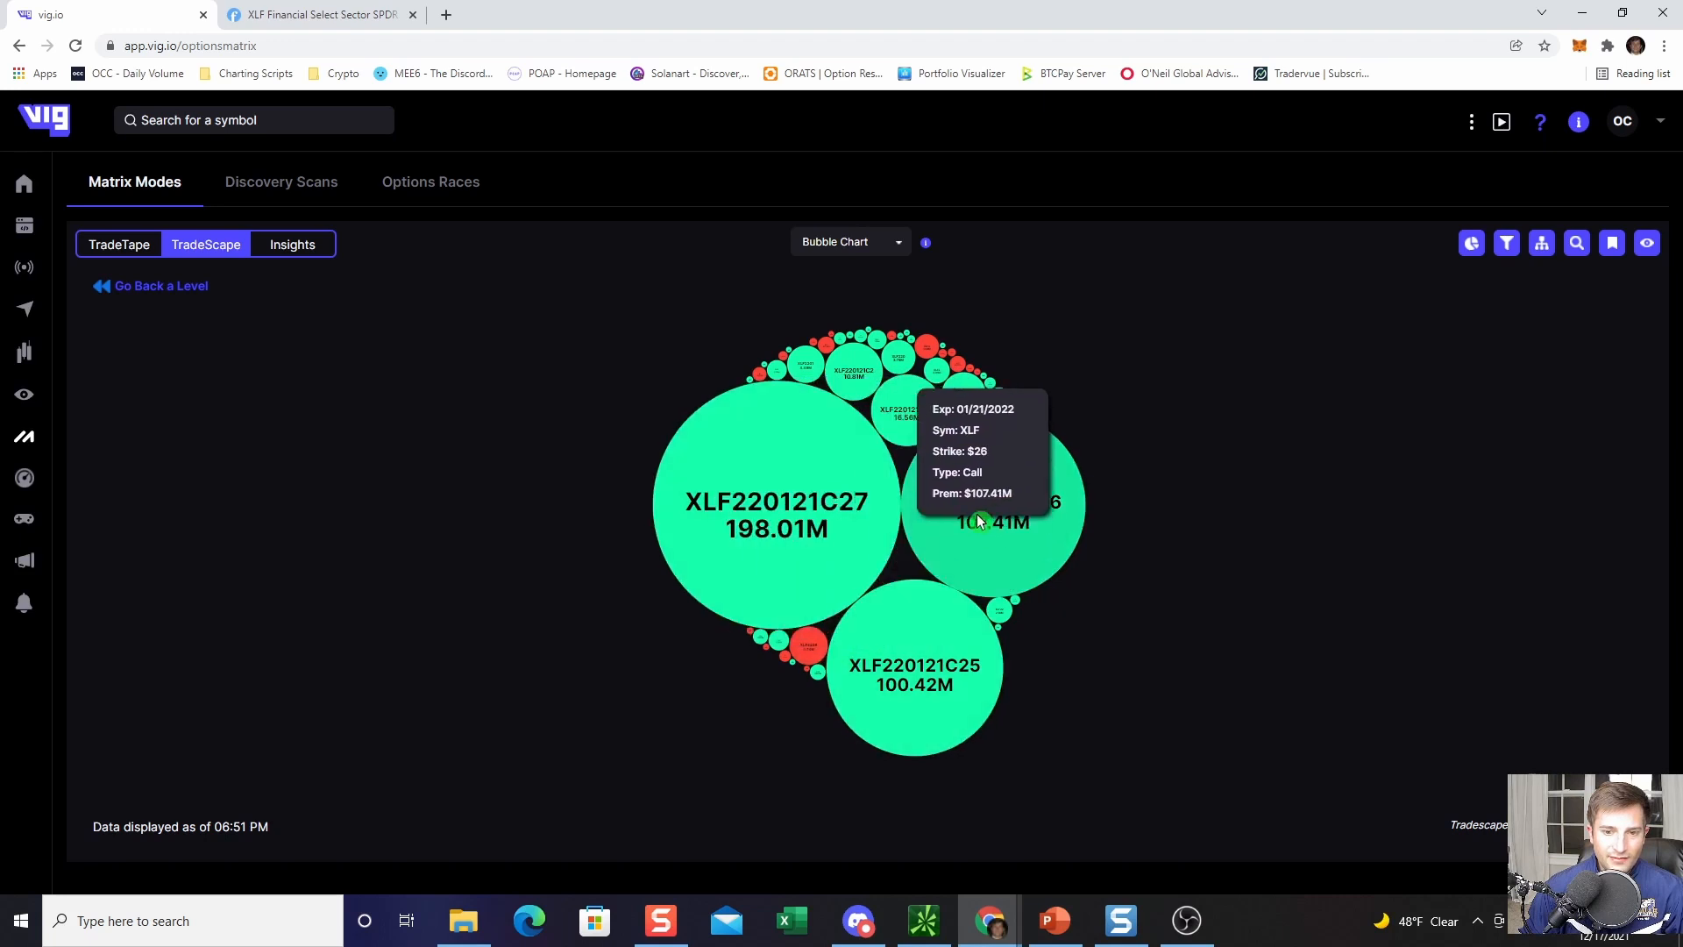
mouse_move(809, 558)
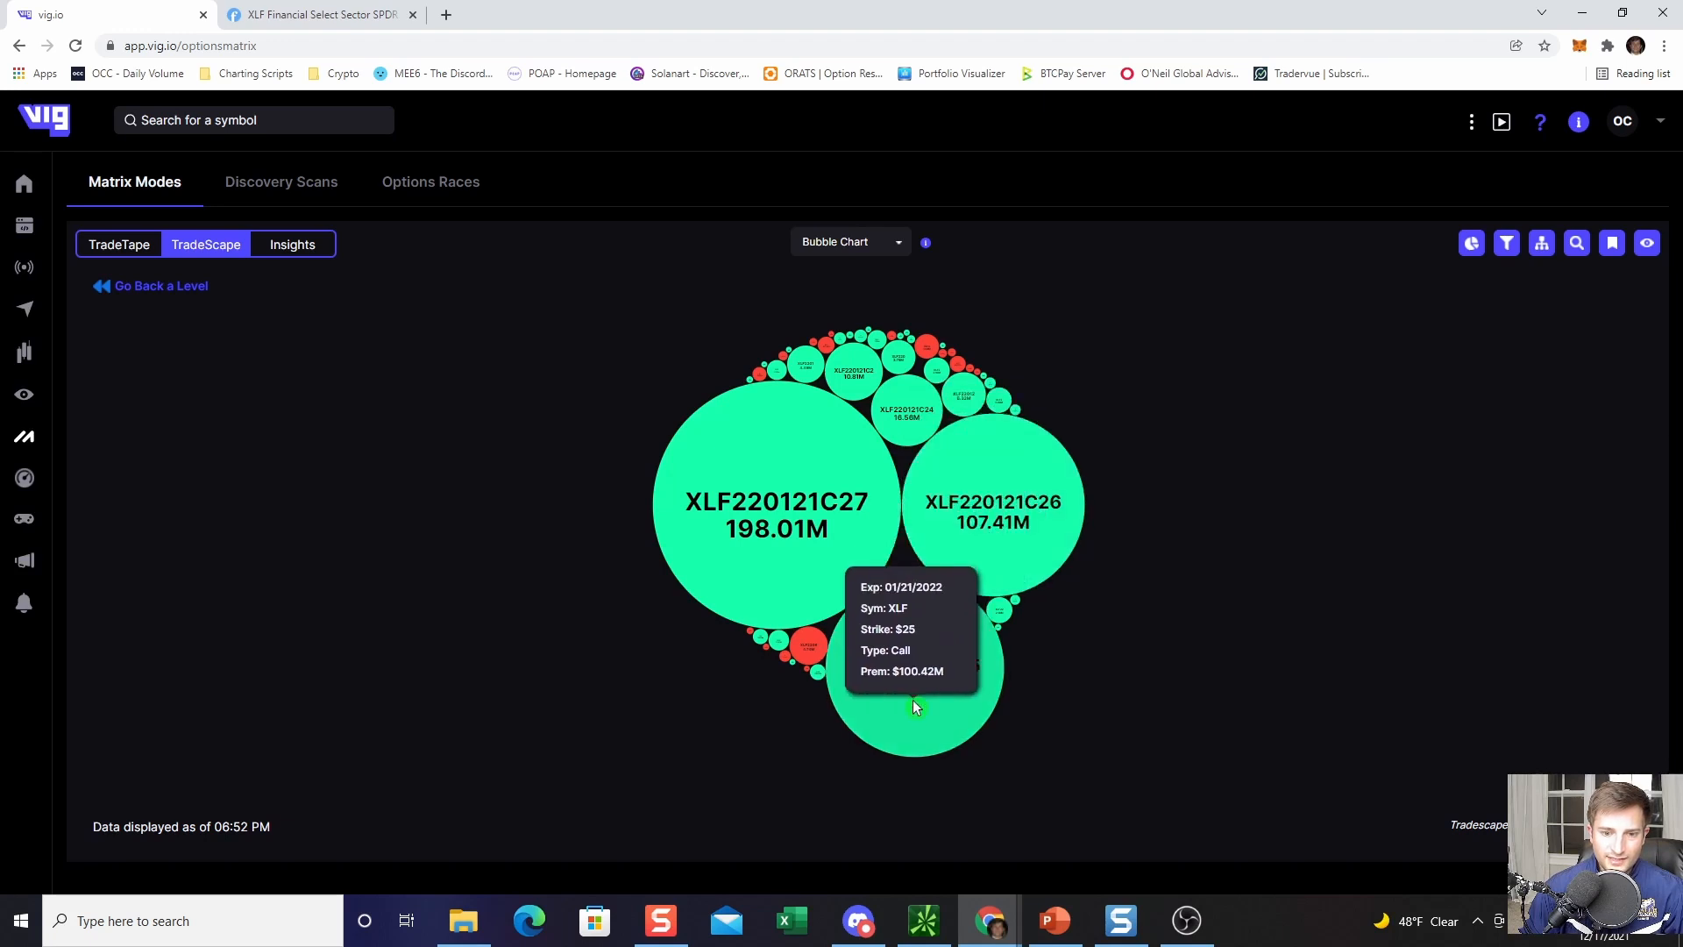
left_click(311, 14)
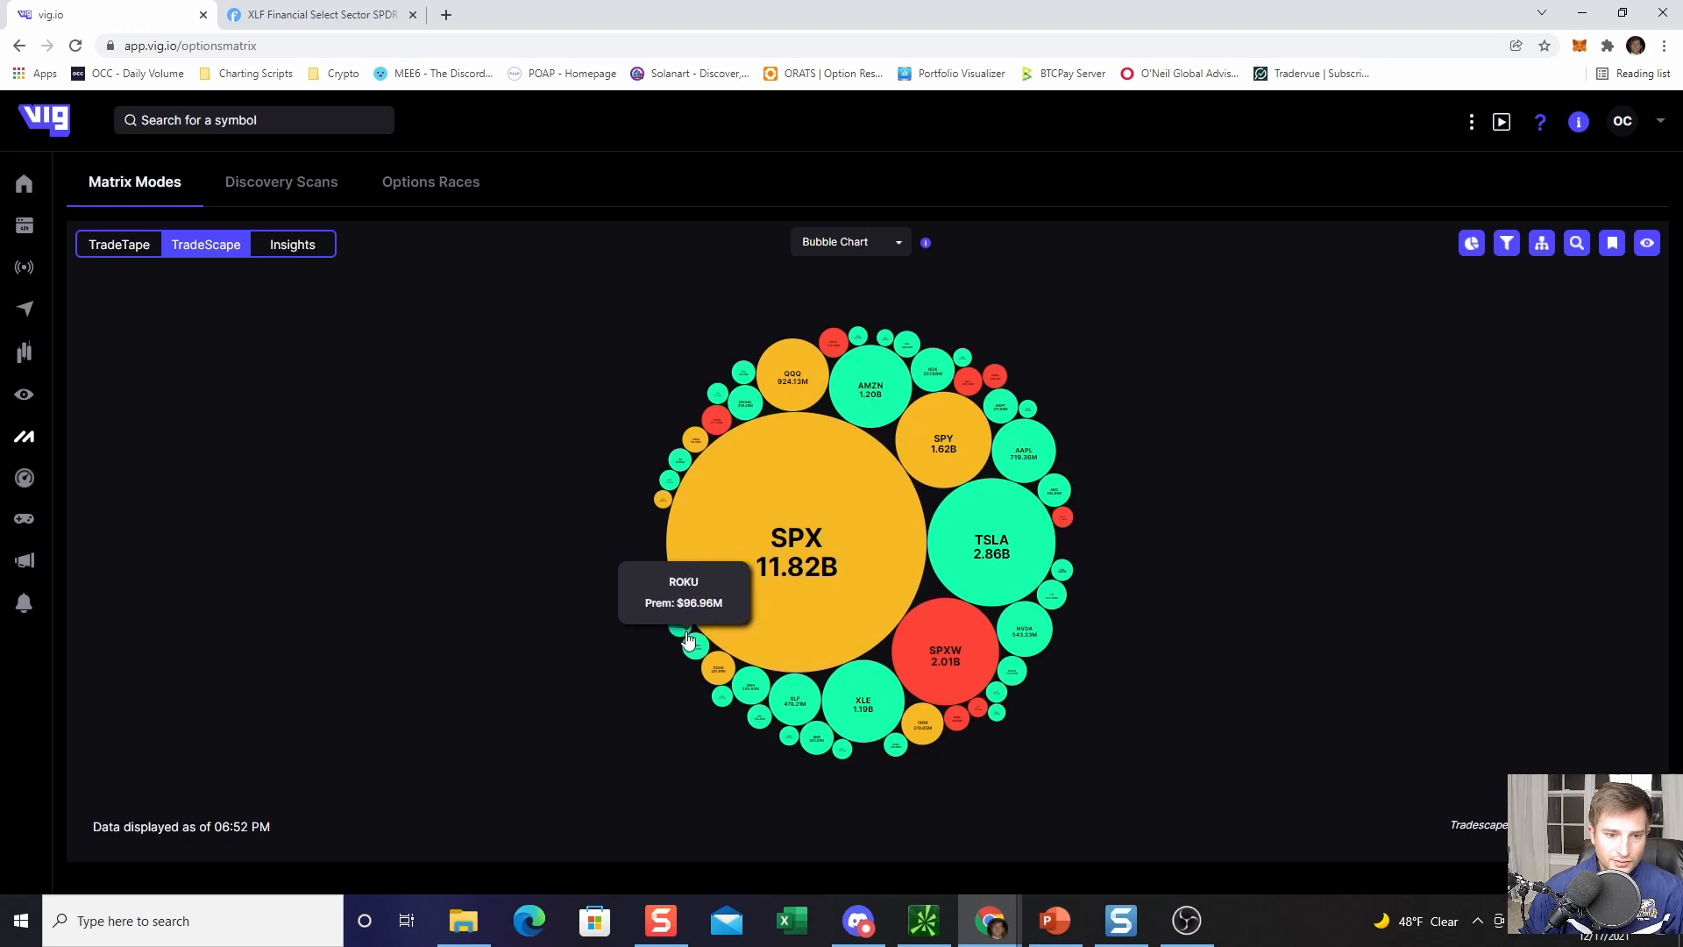
Step: Open ROKU's option-contract bubbles, then show Roku's daily chart in Finviz
left_click(687, 633)
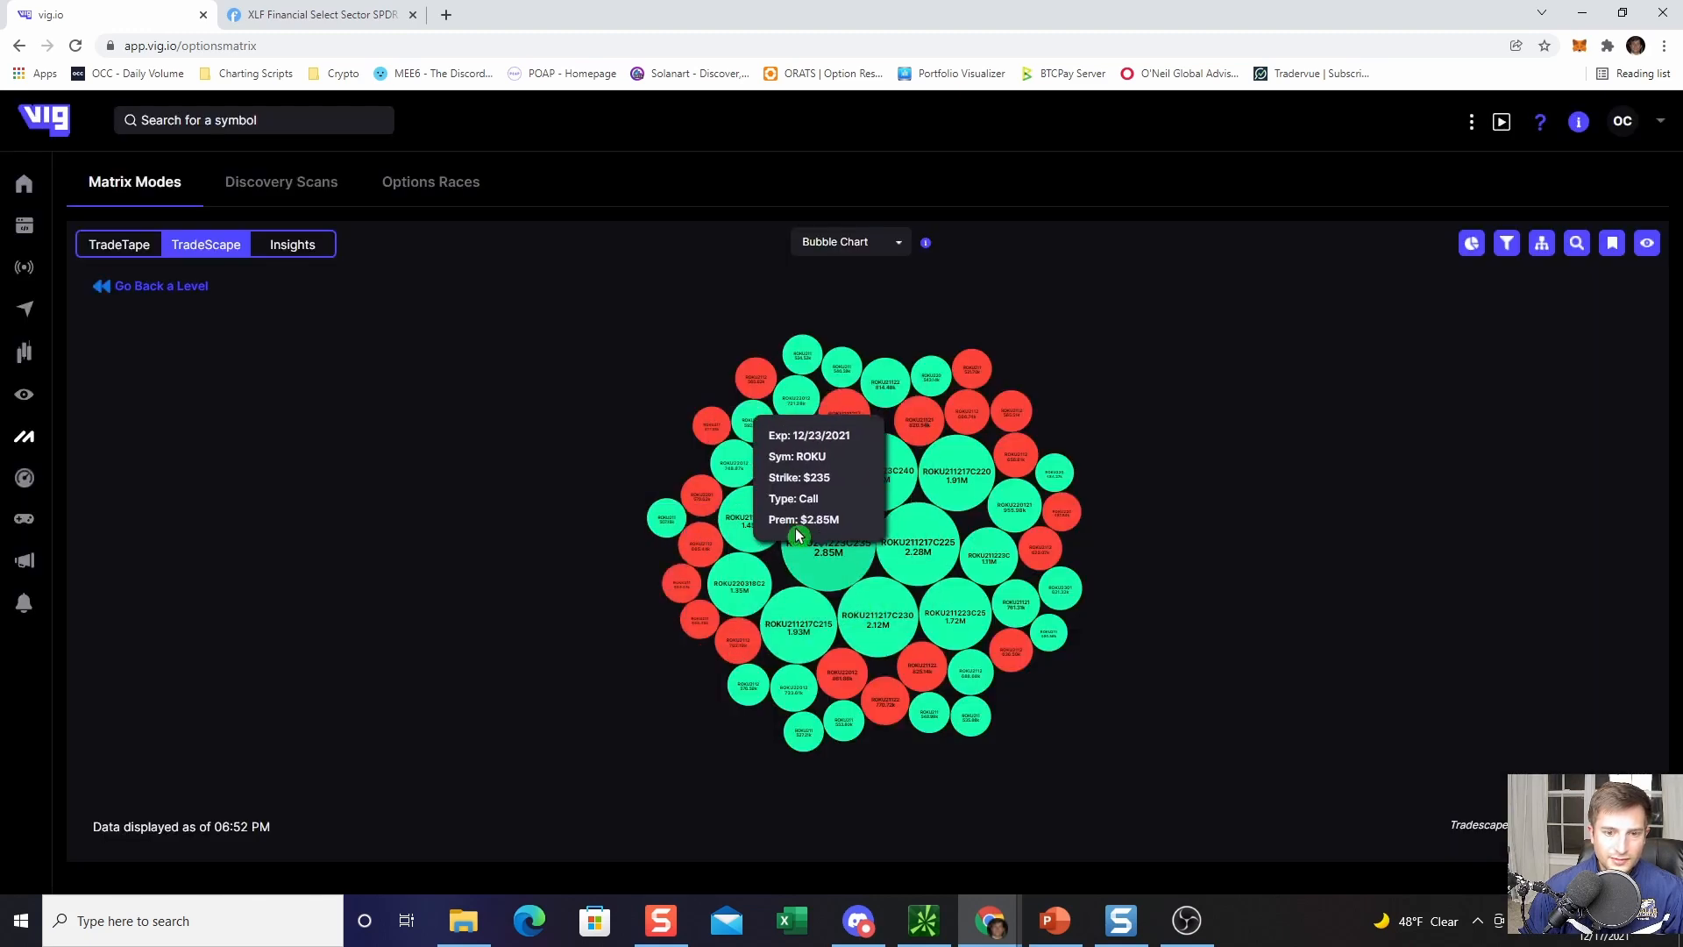
left_click(317, 14)
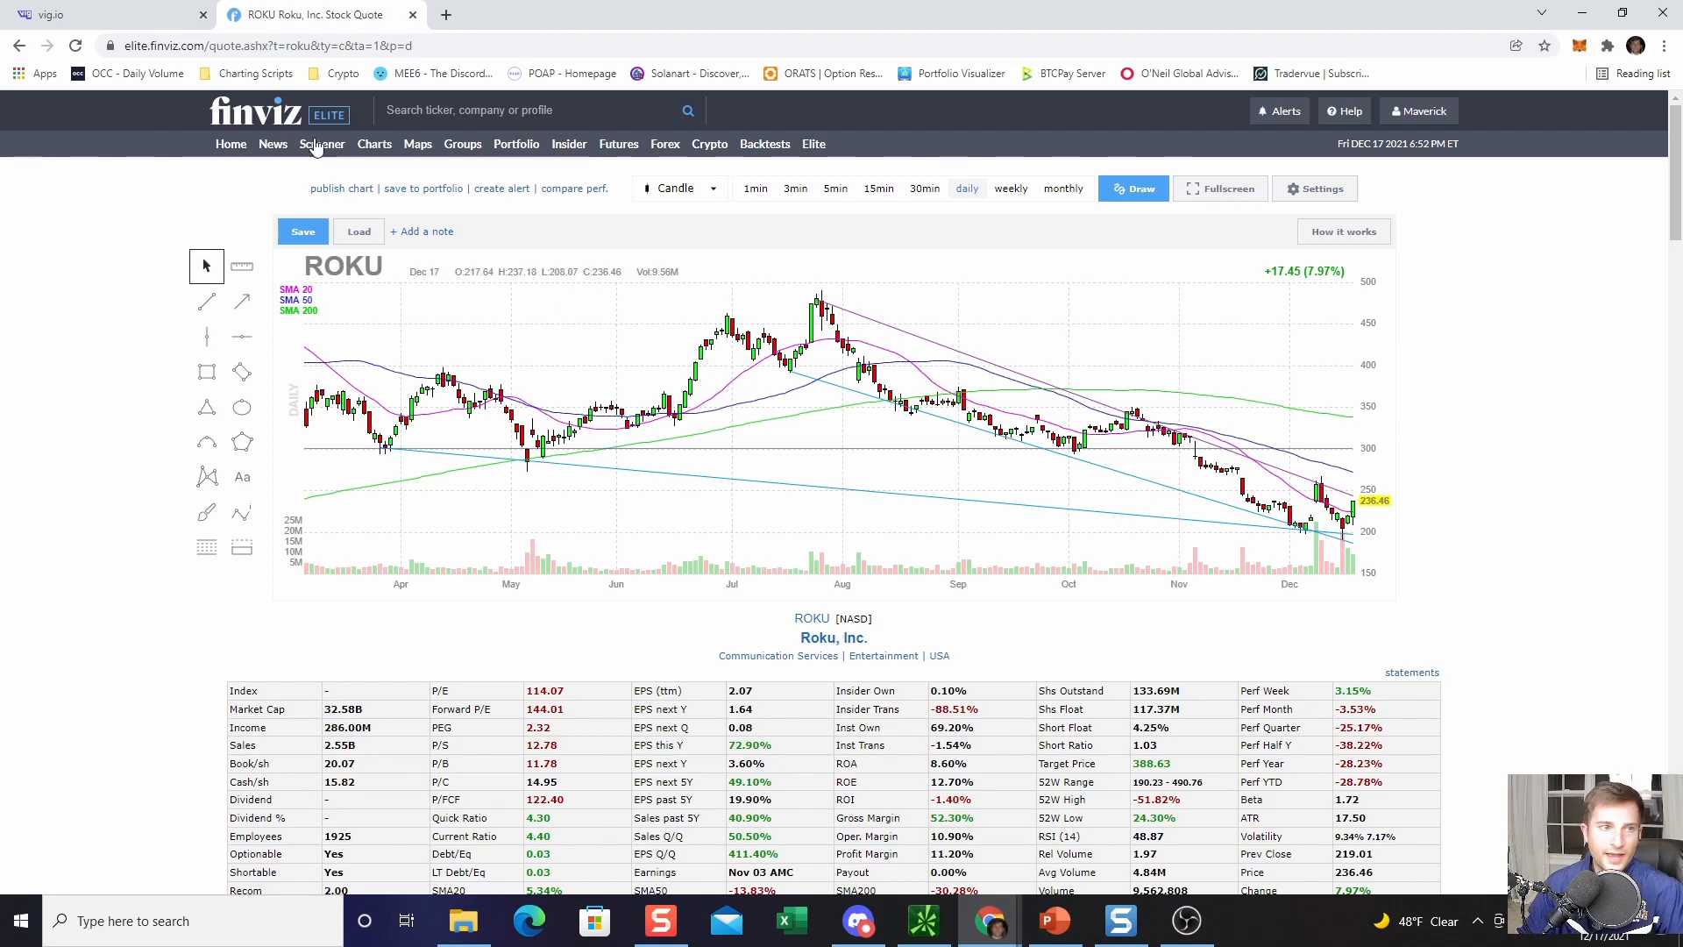
Step: Return from Finviz's Roku quote page to Vig.io's market-wide premium bubble chart
left_click(107, 15)
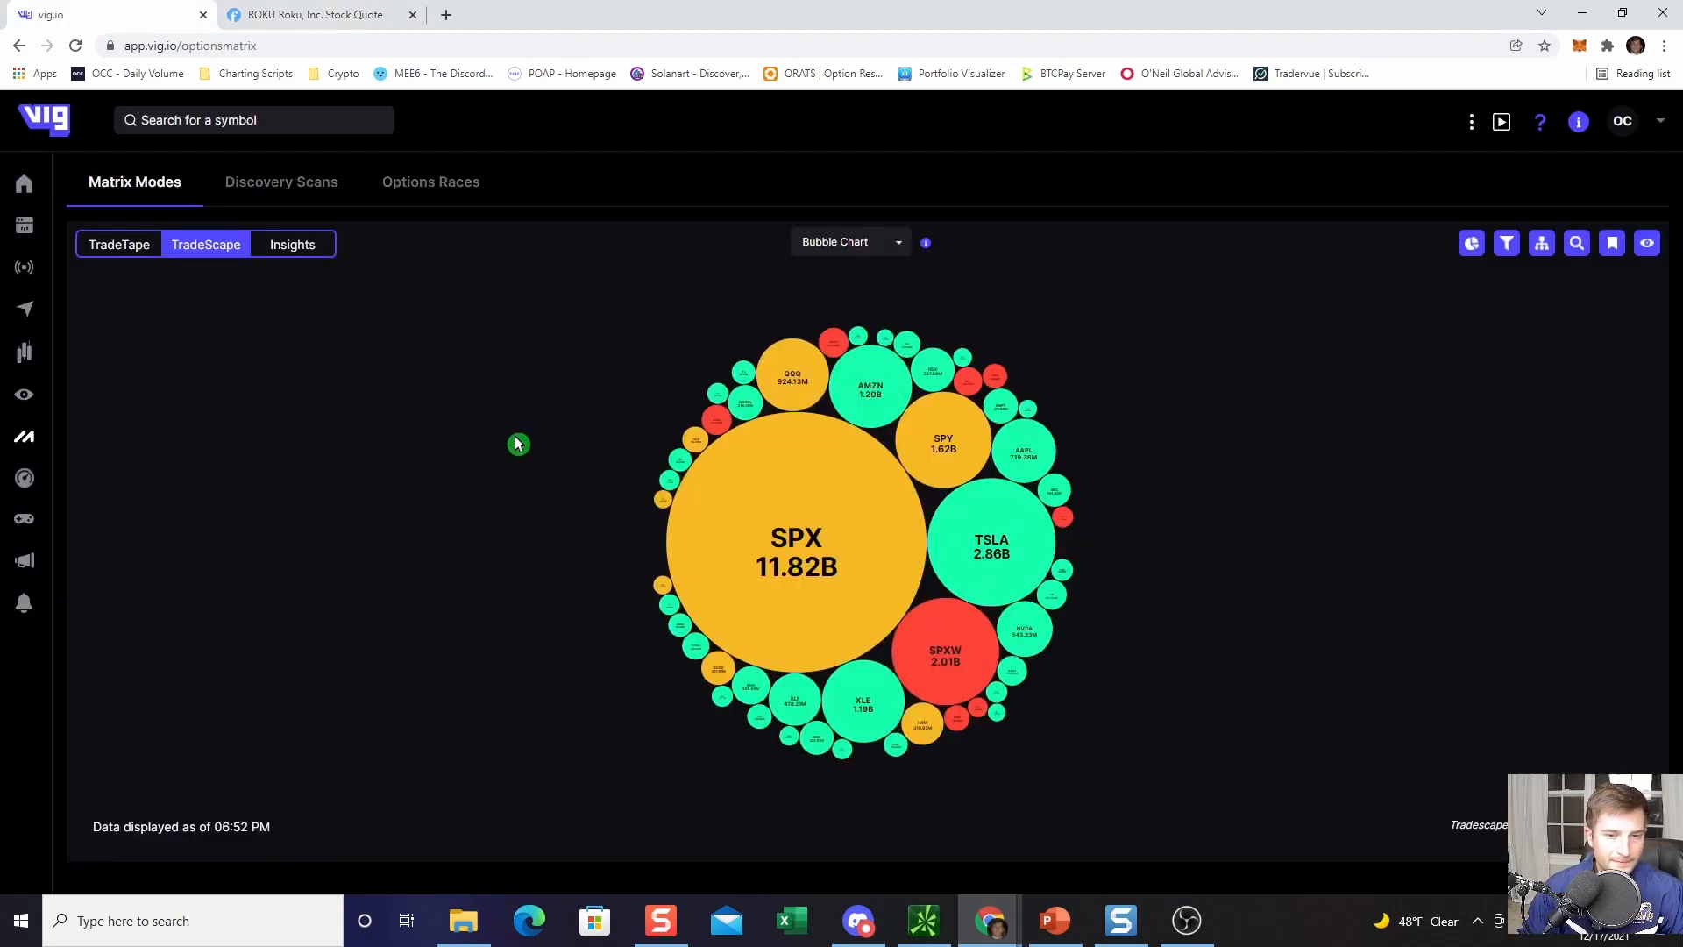
mouse_move(812, 736)
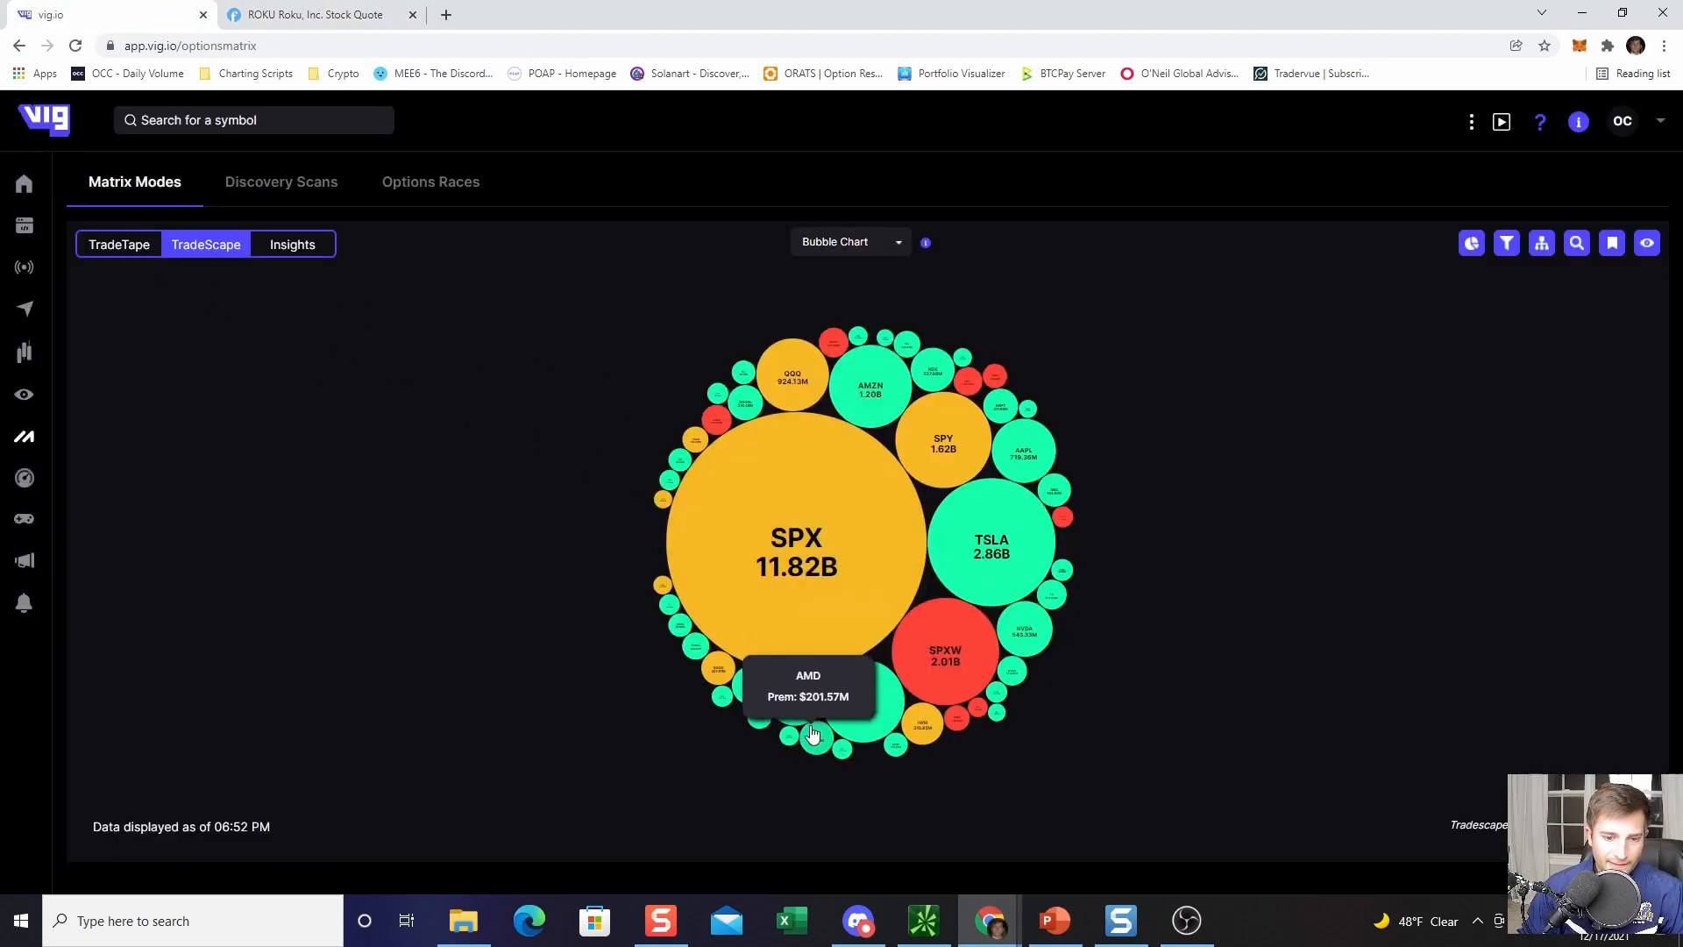
mouse_move(1022, 632)
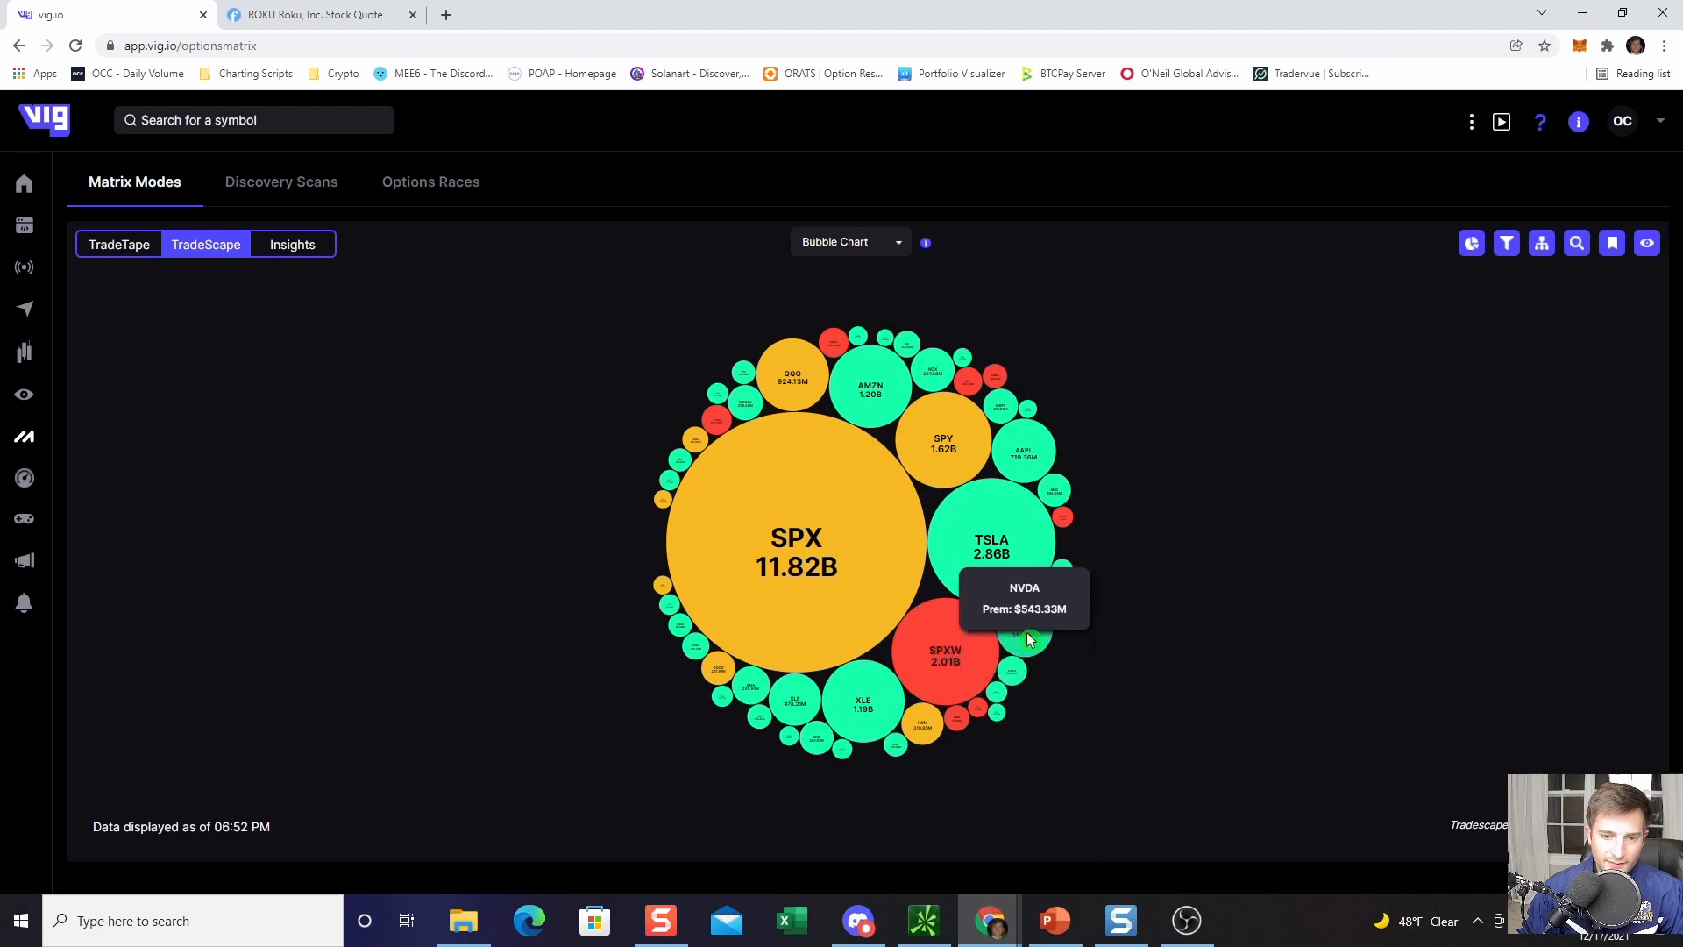
mouse_move(1046, 576)
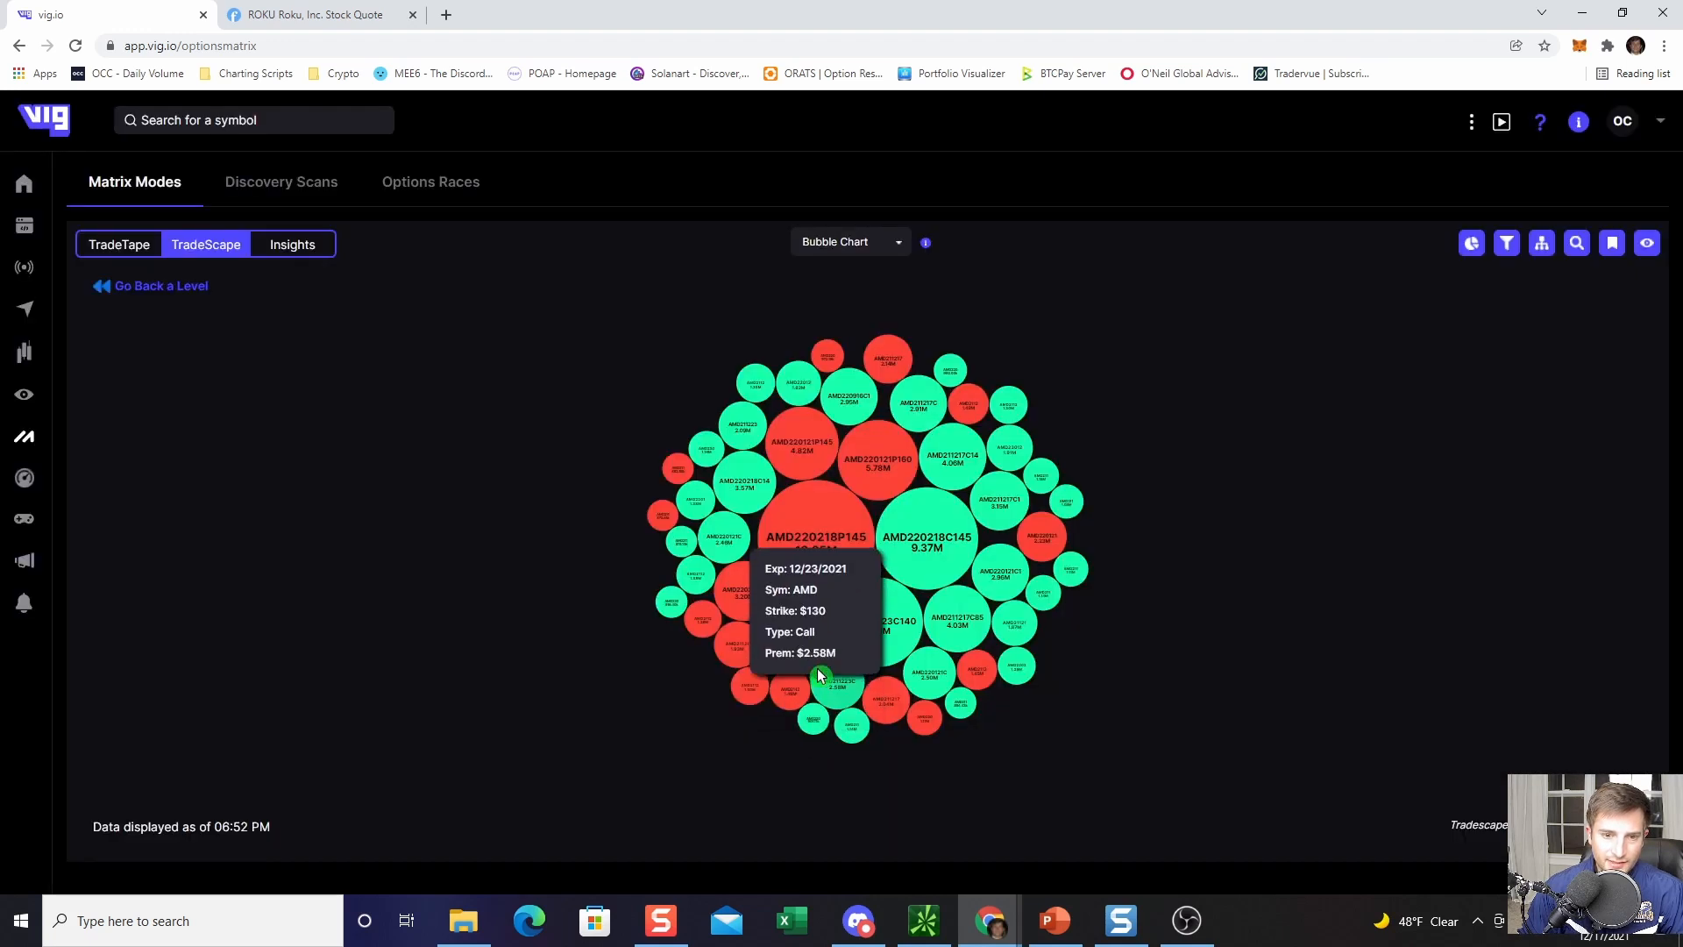
mouse_move(803, 498)
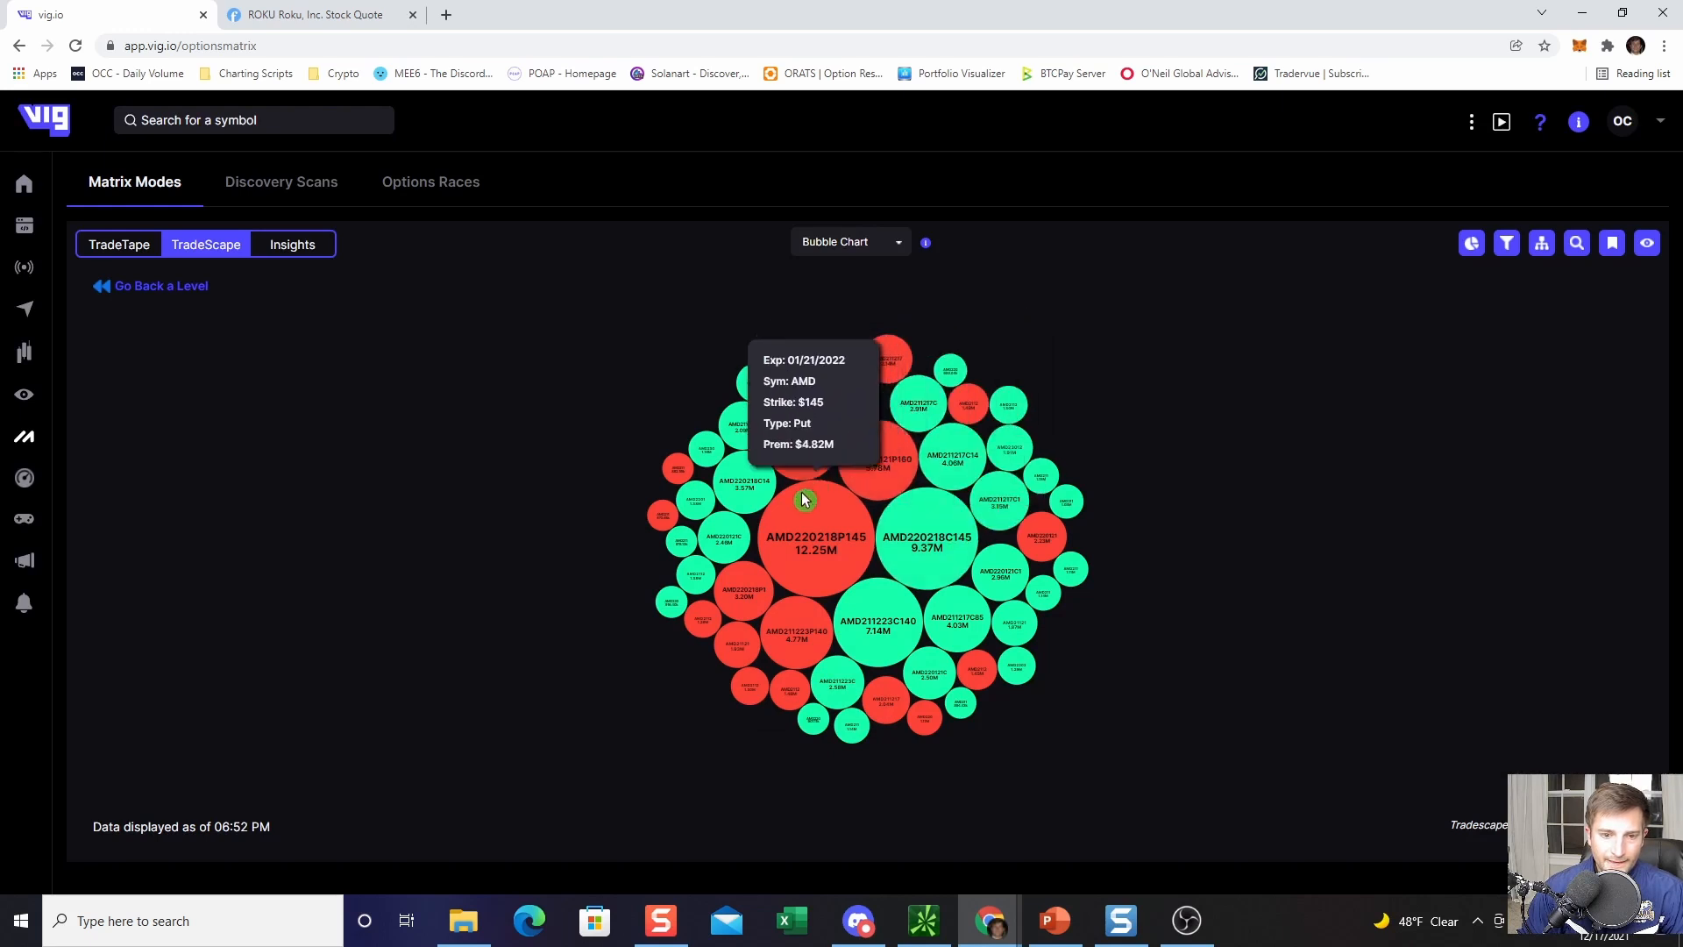
mouse_move(962, 492)
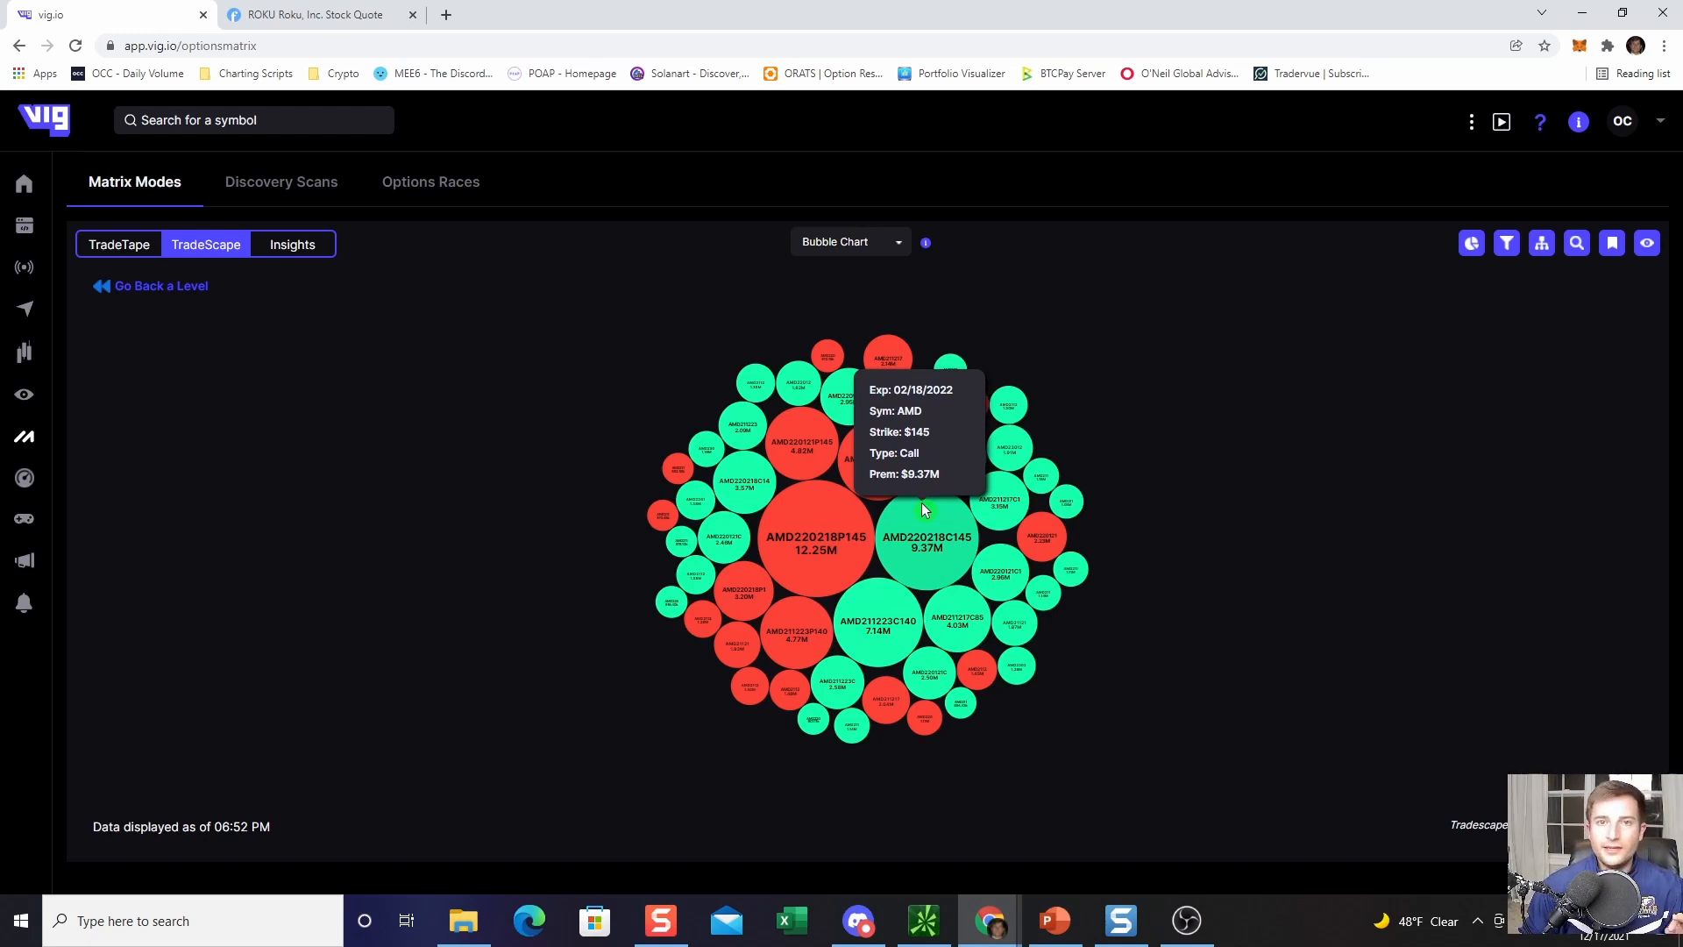
mouse_move(360, 27)
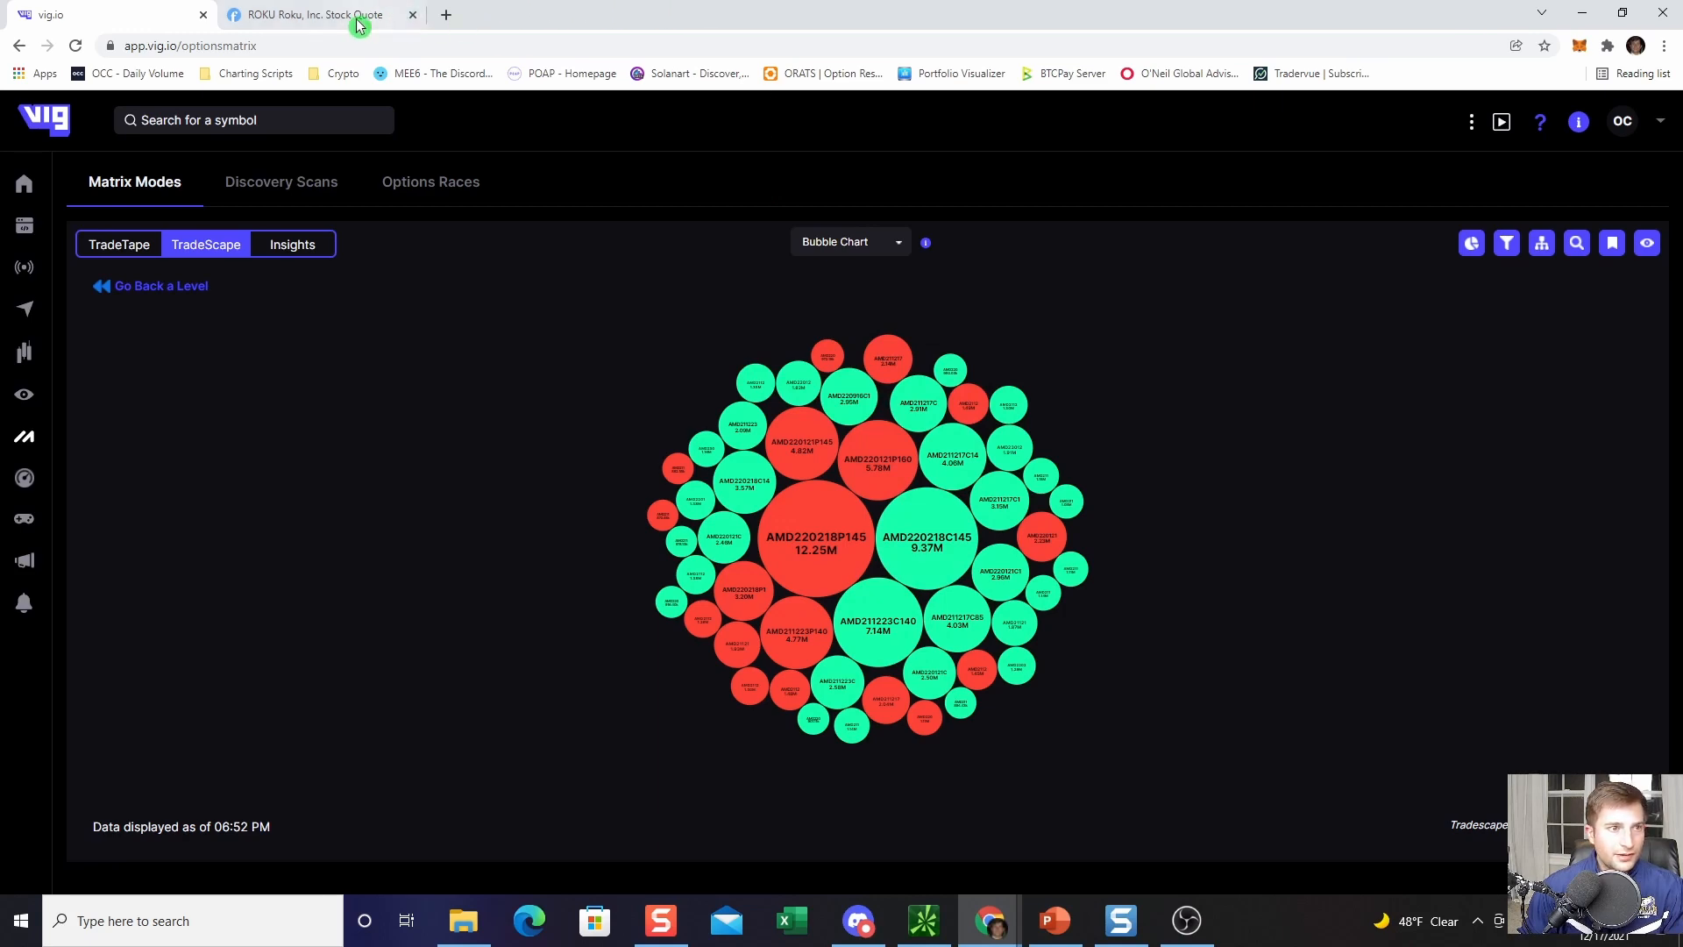
left_click(311, 14)
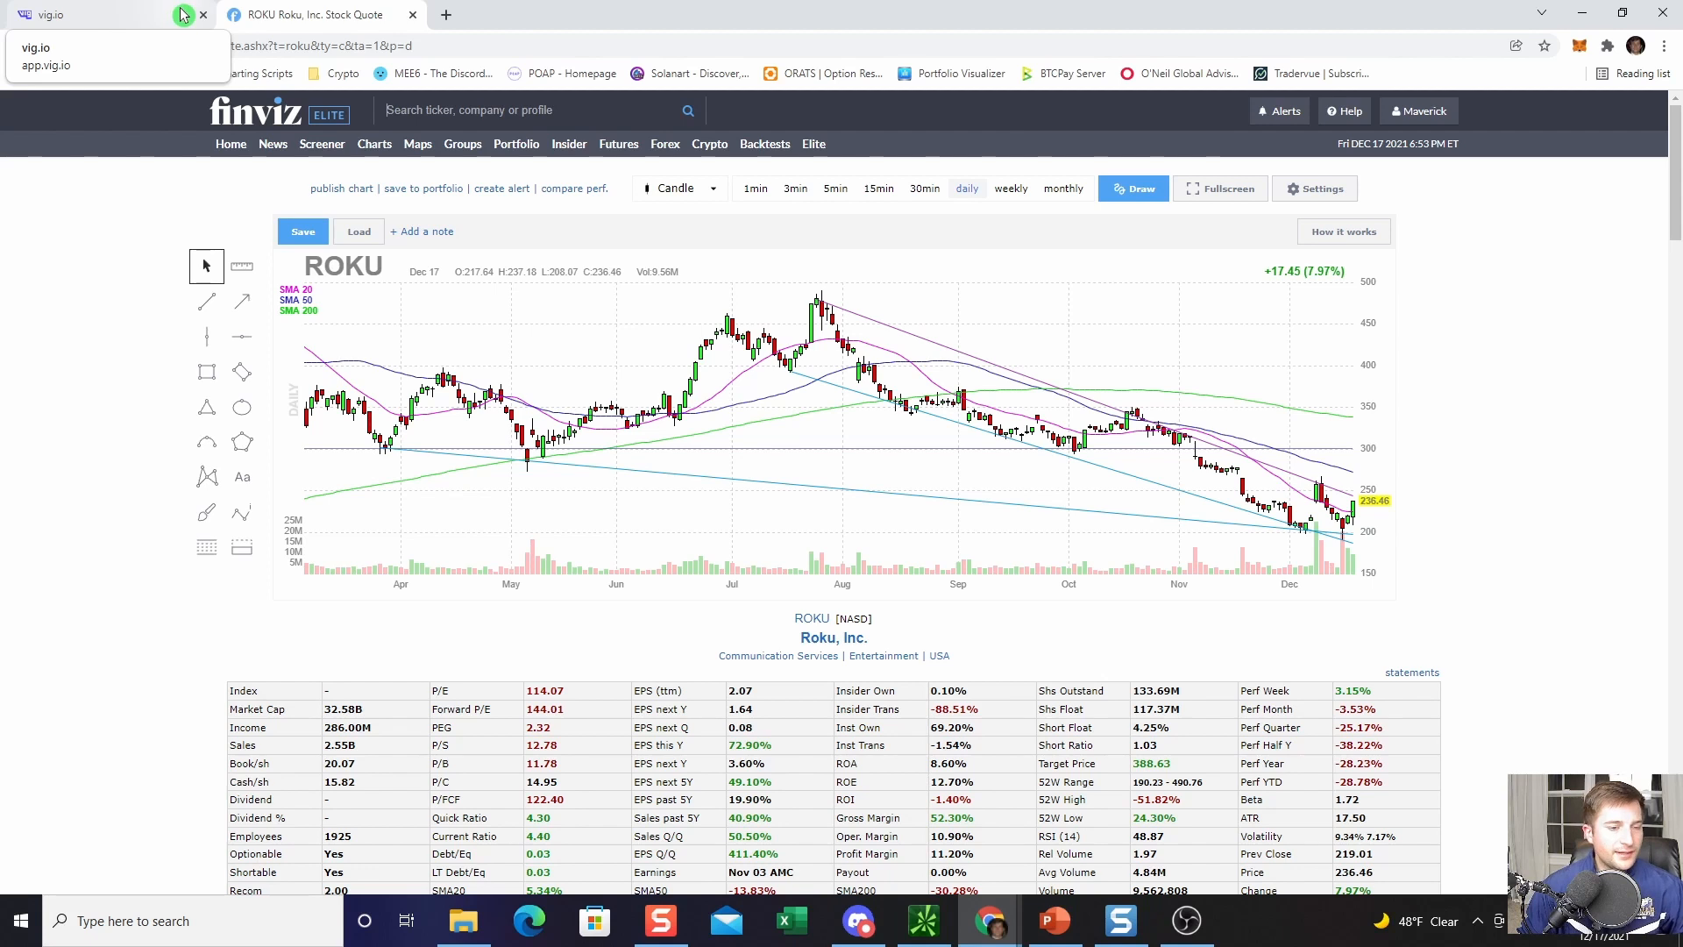
left_click(311, 14)
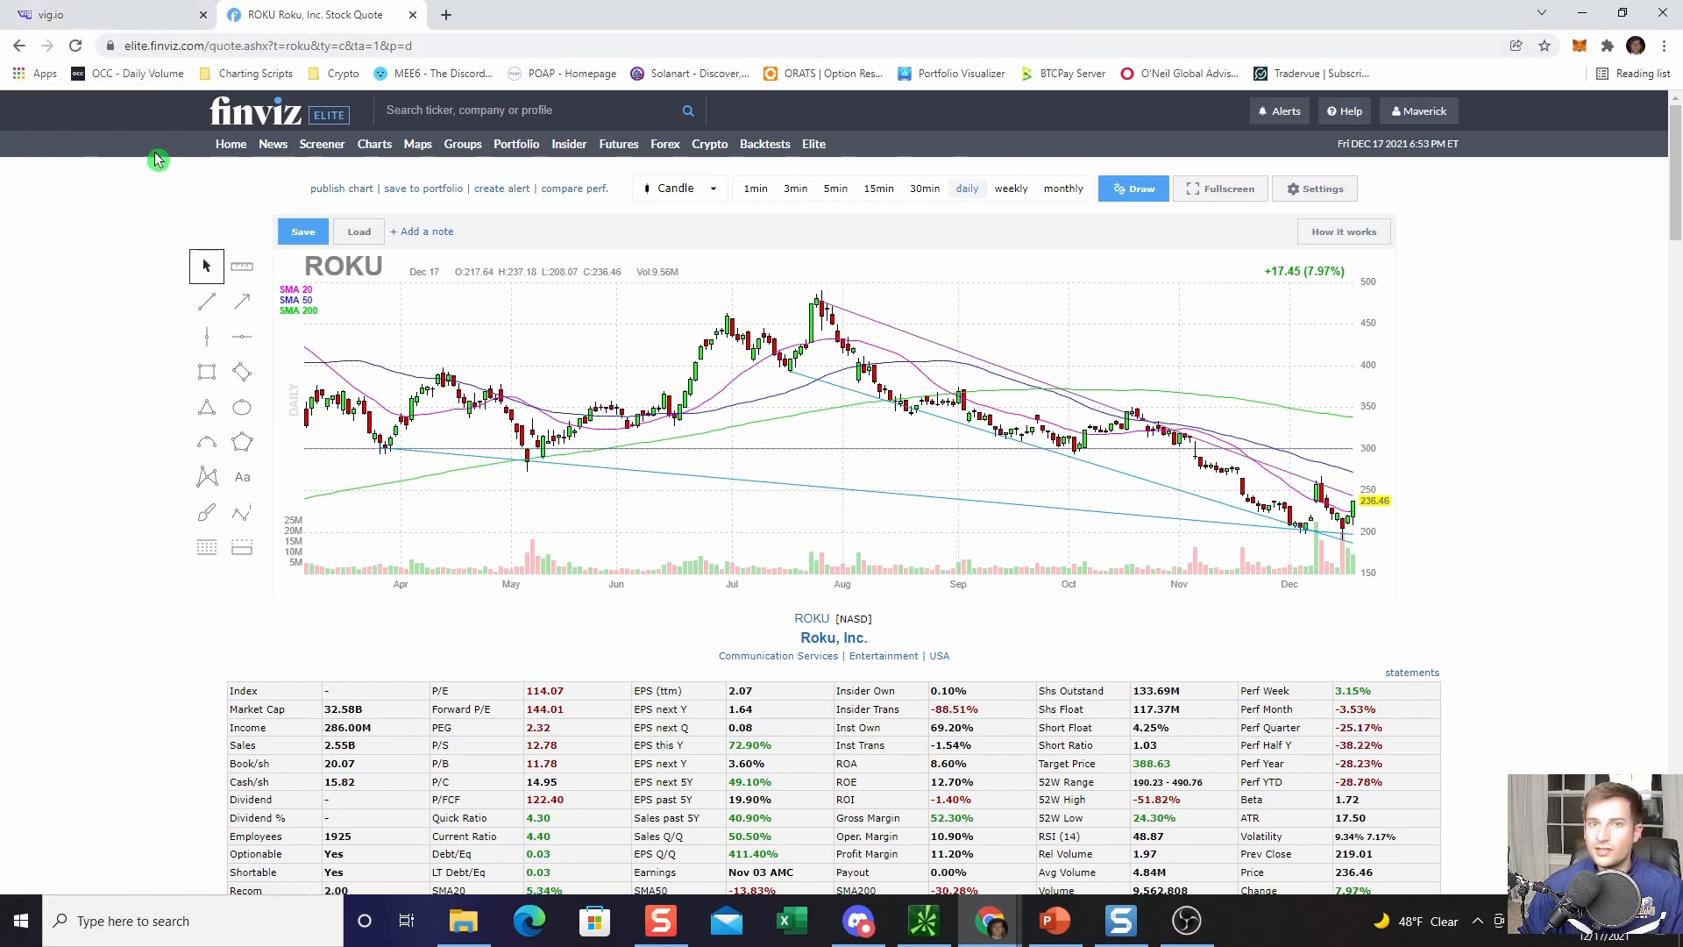
mouse_move(105, 269)
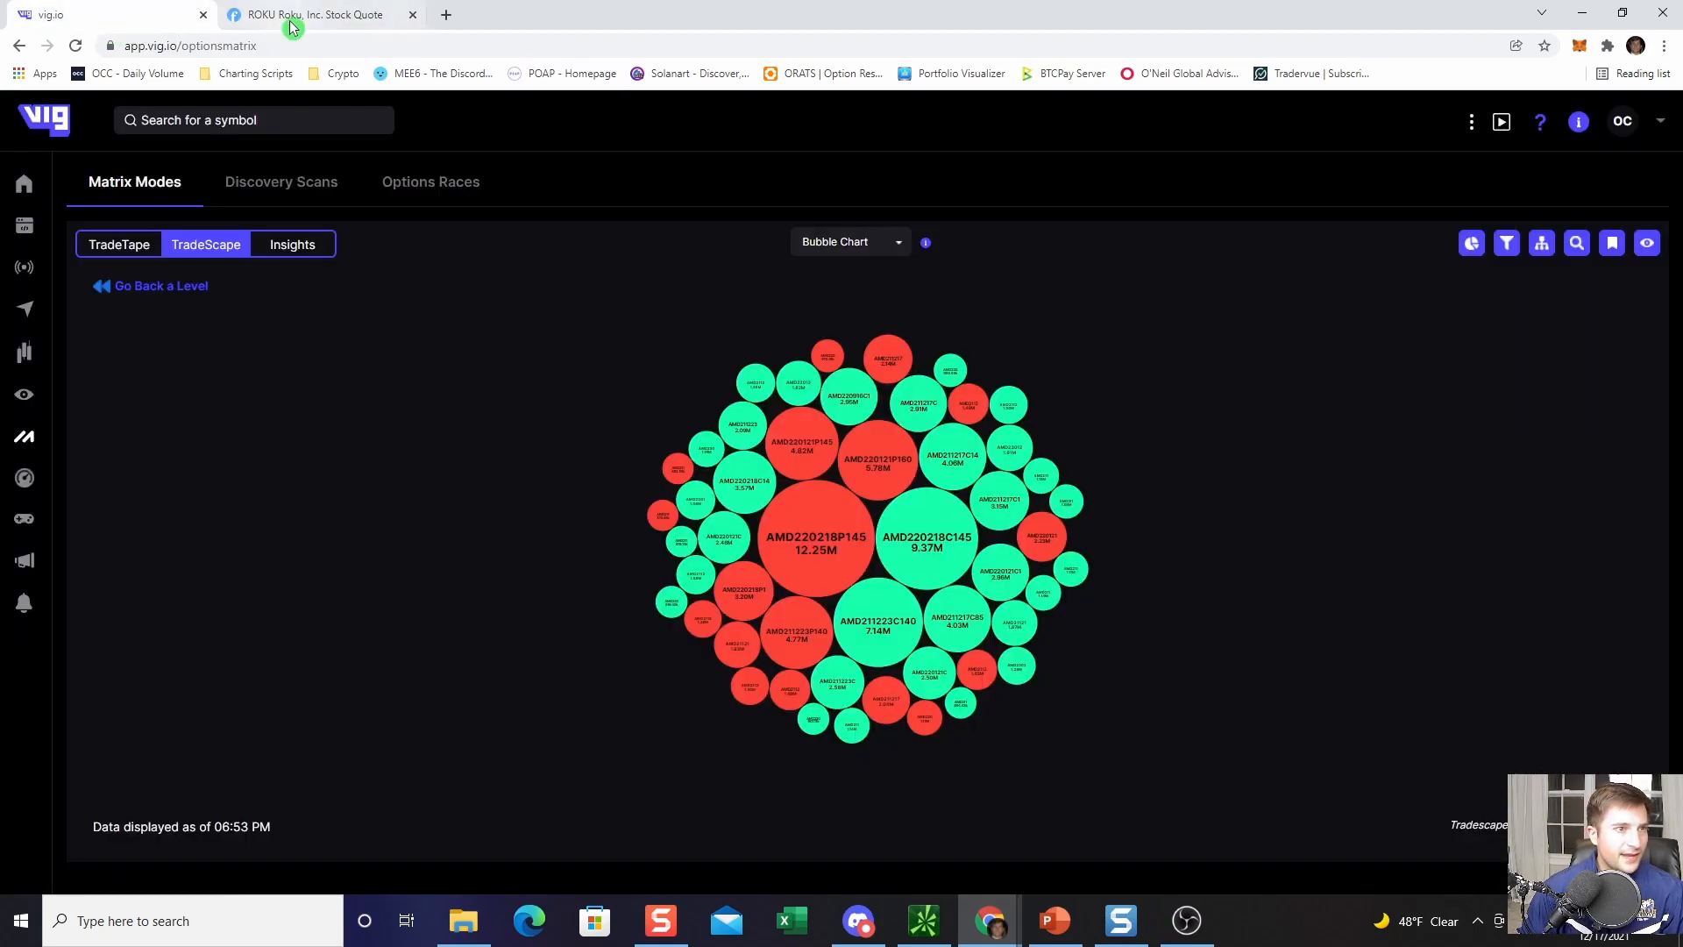
mouse_move(447, 378)
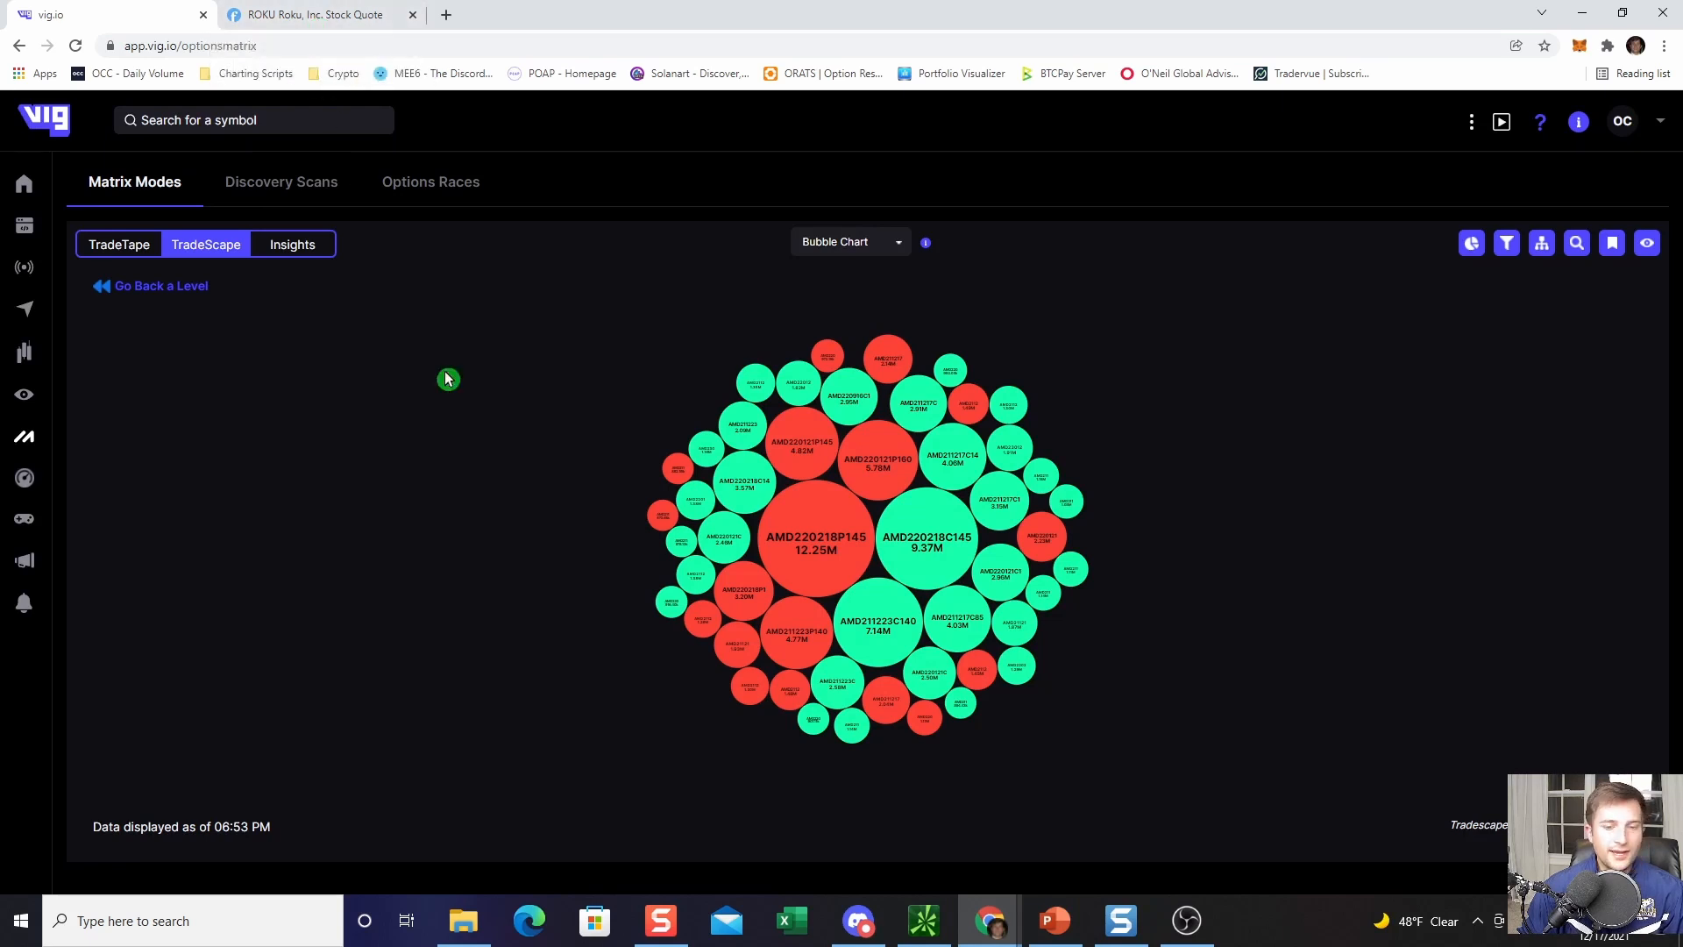
mouse_move(558, 454)
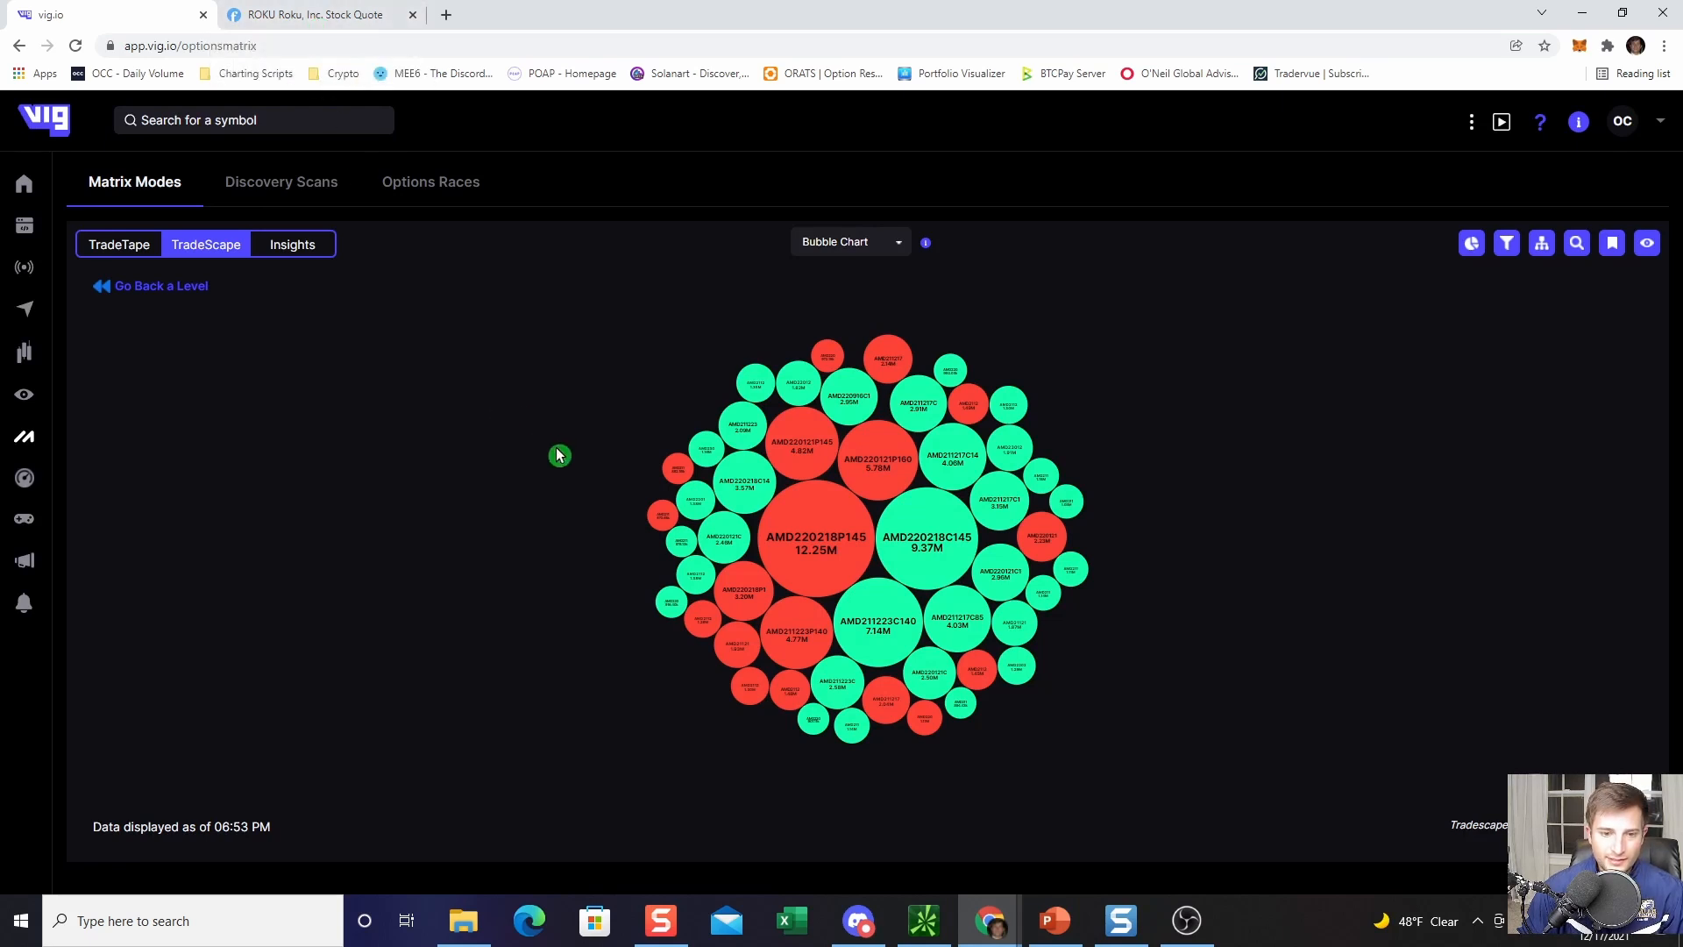
mouse_move(569, 453)
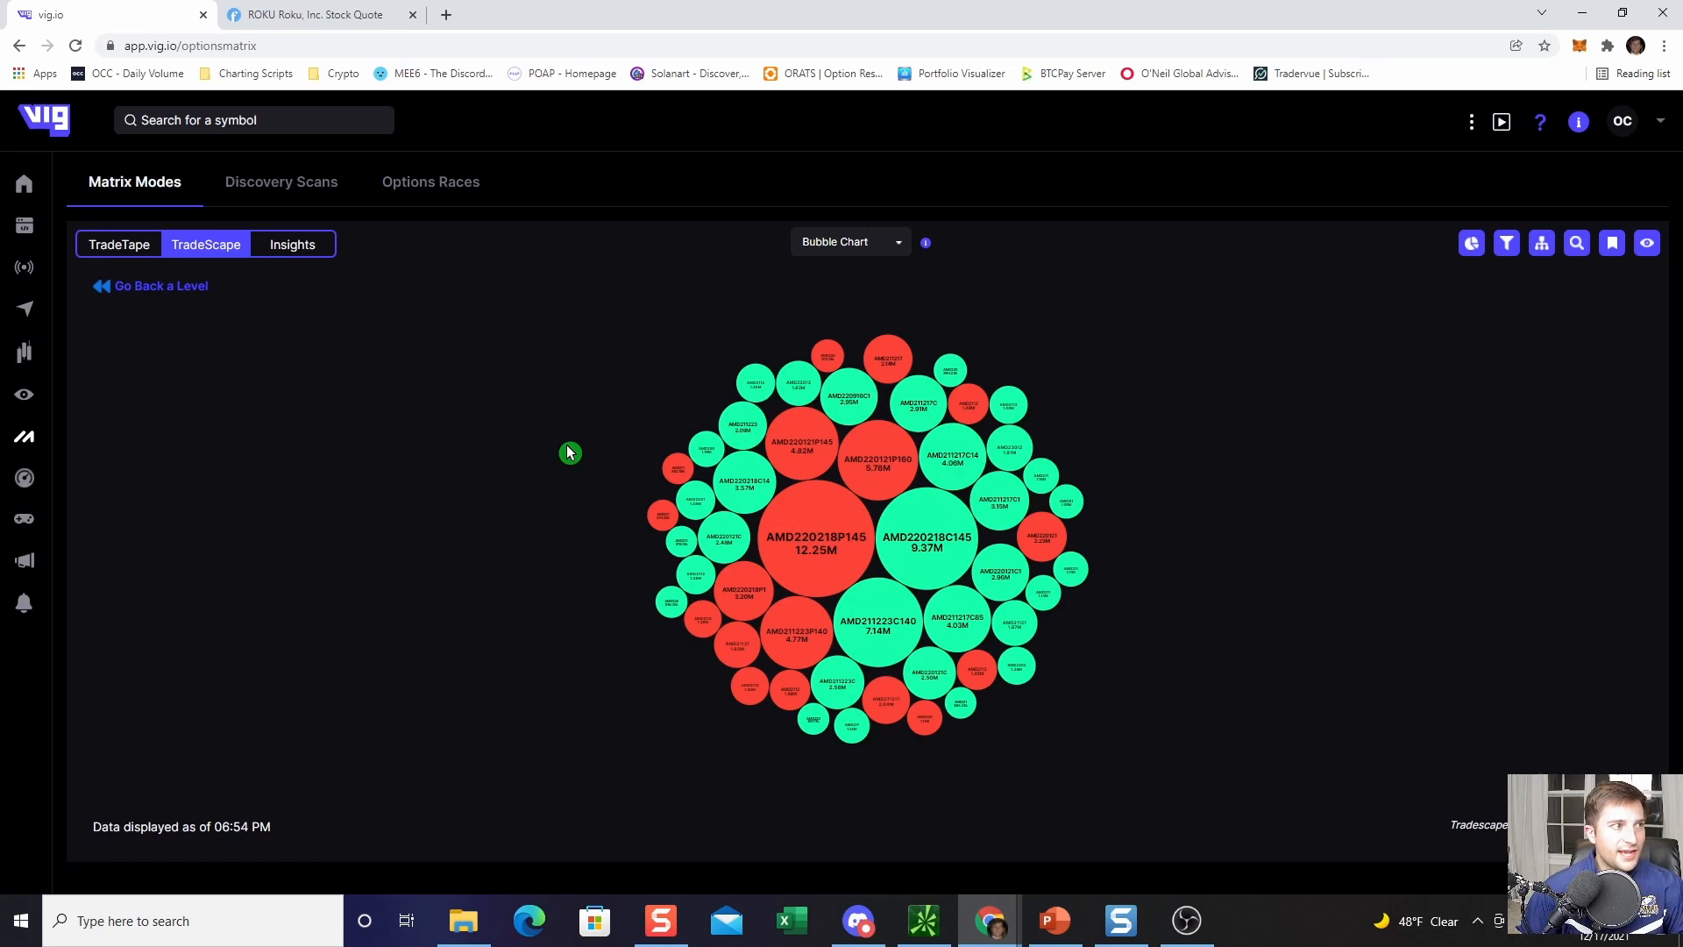
mouse_move(623, 388)
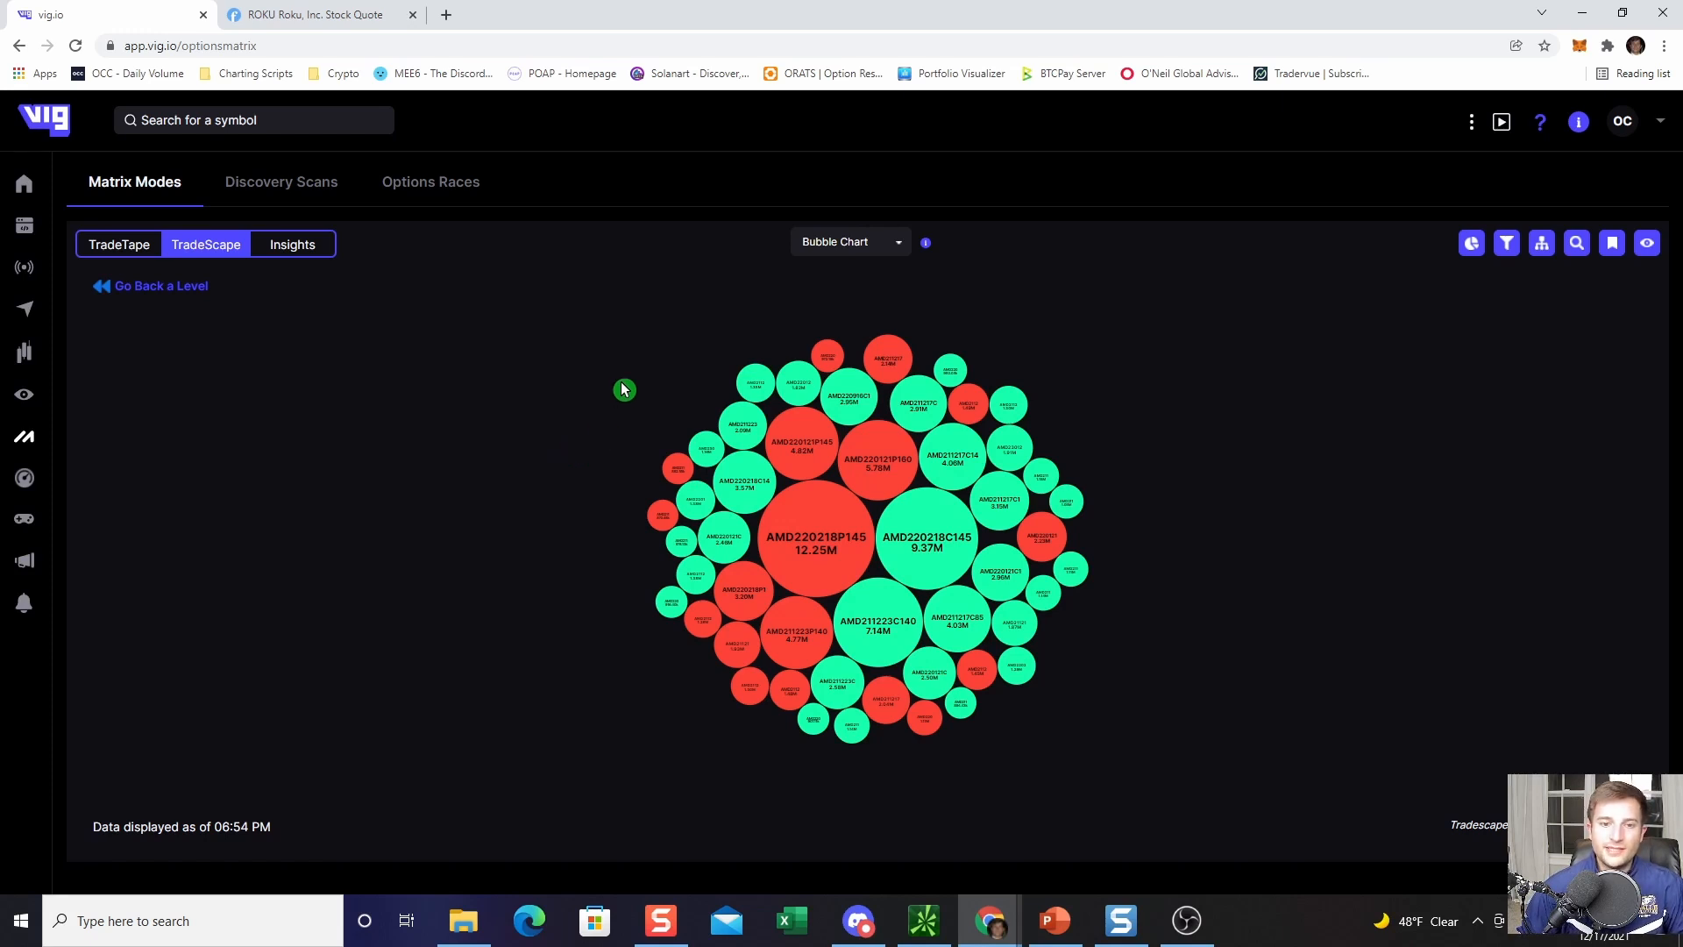